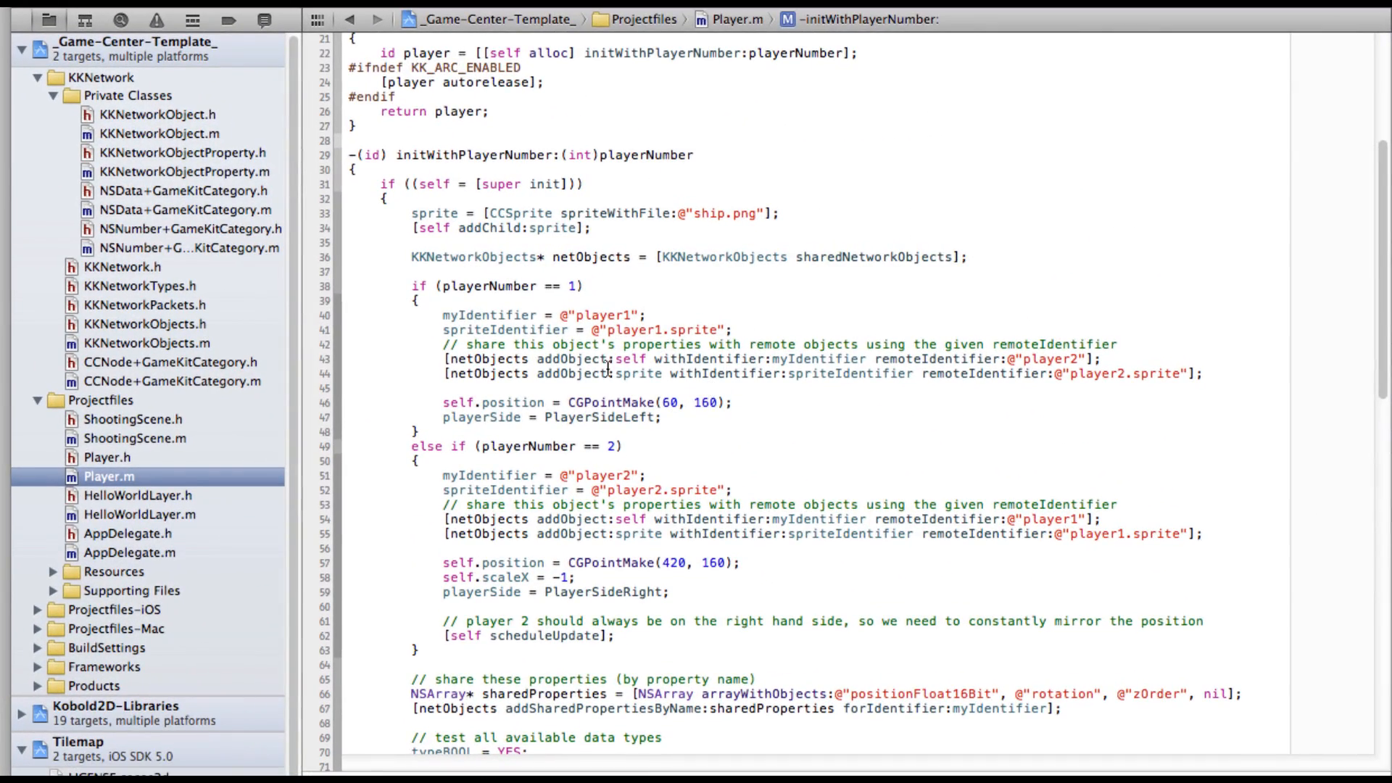
Scroll through the current file and select the player2 identifier string
scroll("down", 3)
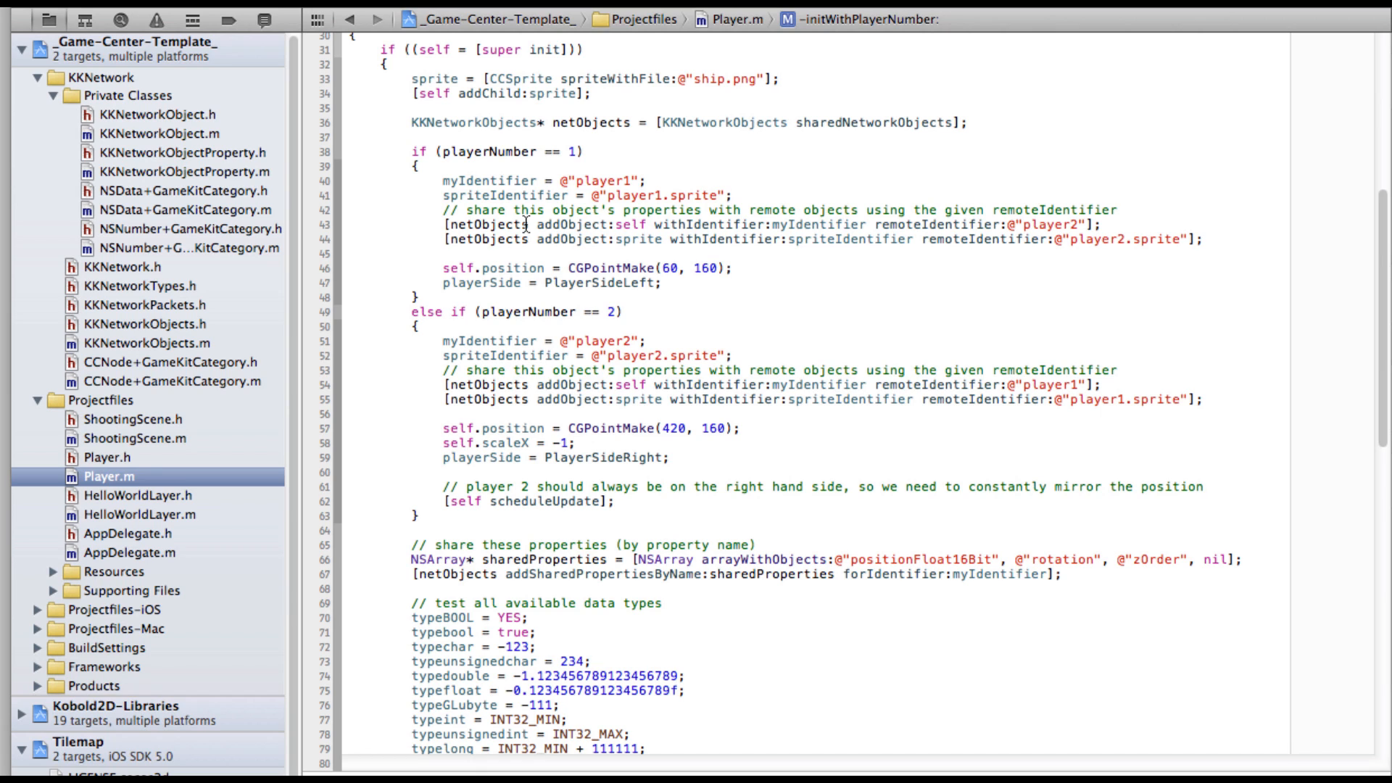
double_click(602, 181)
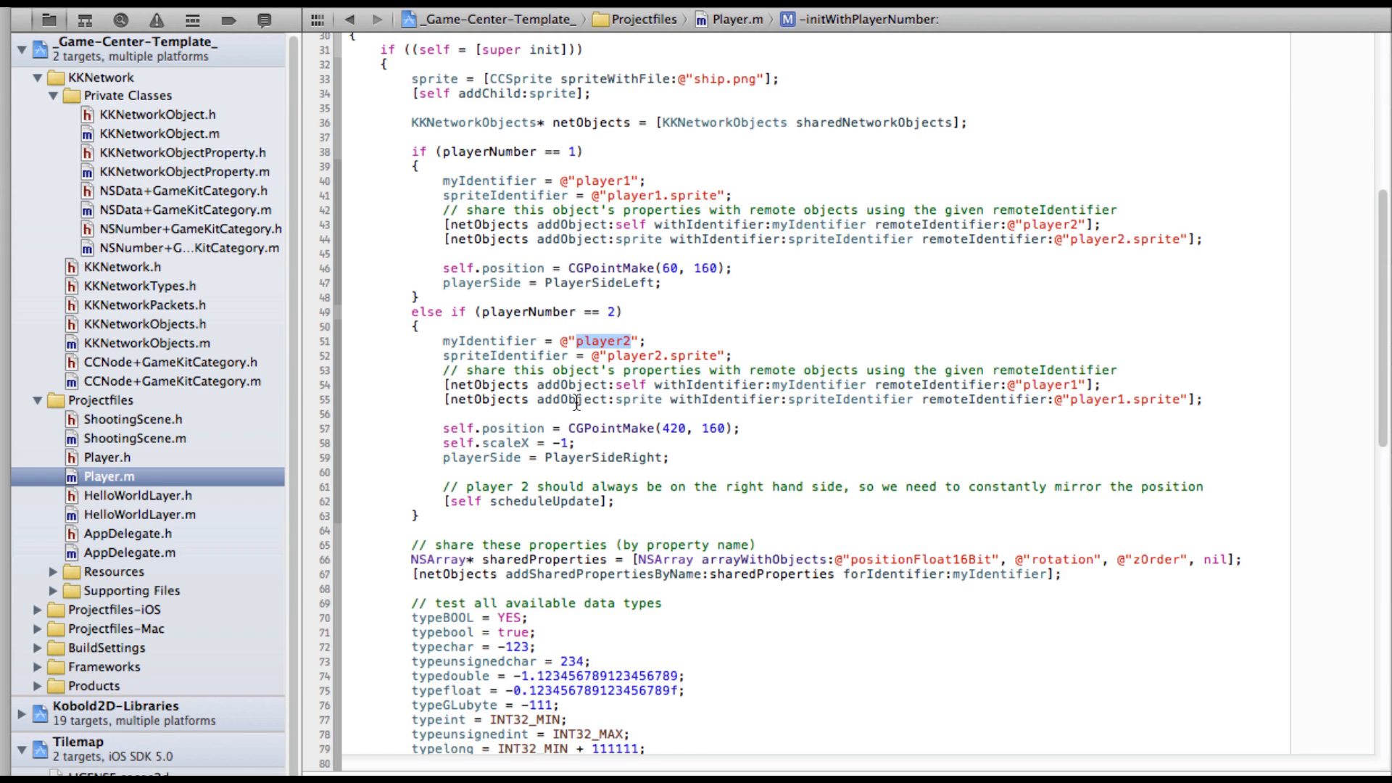
scroll("down", 3)
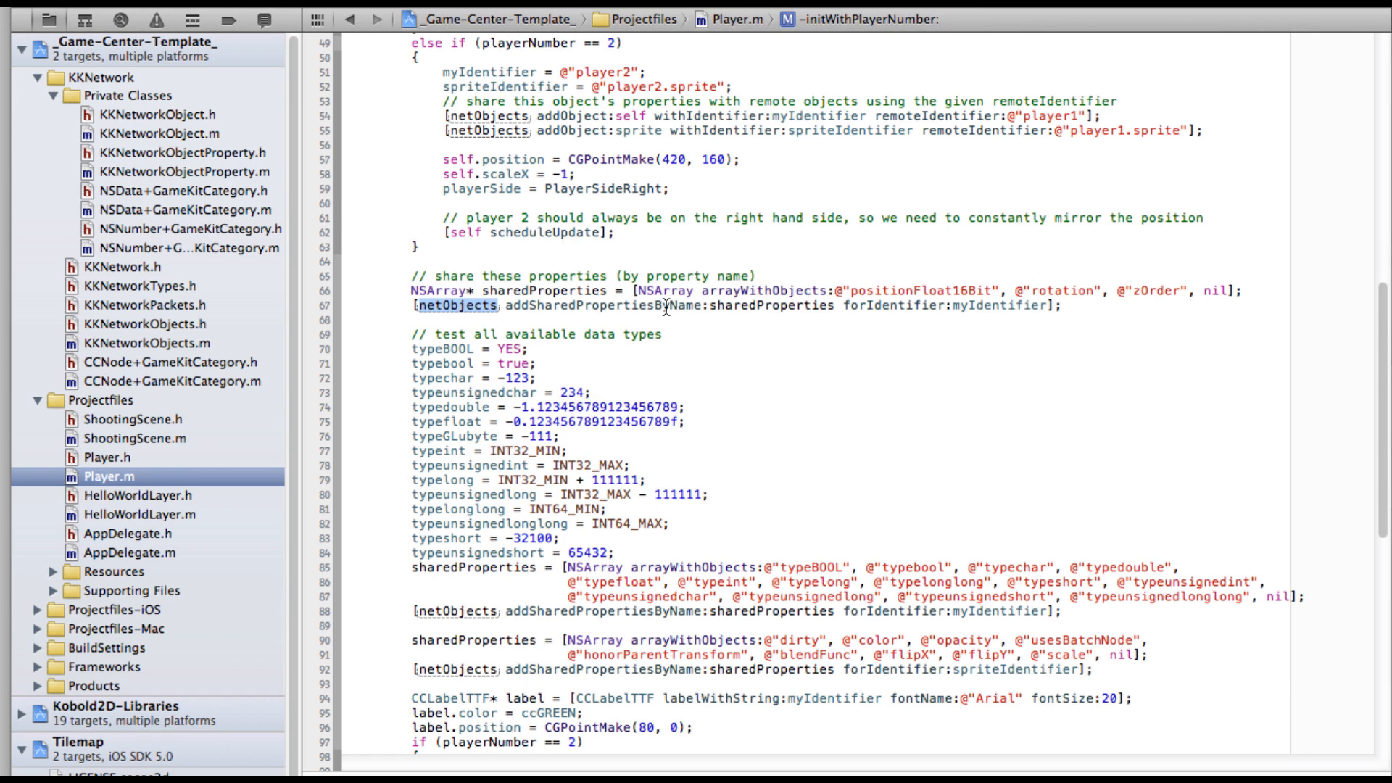
Open ShootingScene.m and highlight the sendDataToAllPlayers method name
scroll("down", 3)
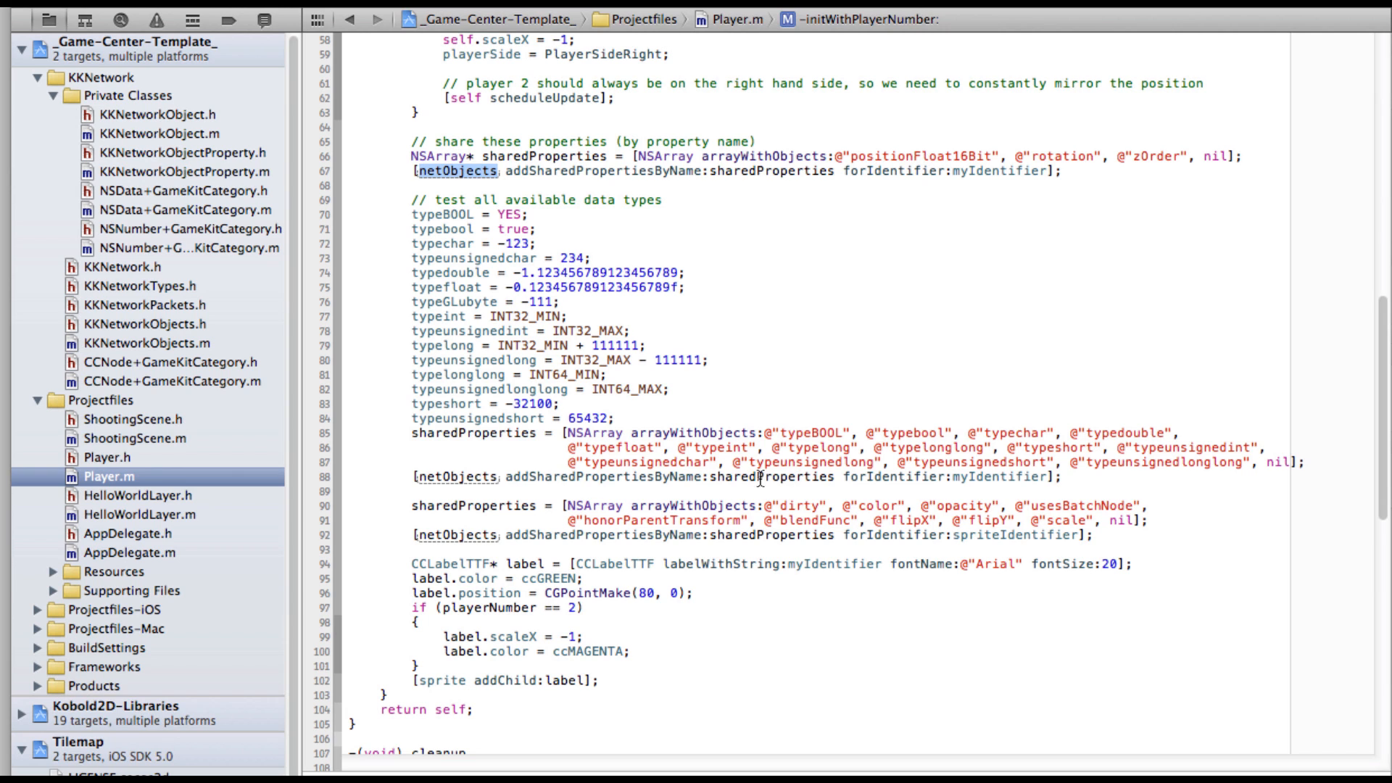
mouse_move(743, 503)
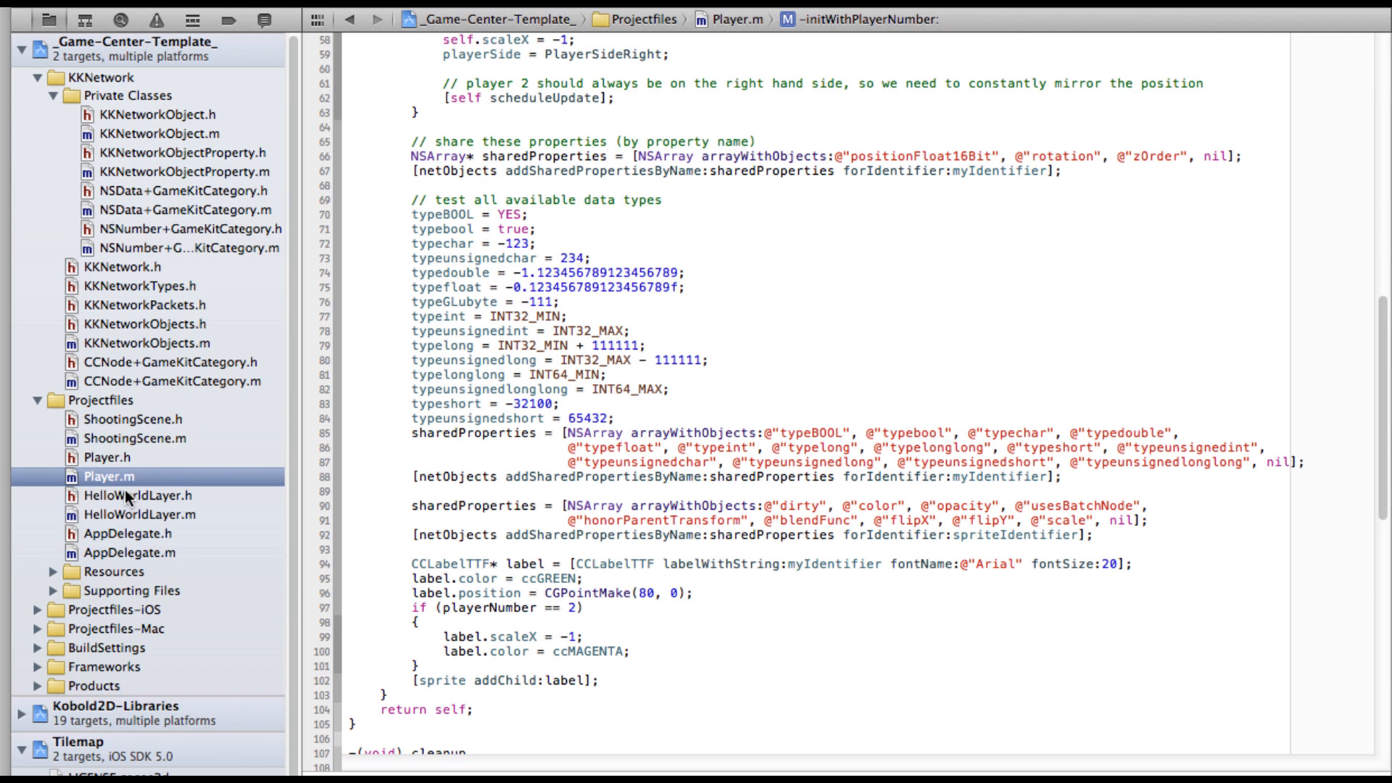
scroll("down", 3)
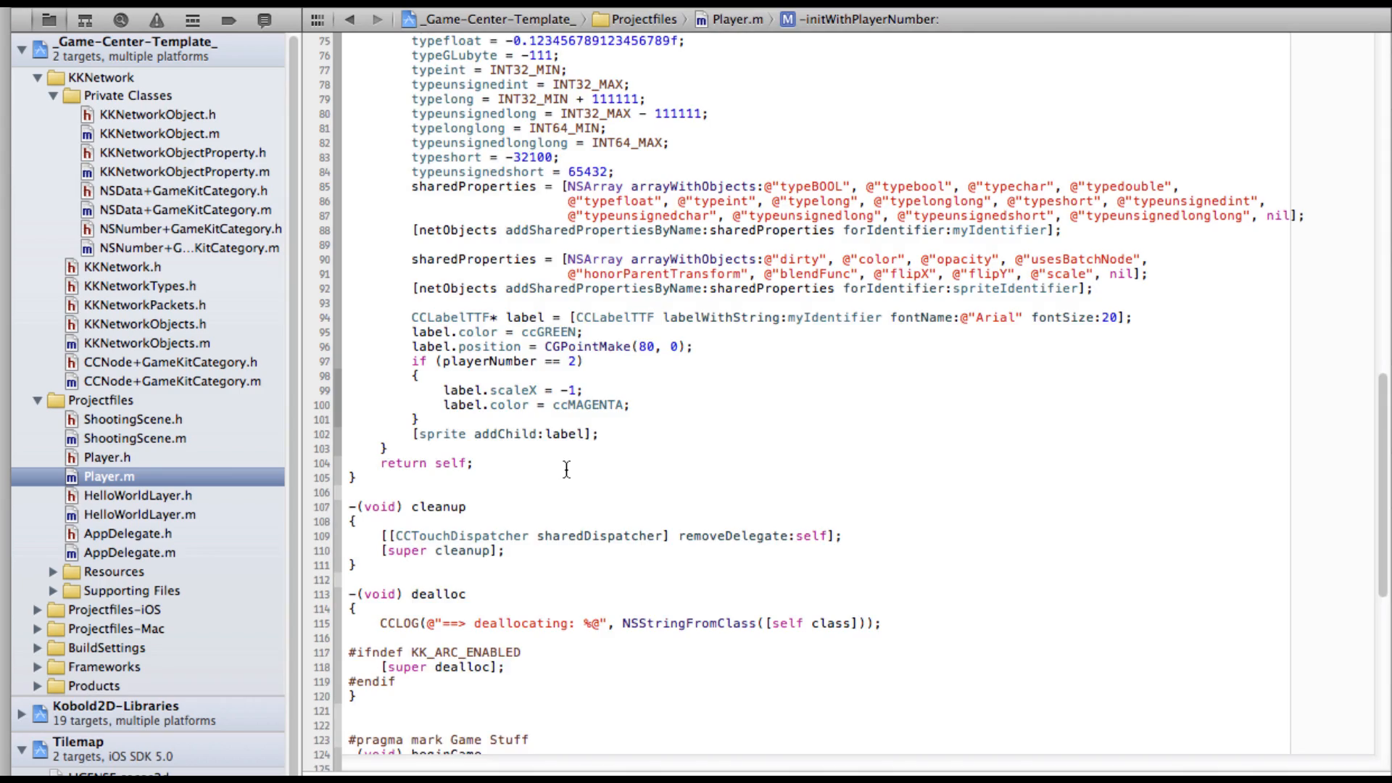
scroll("down", 3)
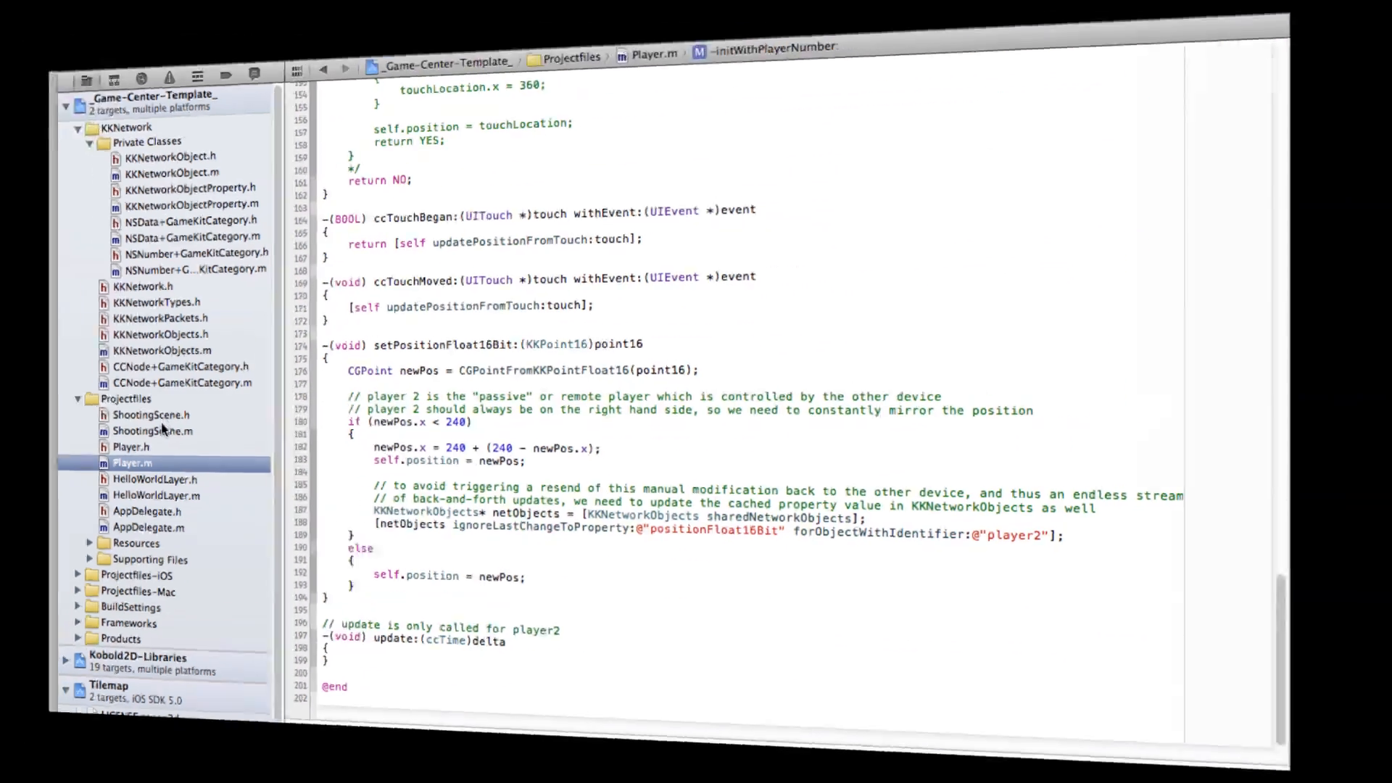
left_click(147, 438)
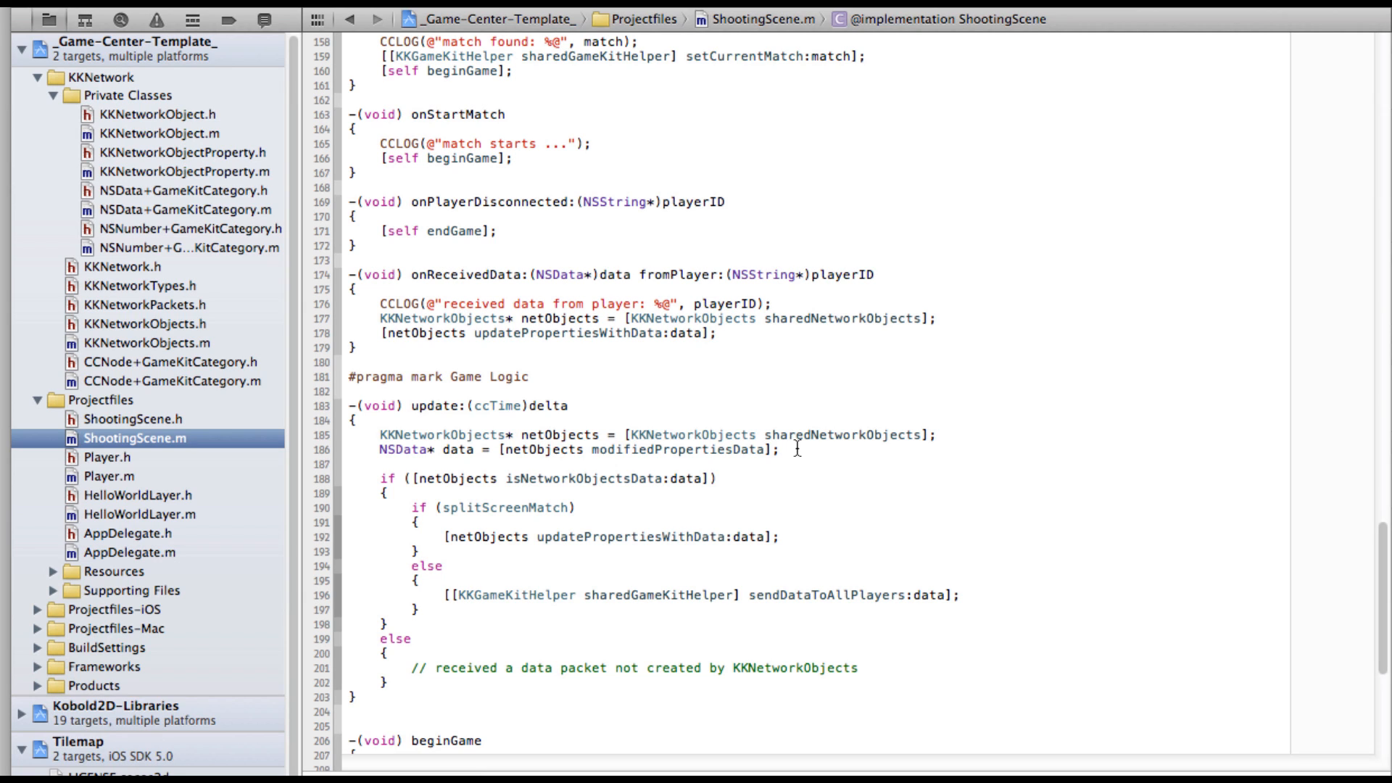
mouse_move(609, 386)
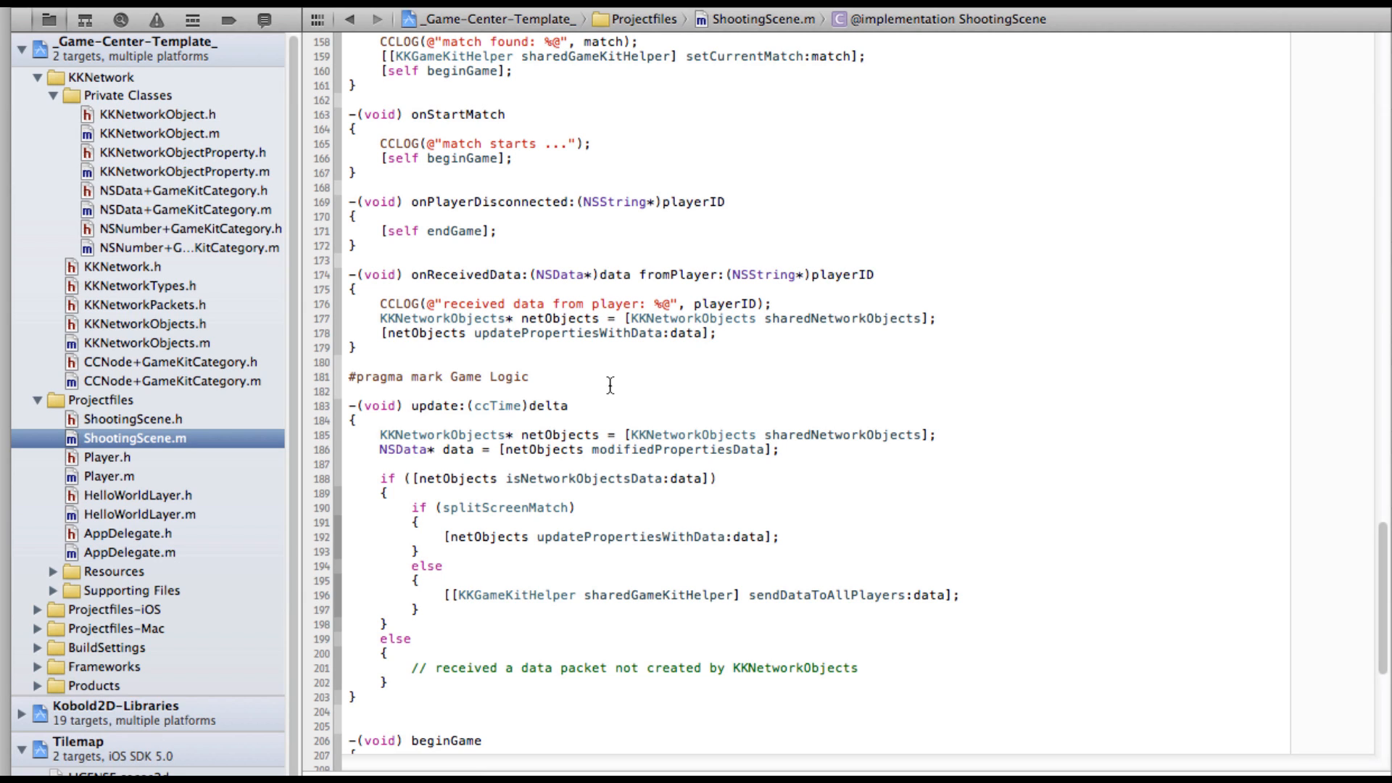
mouse_move(502, 462)
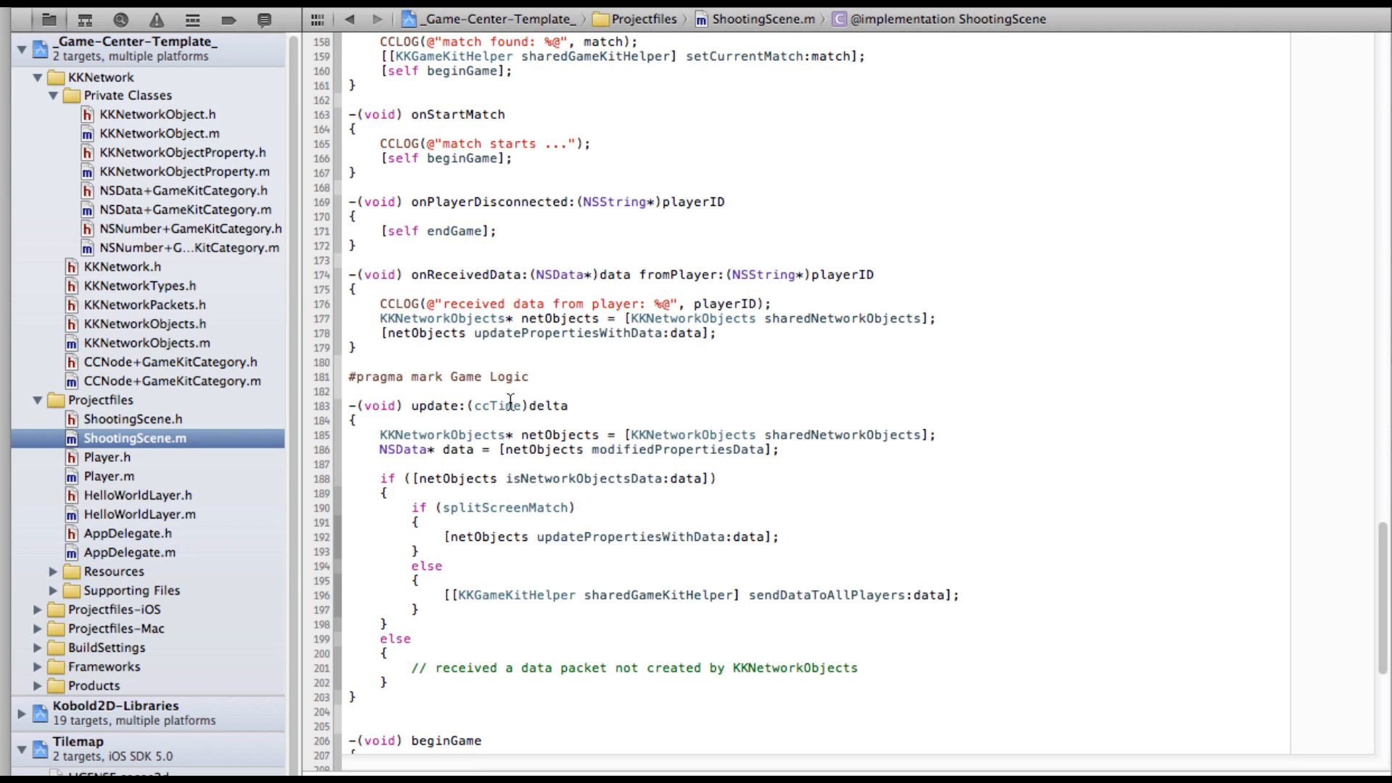
mouse_move(610, 456)
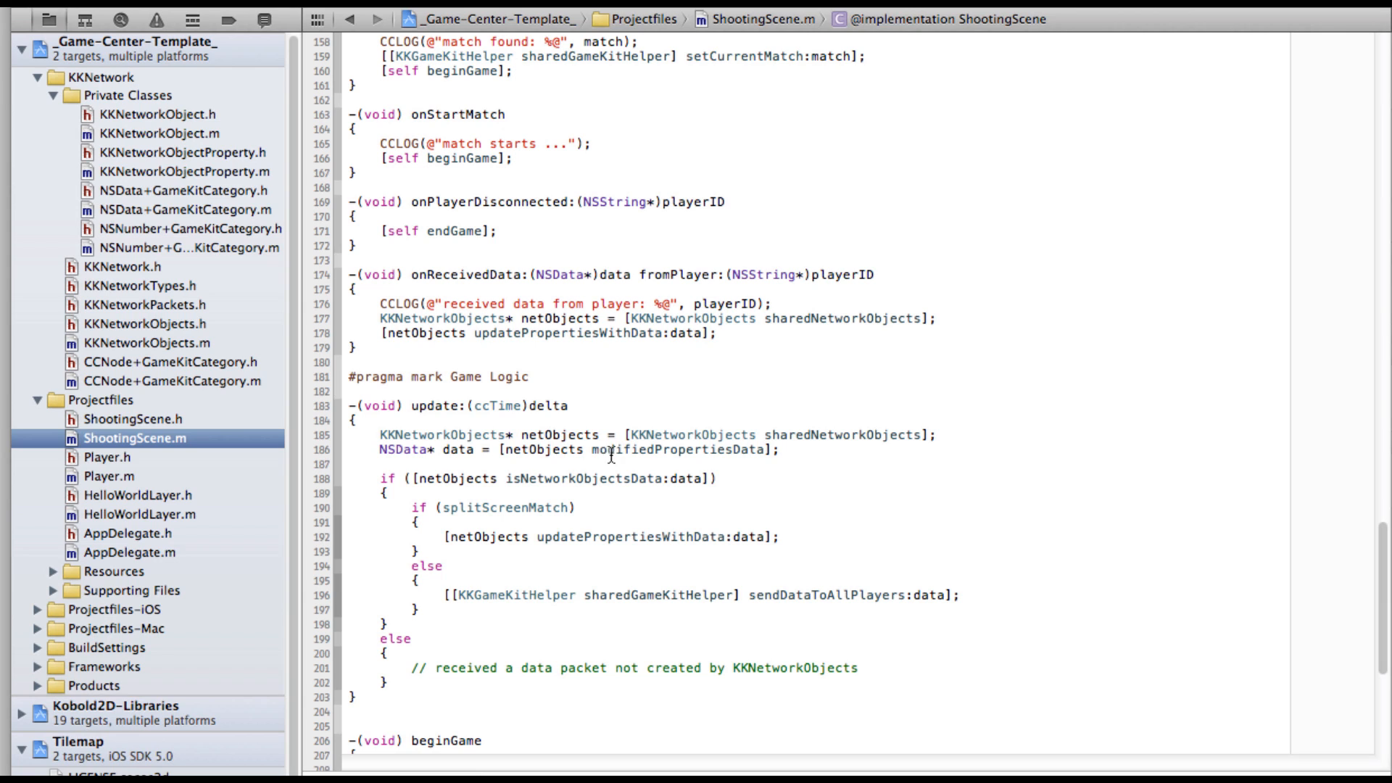
mouse_move(418, 458)
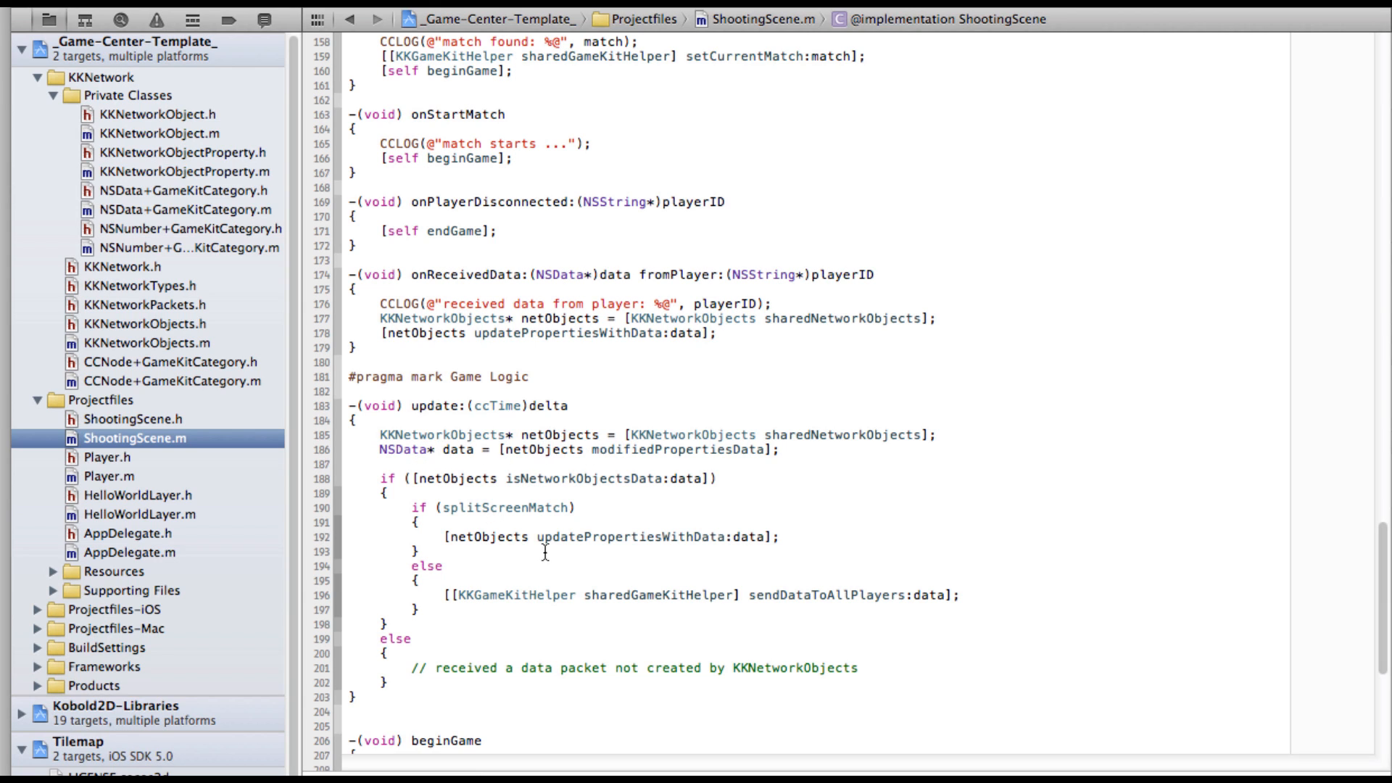
mouse_move(807, 594)
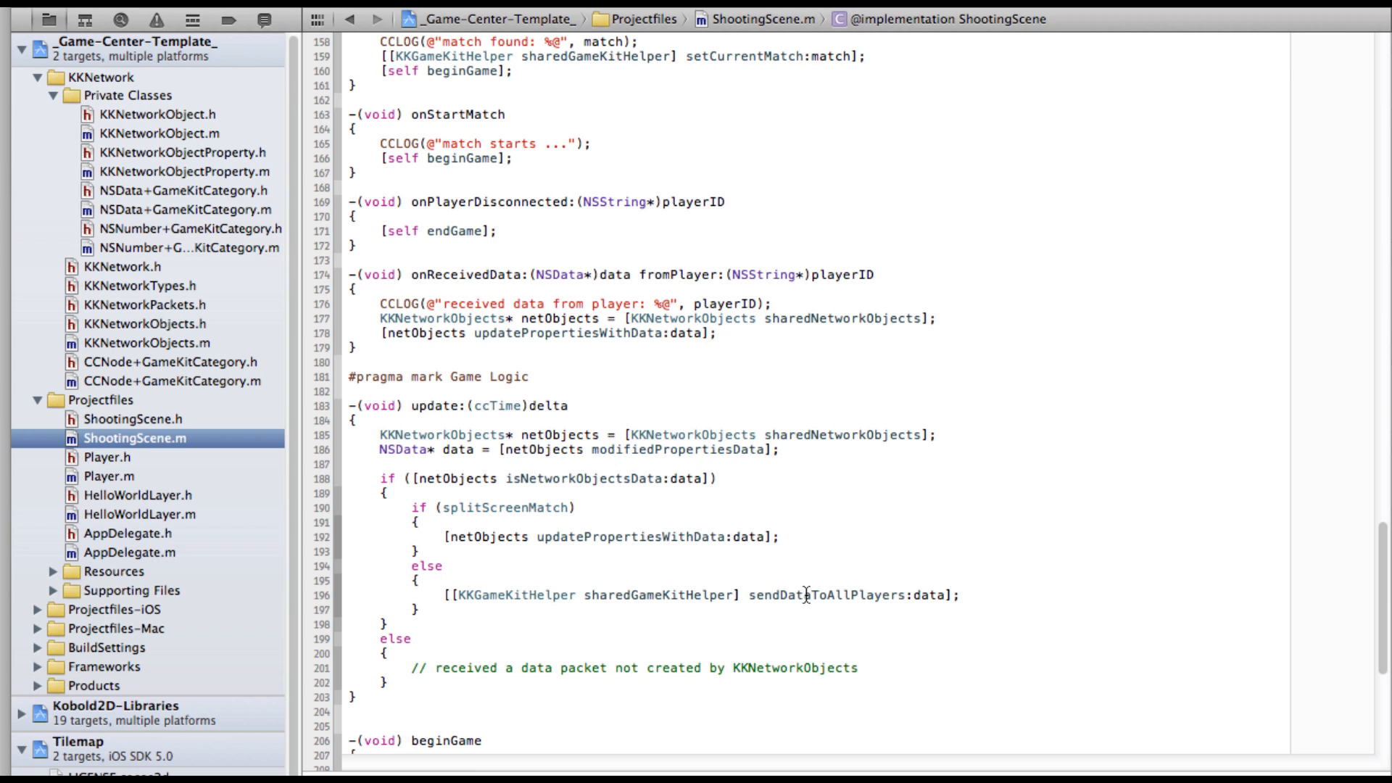
double_click(826, 595)
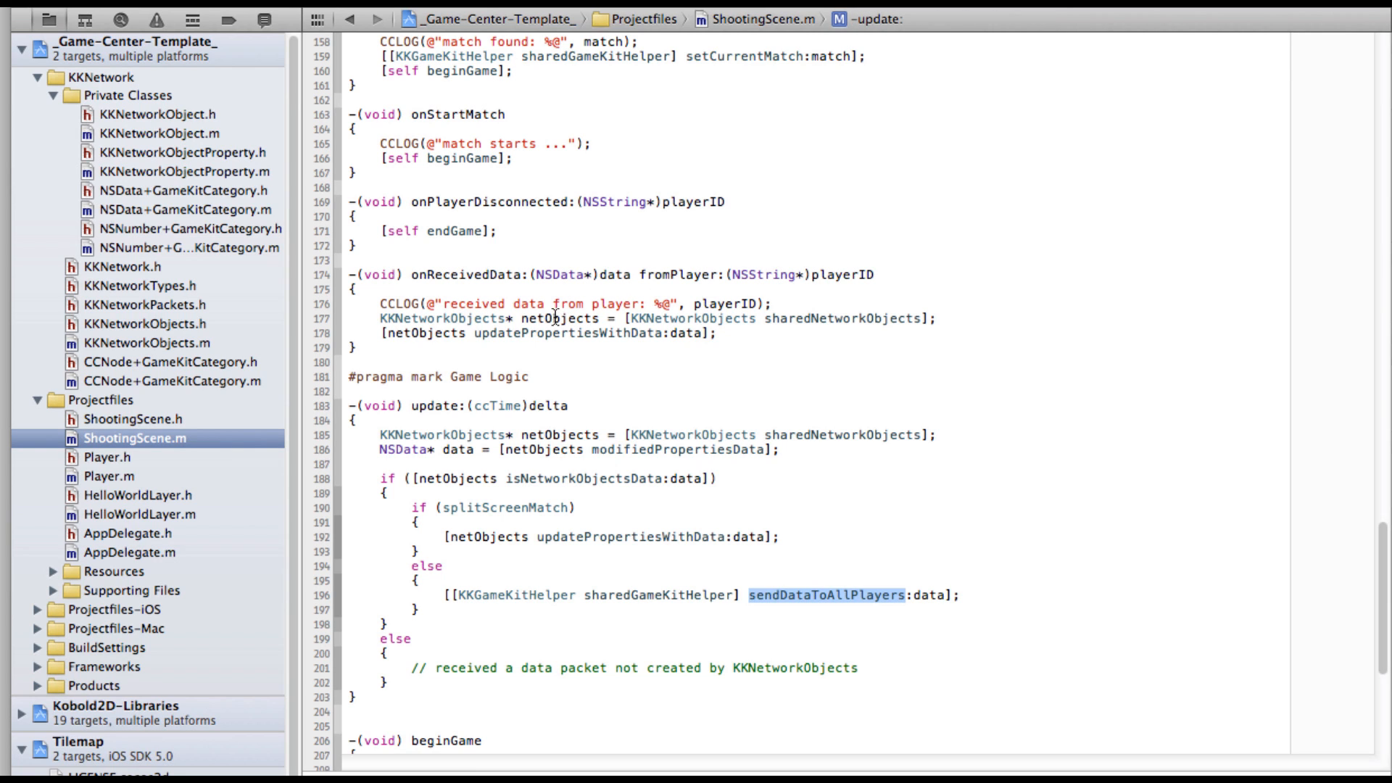
mouse_move(456, 327)
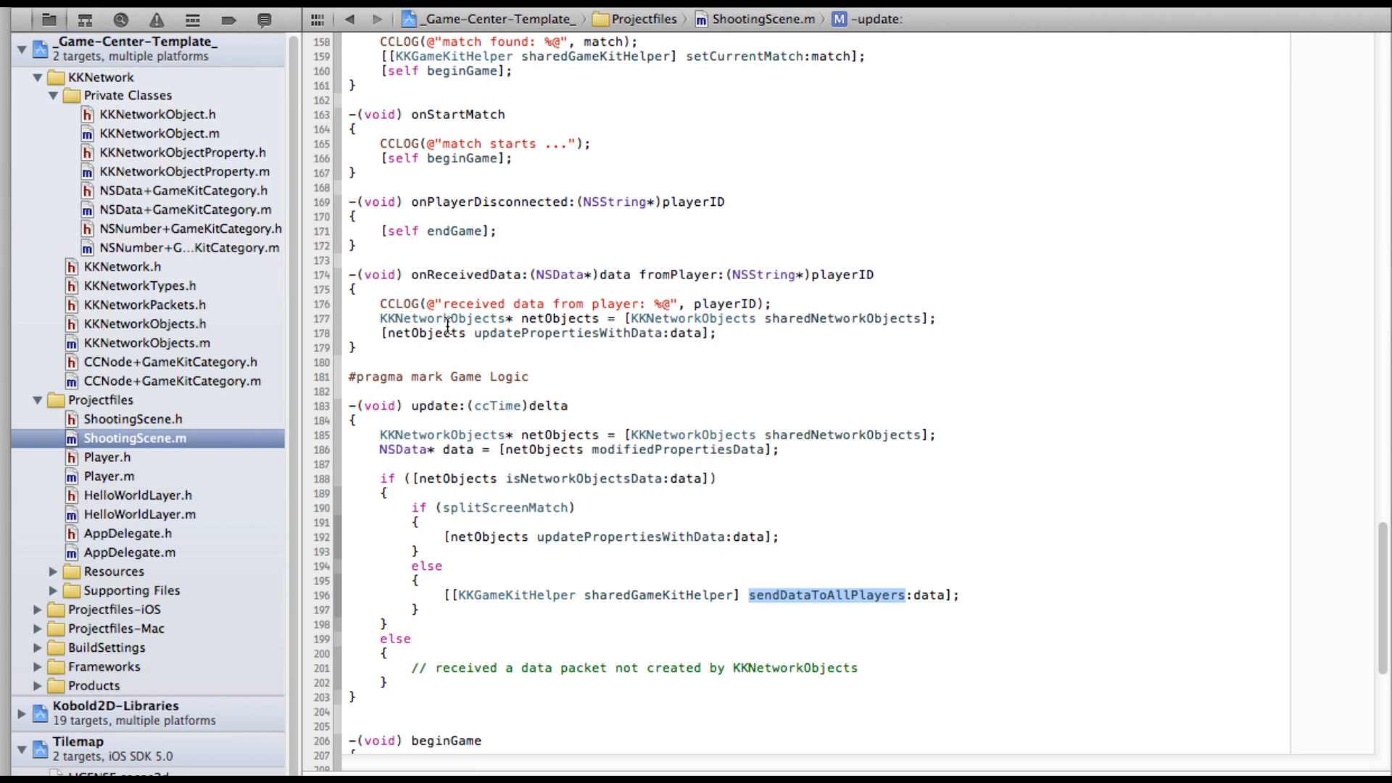
mouse_move(545, 321)
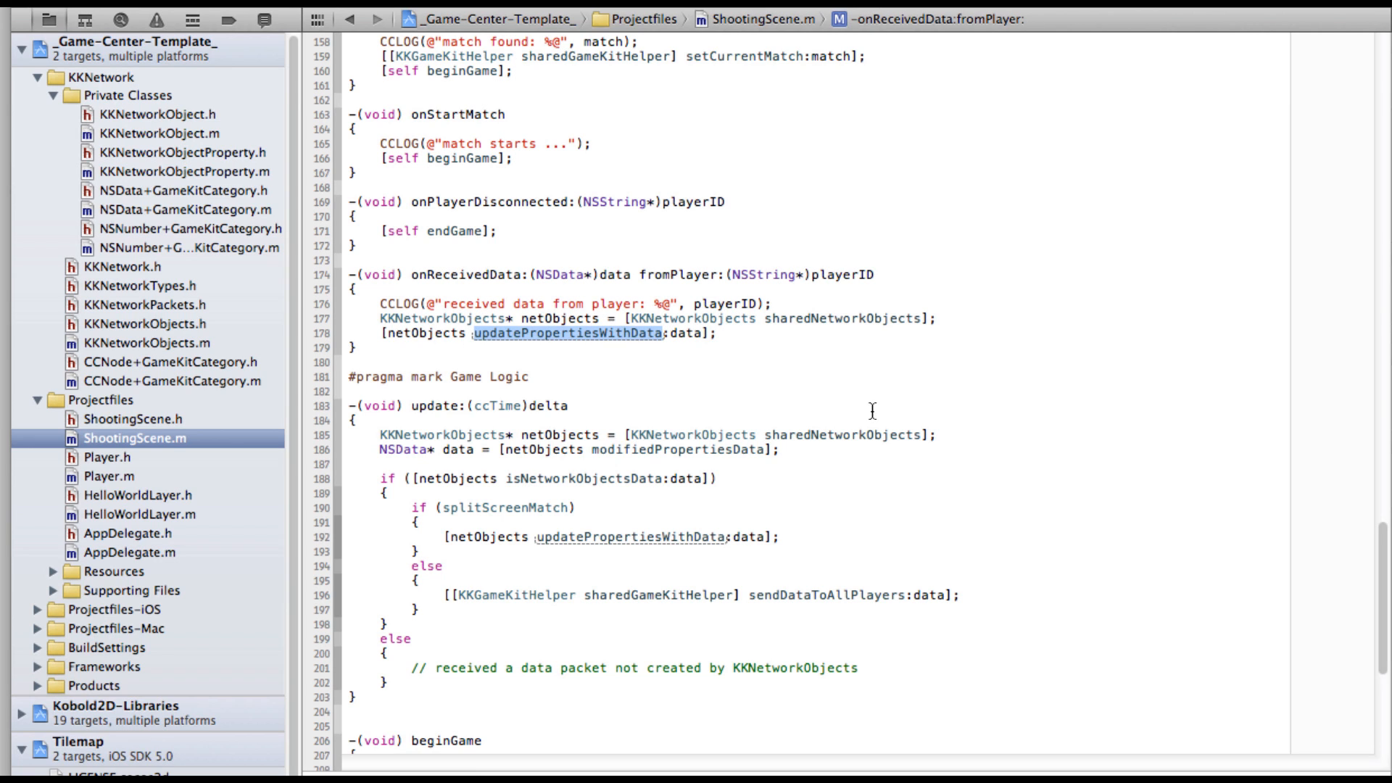
mouse_move(666, 322)
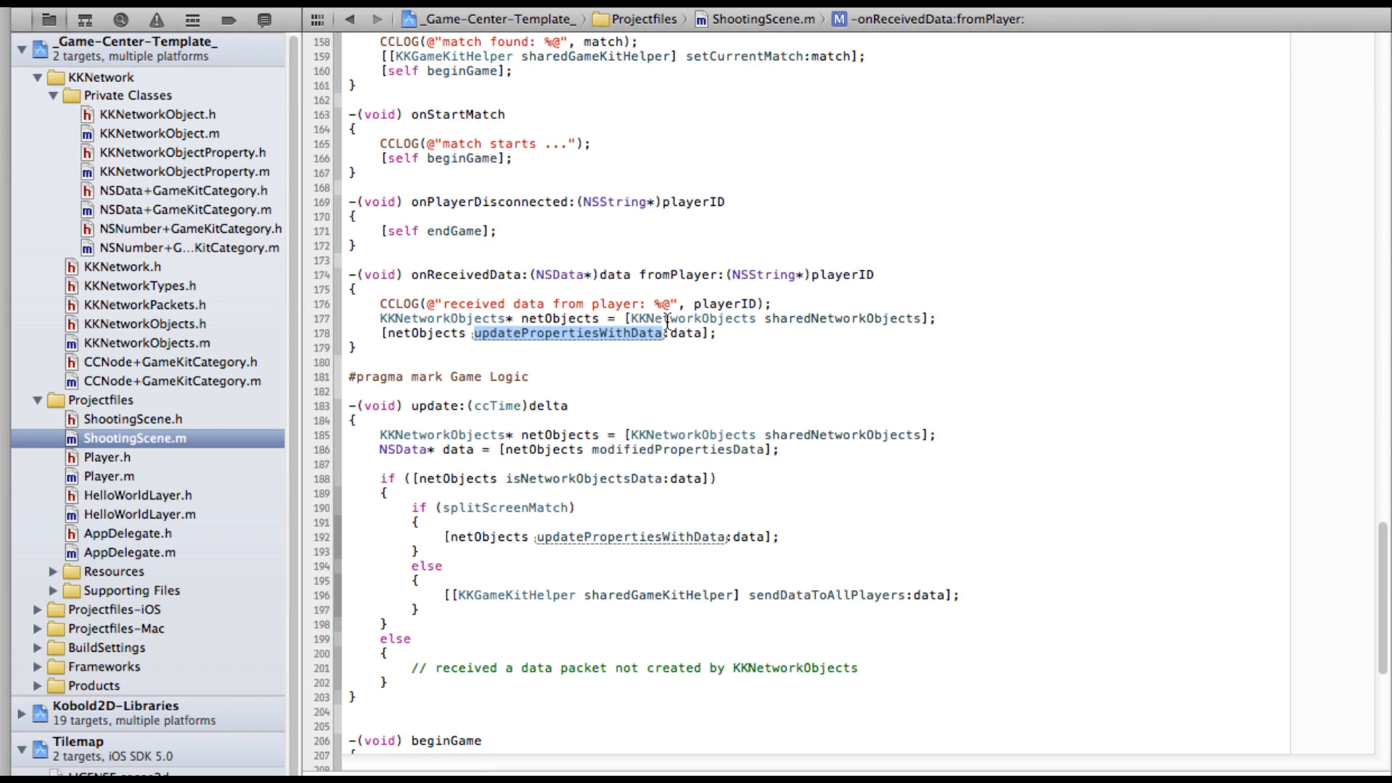
mouse_move(660, 351)
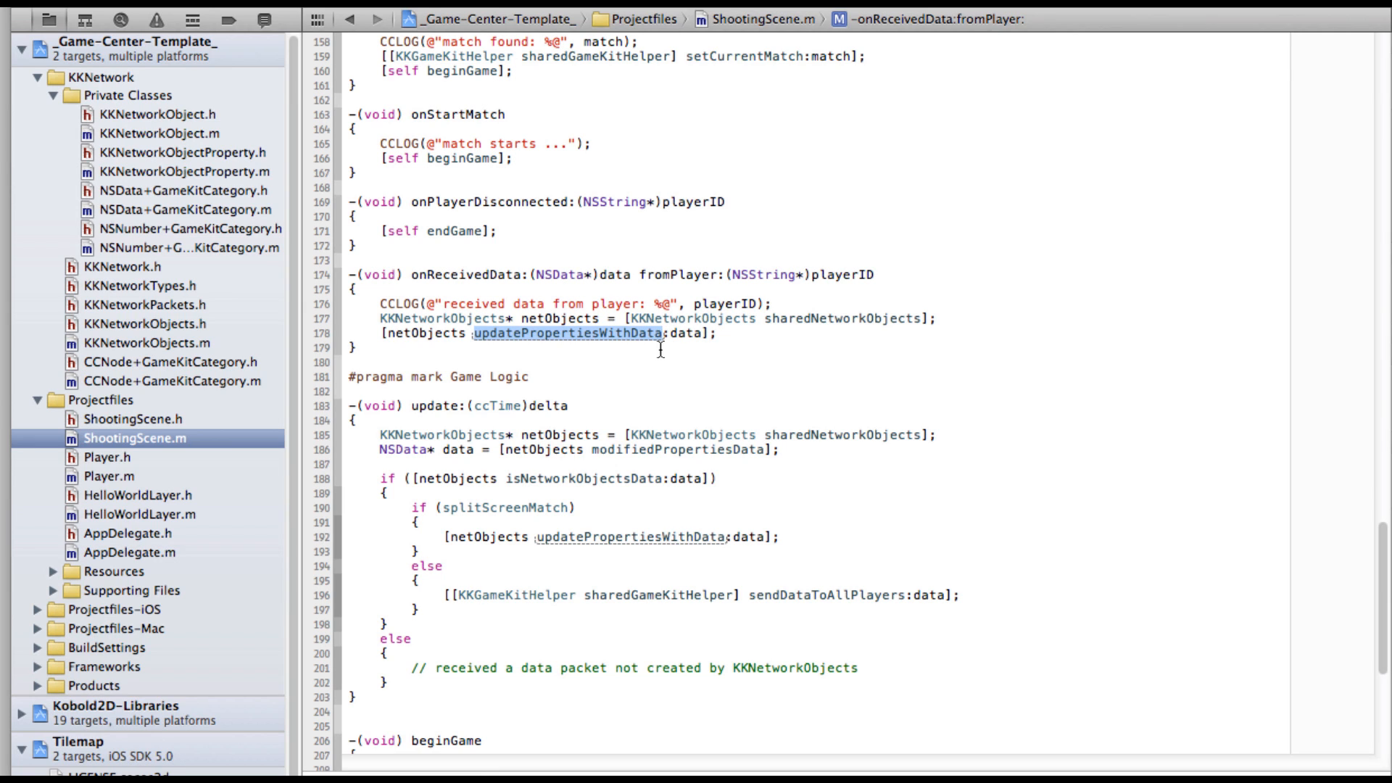
mouse_move(656, 349)
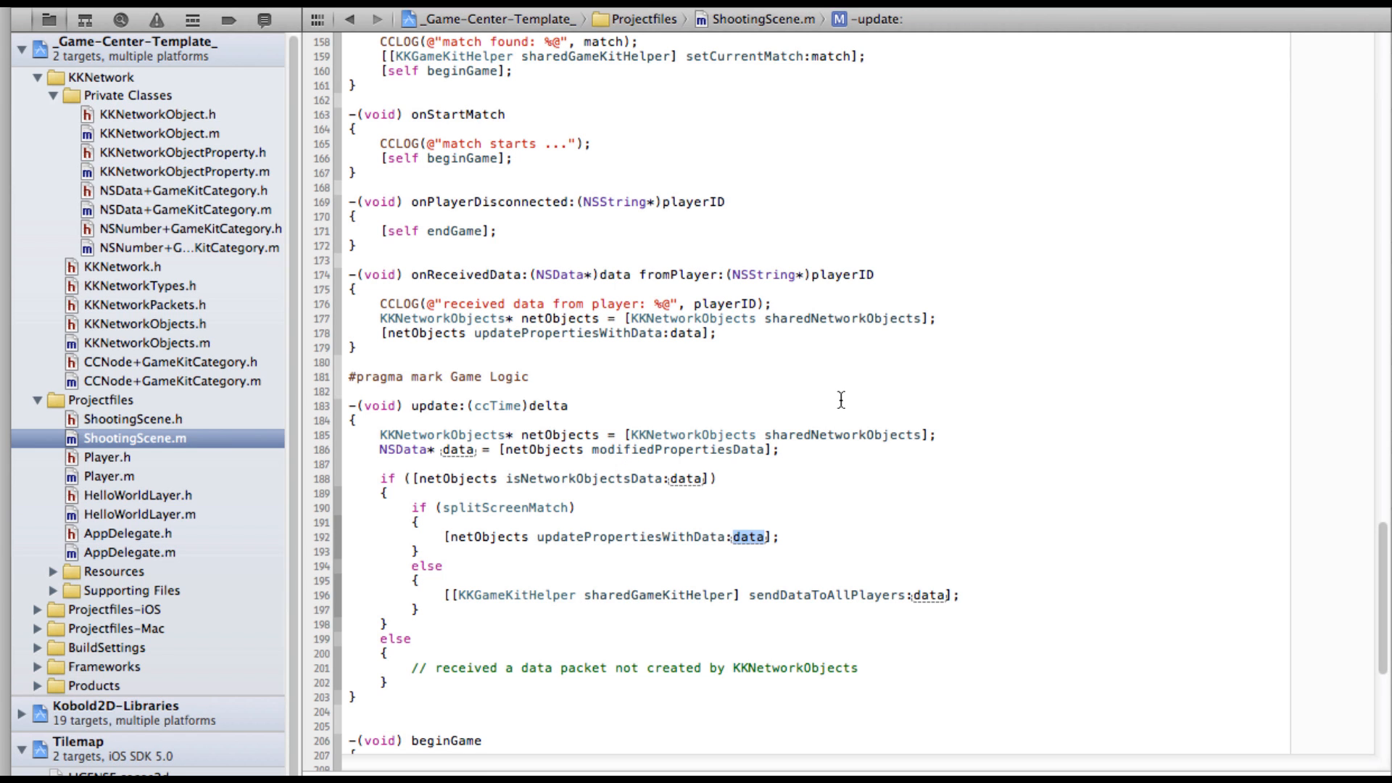
mouse_move(909, 477)
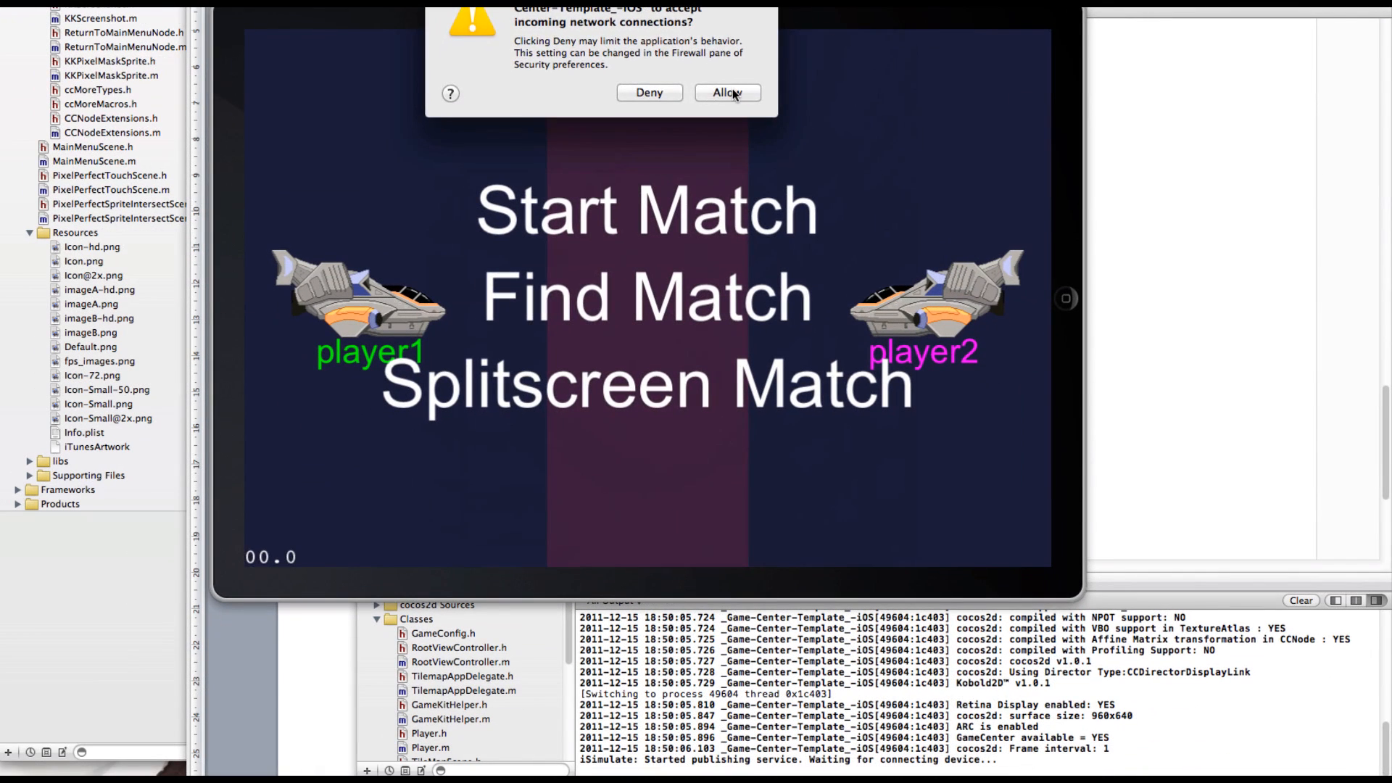
Allow the game to accept incoming network connections in the firewall alert
left_click(727, 93)
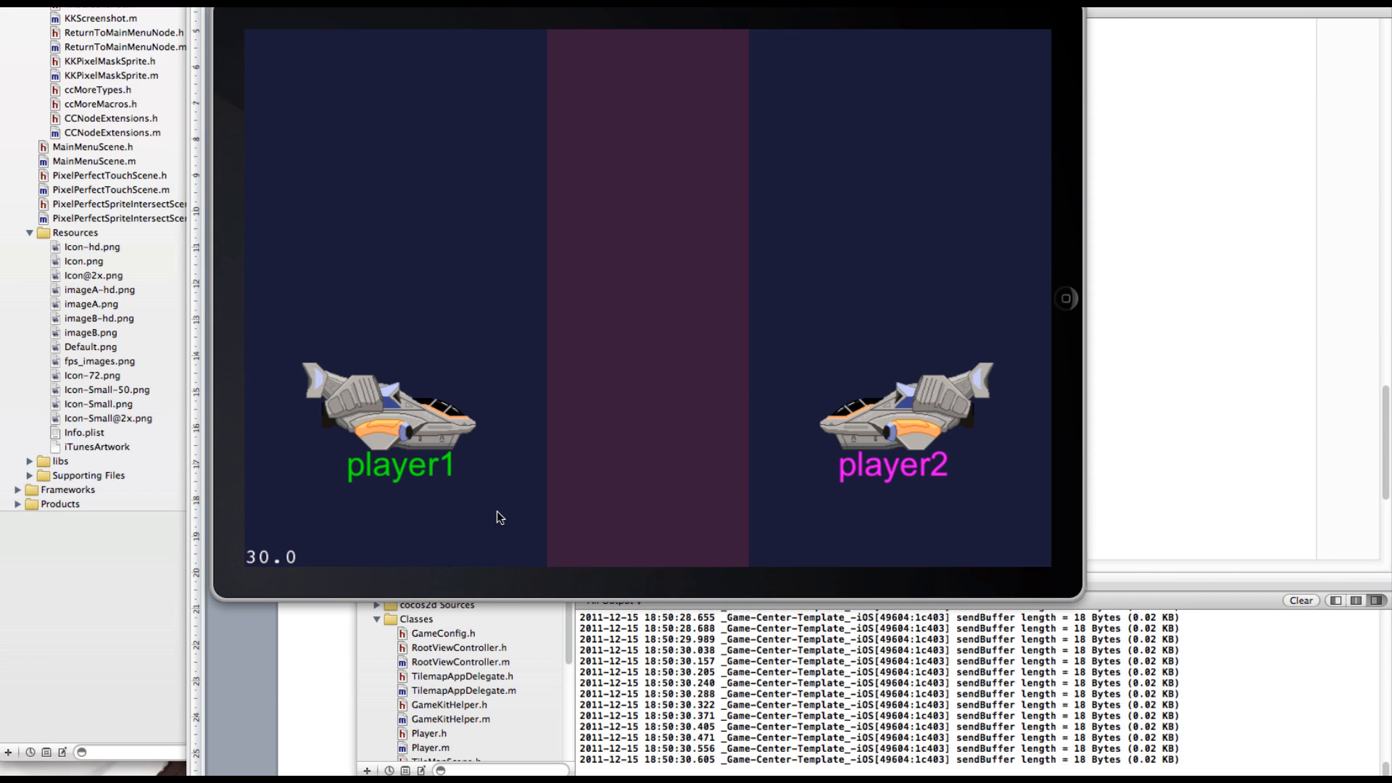
mouse_move(1083, 708)
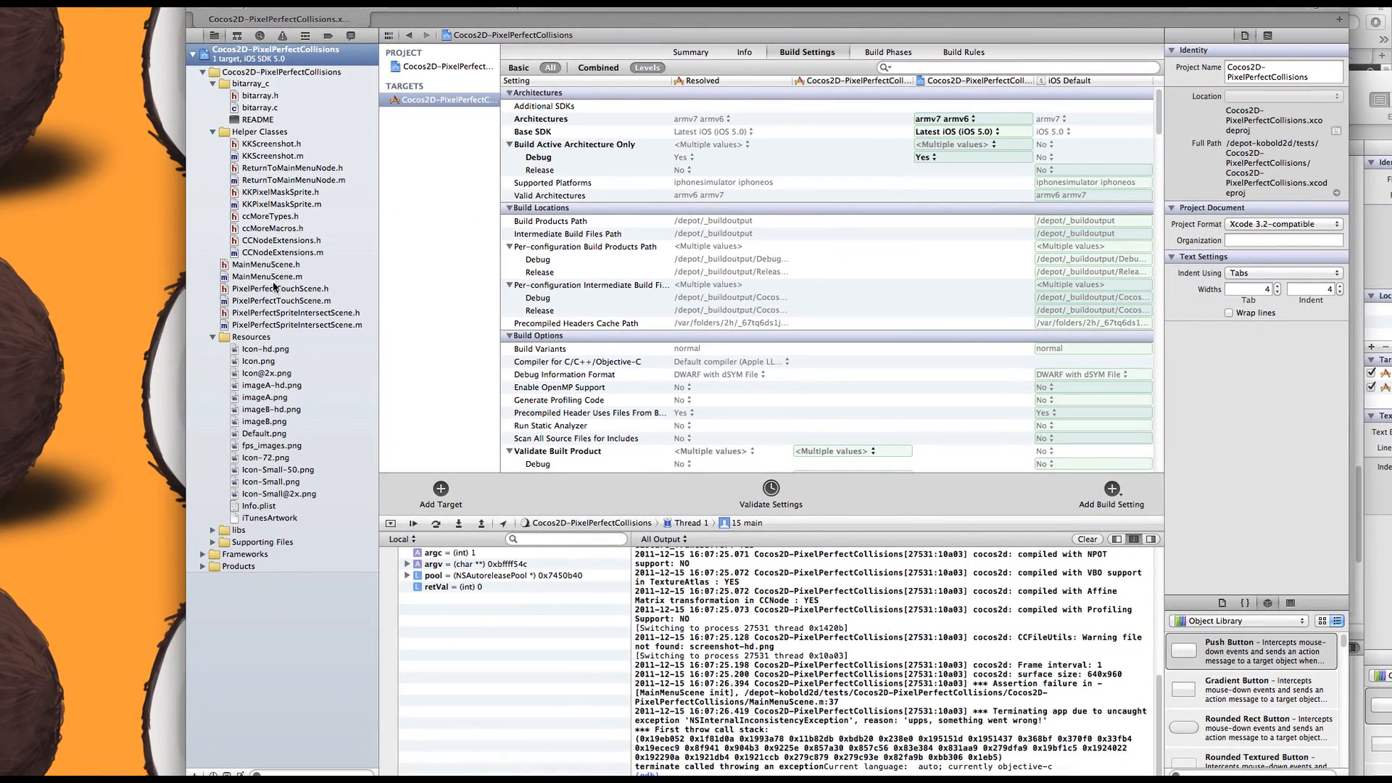
Show KKPixelMaskSprite.m from Helper Classes in the editor and scroll through its code
left_click(282, 205)
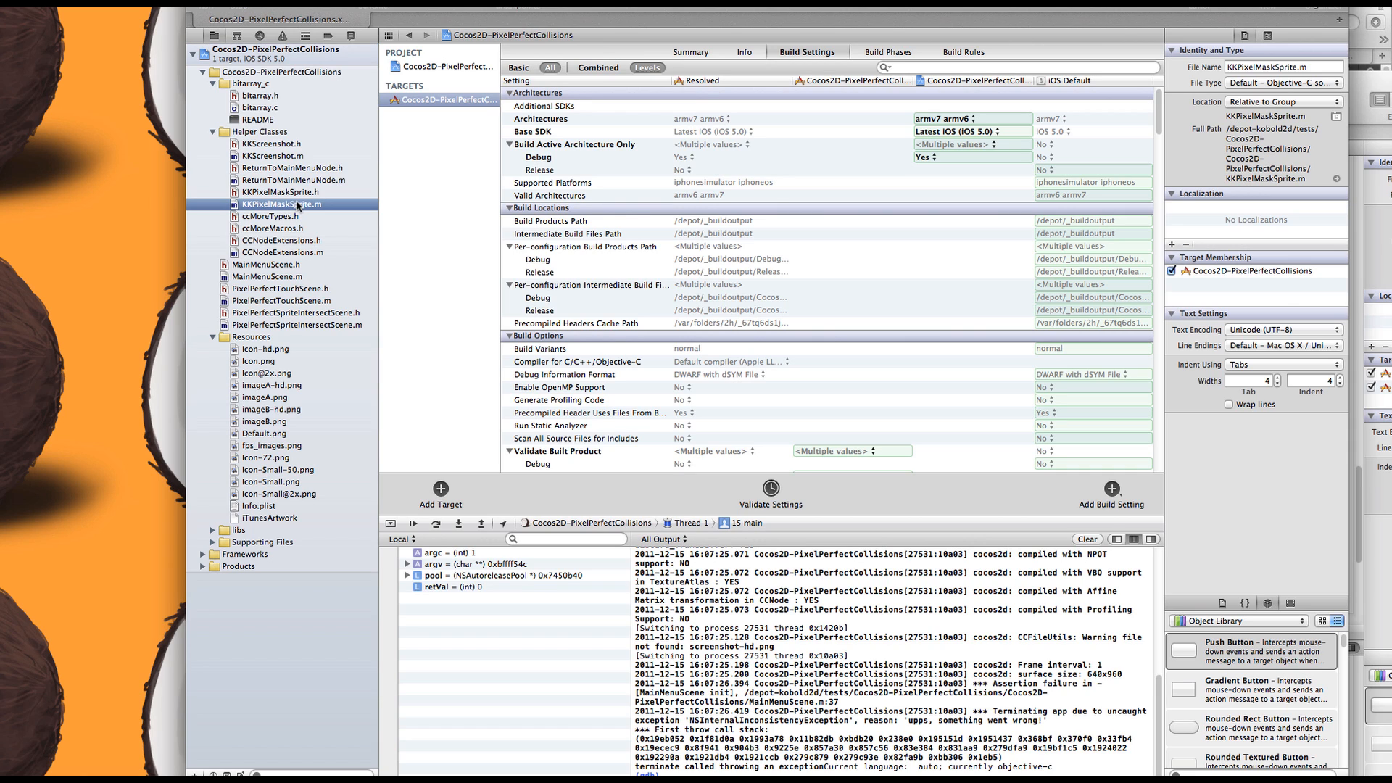
left_click(284, 203)
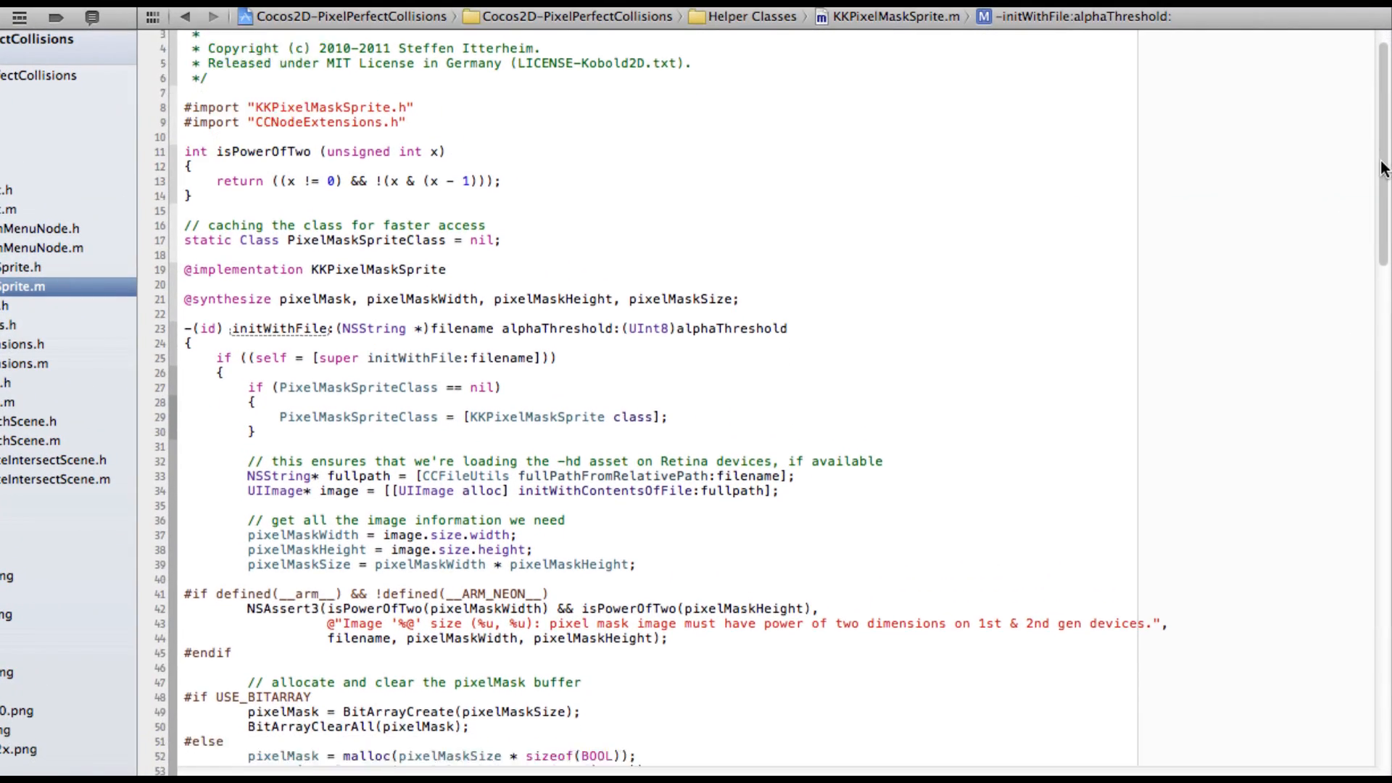
scroll("down", 3)
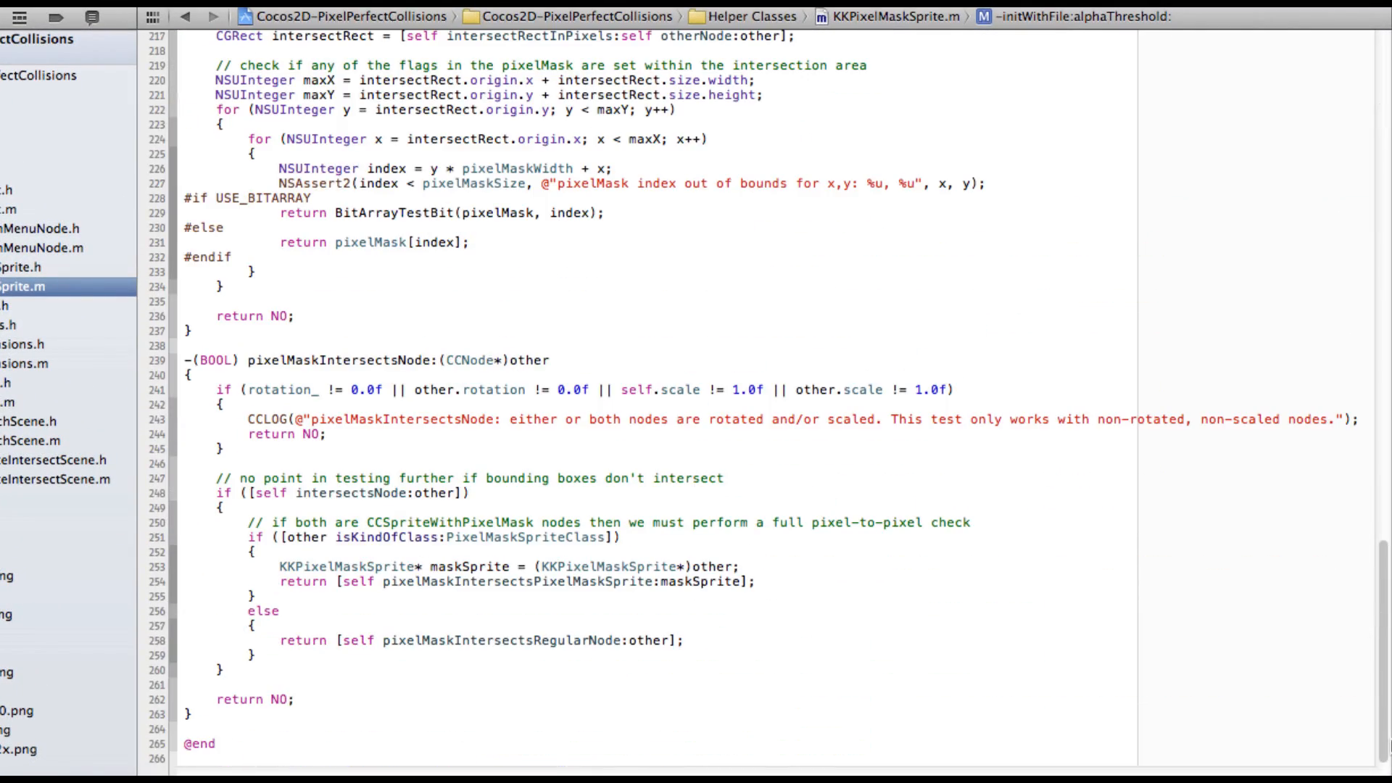
scroll("up", 3)
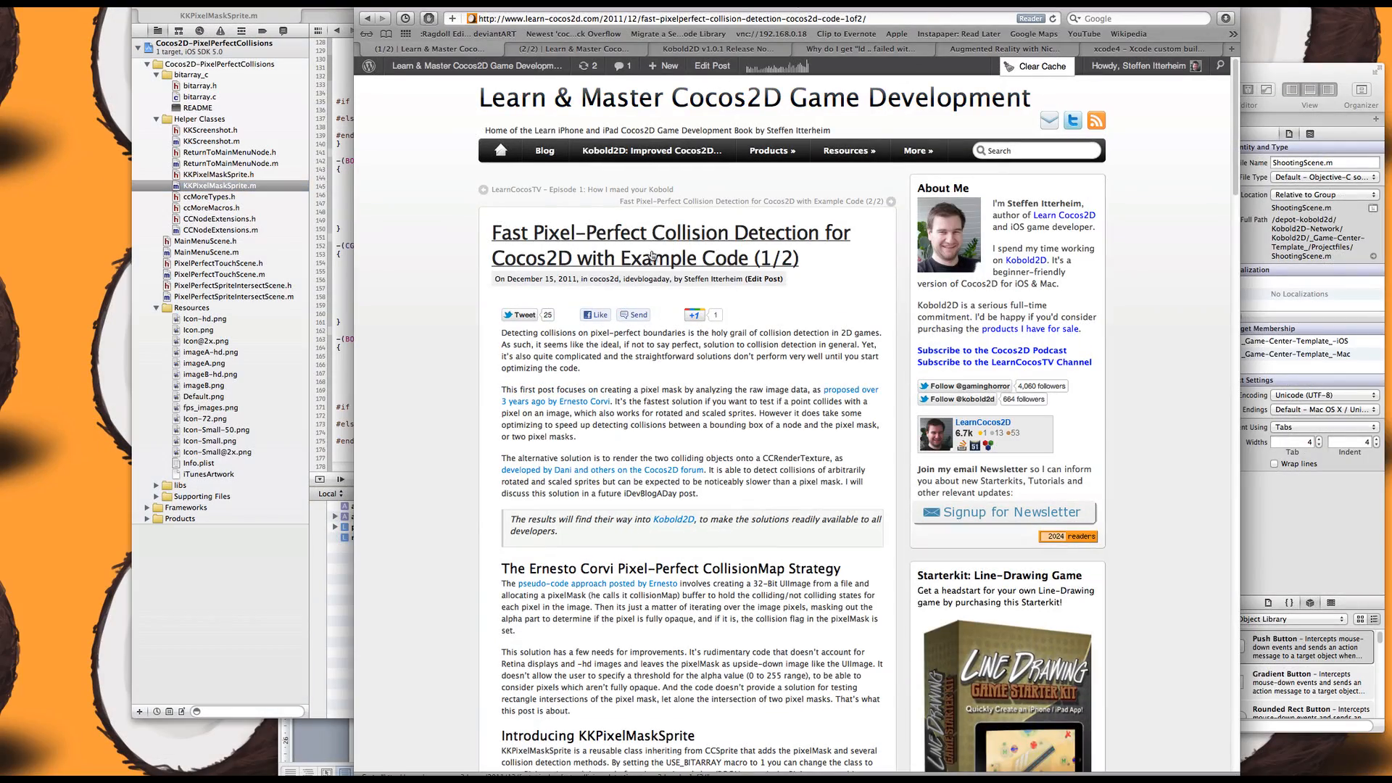
Scroll the collision blog post down to its intersection-test code section
scroll("down", 3)
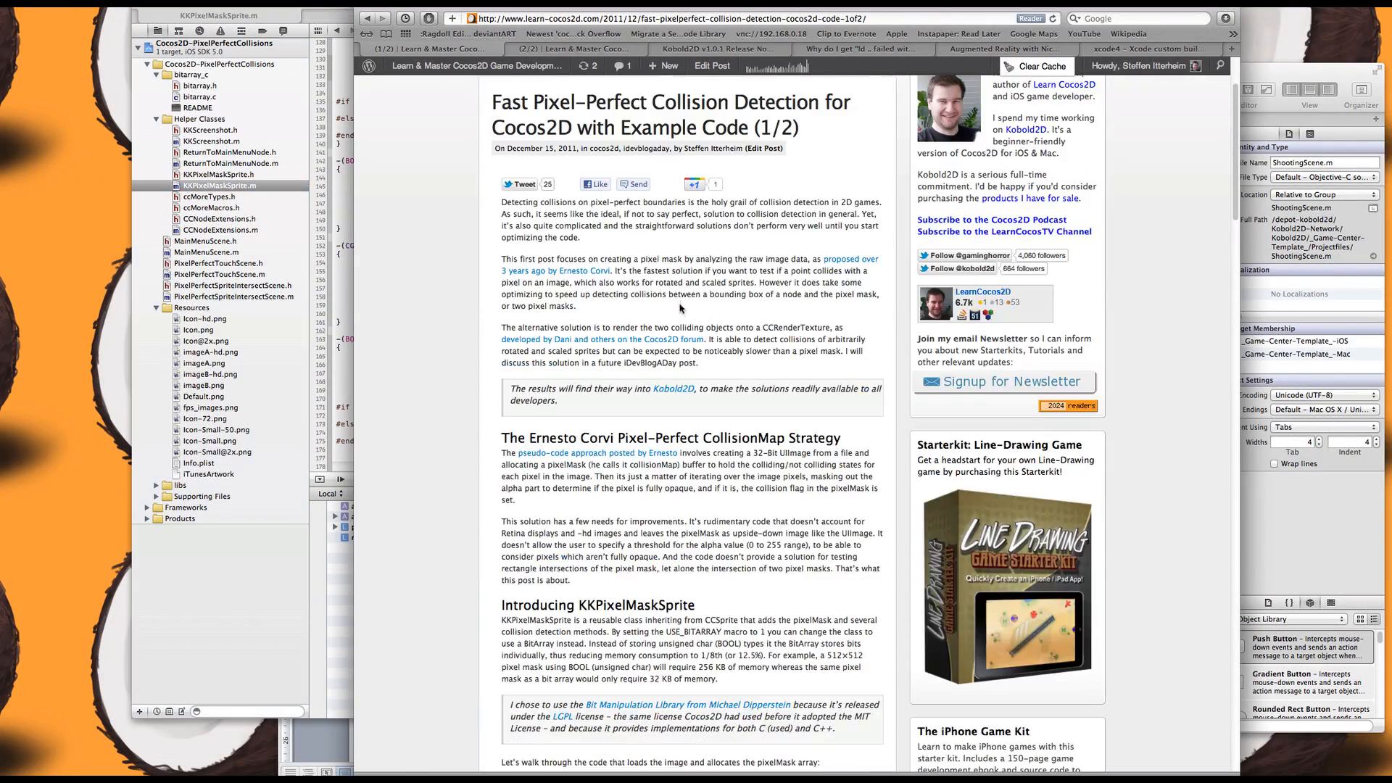
scroll("down", 3)
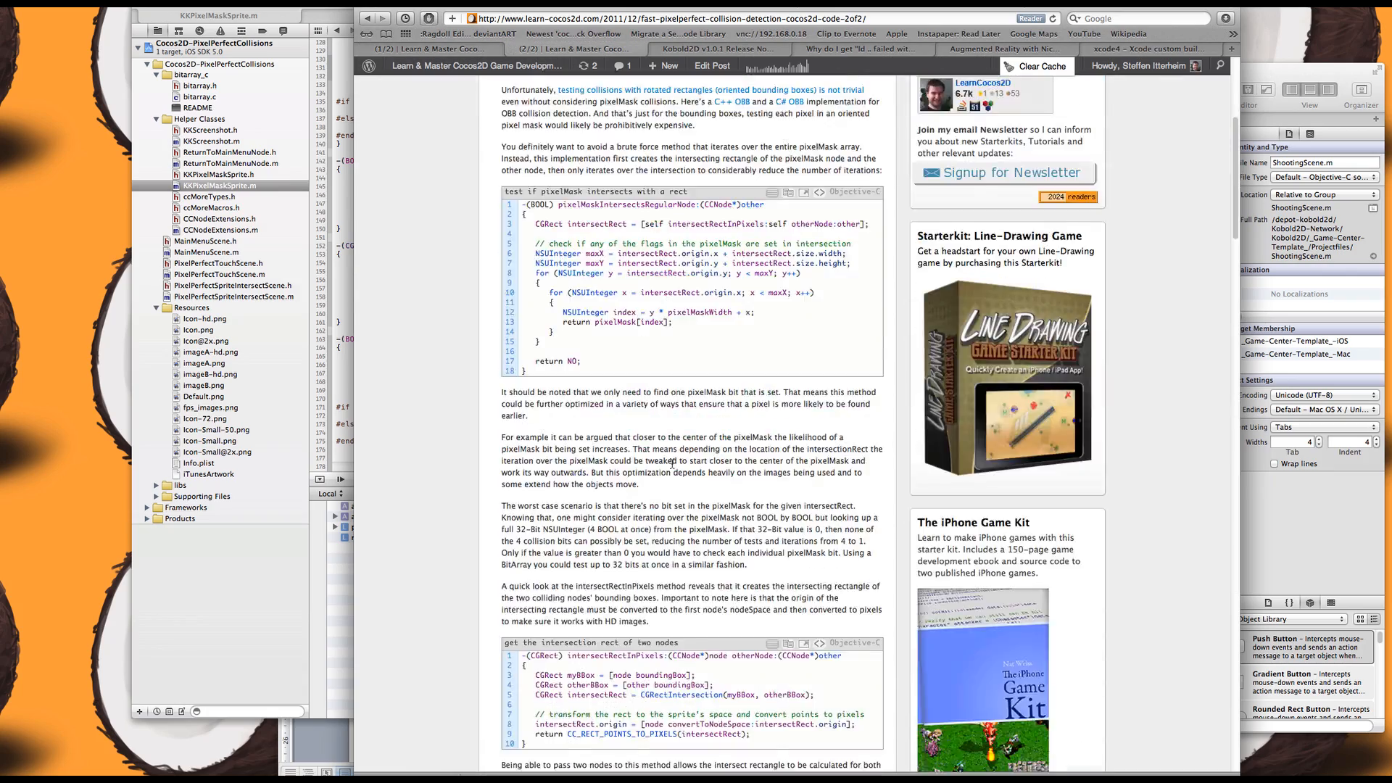
scroll("down", 3)
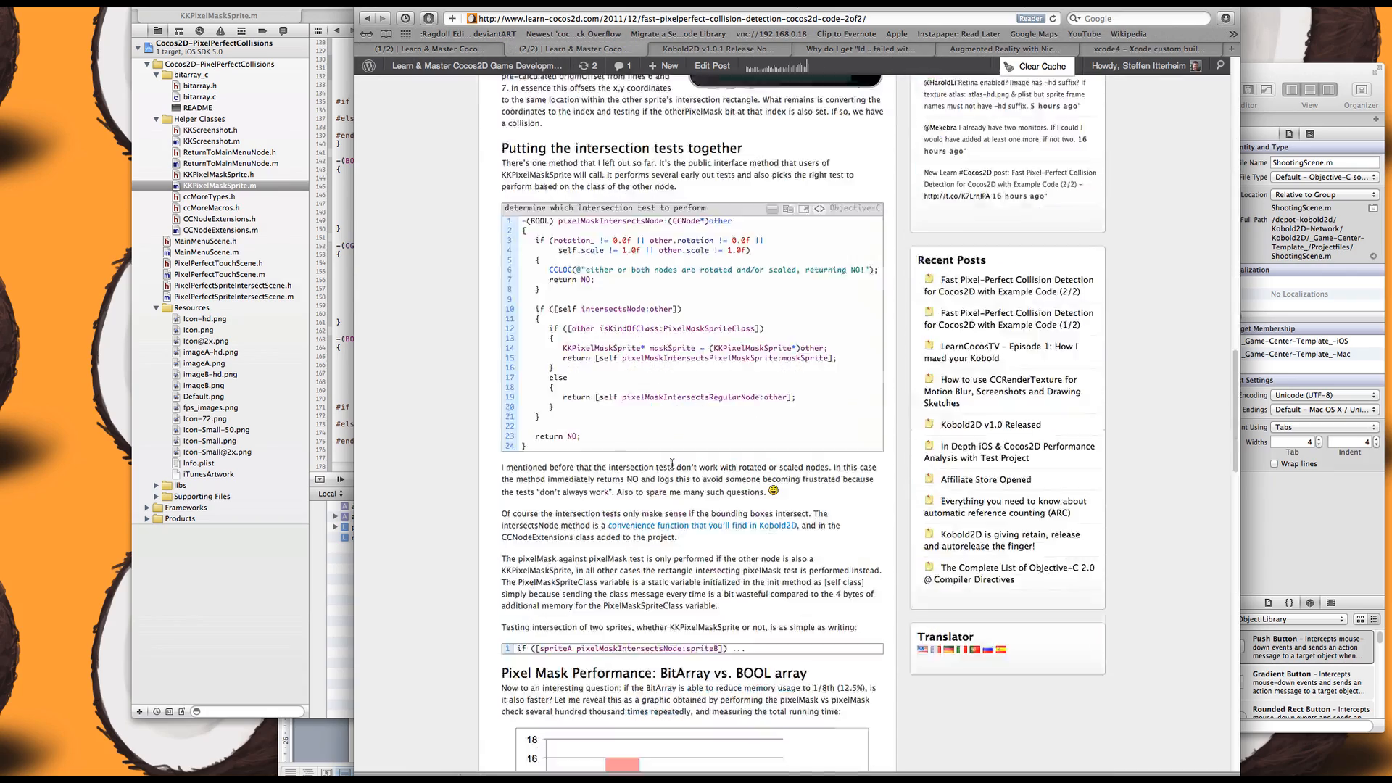
scroll("down", 3)
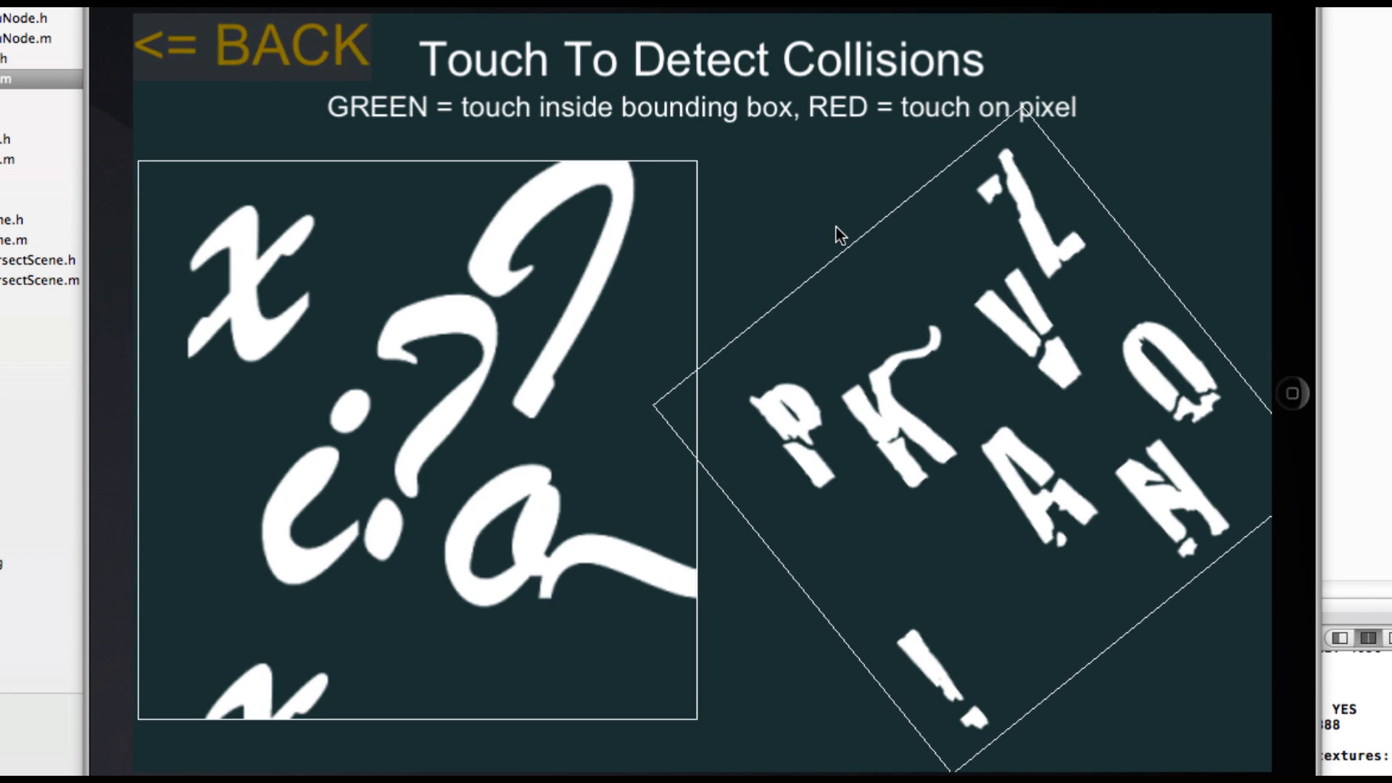
mouse_move(770, 294)
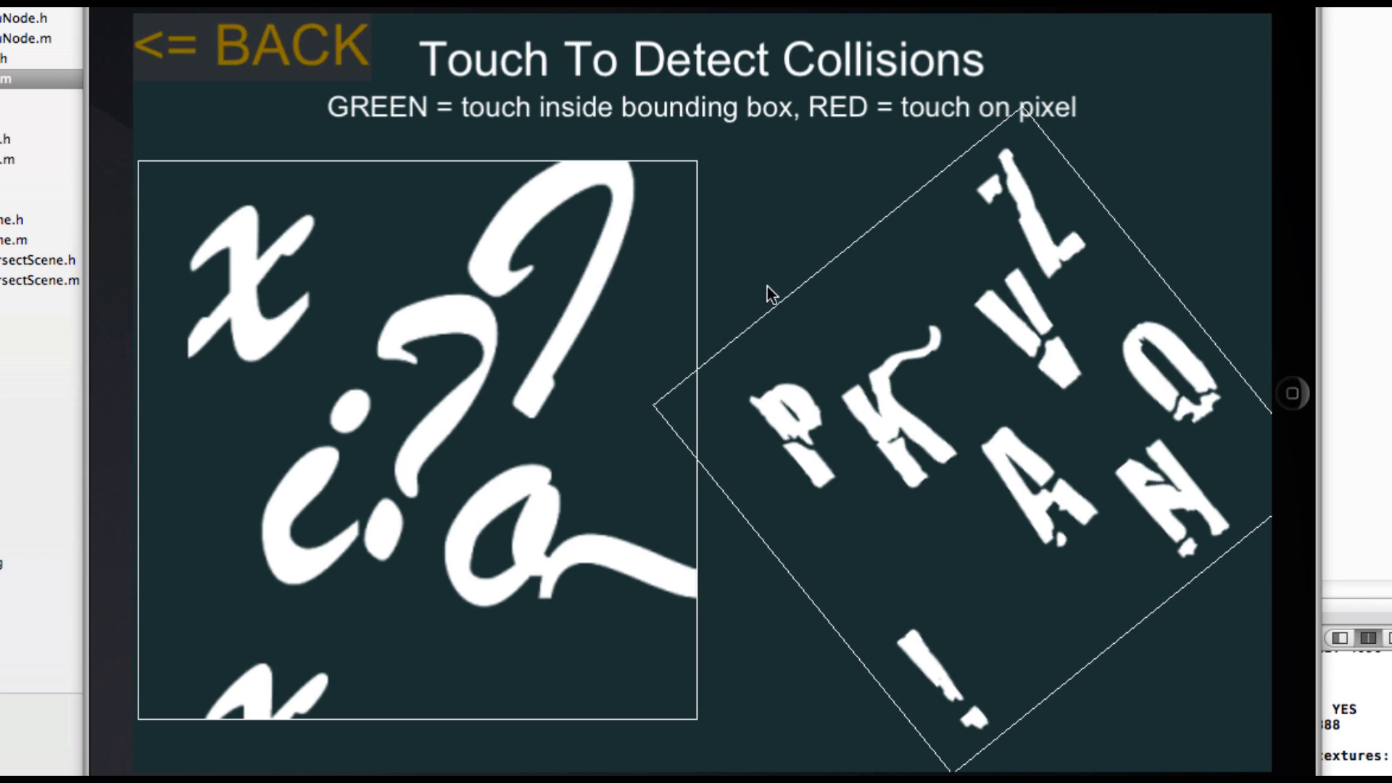
mouse_move(989, 415)
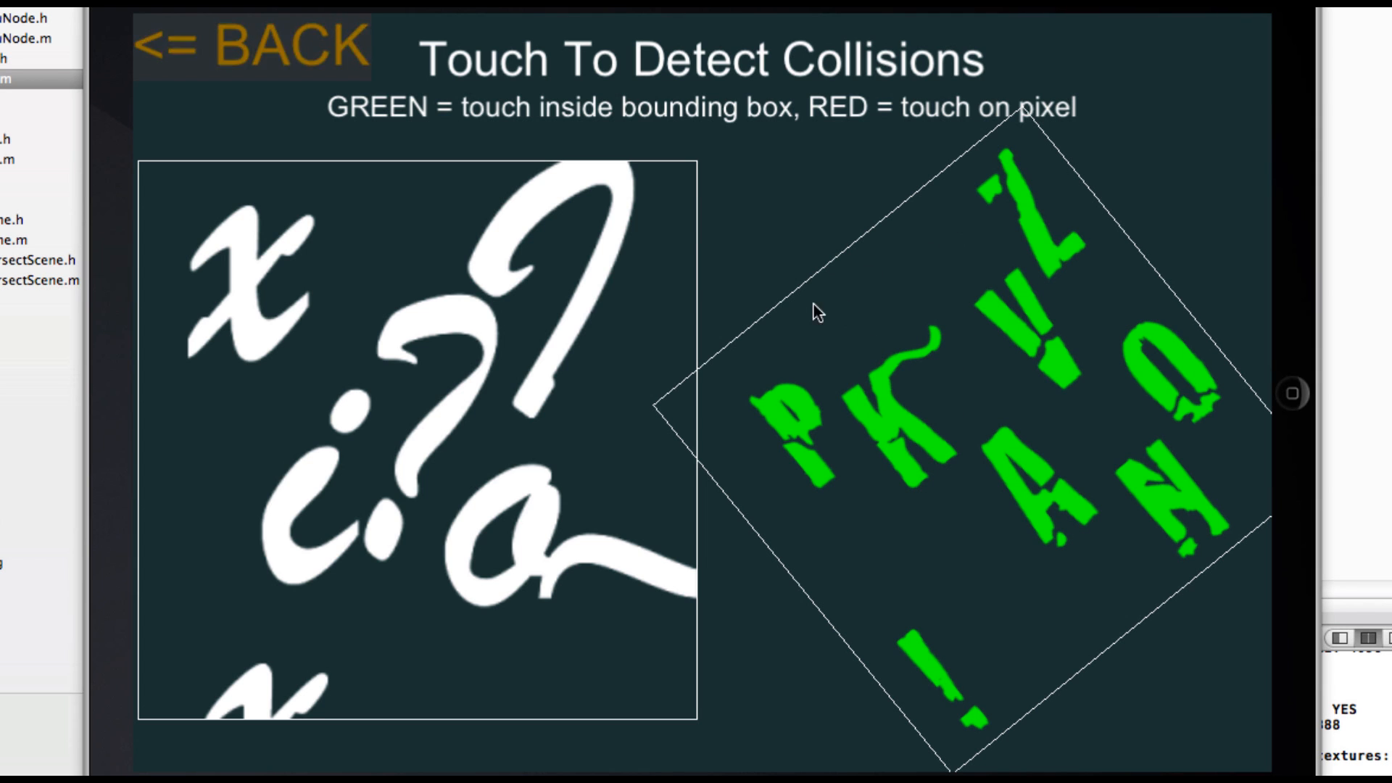
mouse_move(914, 253)
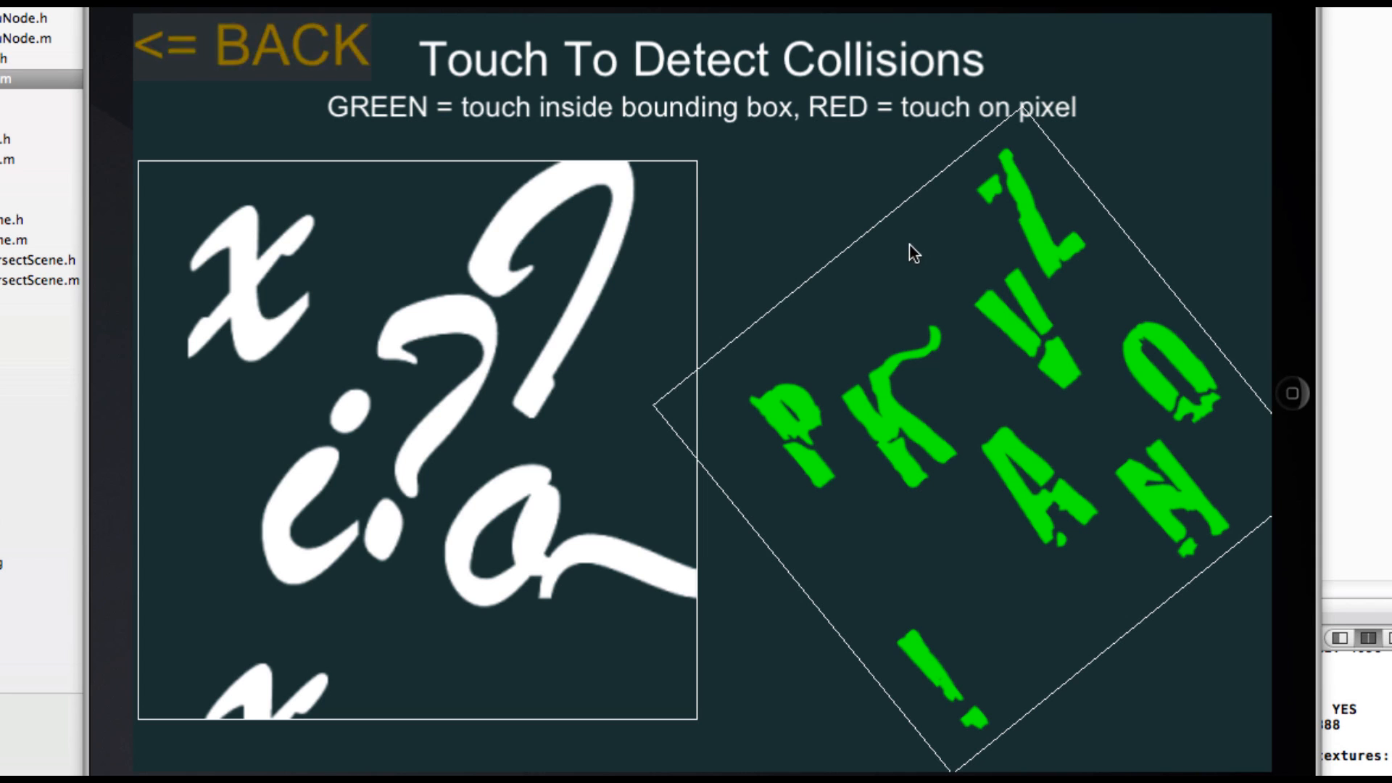
mouse_move(827, 580)
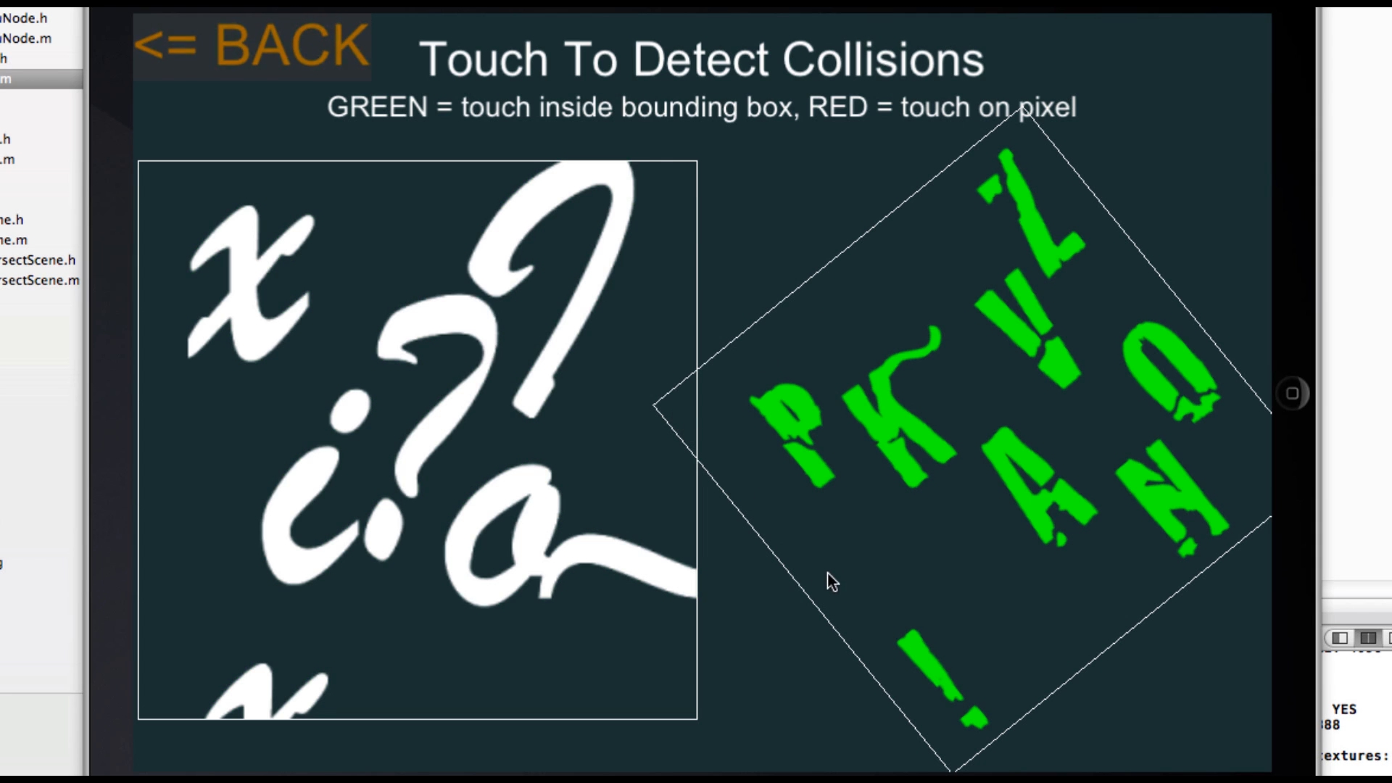
mouse_move(992, 575)
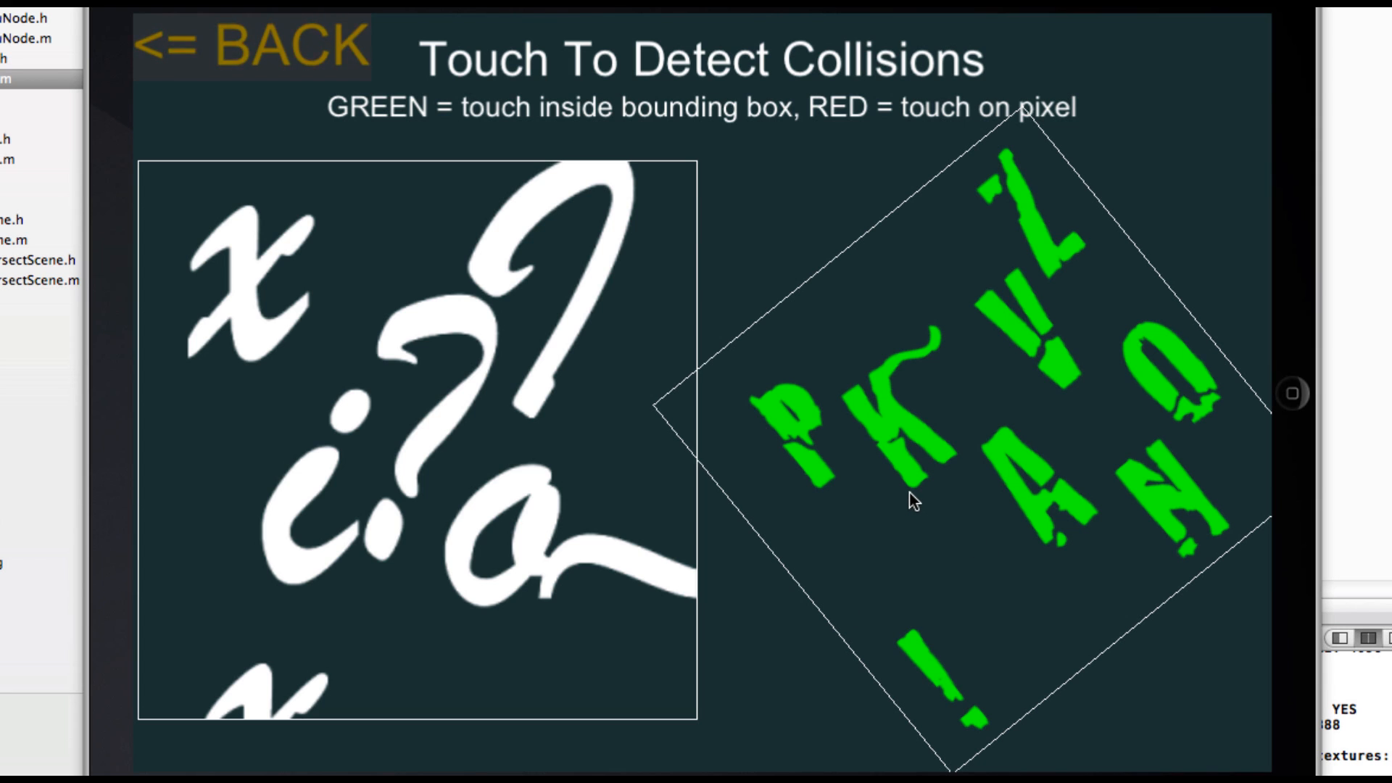
Touch a letter's pixels for a red hit, then empty bounding-box space
left_click(918, 498)
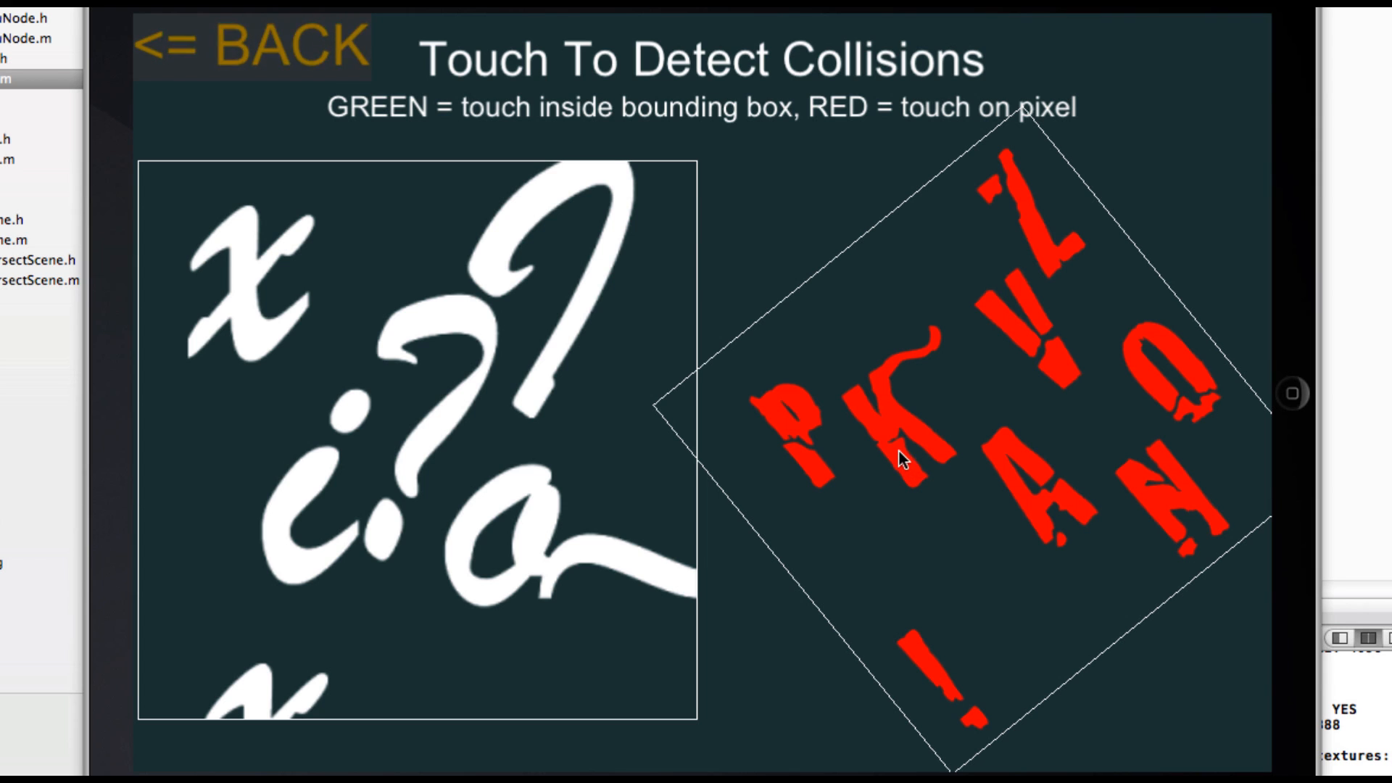
mouse_move(900, 455)
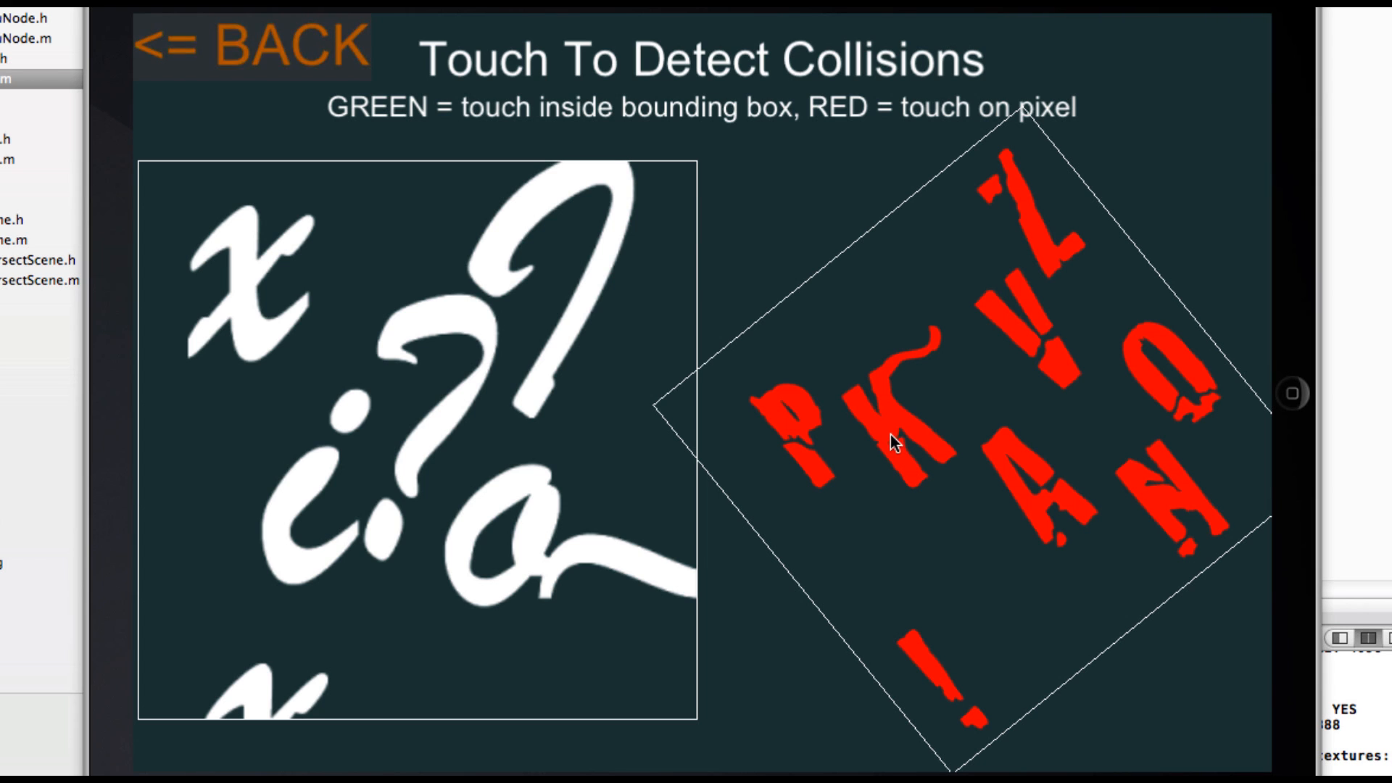
left_click(899, 450)
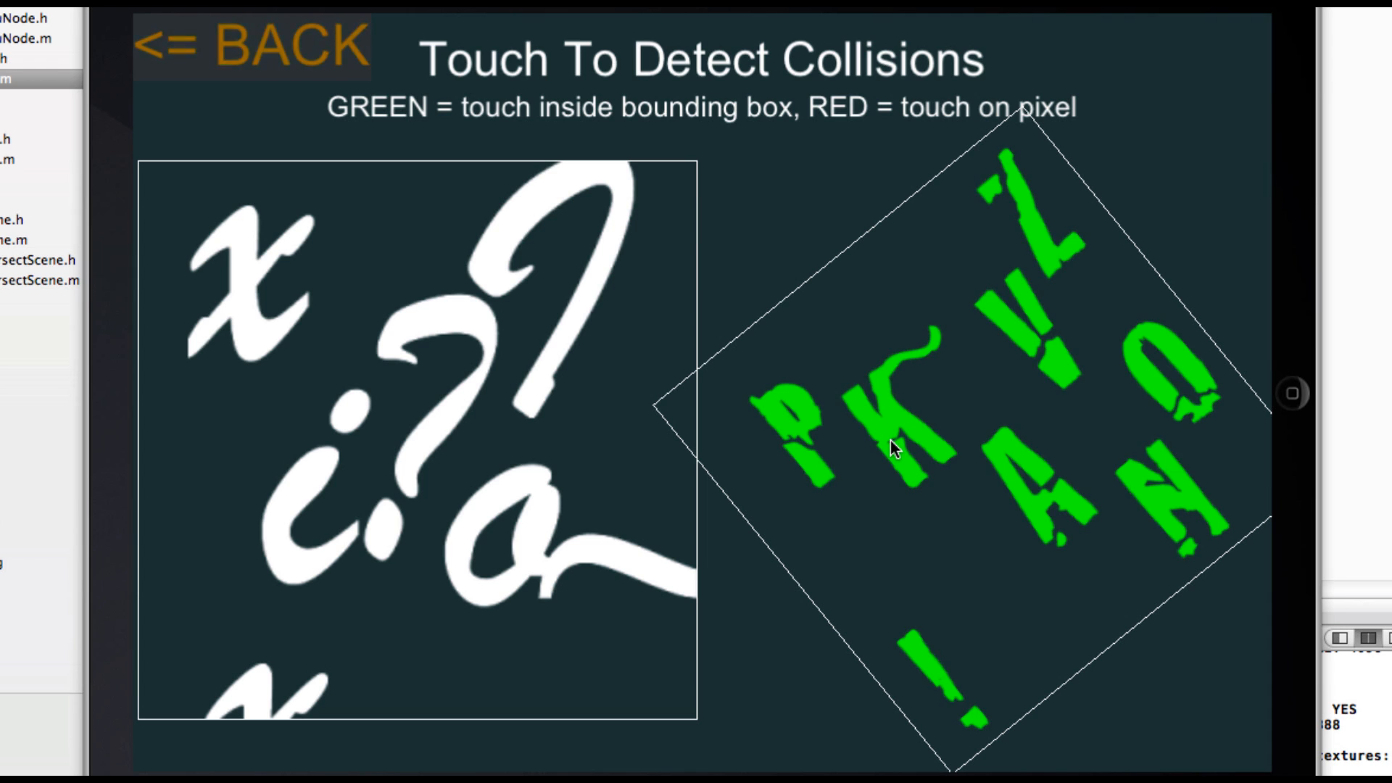
mouse_move(895, 395)
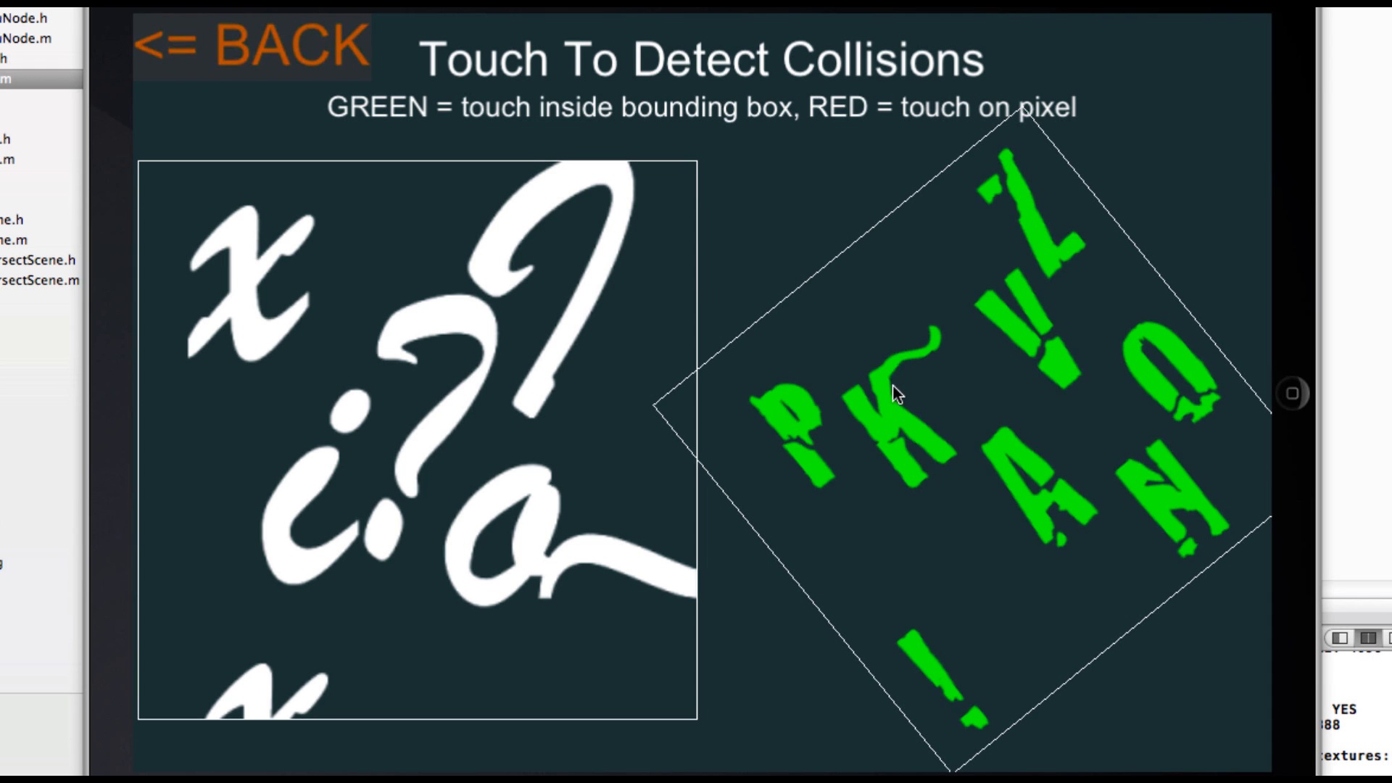
mouse_move(688, 508)
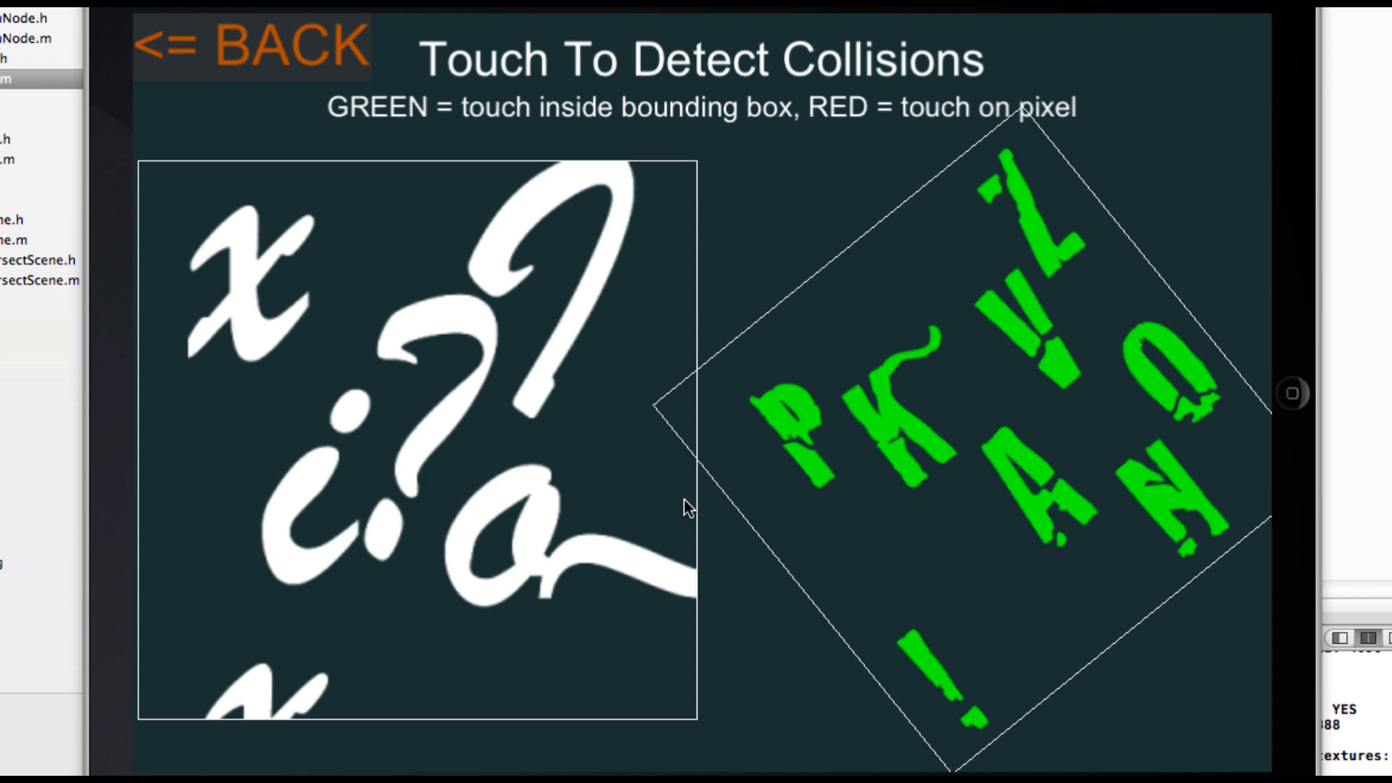
left_click(976, 347)
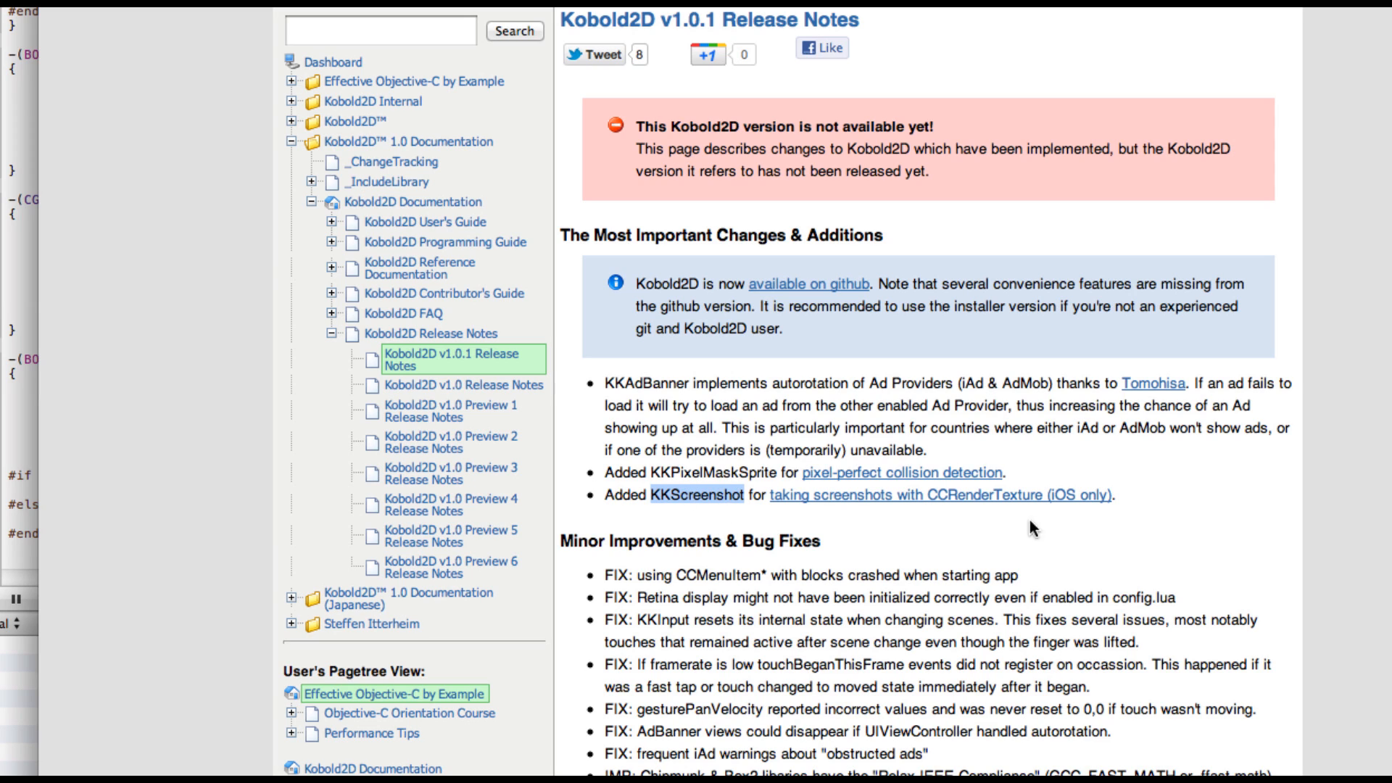
mouse_move(1099, 495)
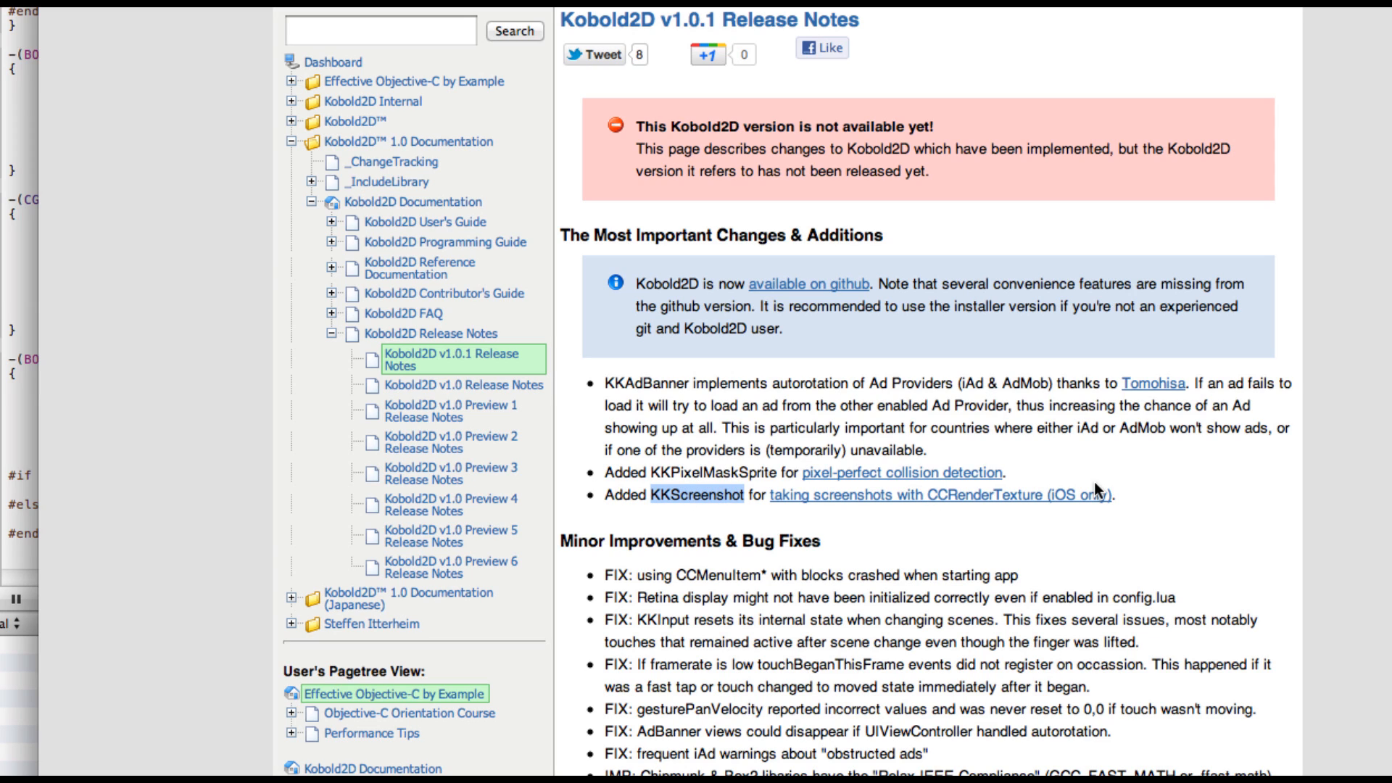
mouse_move(1127, 505)
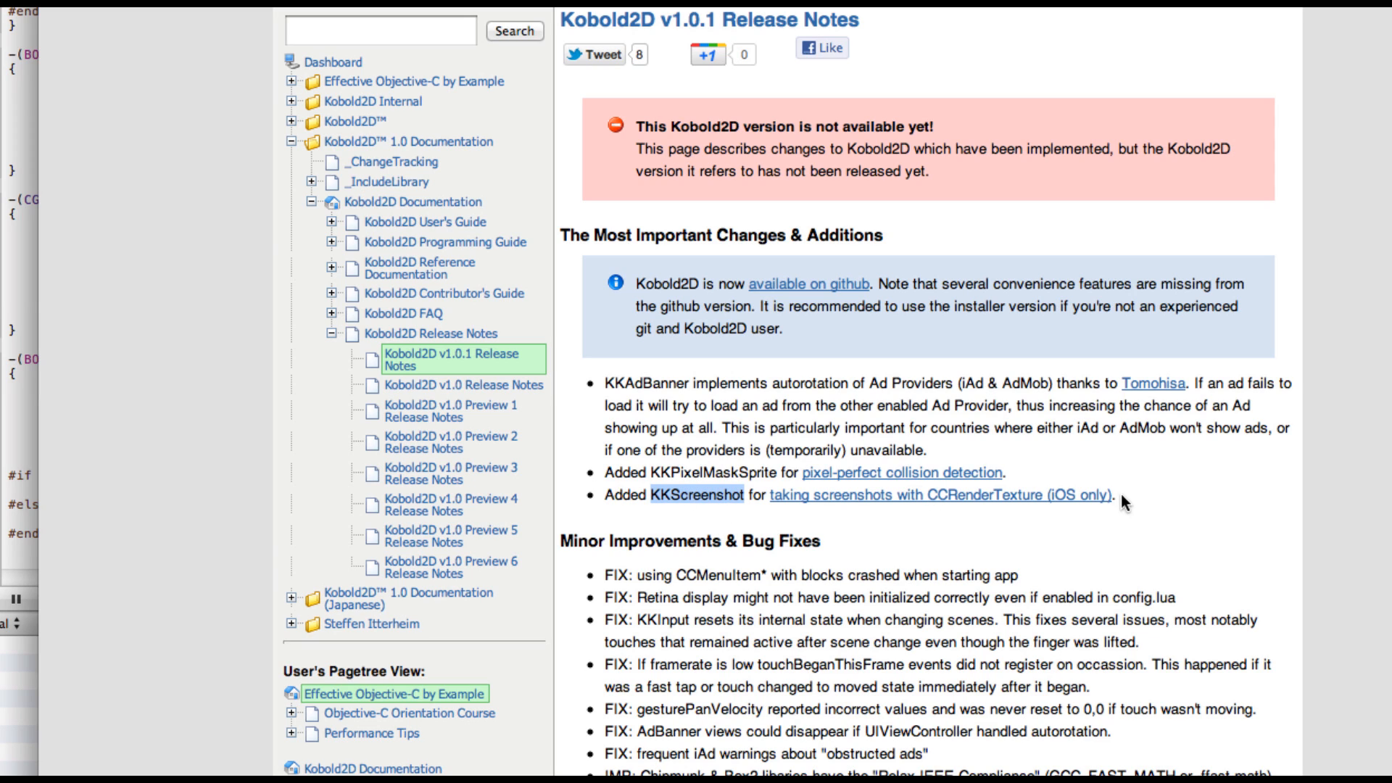
mouse_move(1083, 505)
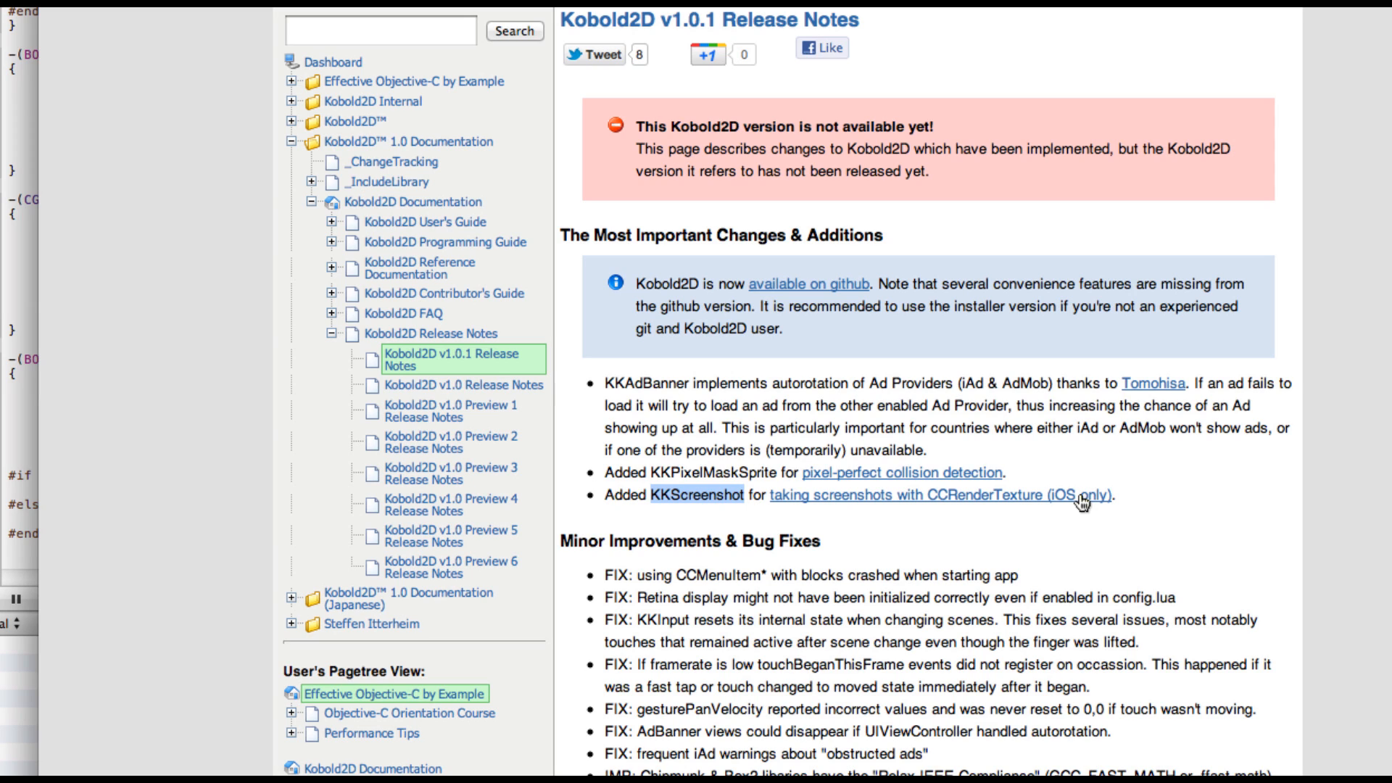
mouse_move(719, 325)
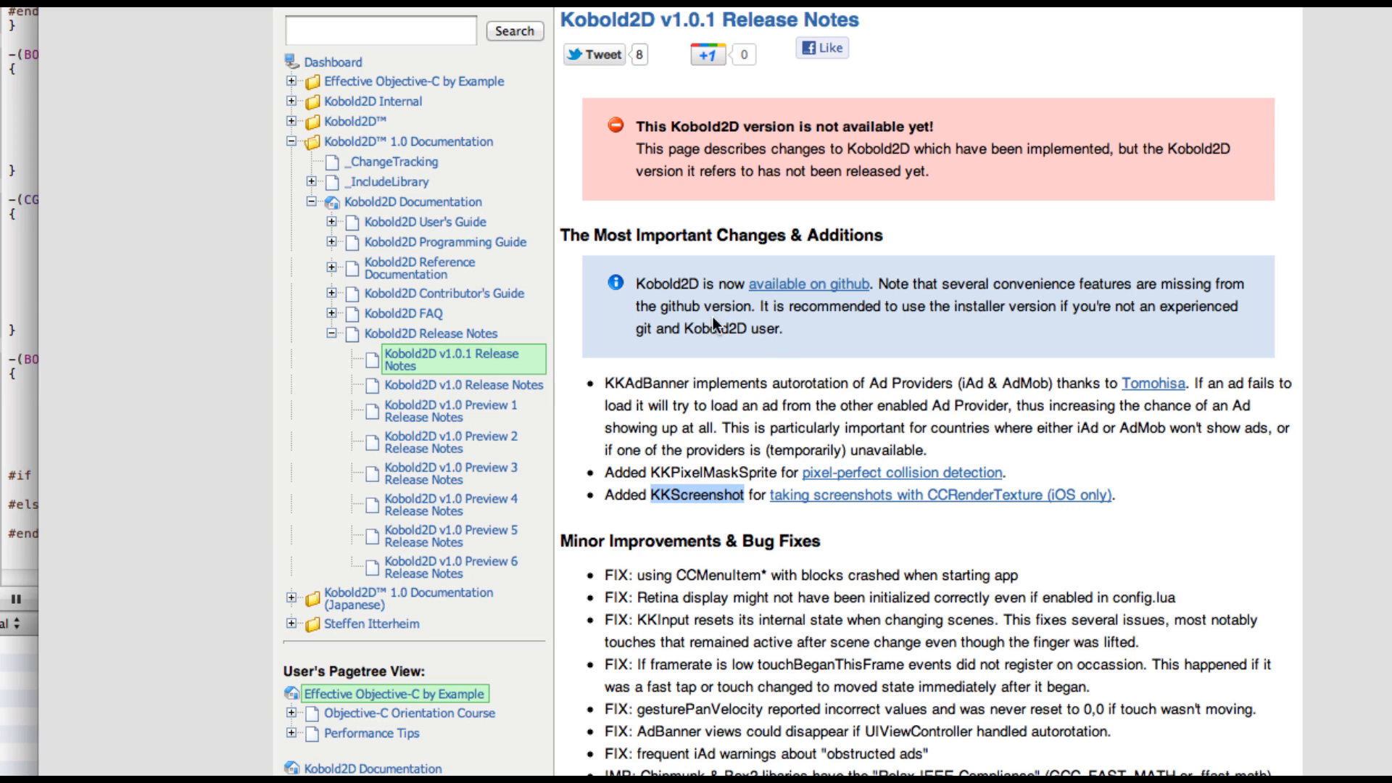
mouse_move(618, 384)
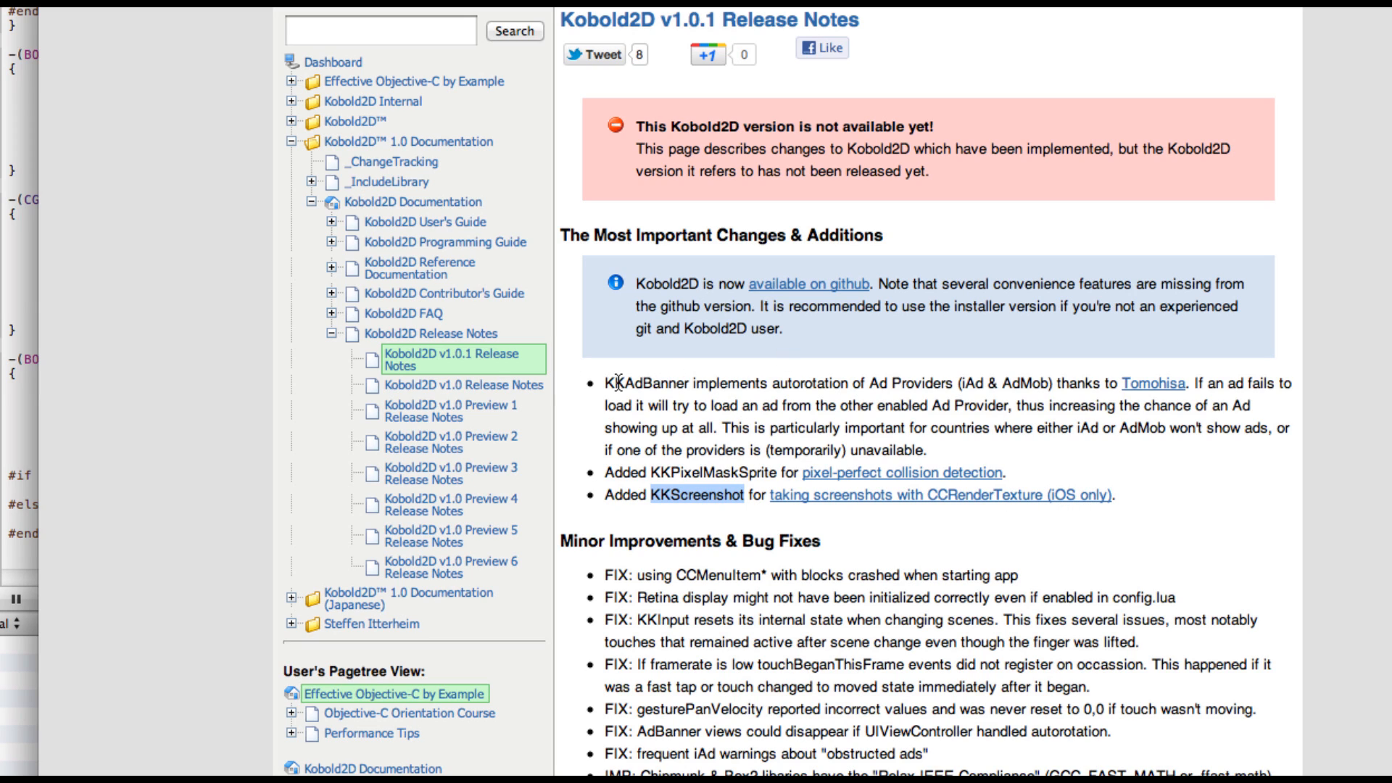
Select the word KKAdBanner in the ad-provider autorotation bullet
double_click(644, 383)
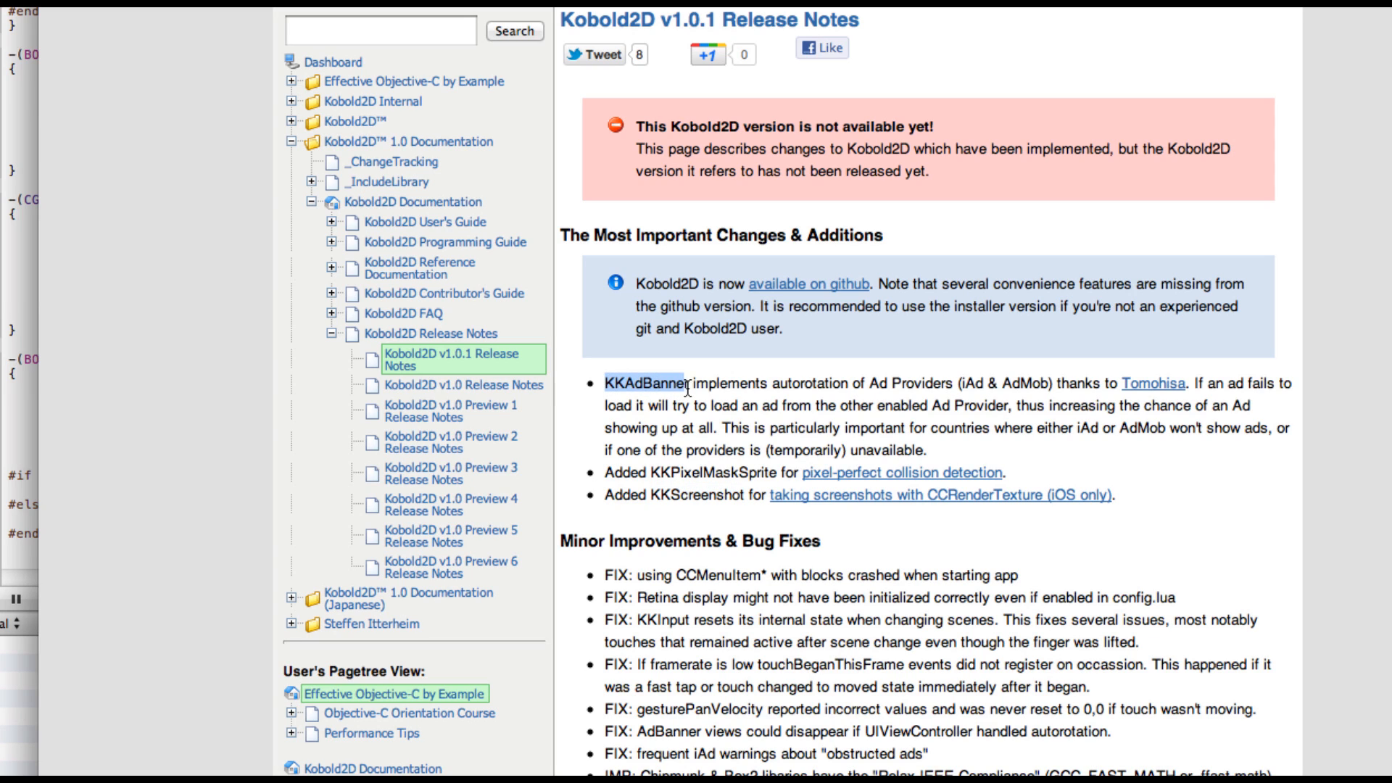
mouse_move(954, 399)
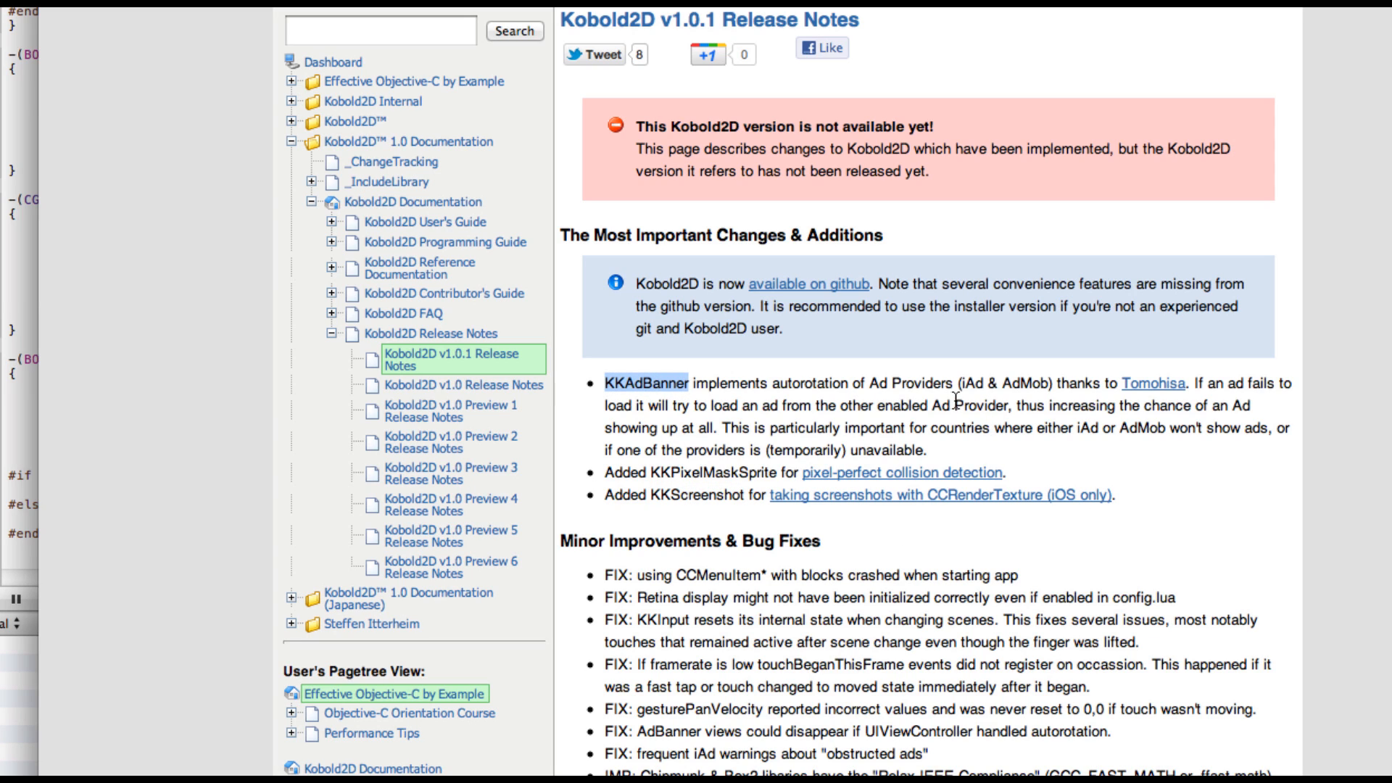
mouse_move(1139, 443)
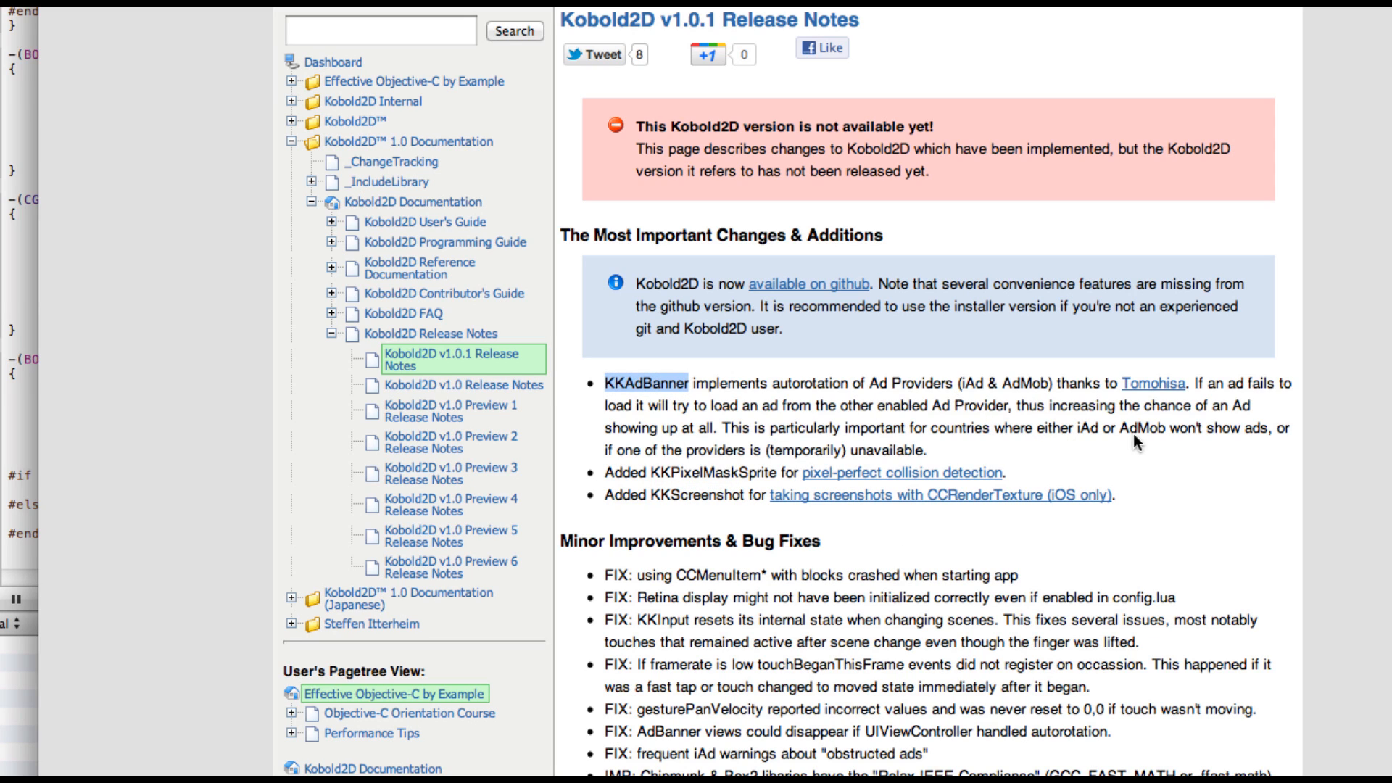
mouse_move(1048, 458)
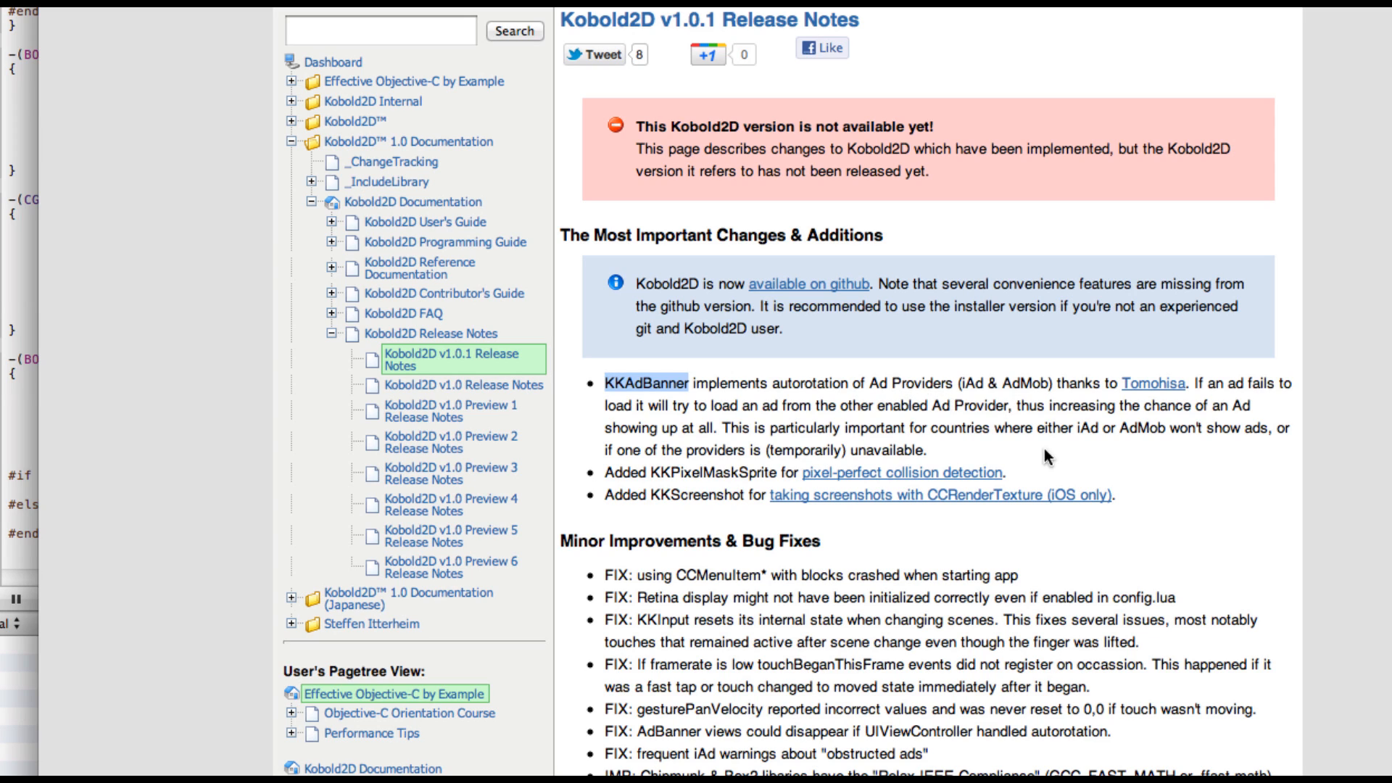
mouse_move(1080, 455)
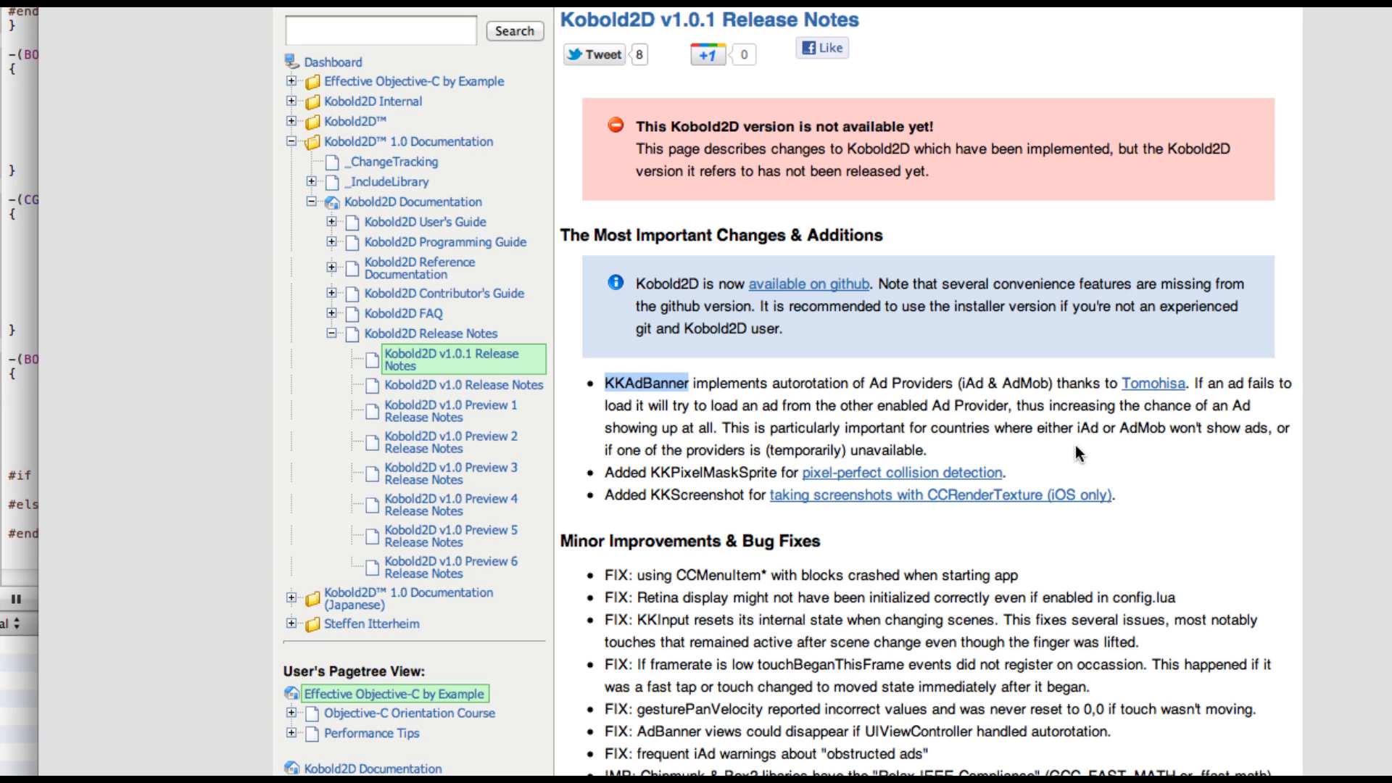
mouse_move(879, 430)
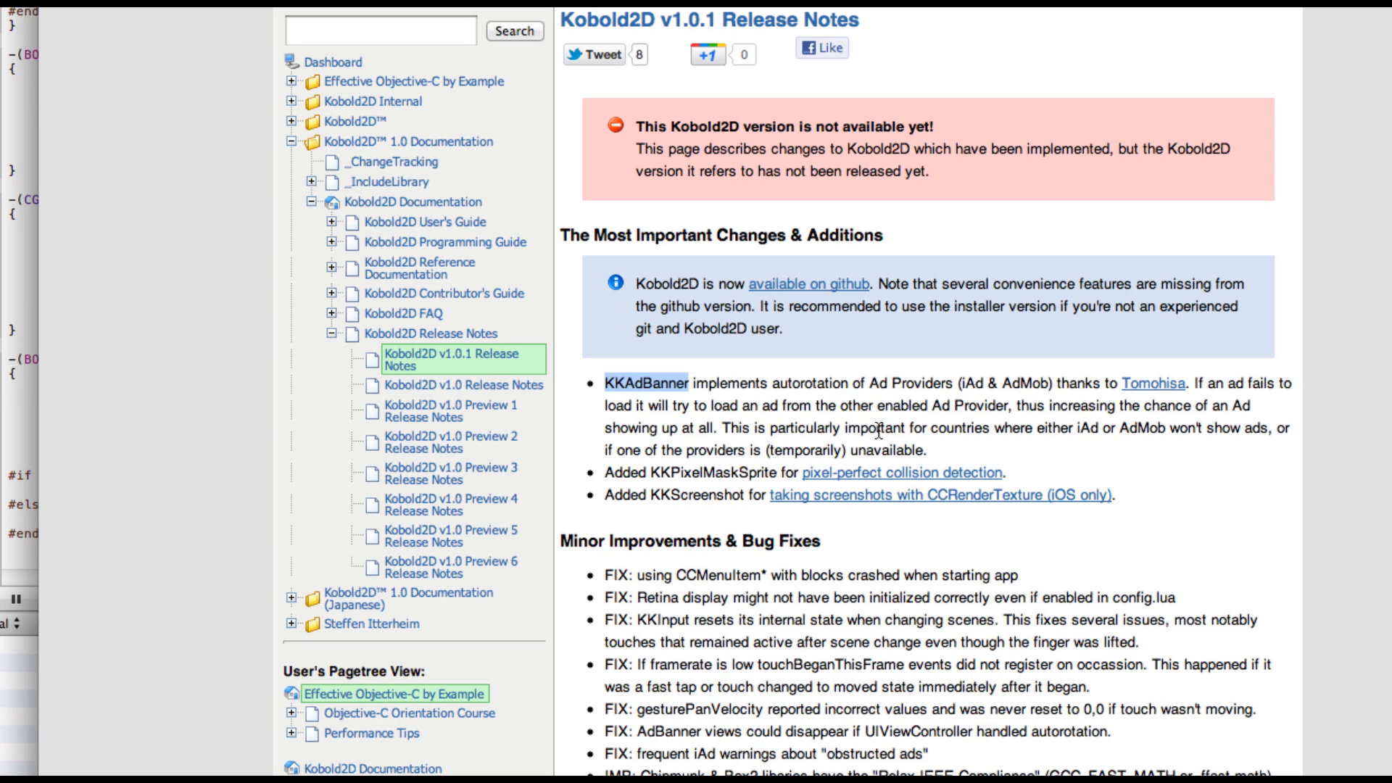
mouse_move(788, 419)
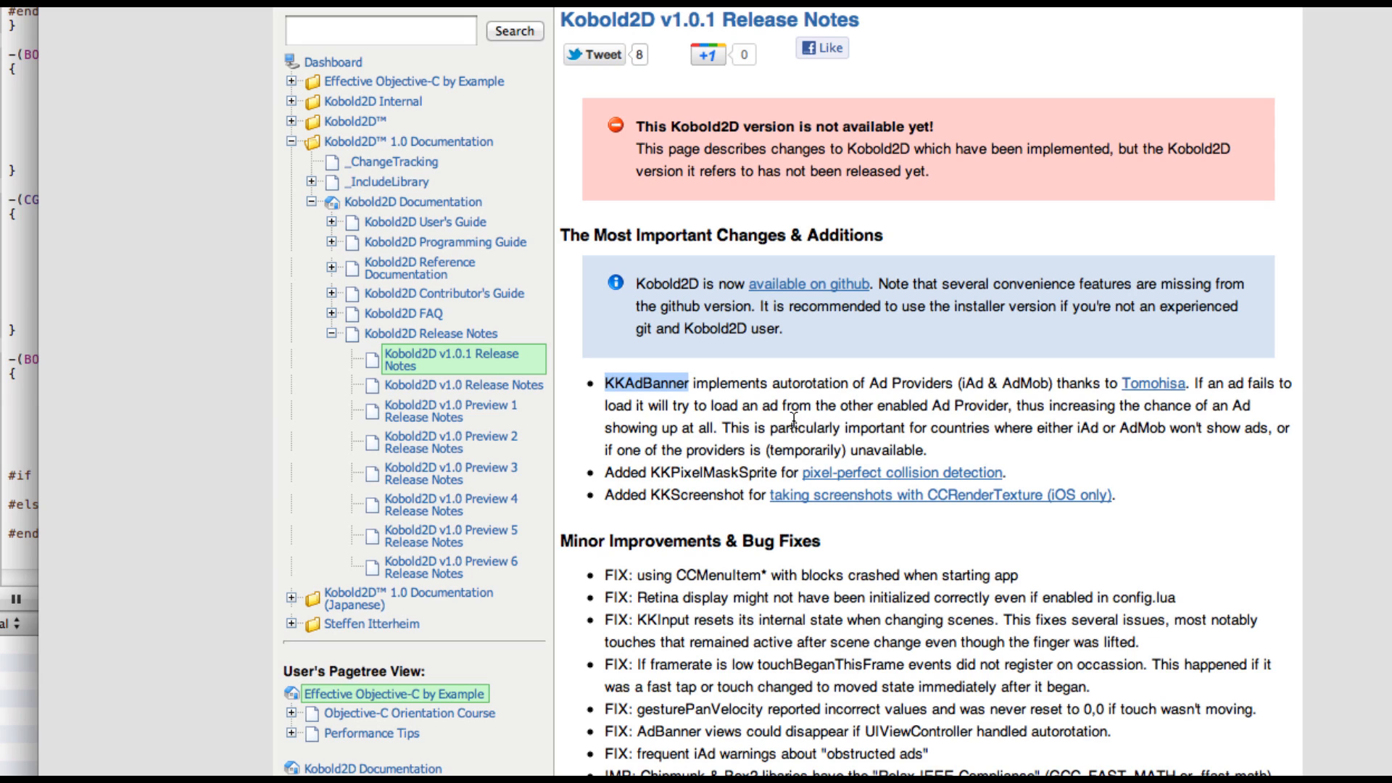
Scroll the v1.0.1 notes to Minor Improvements & Bug Fixes and Libraries updated
scroll("down", 3)
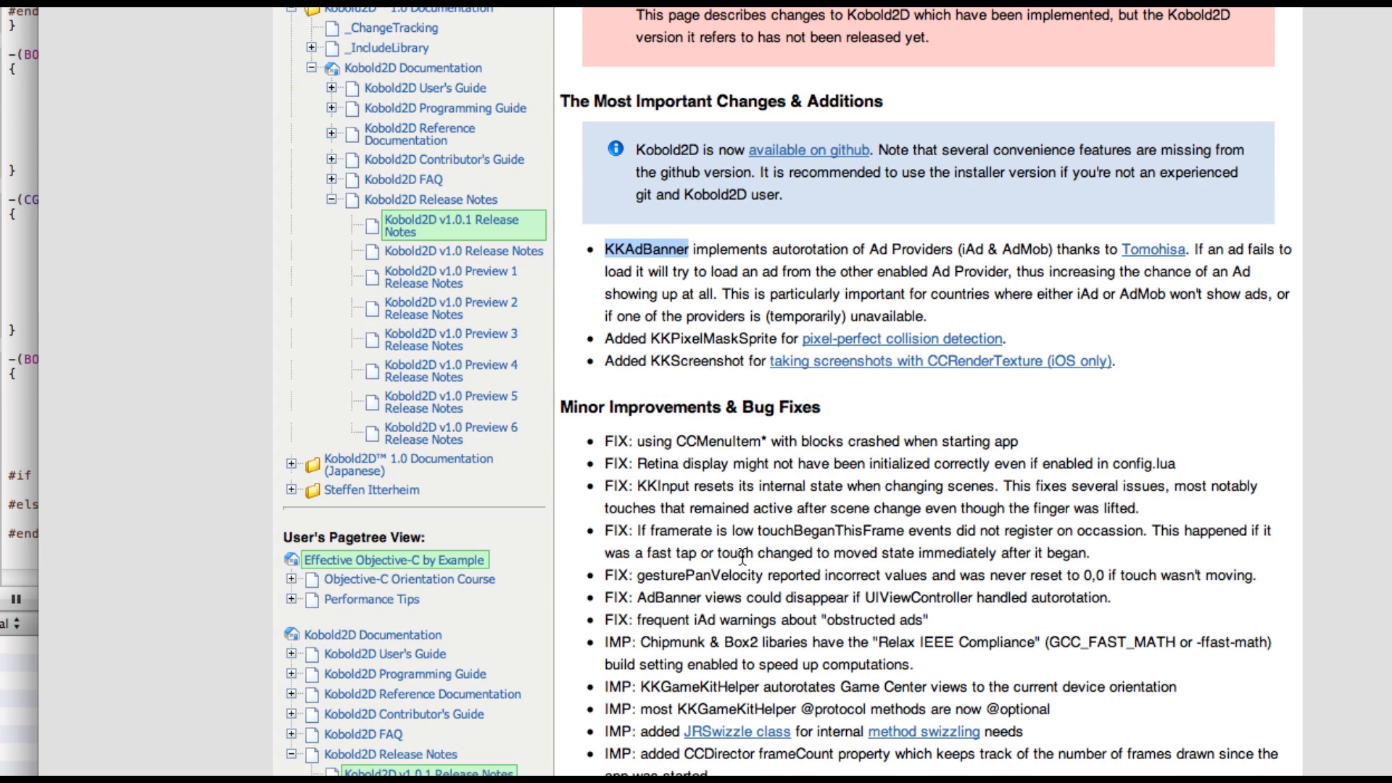
mouse_move(801, 609)
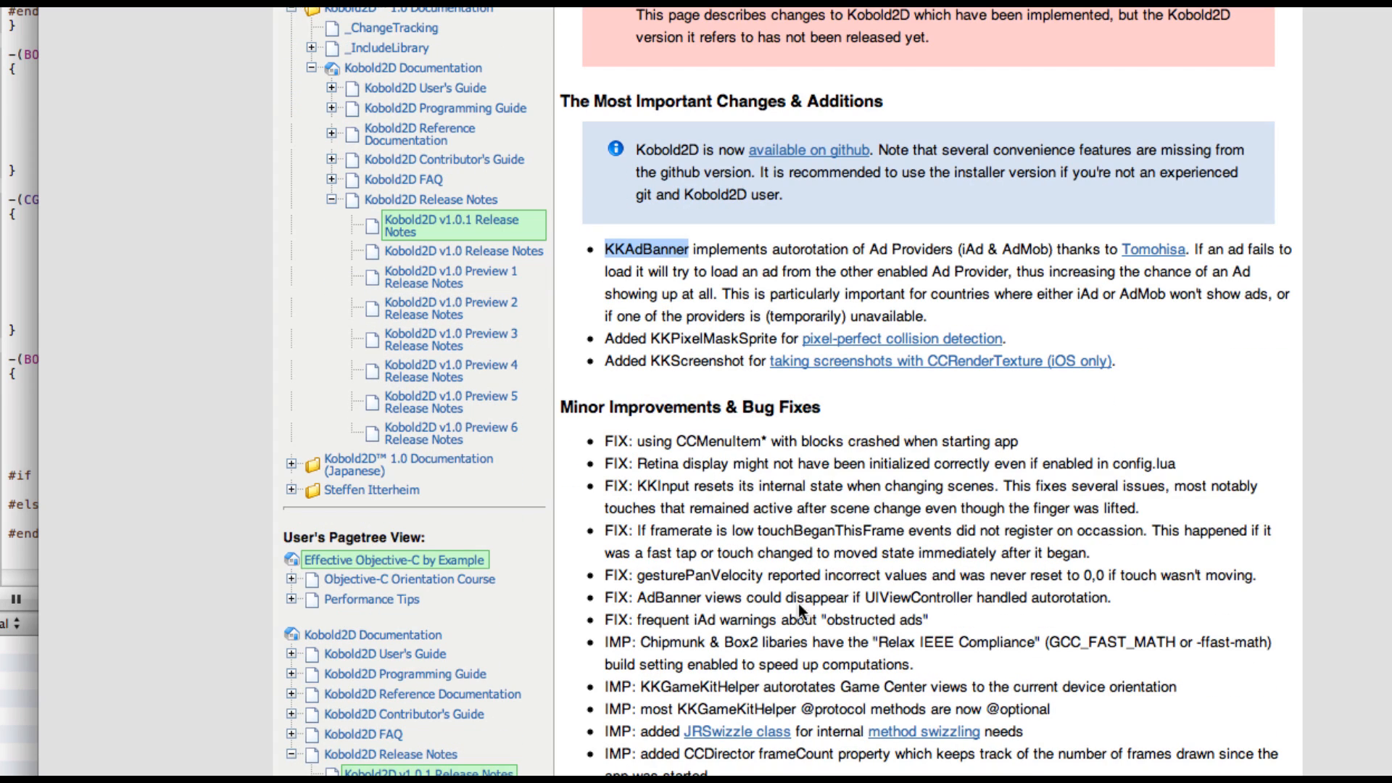
mouse_move(834, 637)
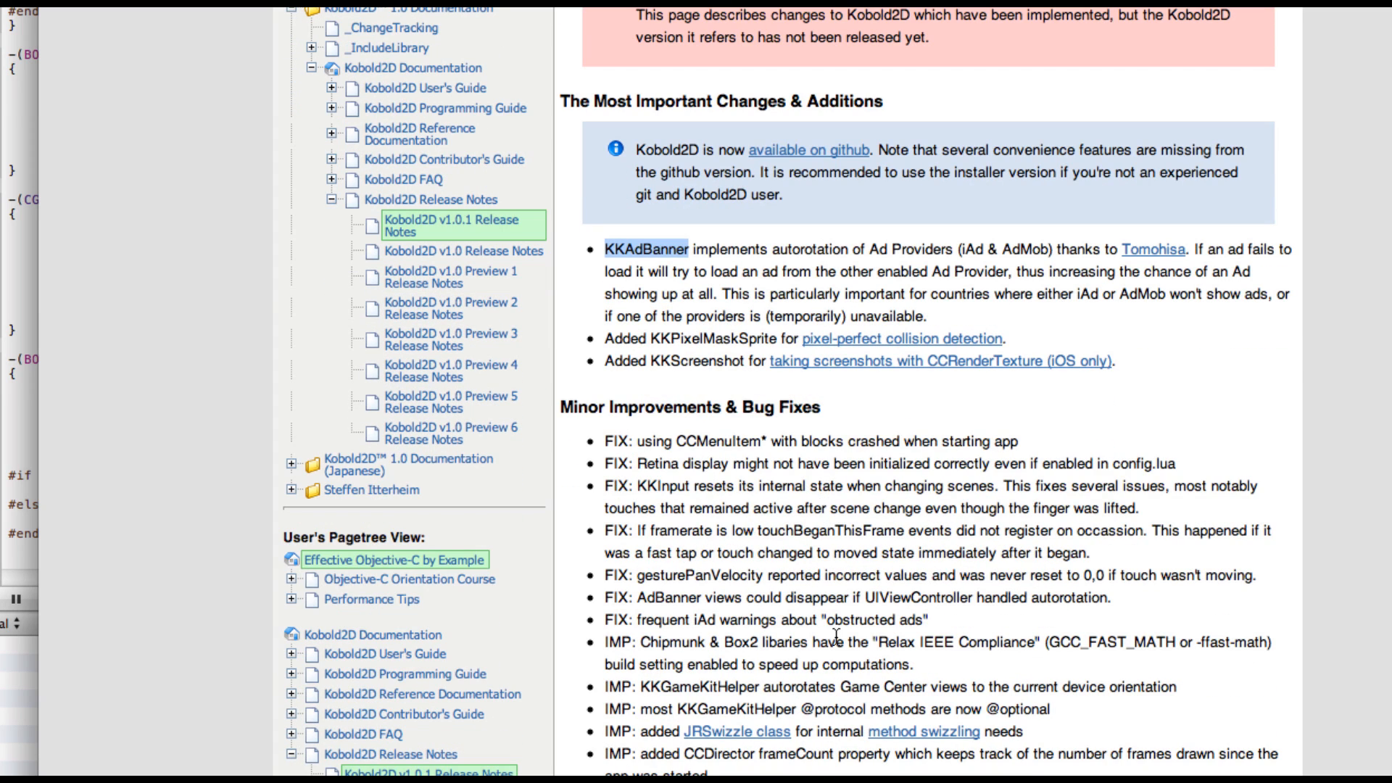
scroll("down", 3)
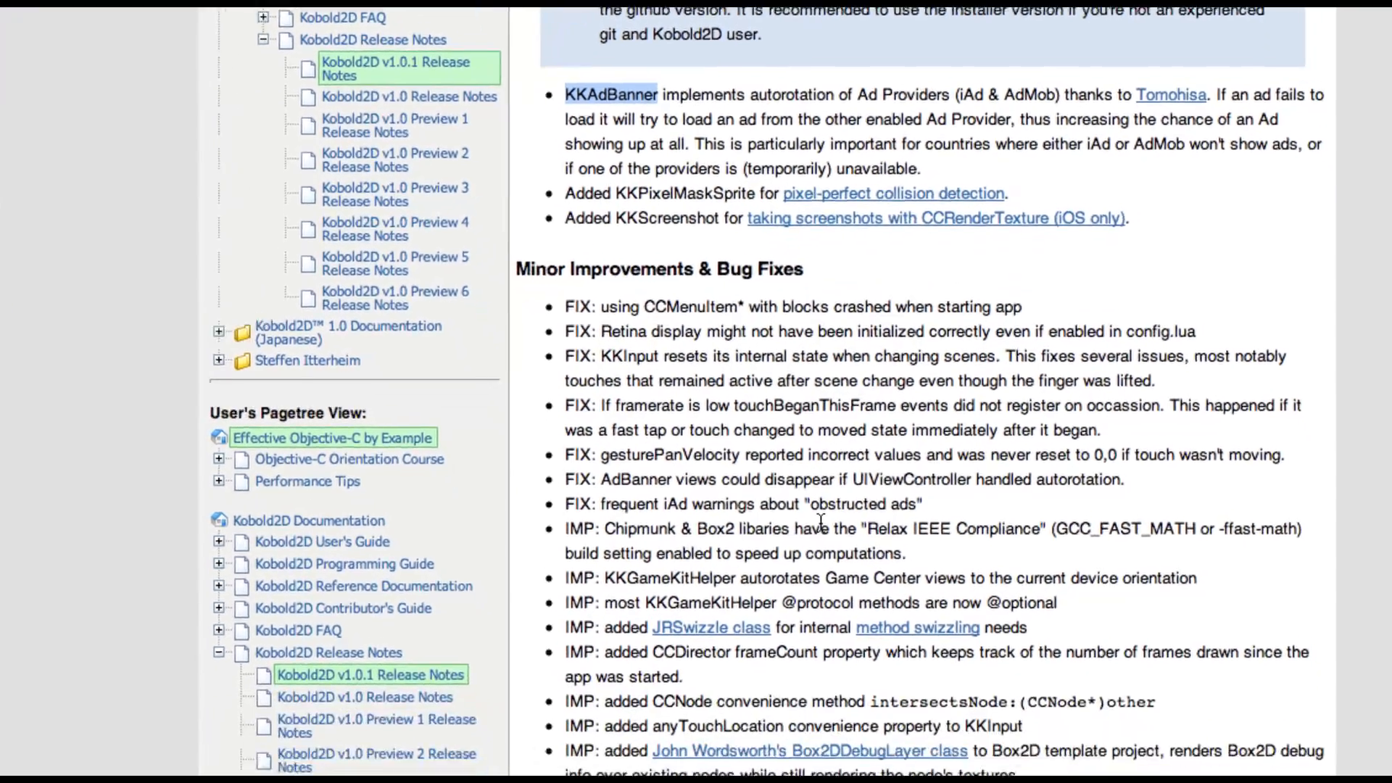
scroll("down", 3)
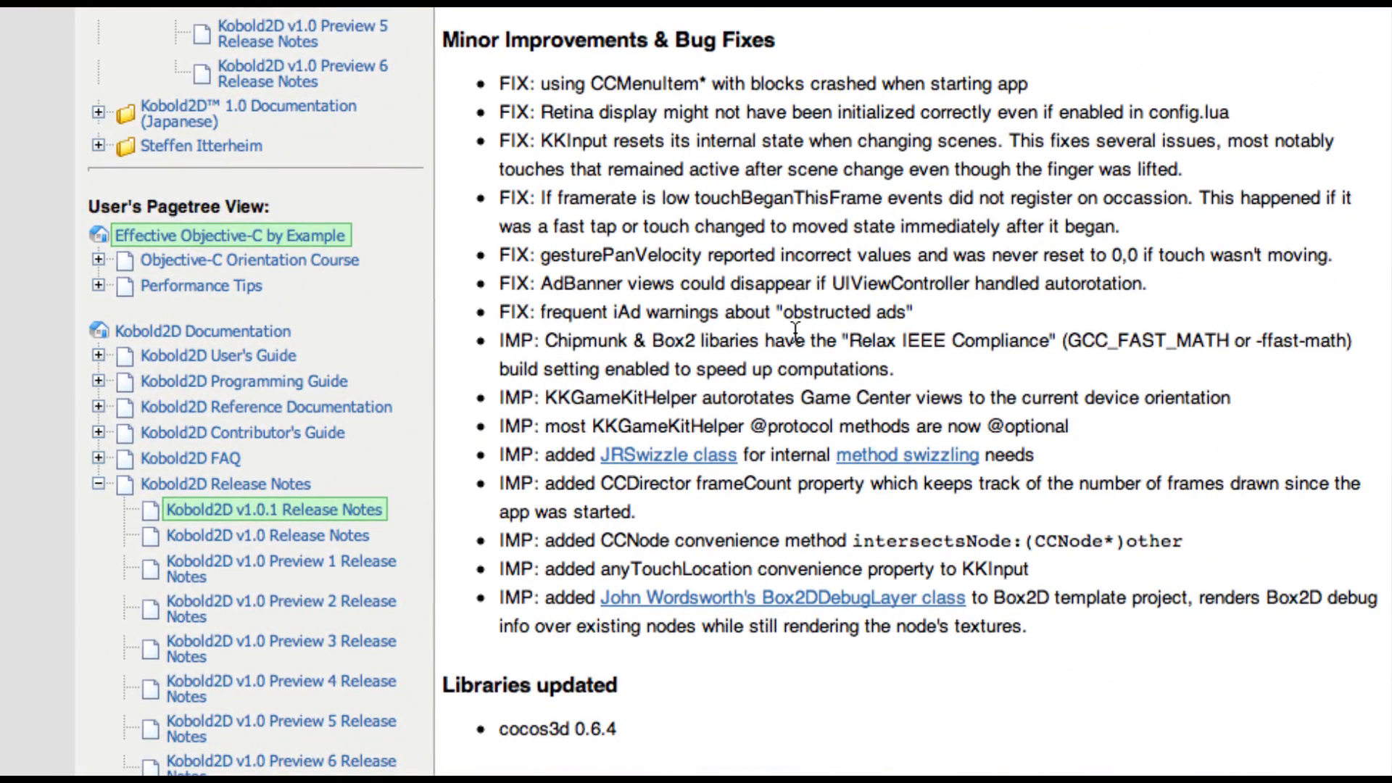
mouse_move(858, 613)
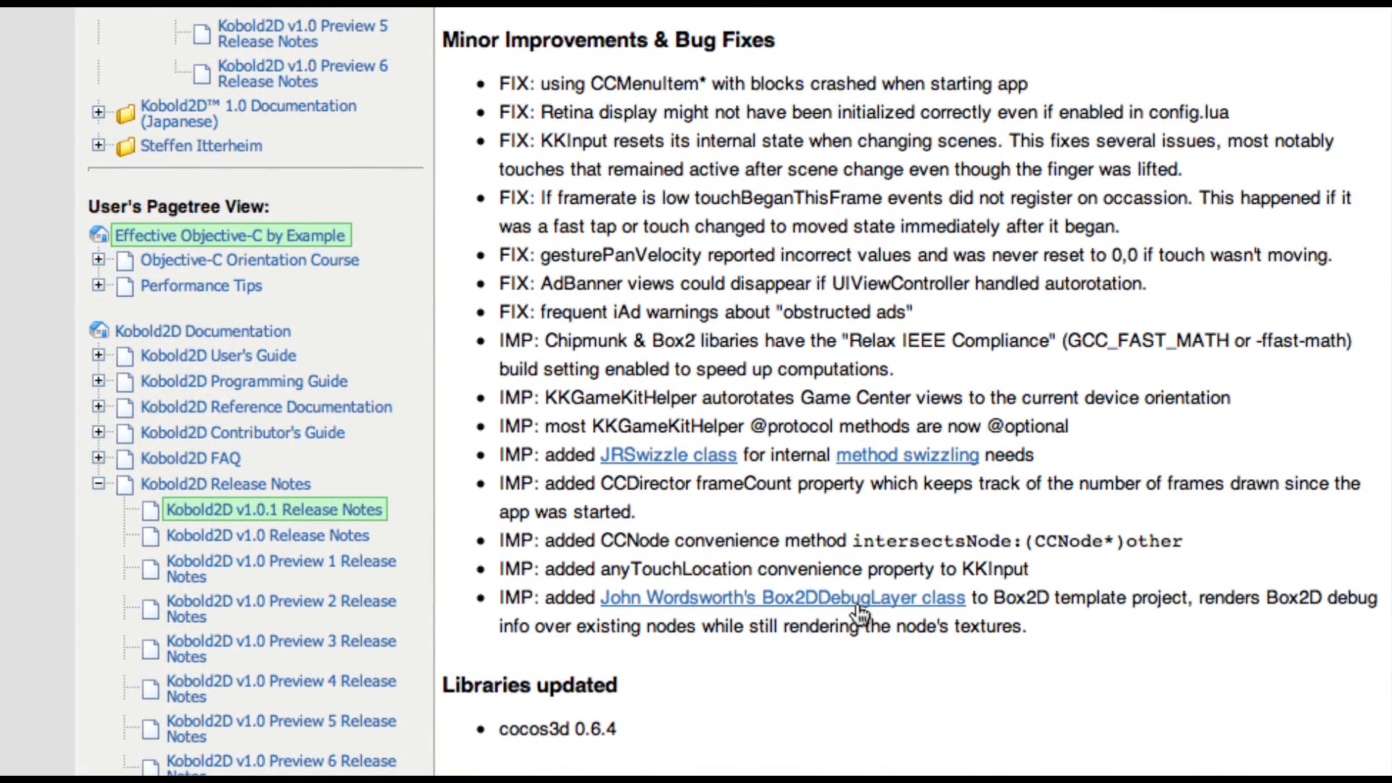
mouse_move(928, 608)
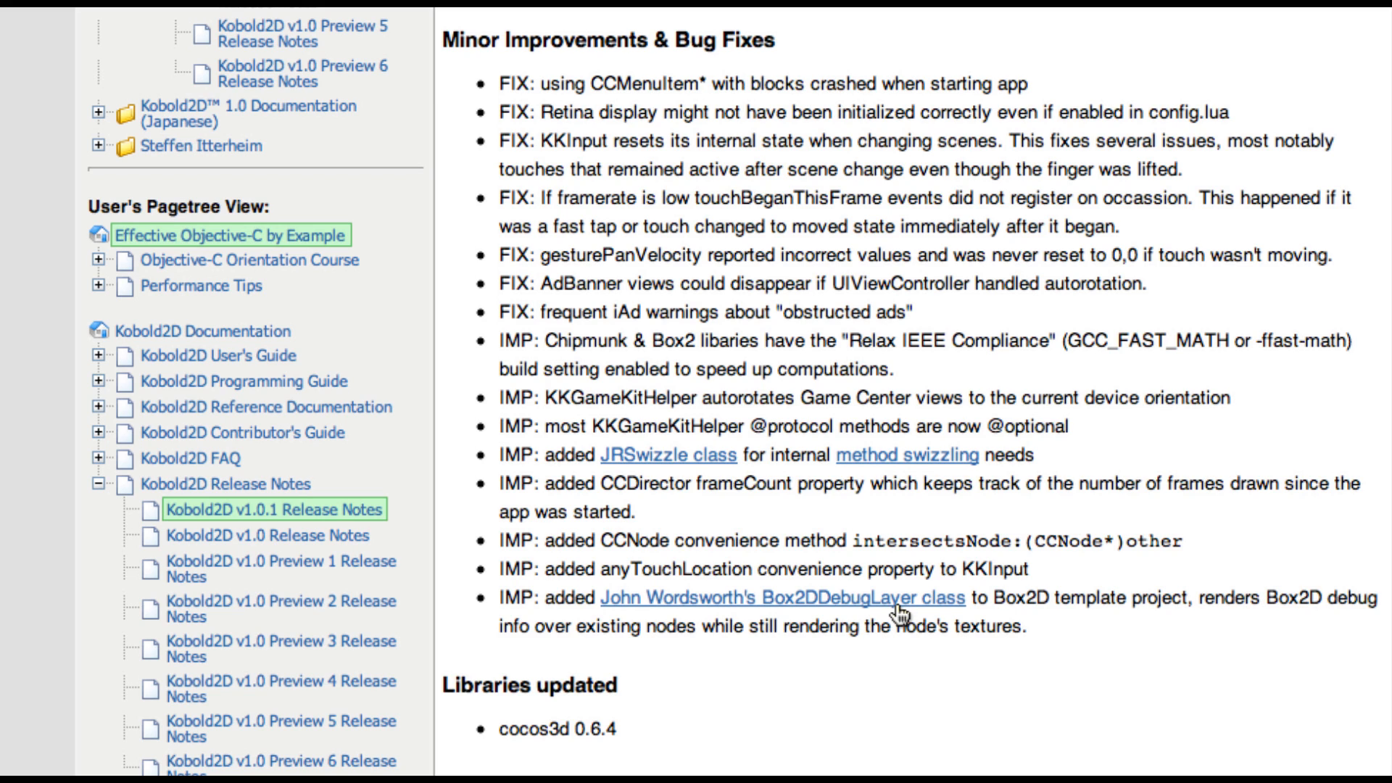
mouse_move(896, 529)
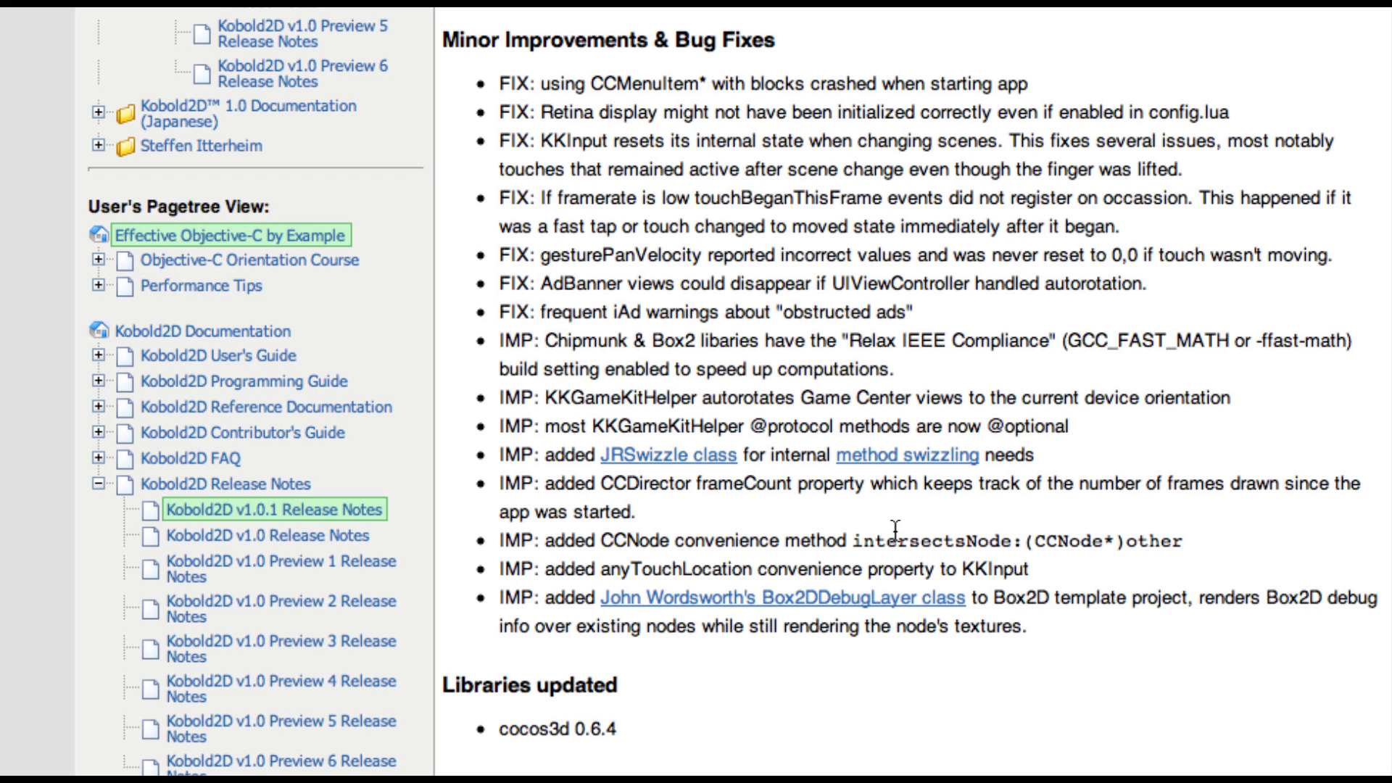
mouse_move(897, 529)
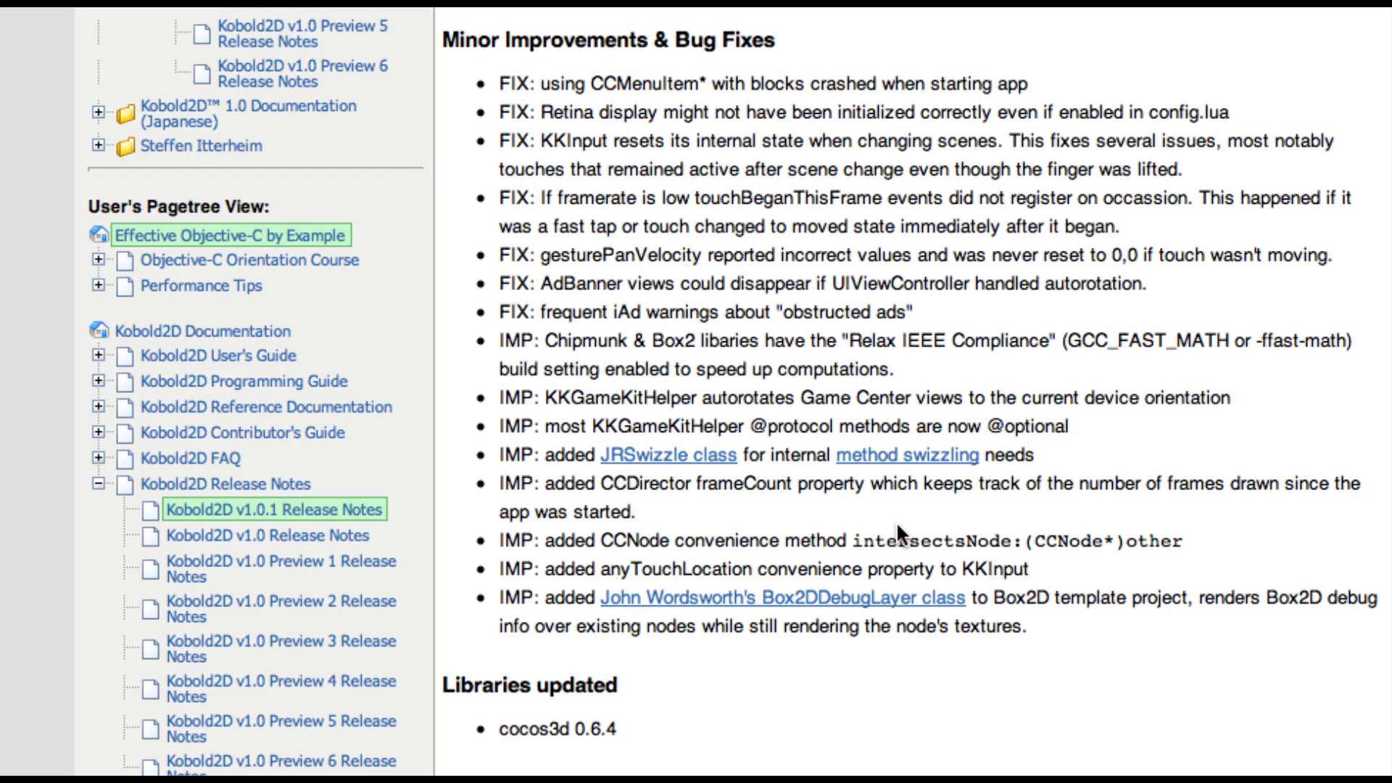
mouse_move(649, 278)
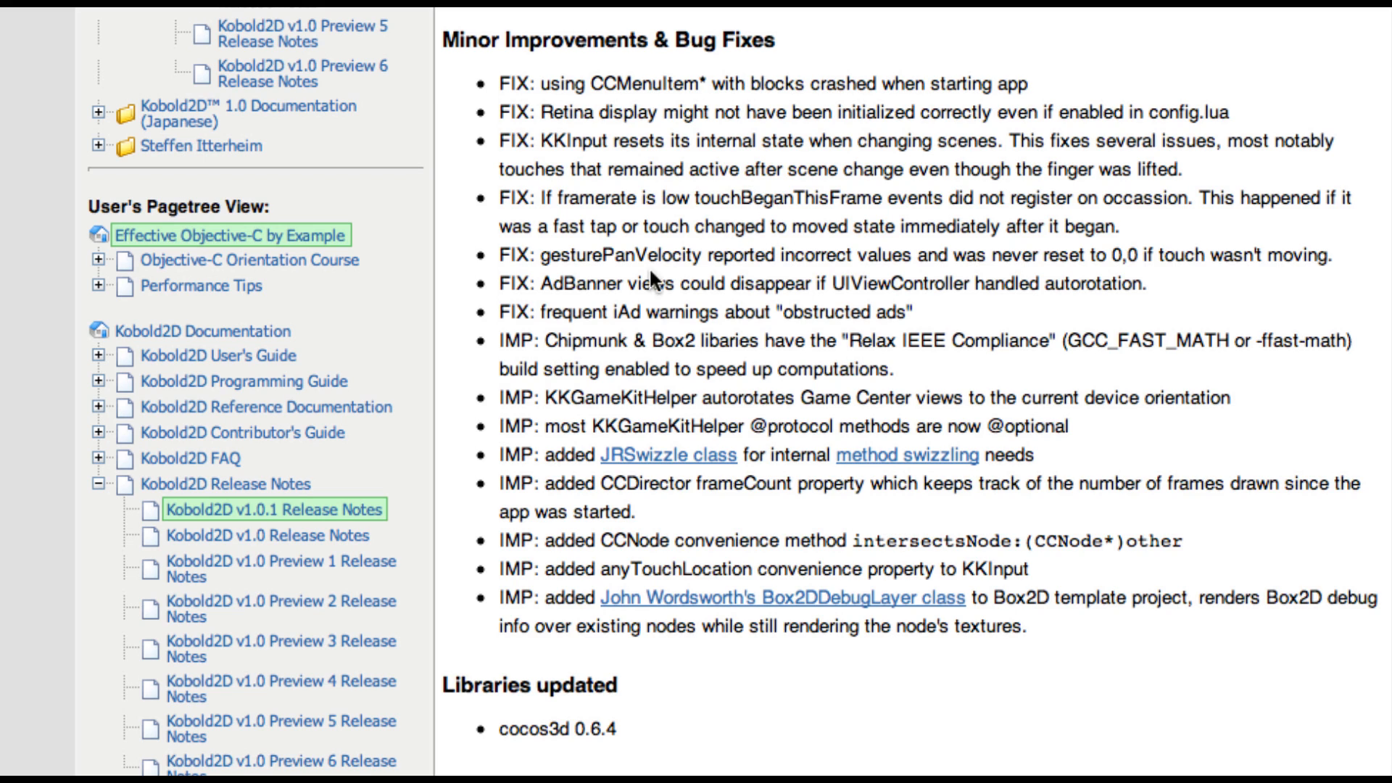
mouse_move(810, 362)
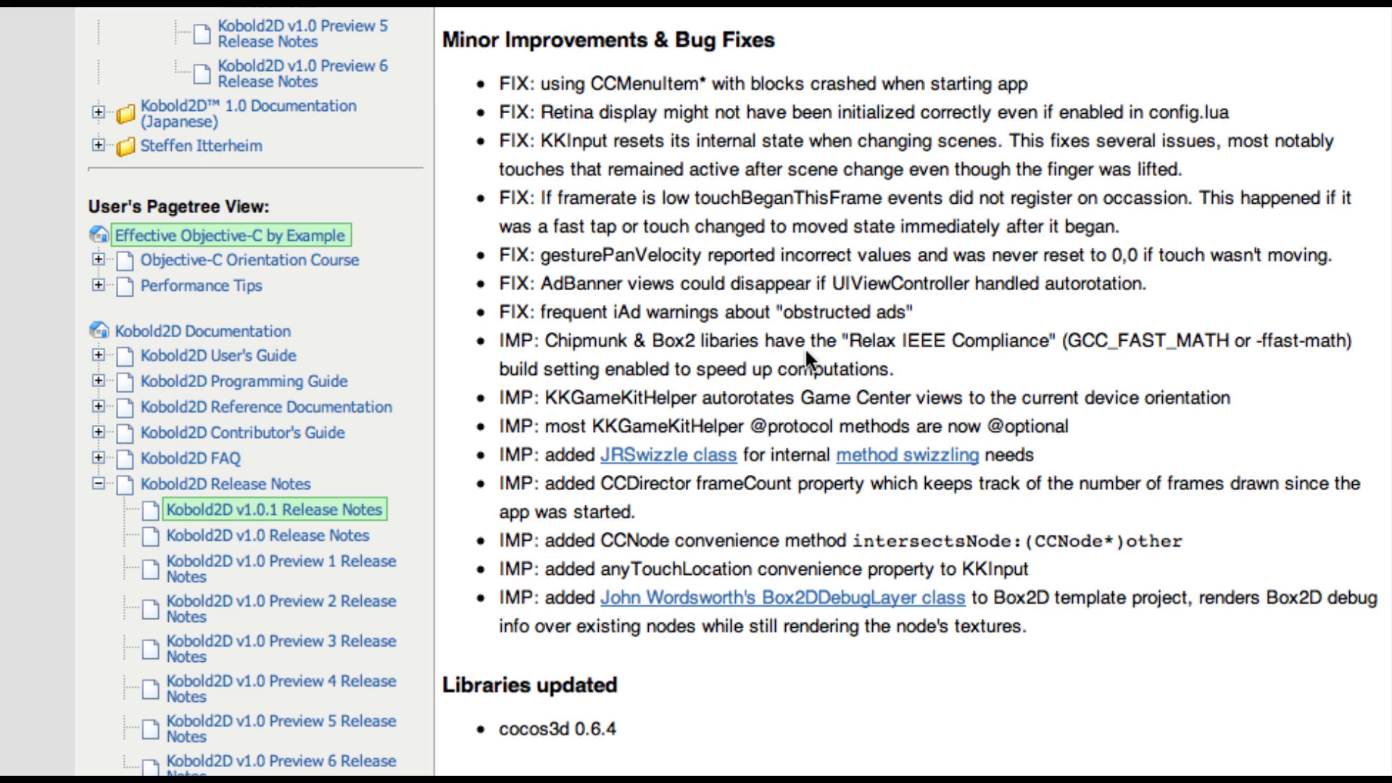
mouse_move(897, 280)
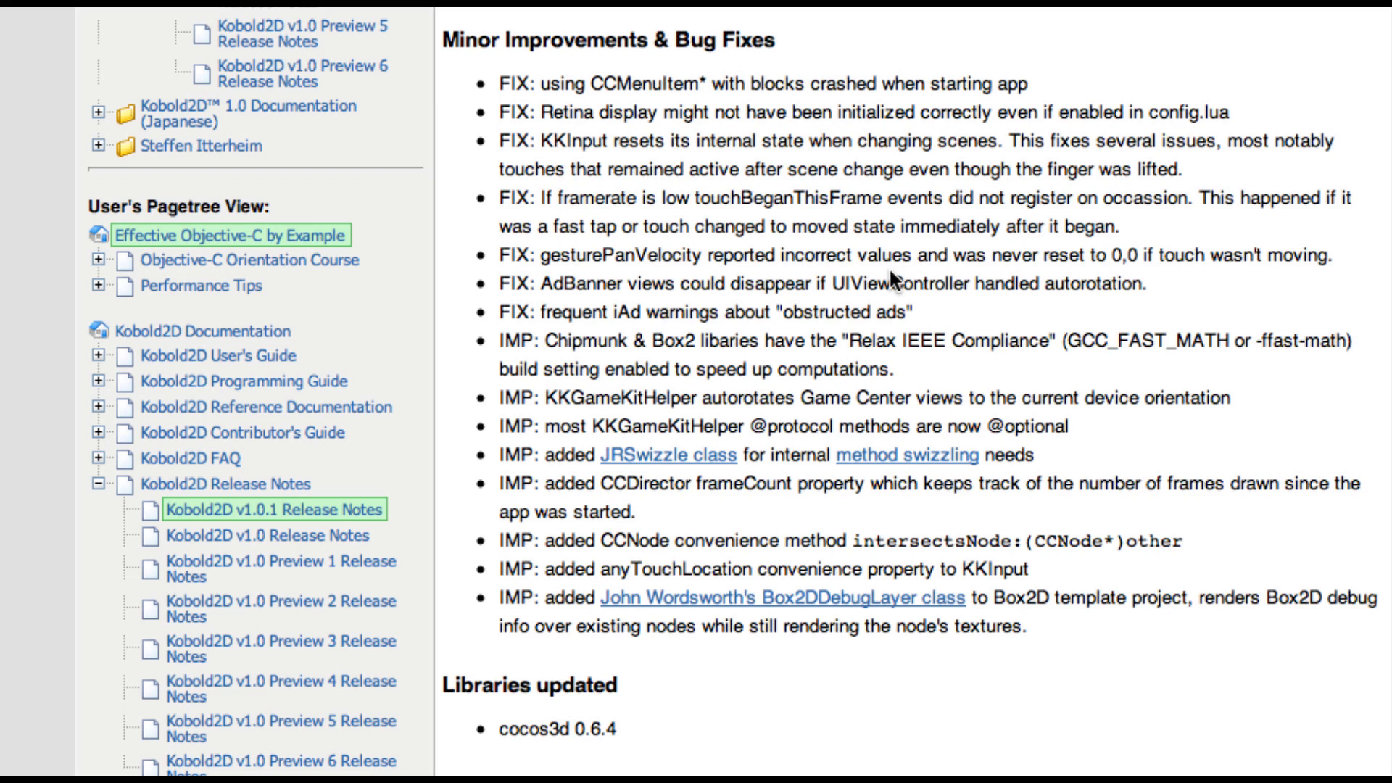
mouse_move(814, 78)
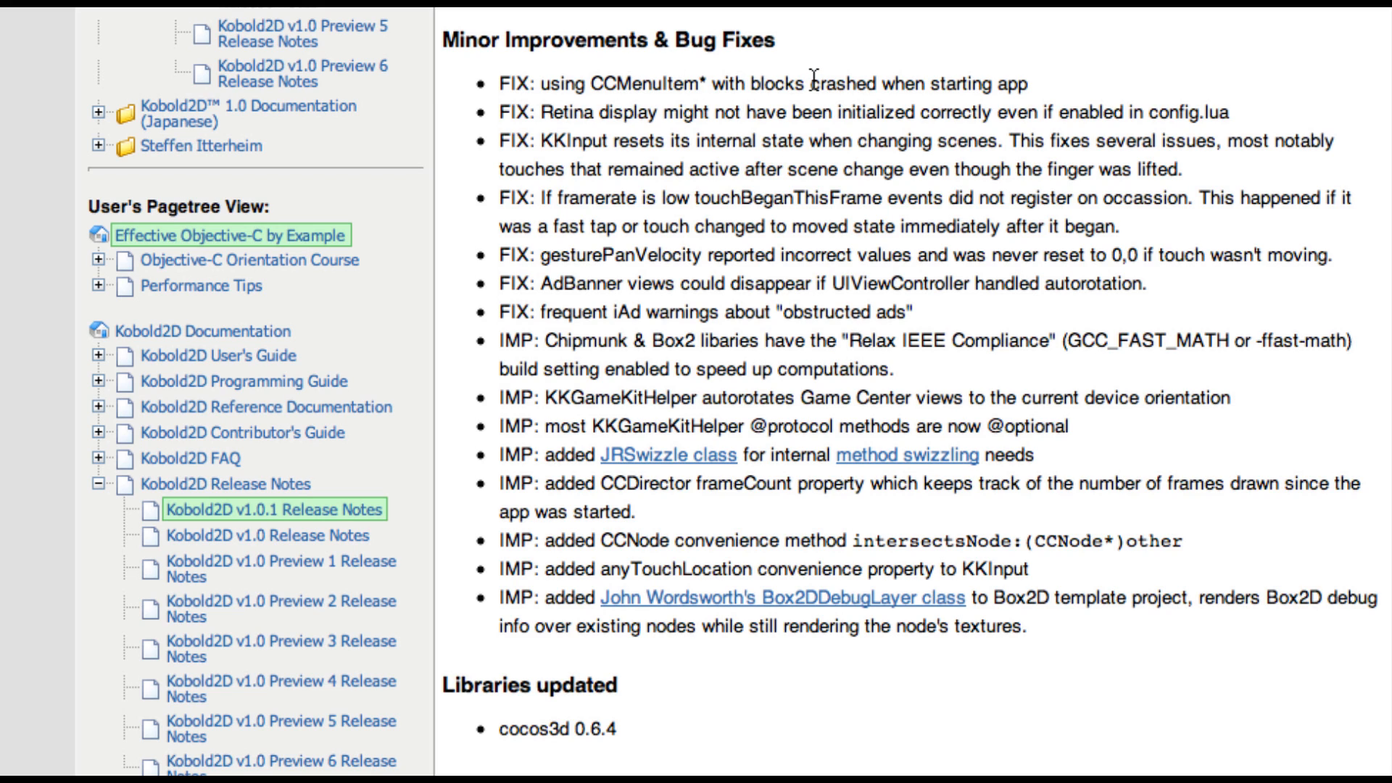
mouse_move(811, 80)
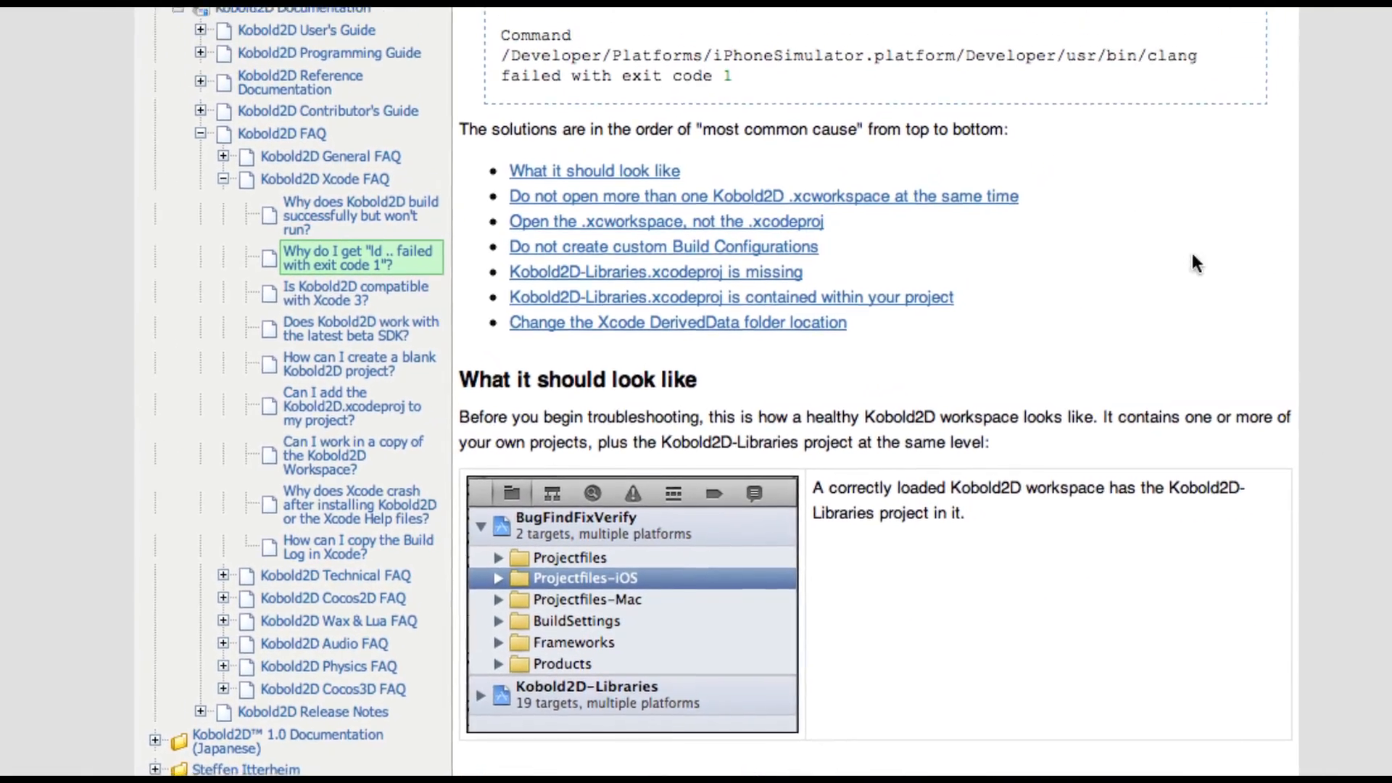
Scroll the 'ld failed' FAQ past 'Do not open more than one Kobold2D .xcworkspace'
scroll("up", 3)
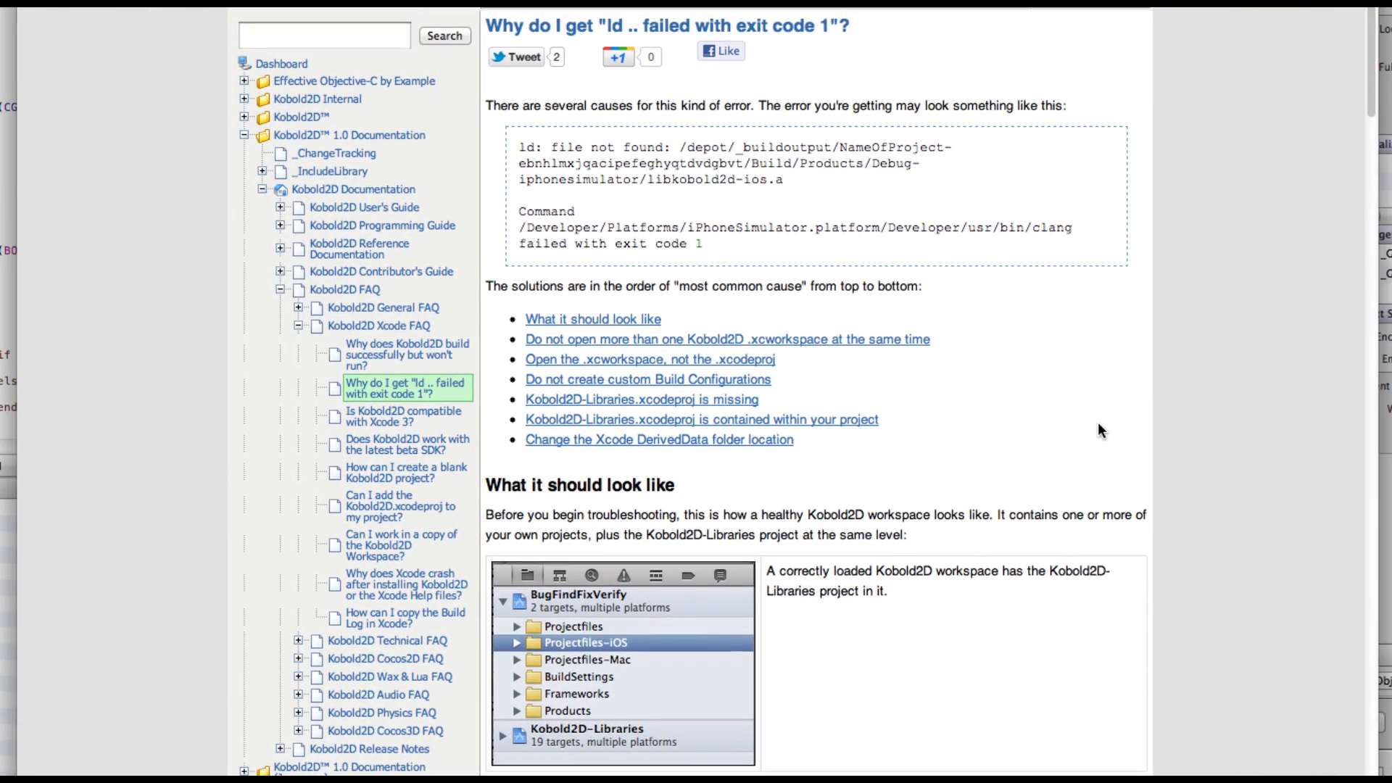
mouse_move(1086, 420)
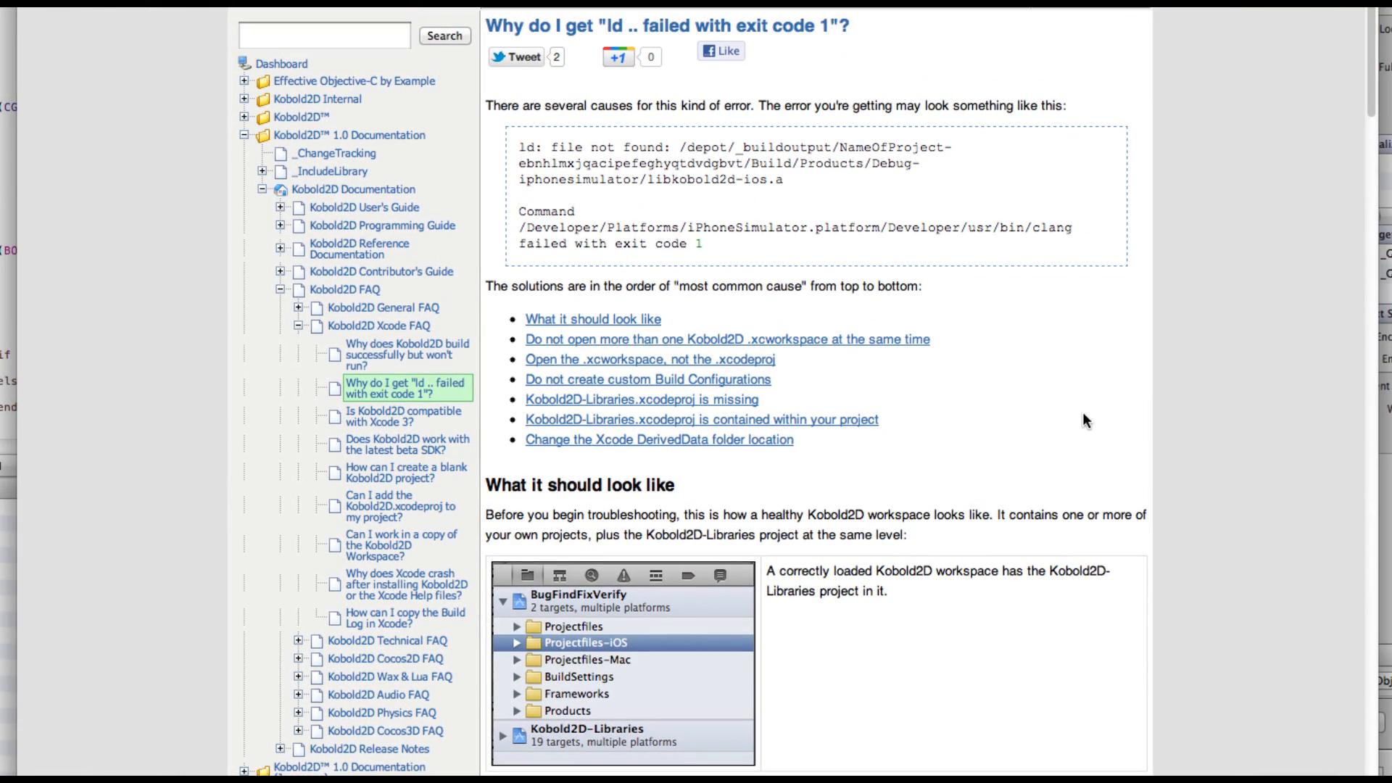
mouse_move(914, 324)
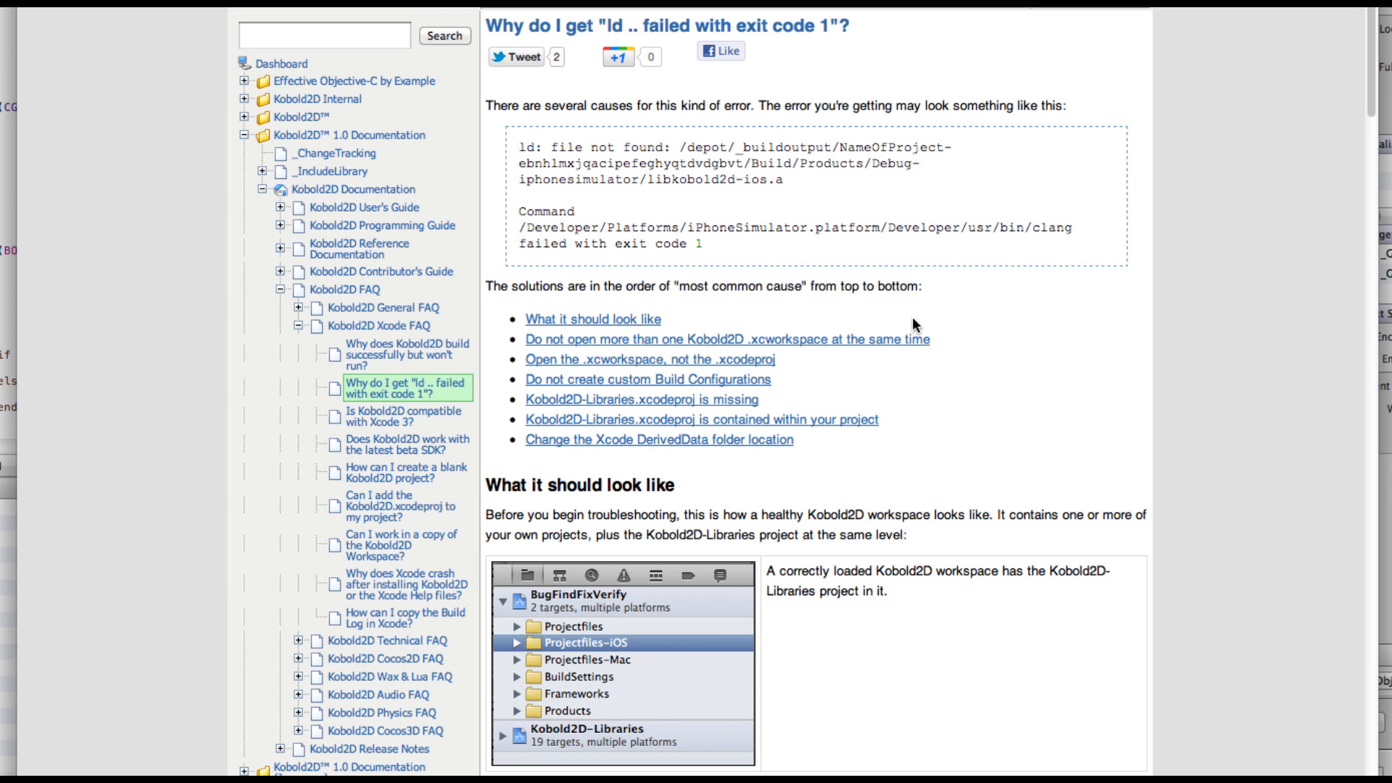
mouse_move(801, 96)
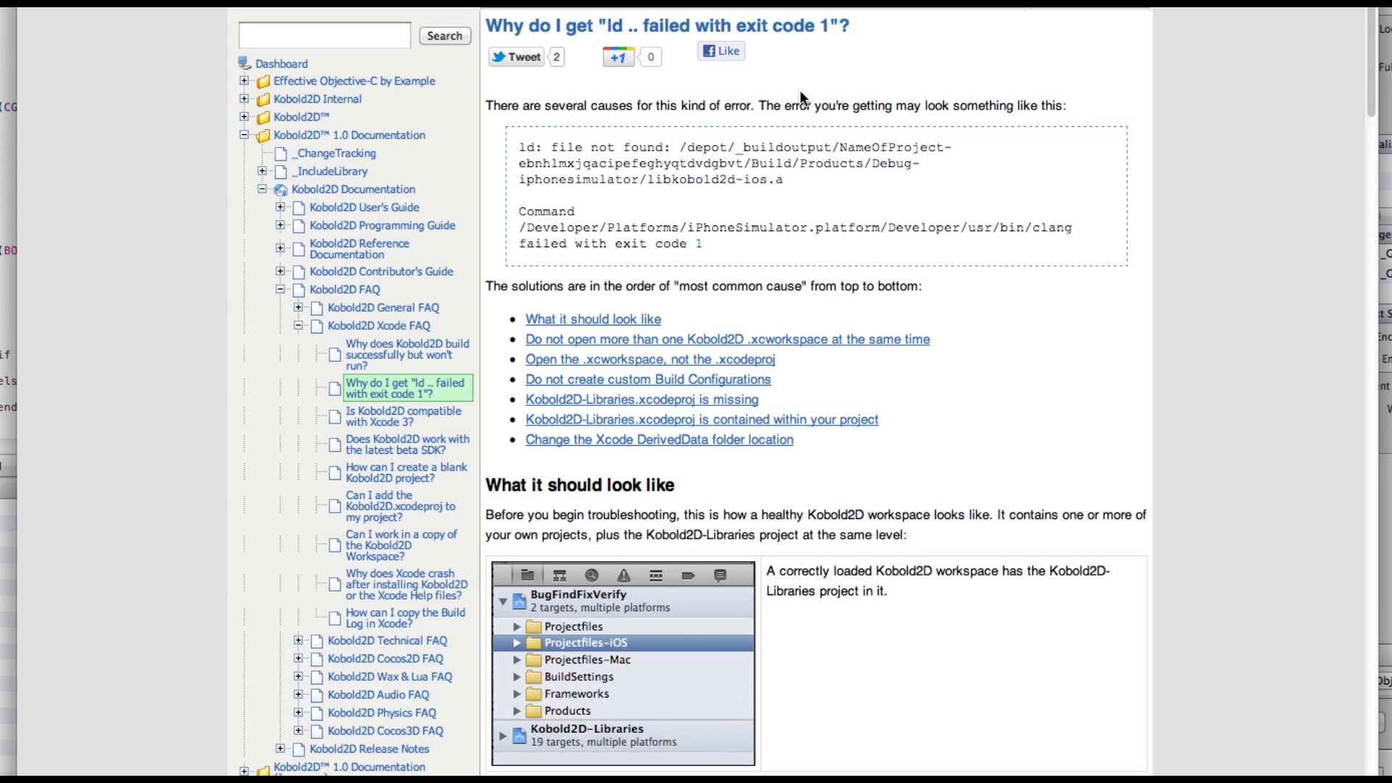
mouse_move(1157, 219)
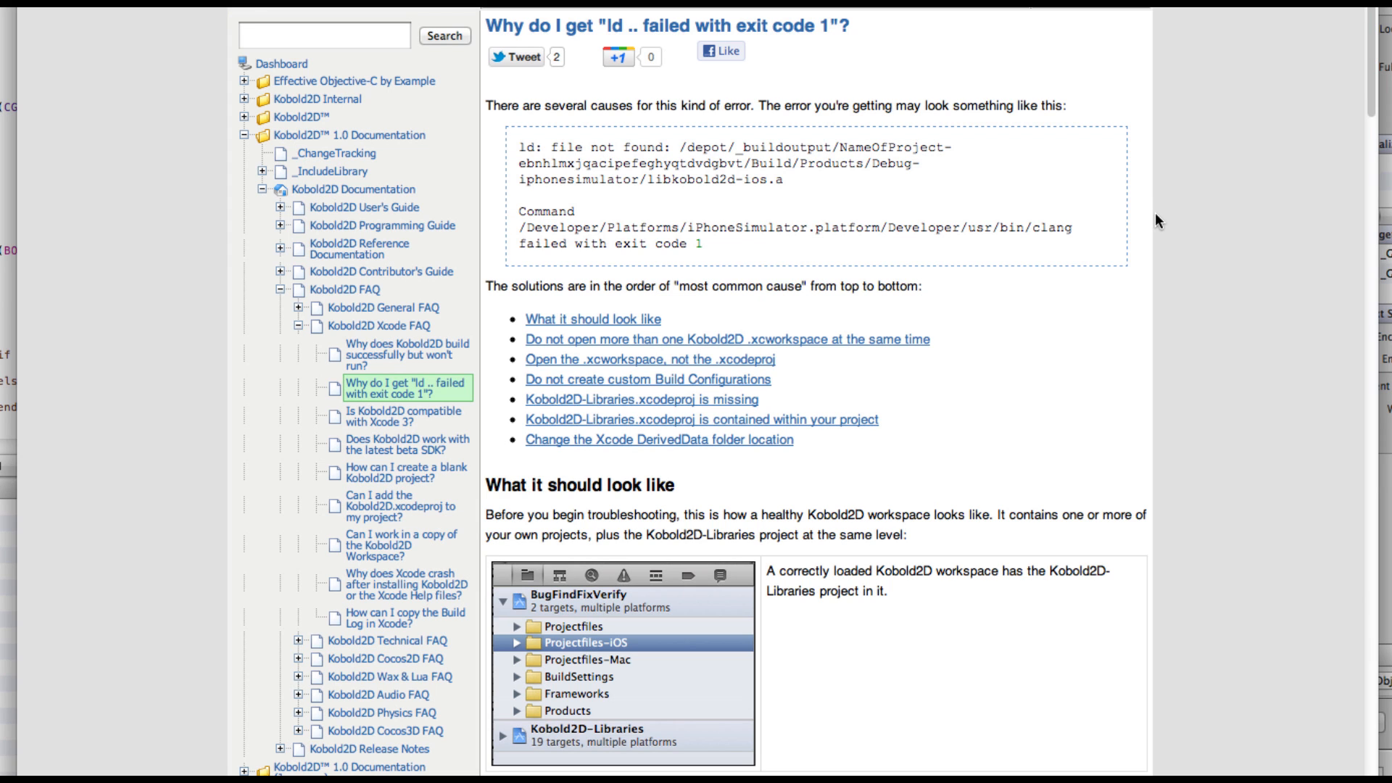
scroll("down", 3)
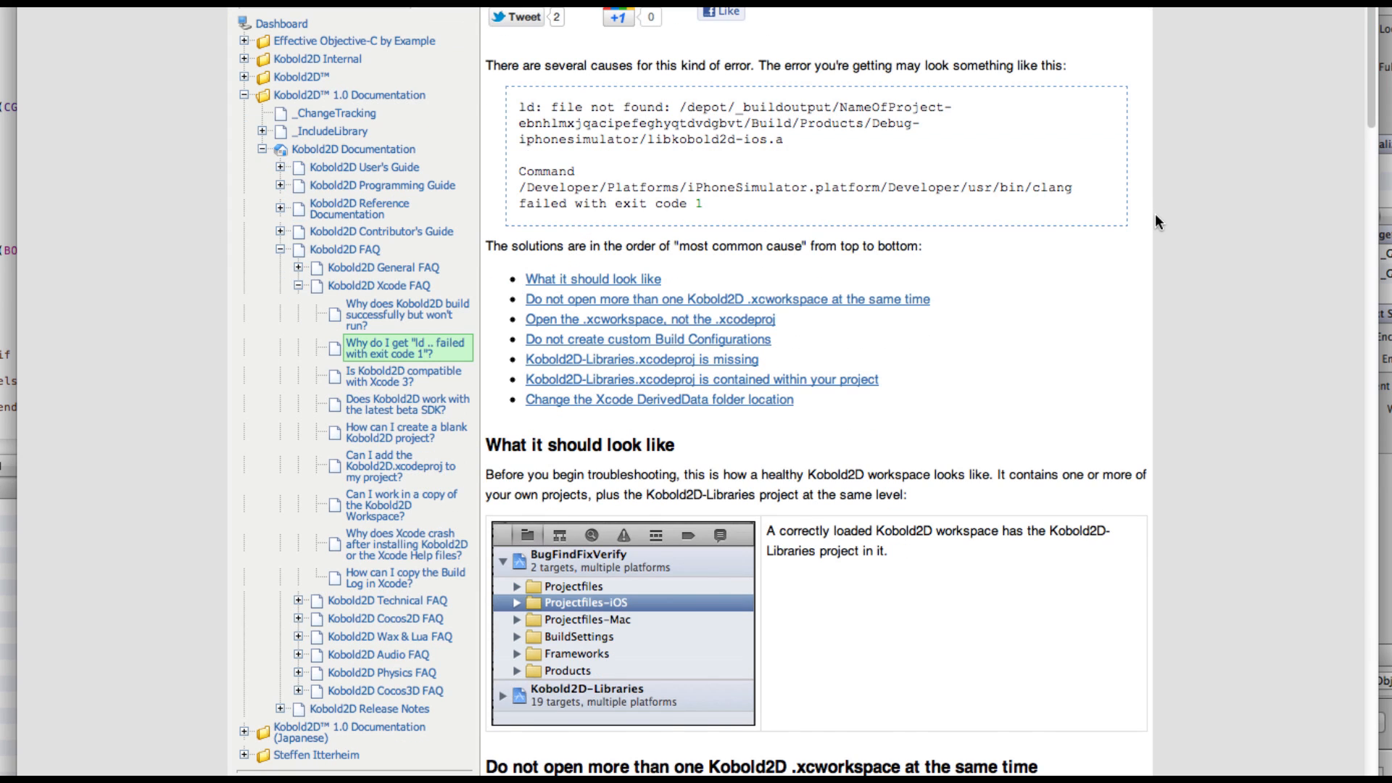
scroll("down", 3)
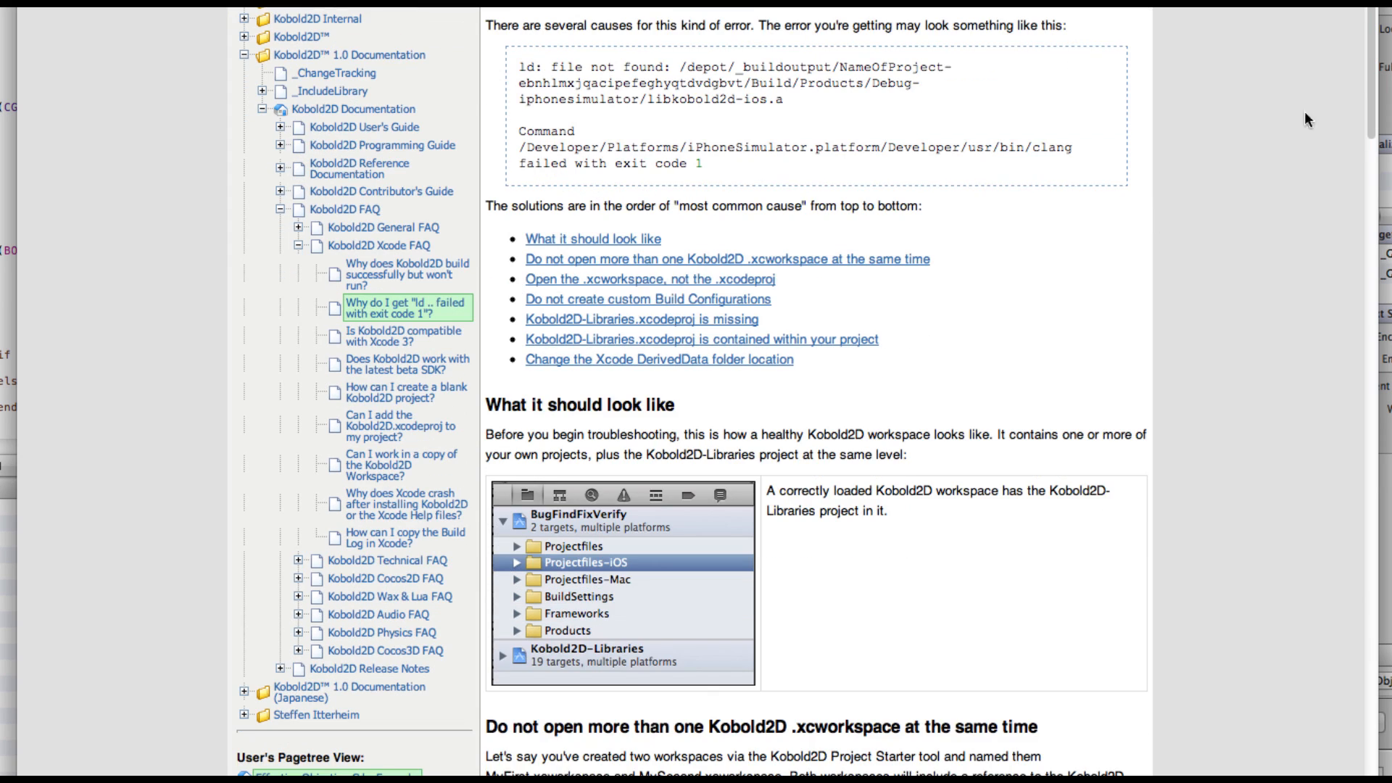
scroll("down", 3)
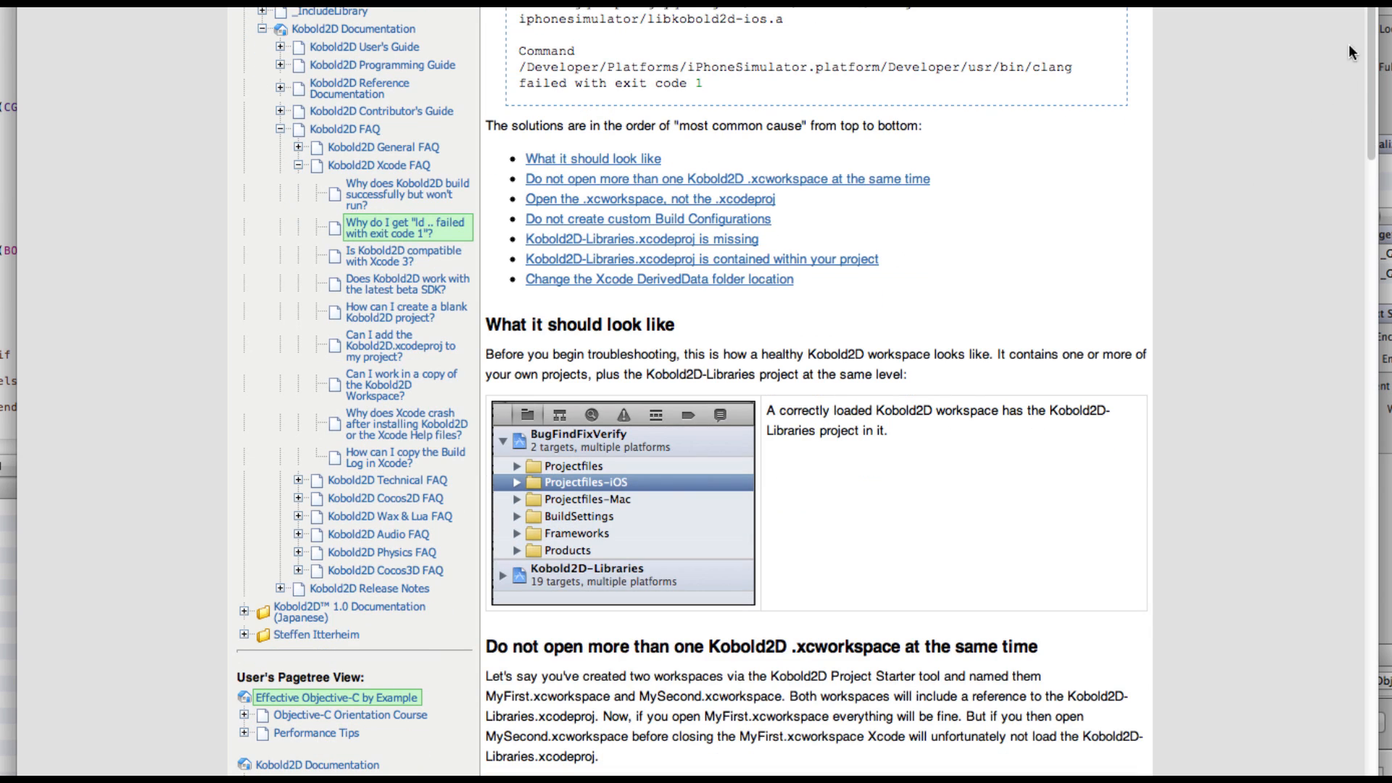
mouse_move(1373, 11)
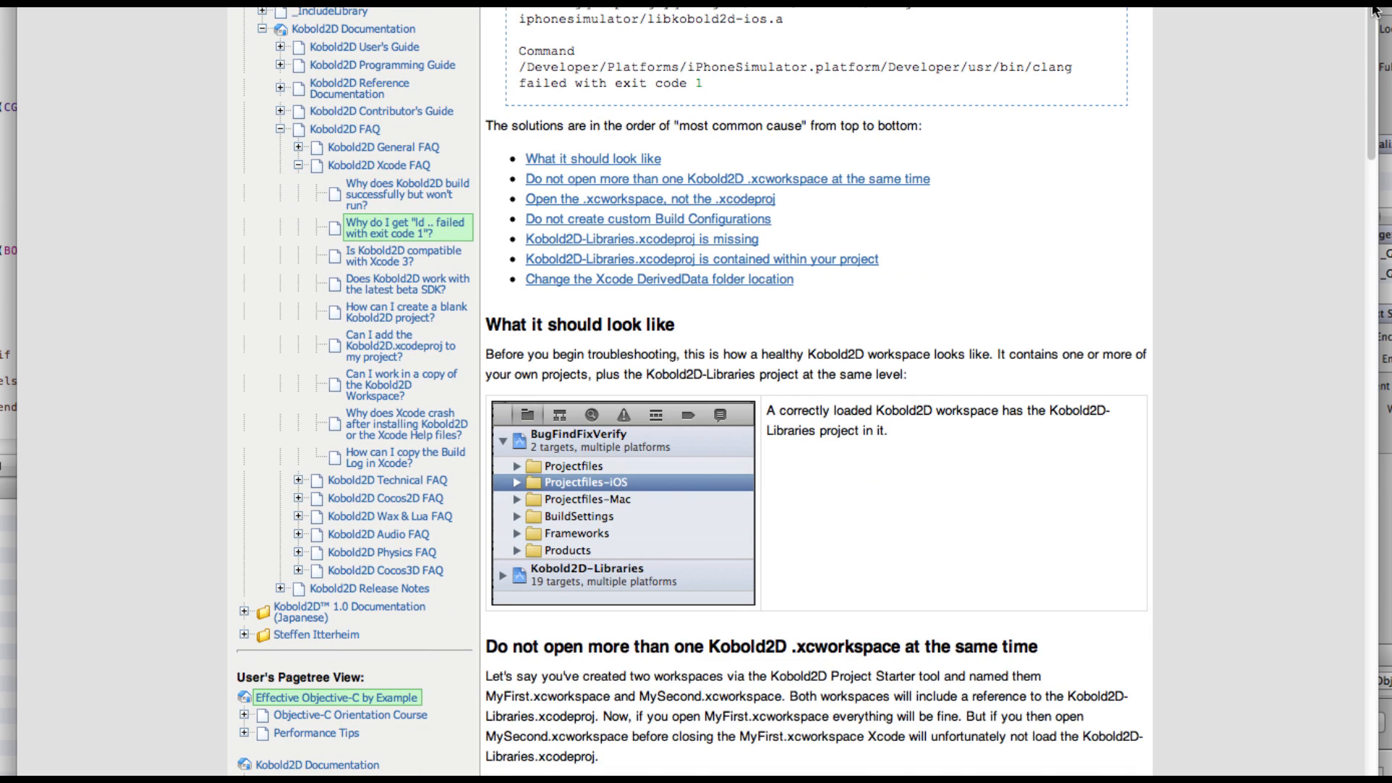
scroll("down", 3)
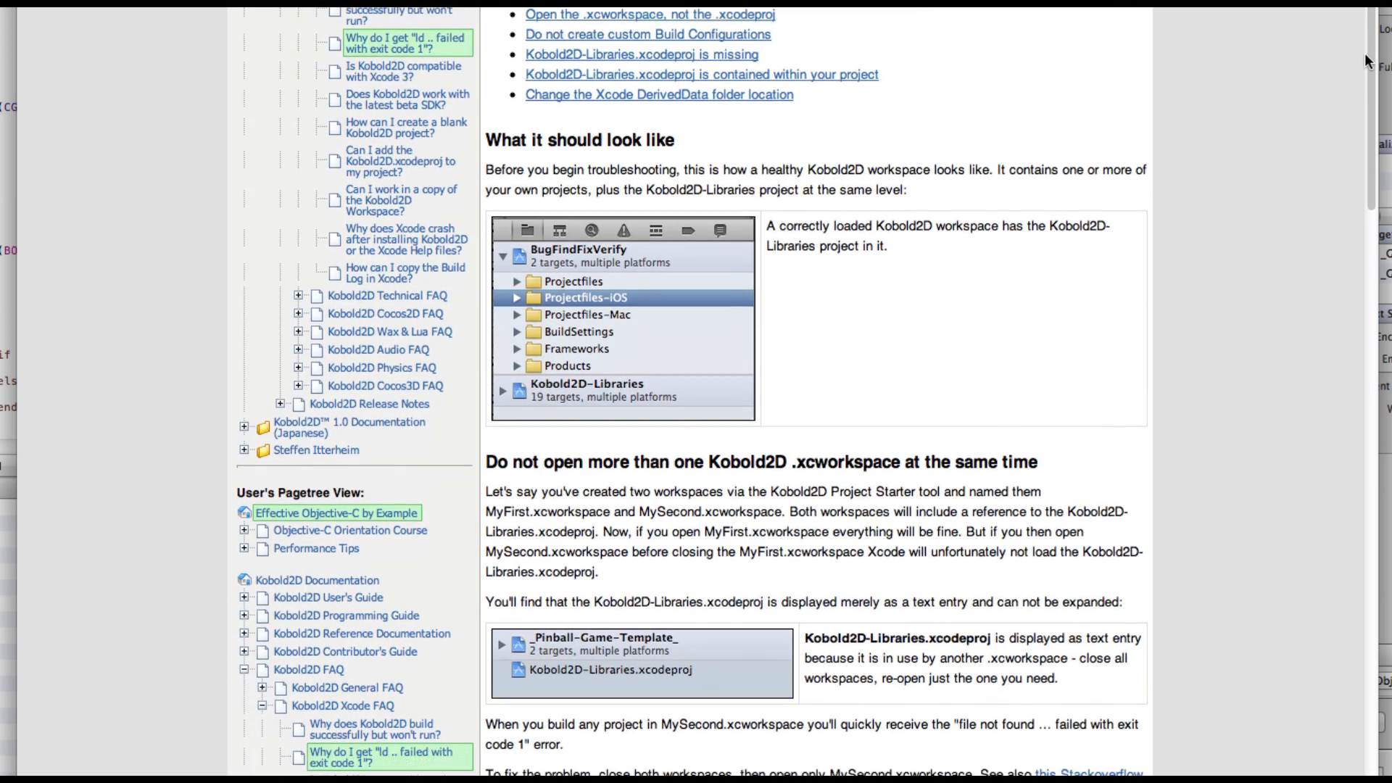
scroll("down", 3)
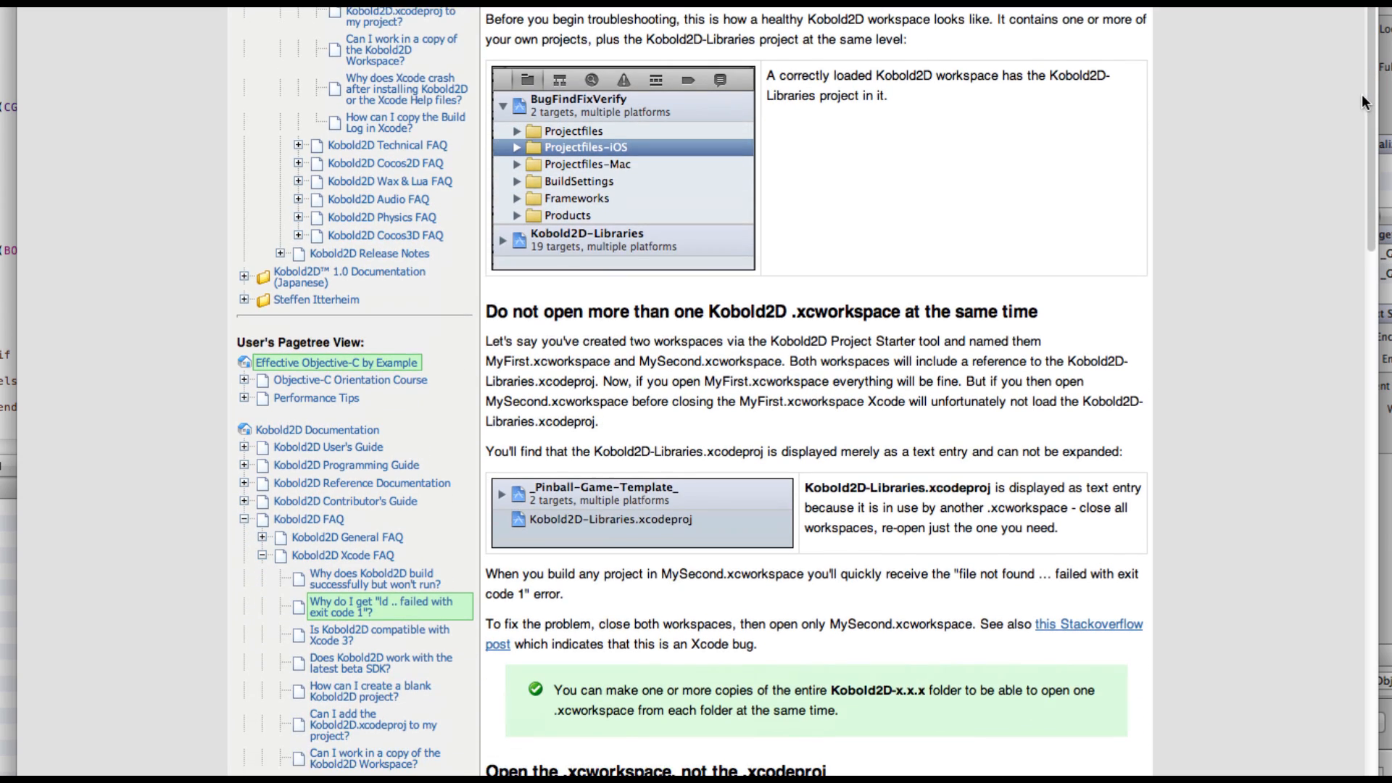
scroll("down", 3)
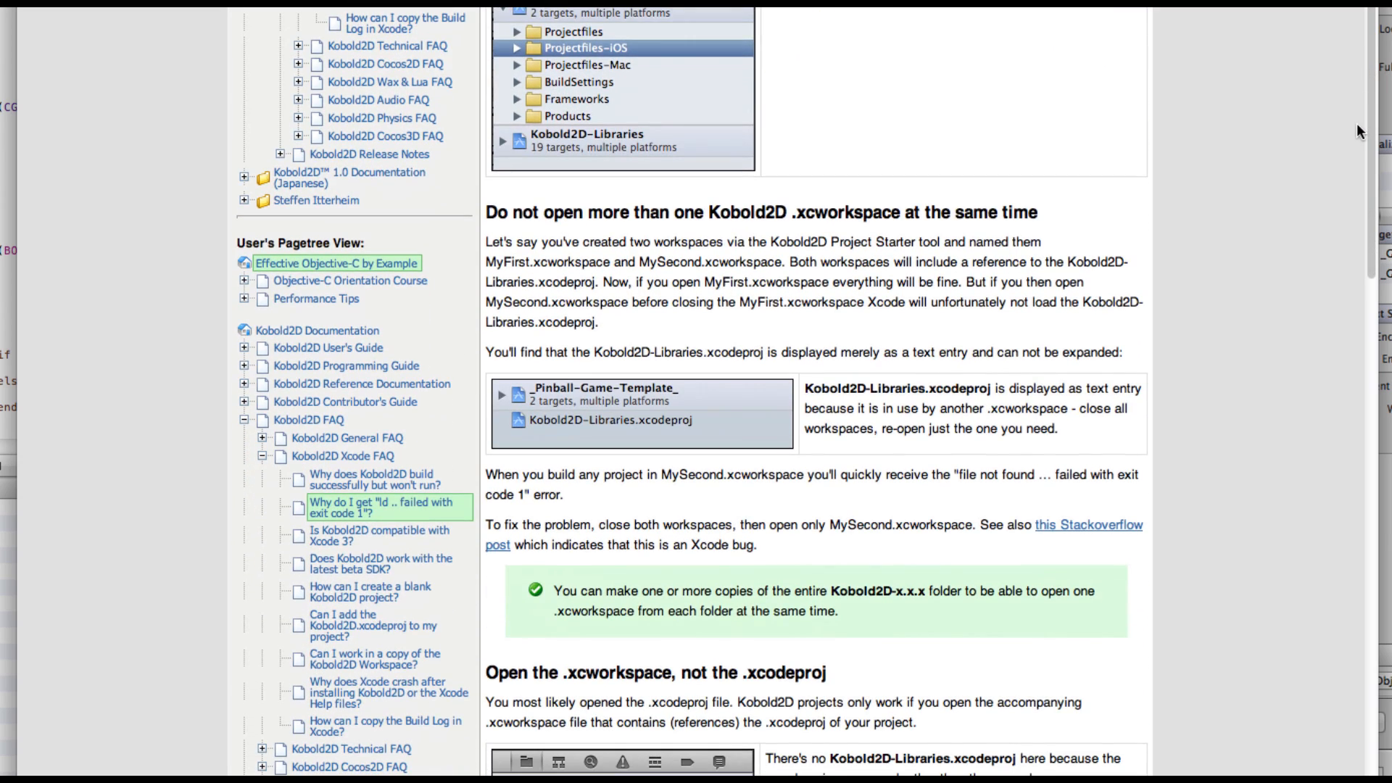
scroll("down", 3)
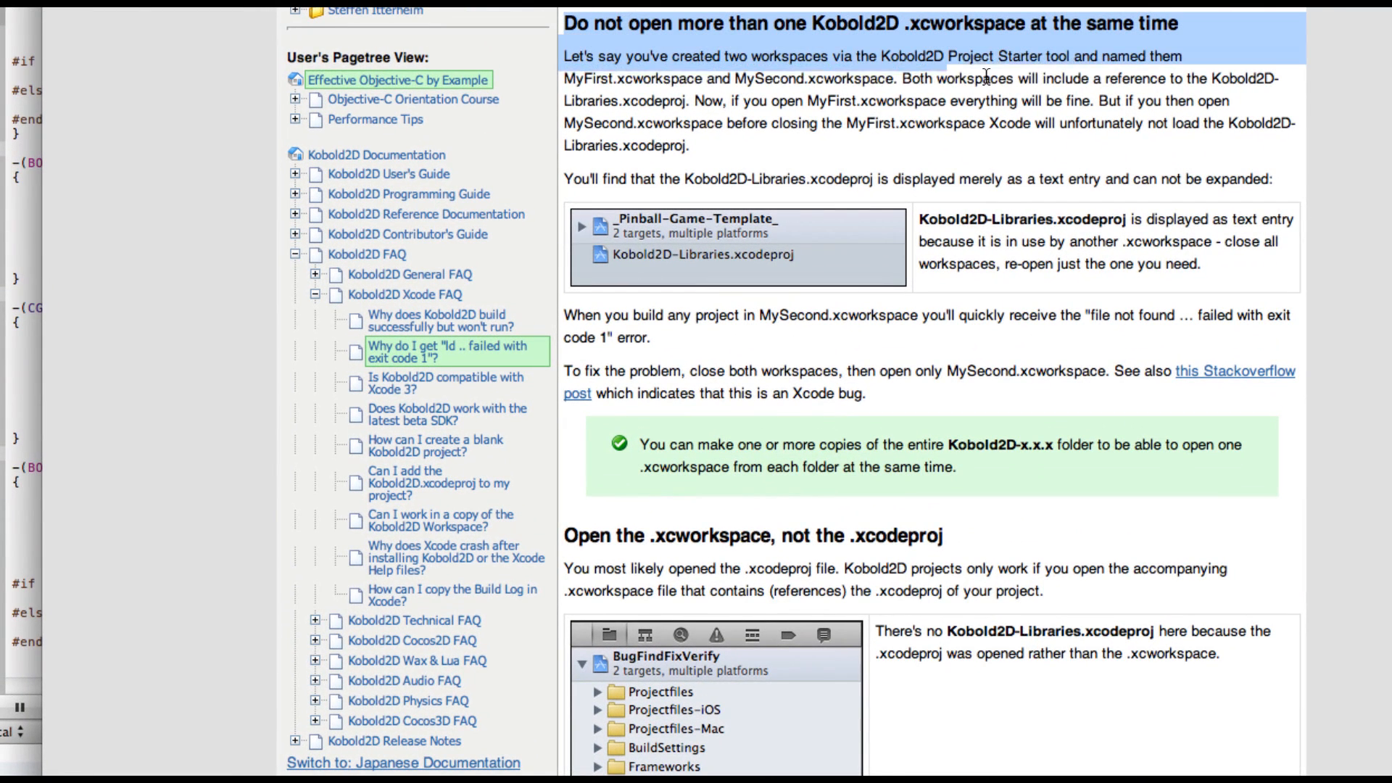
mouse_move(1206, 59)
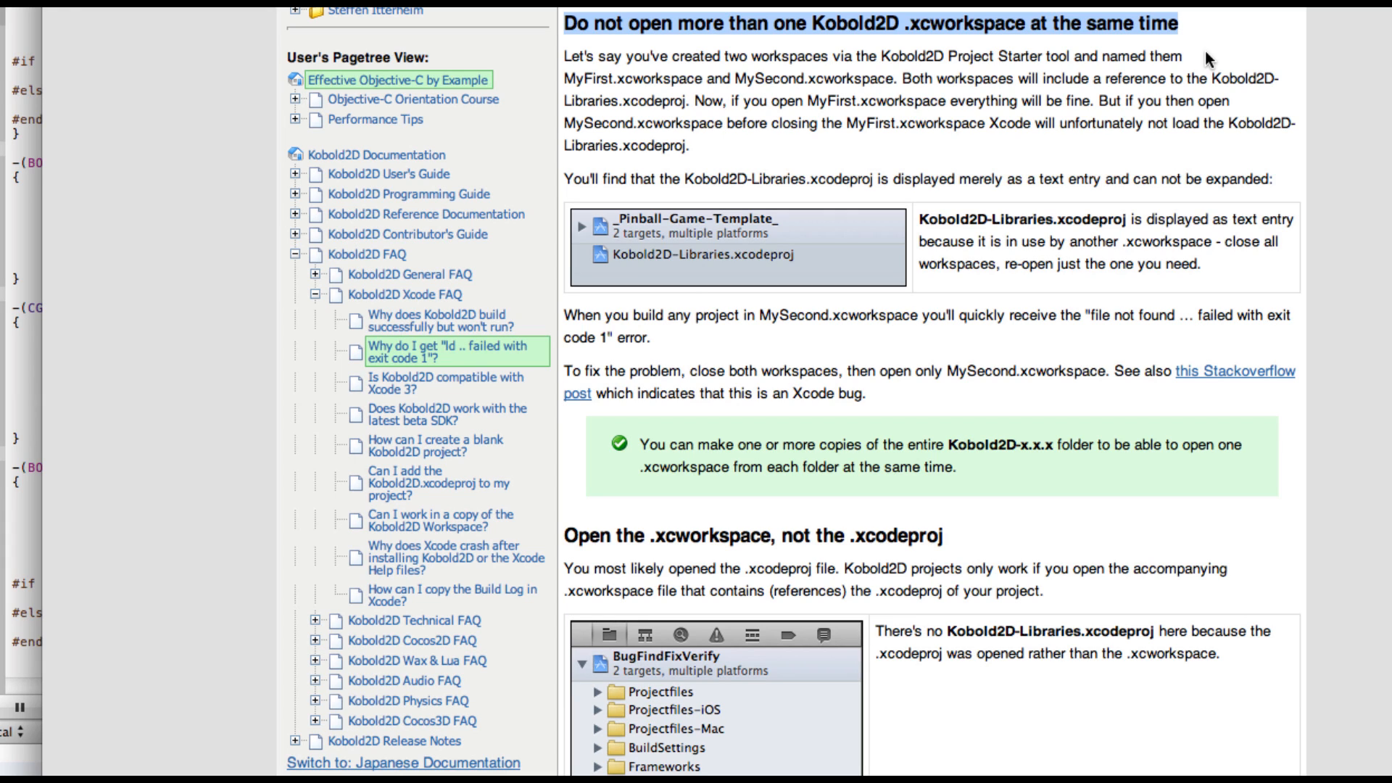
mouse_move(599, 250)
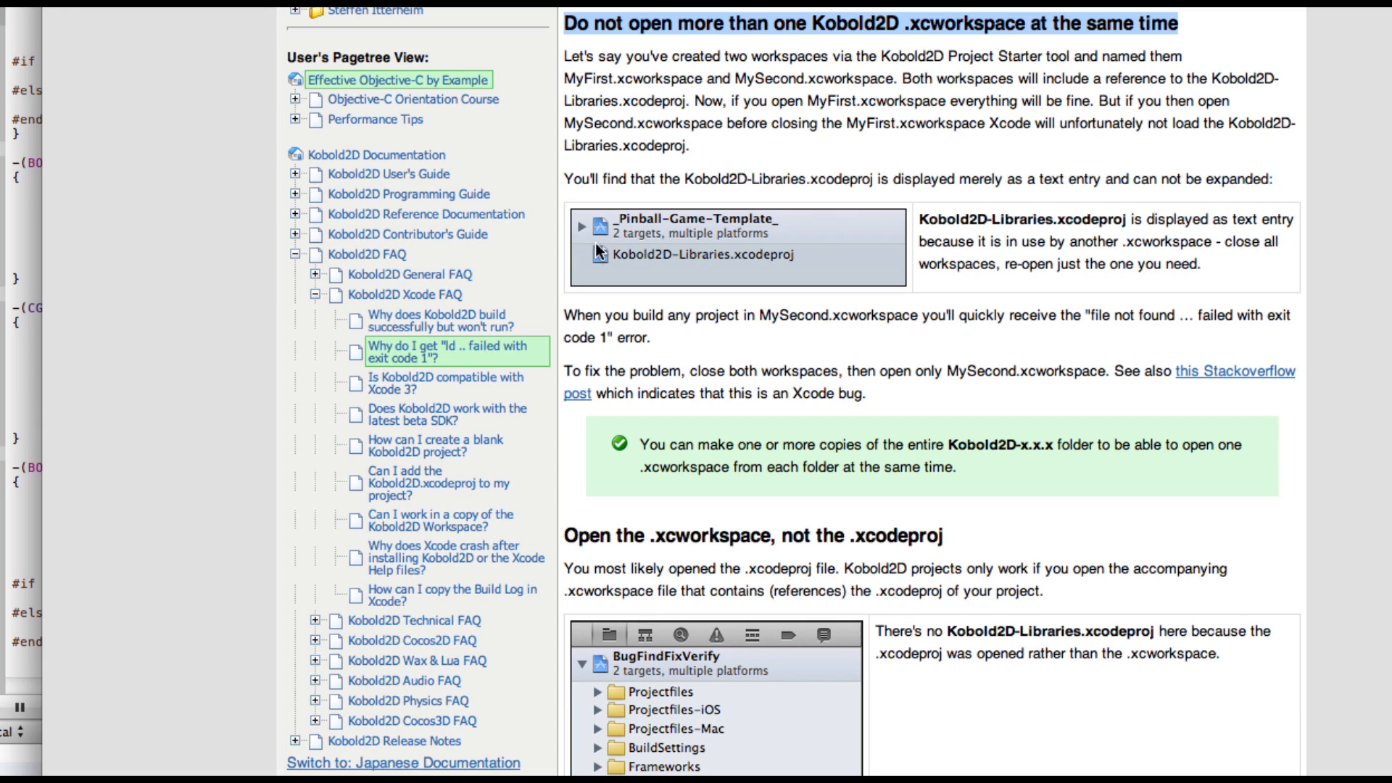
mouse_move(573, 219)
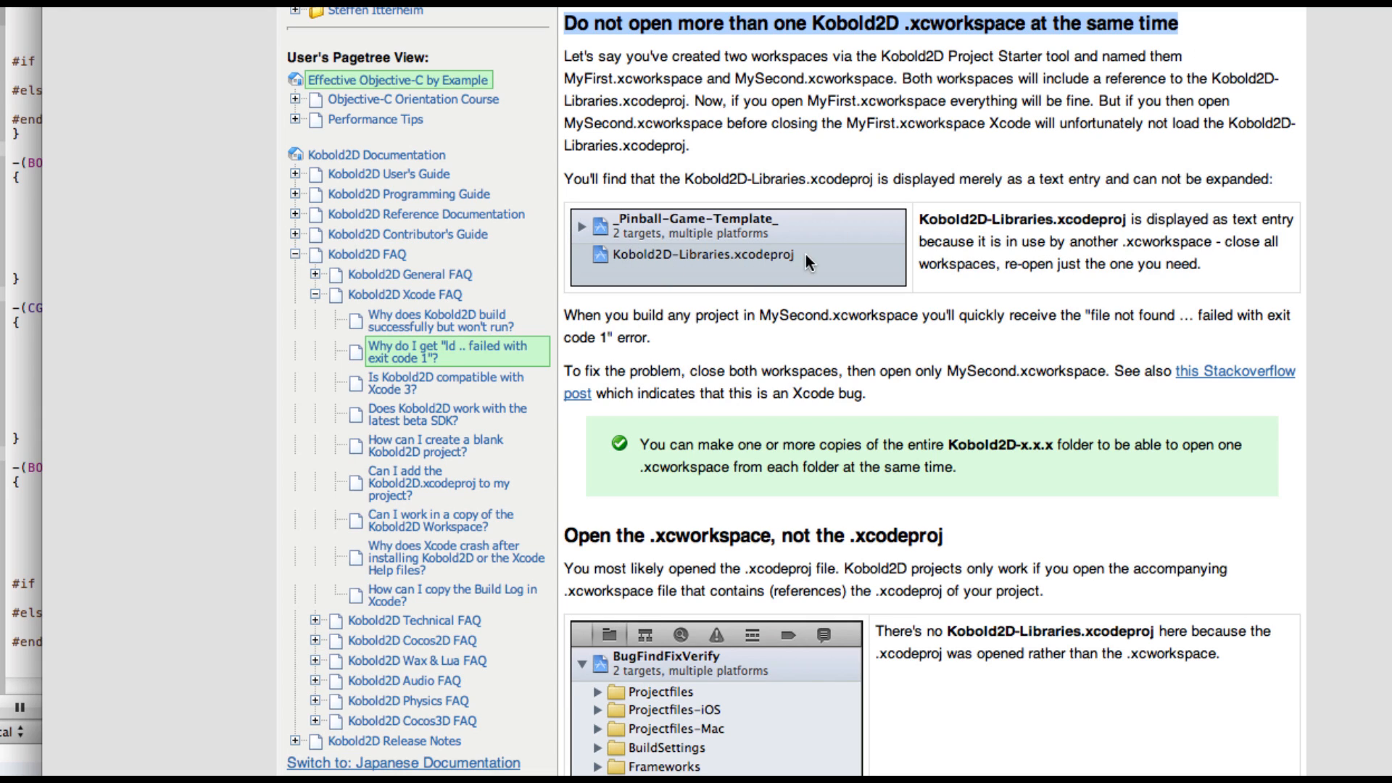
mouse_move(705, 262)
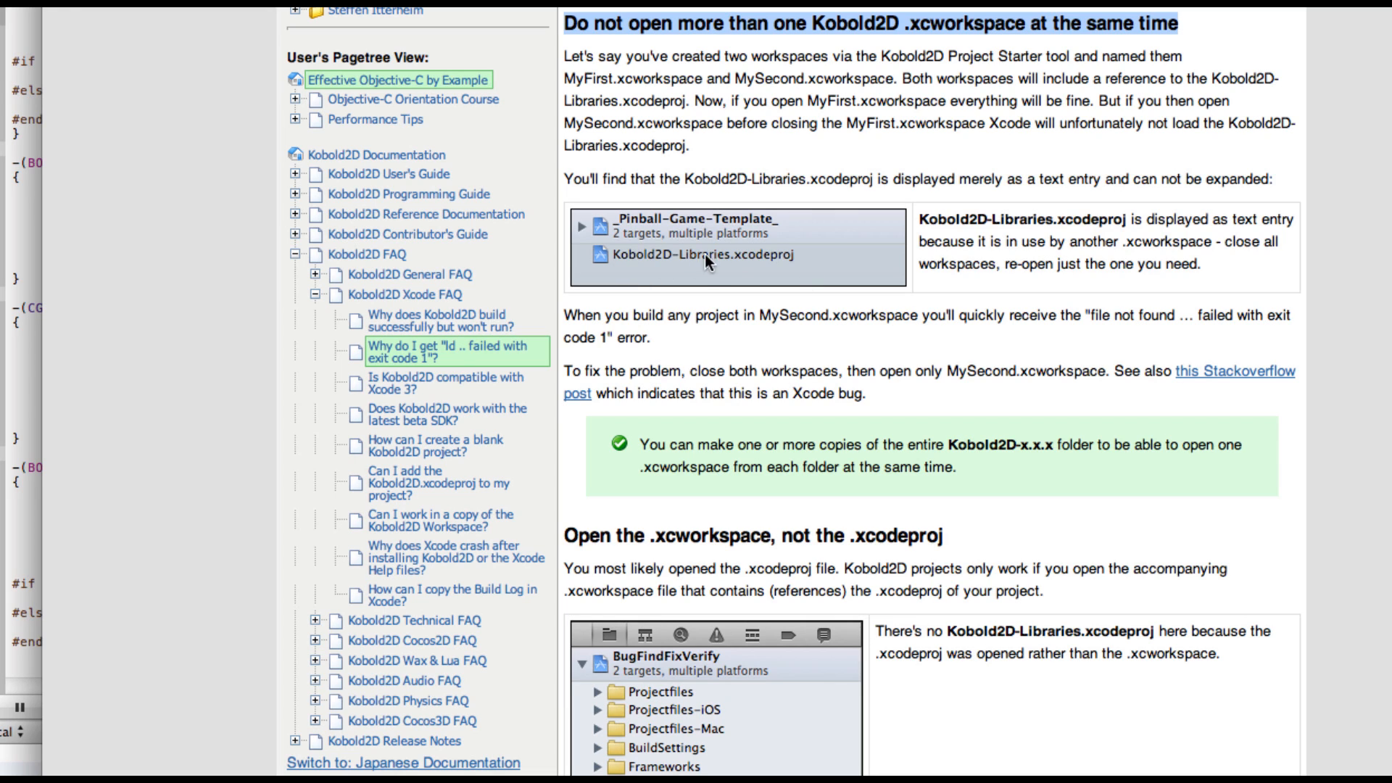
mouse_move(654, 265)
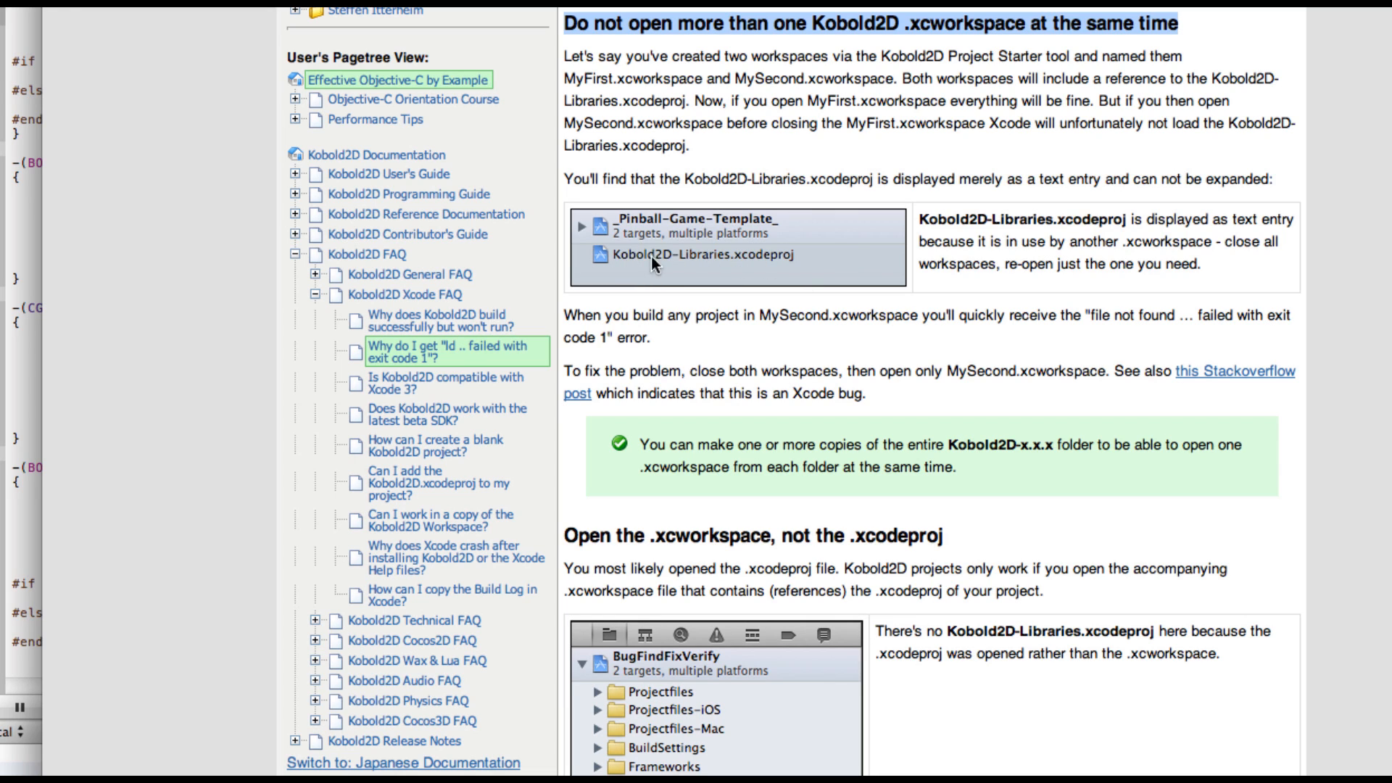
mouse_move(708, 267)
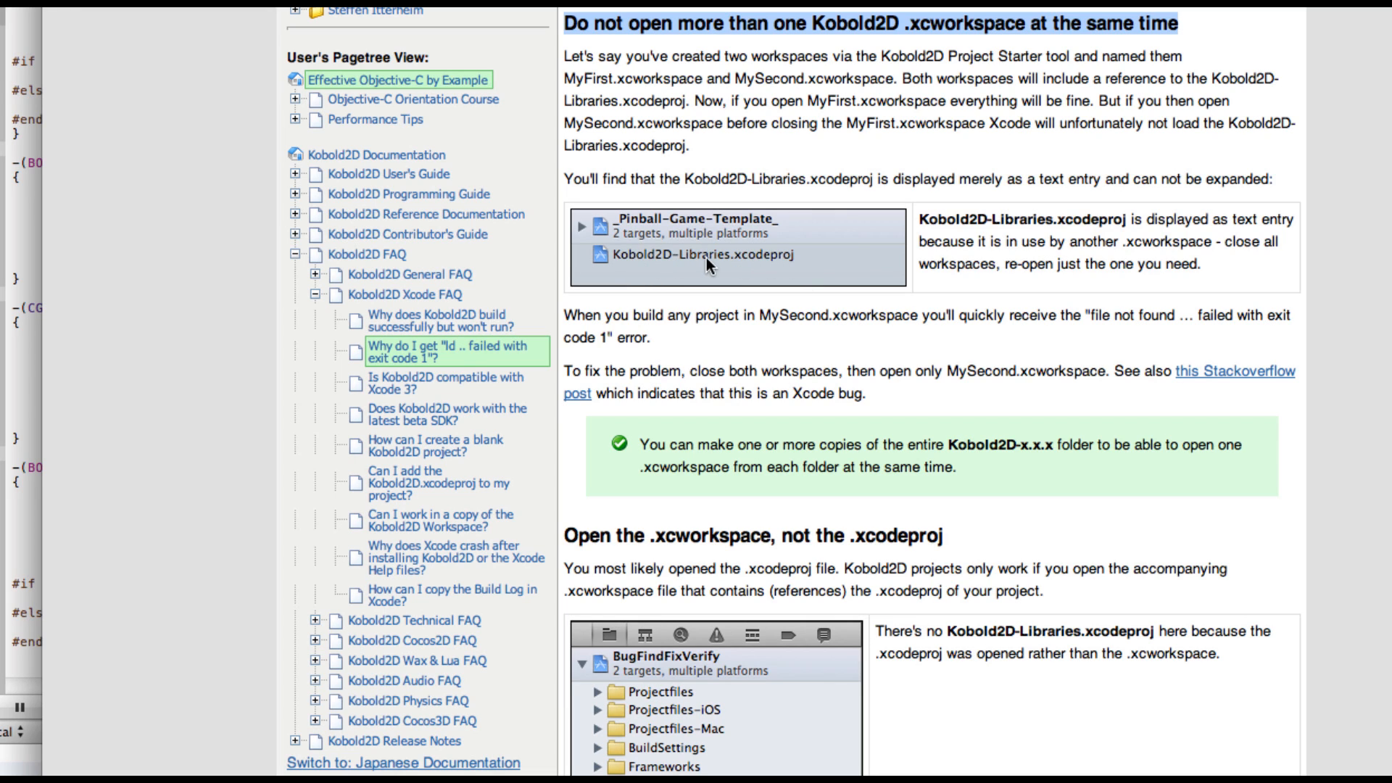
mouse_move(730, 266)
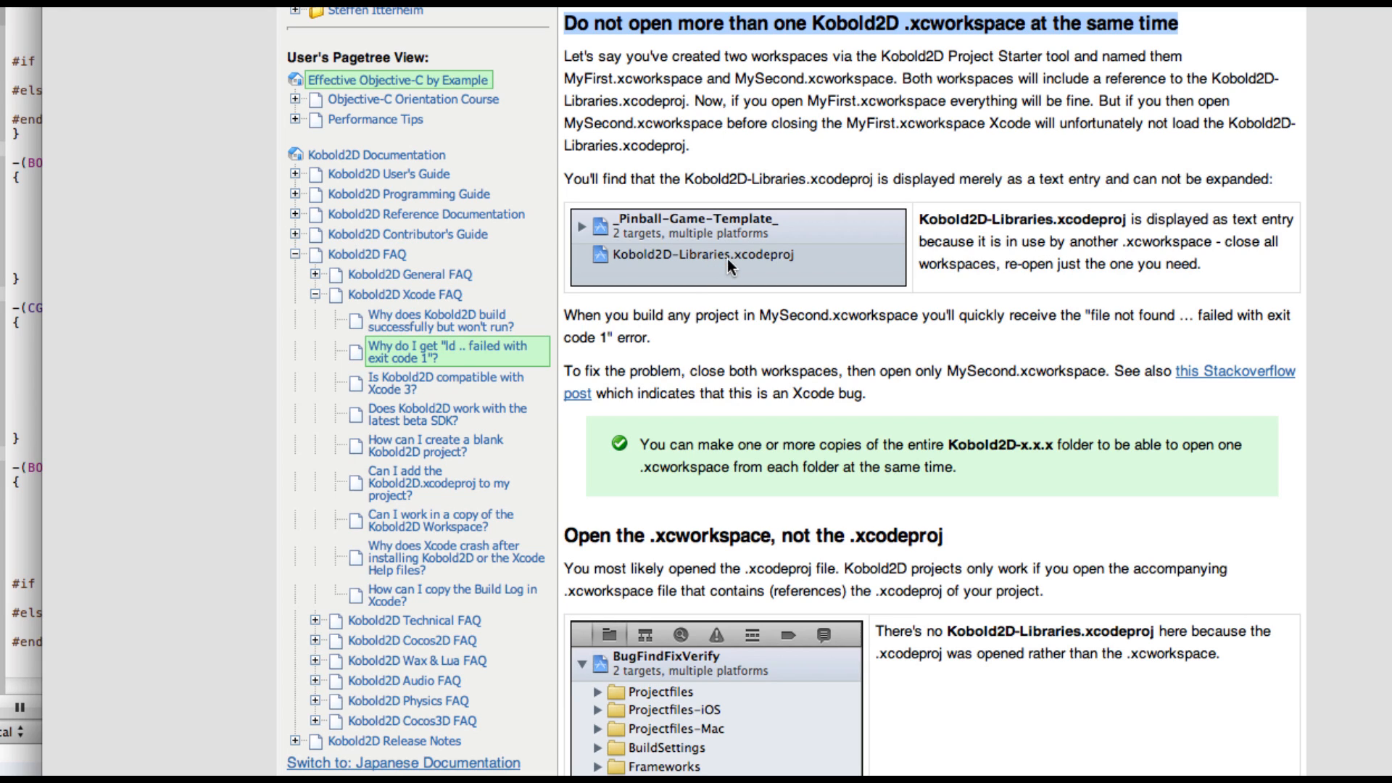
mouse_move(804, 422)
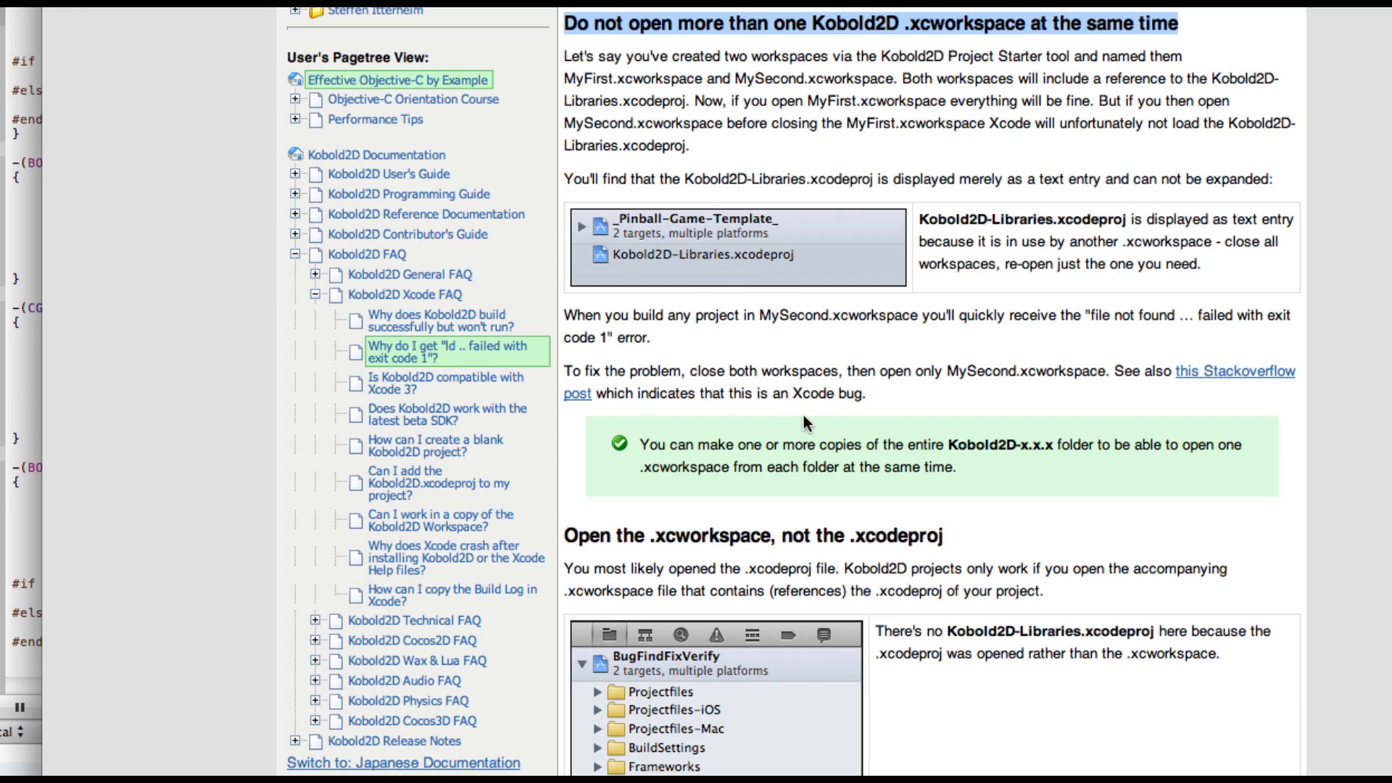
mouse_move(810, 422)
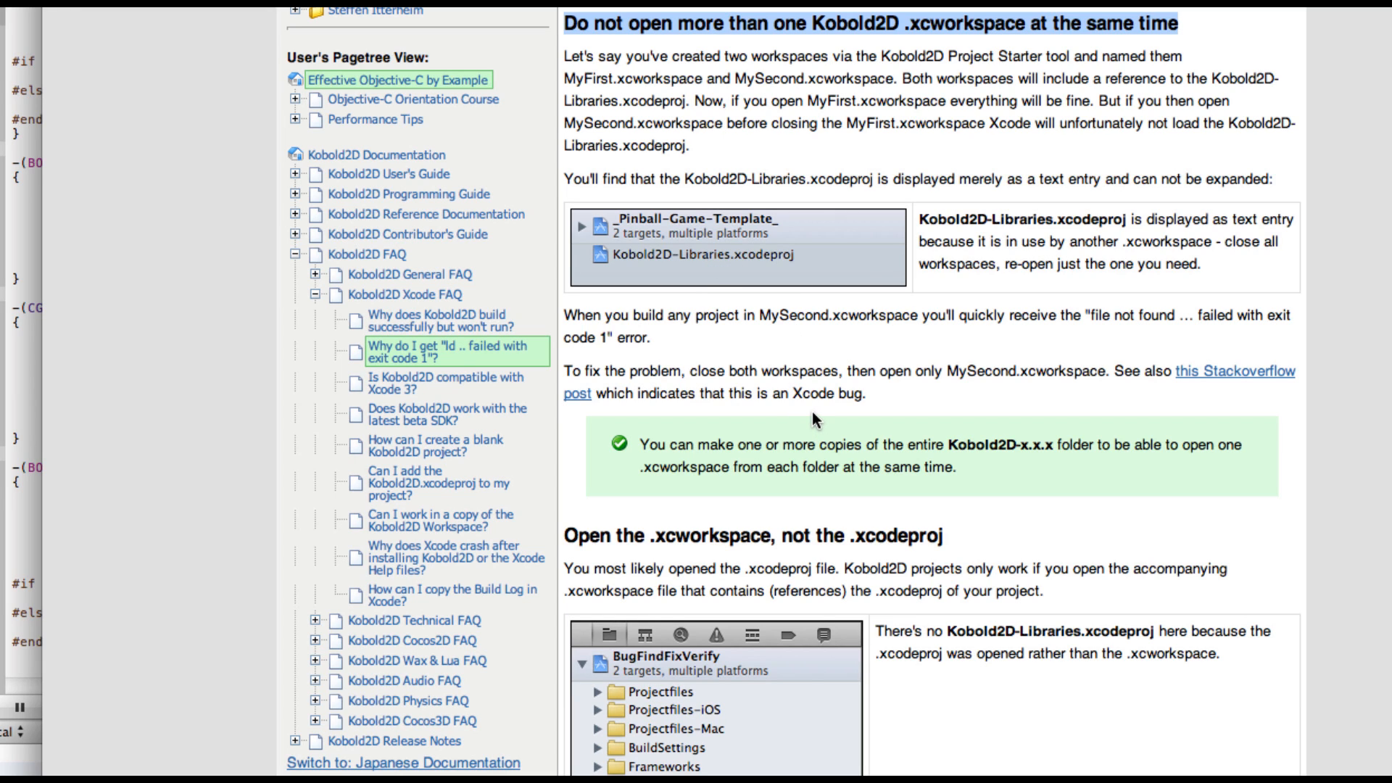
Scroll the FAQ to the custom Build Configurations and missing Kobold2D-Libraries.xcodeproj sections
scroll("down", 3)
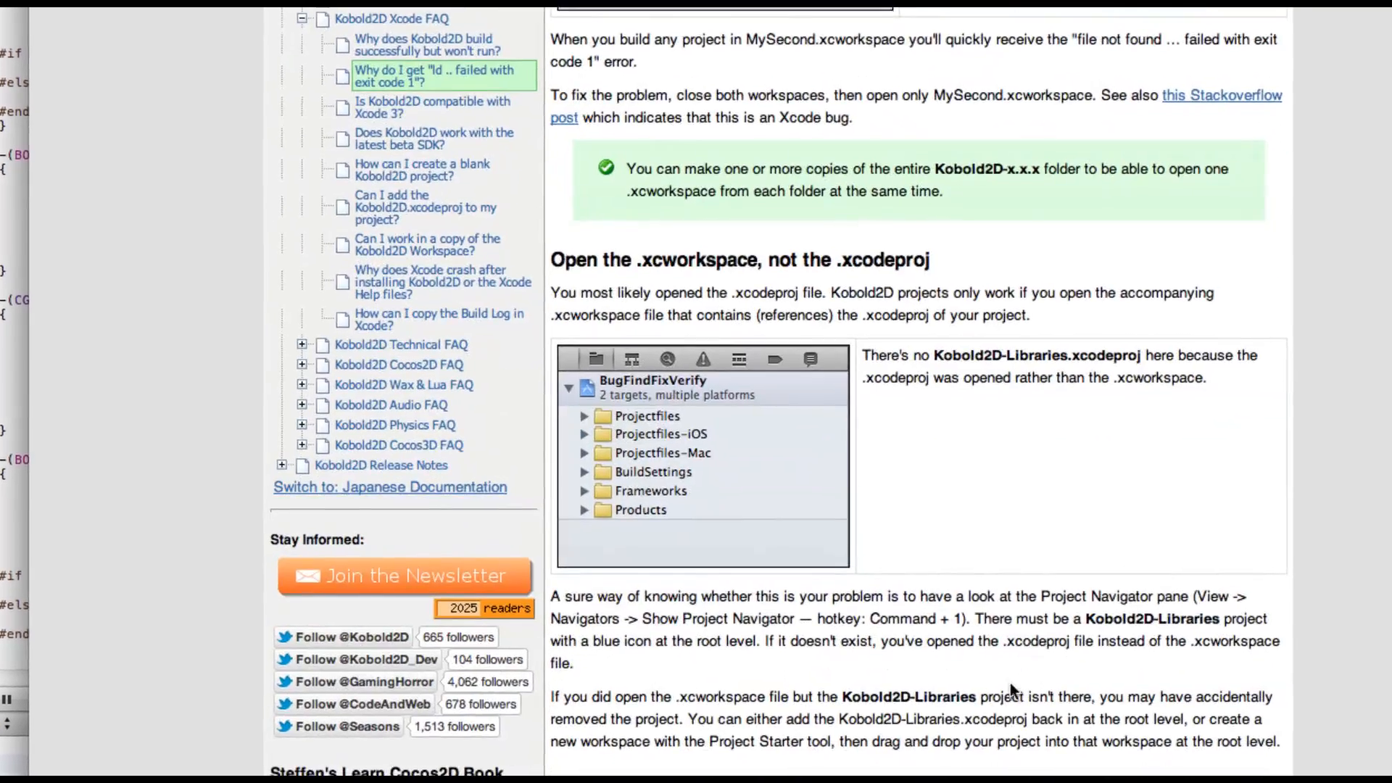
scroll("down", 3)
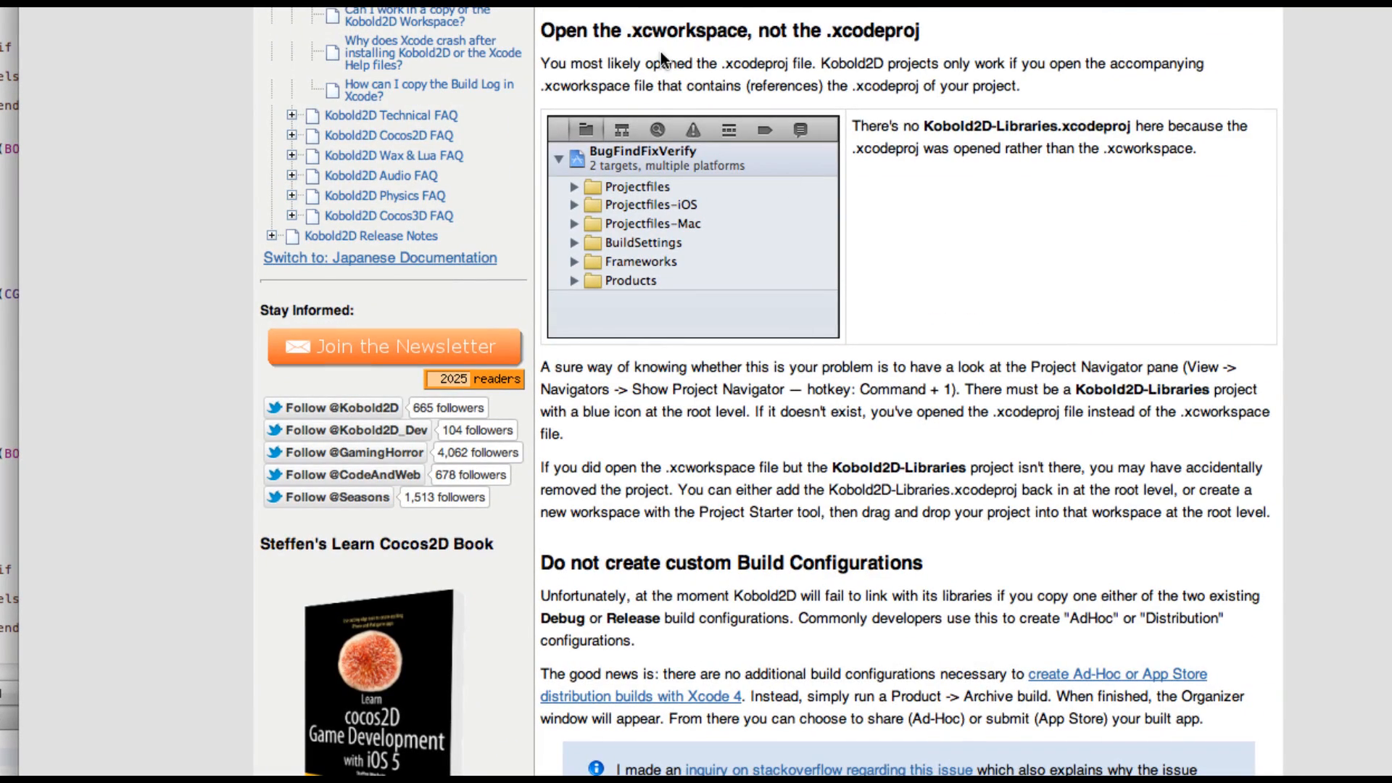
mouse_move(874, 33)
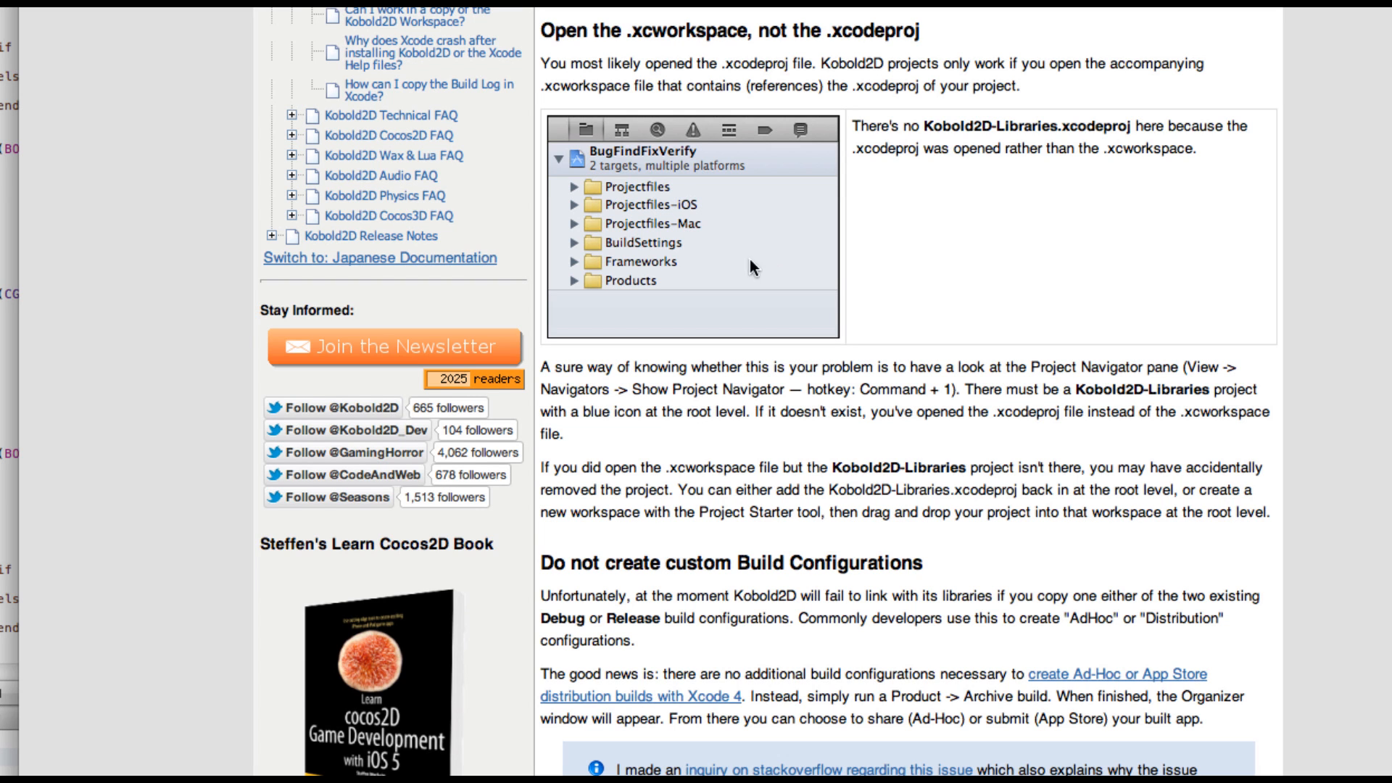
scroll("down", 3)
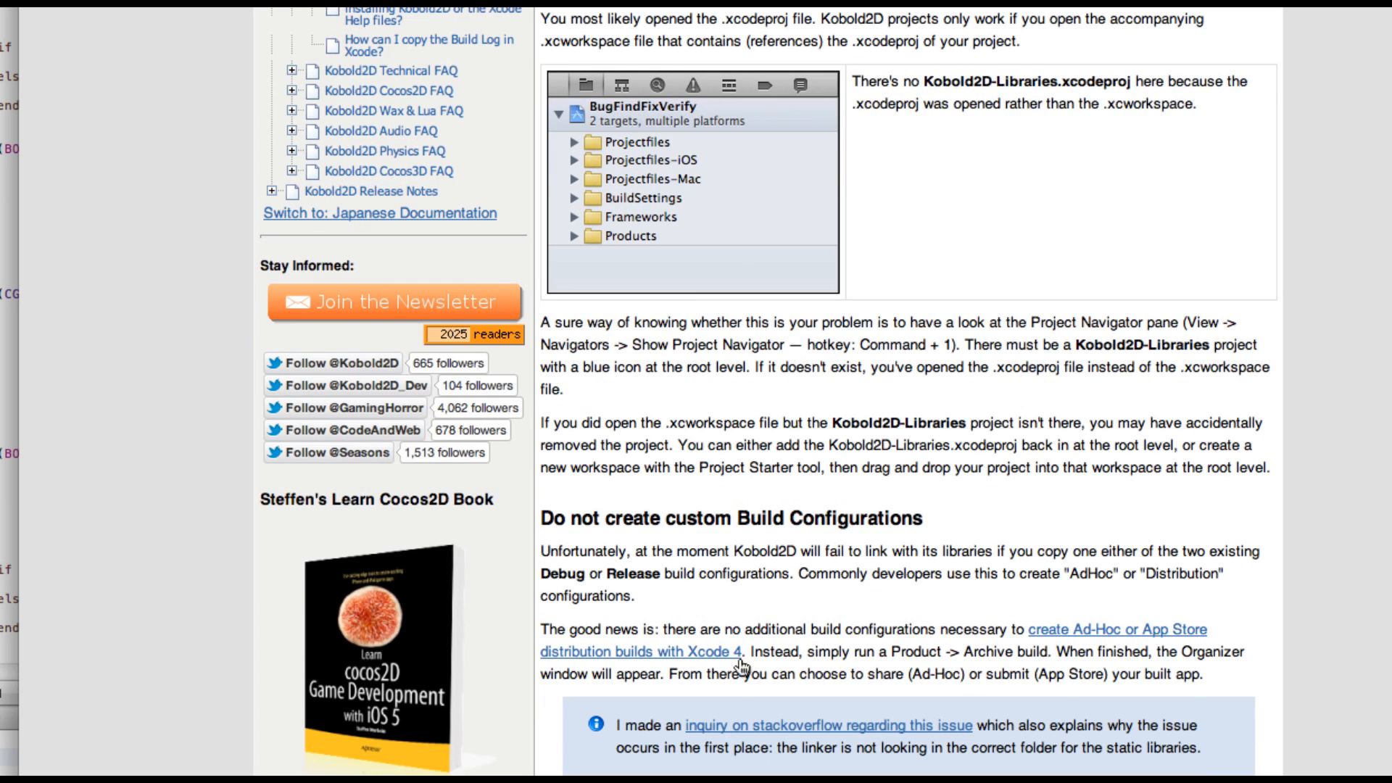
scroll("down", 3)
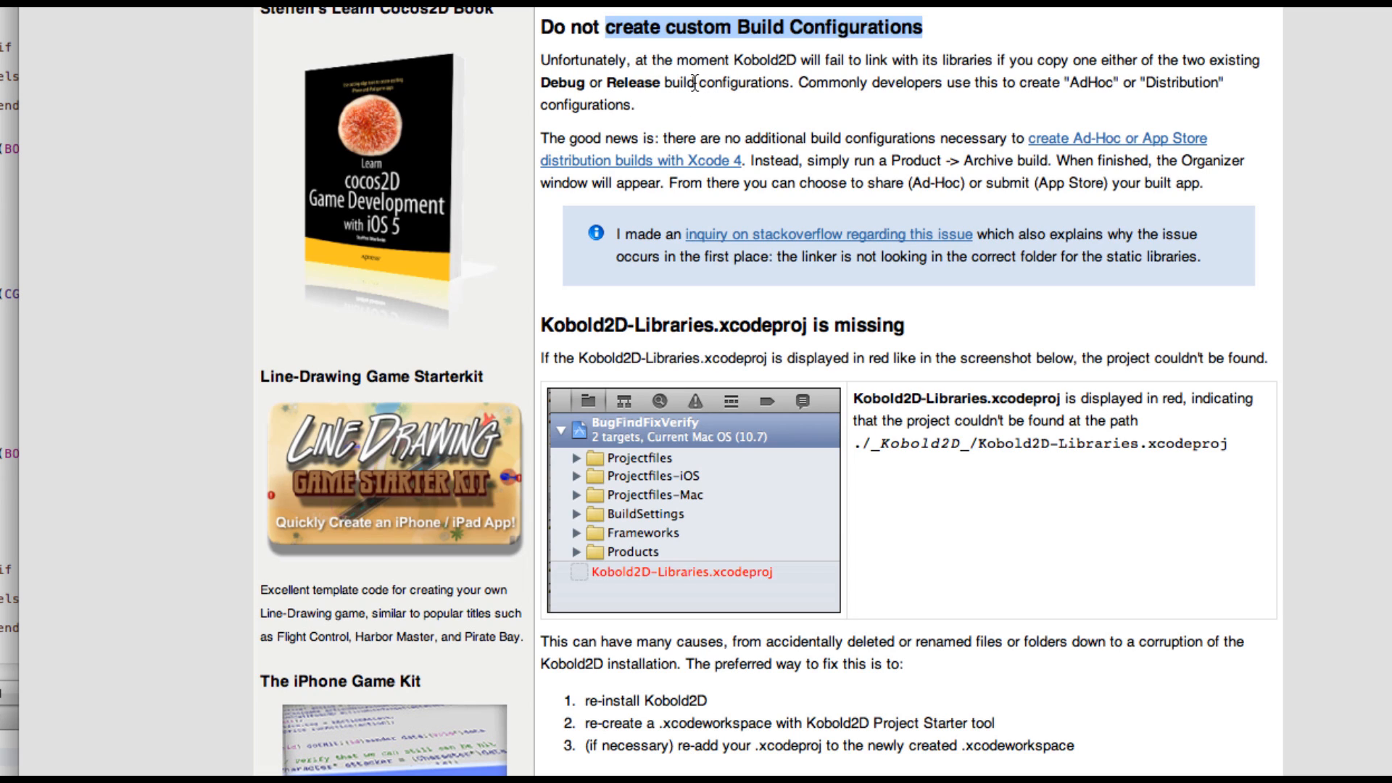
mouse_move(869, 166)
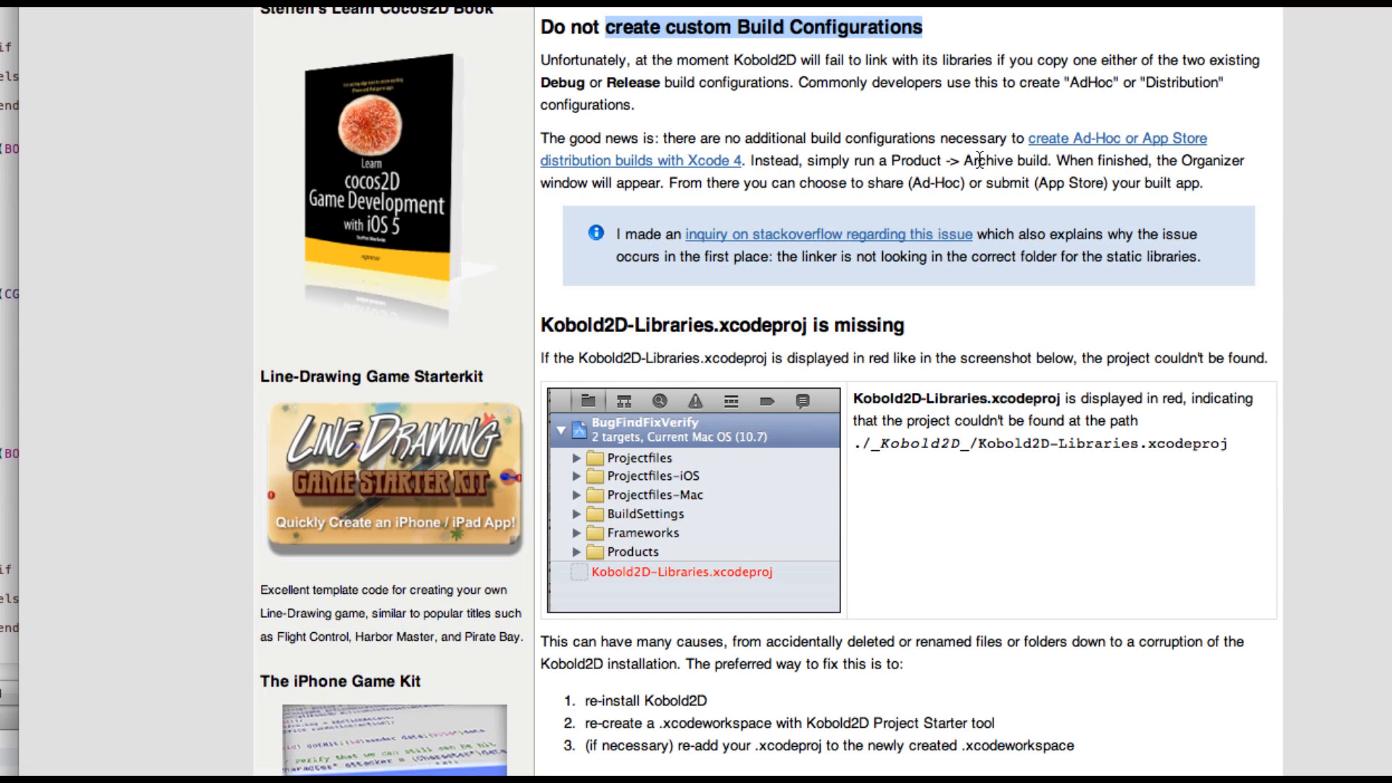
mouse_move(775, 161)
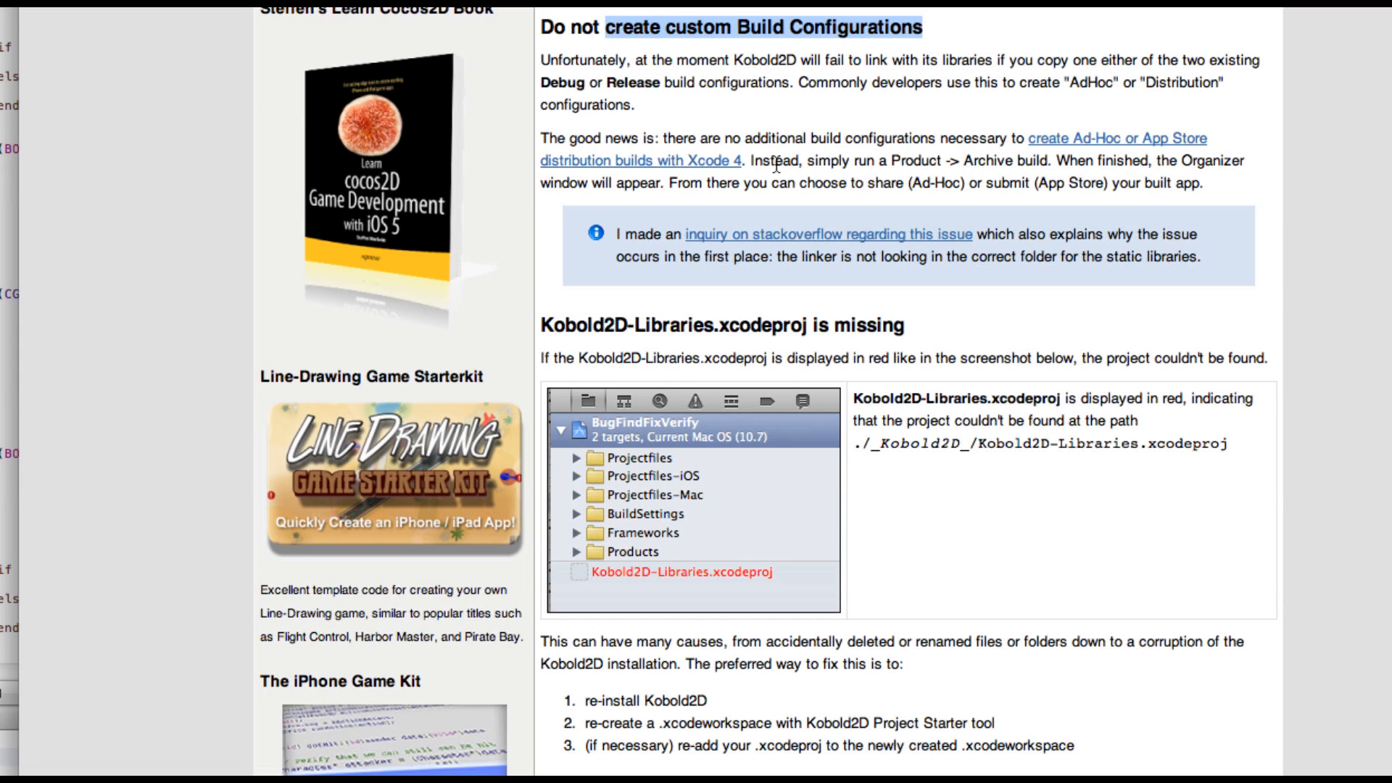
mouse_move(971, 178)
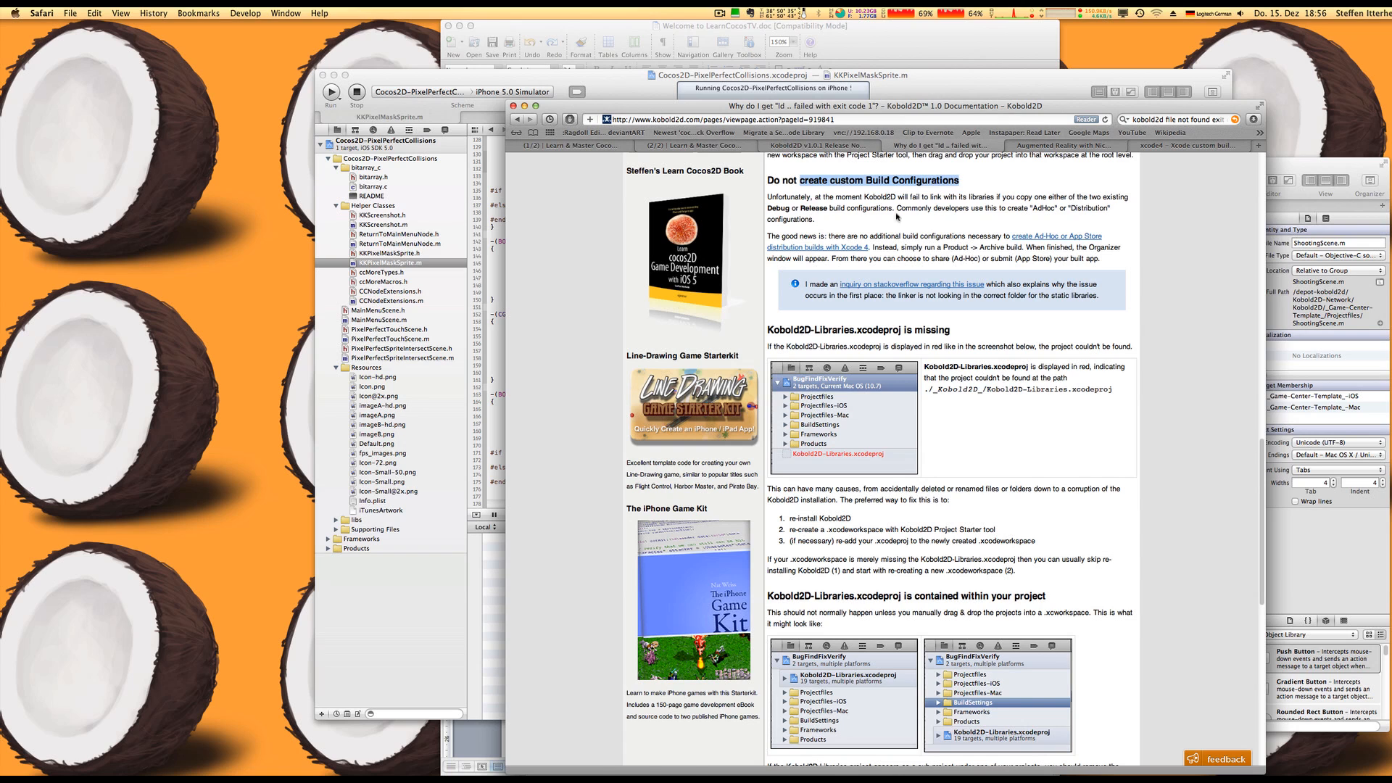
Open Window > Organizer archives, start sharing the latest Physics-Box2D archive, then cancel
left_click(285, 12)
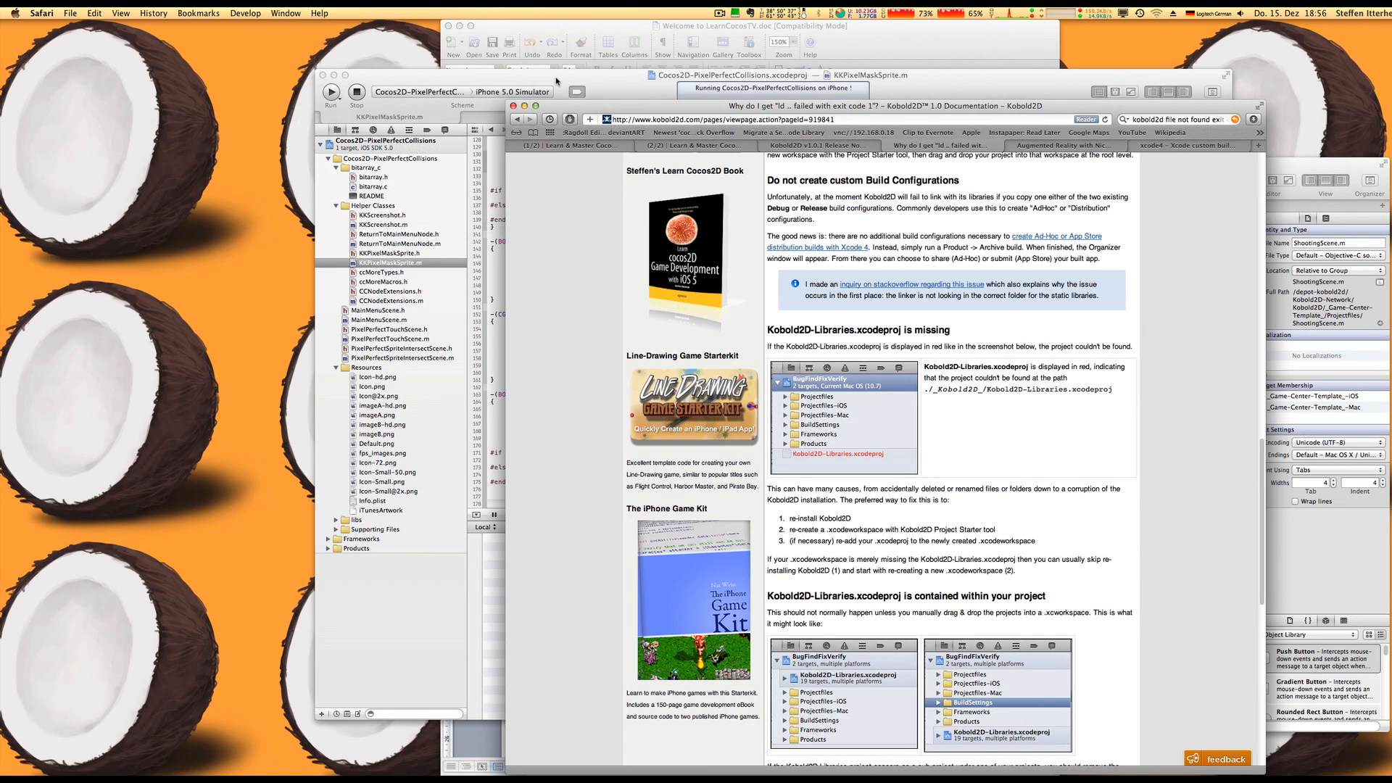
left_click(272, 12)
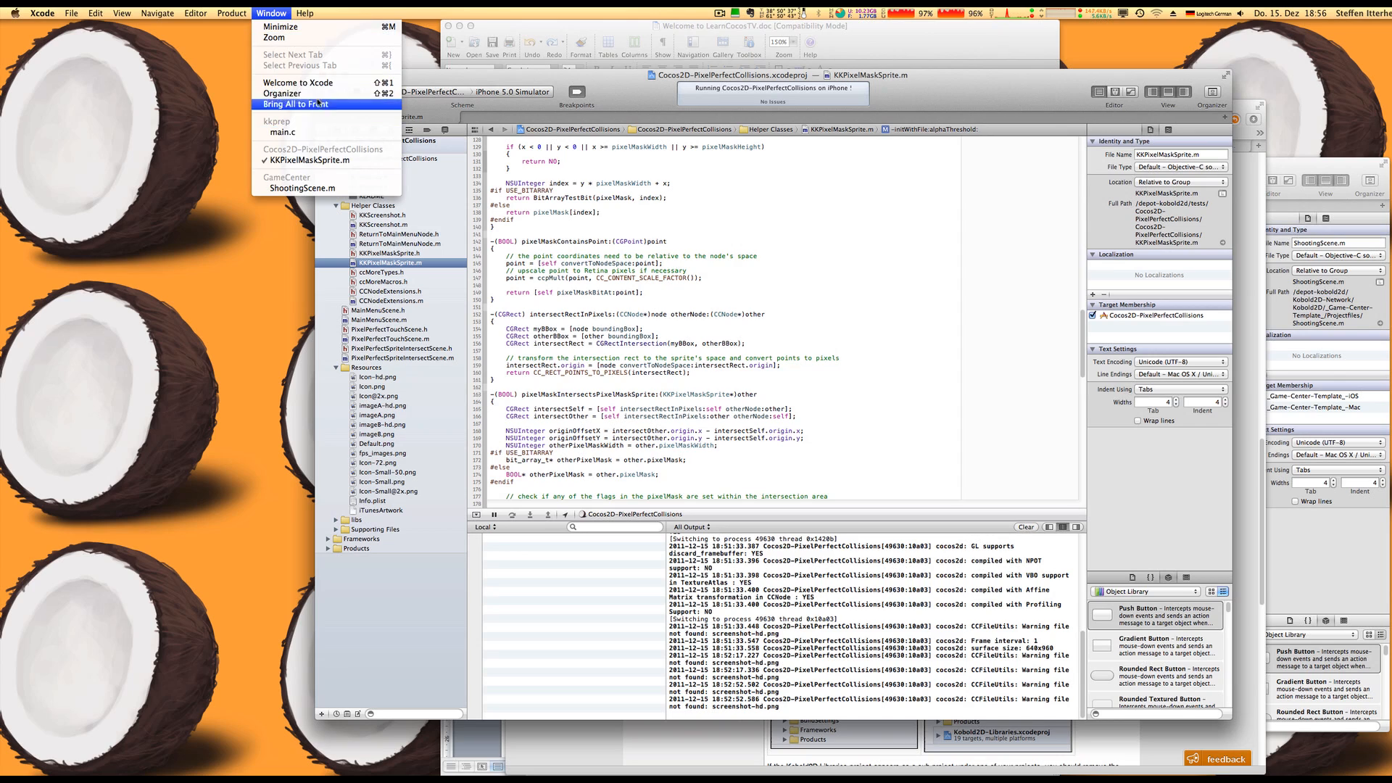
left_click(295, 104)
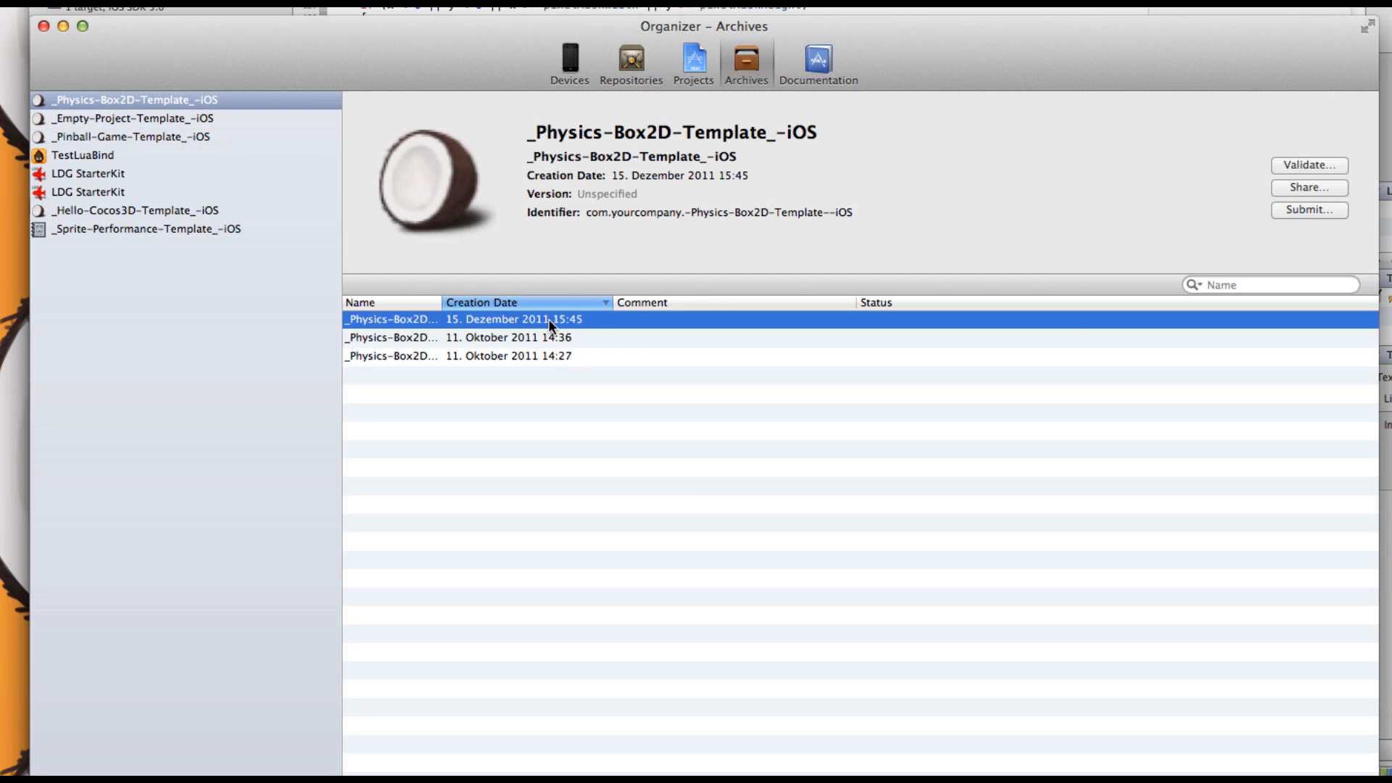
mouse_move(1311, 189)
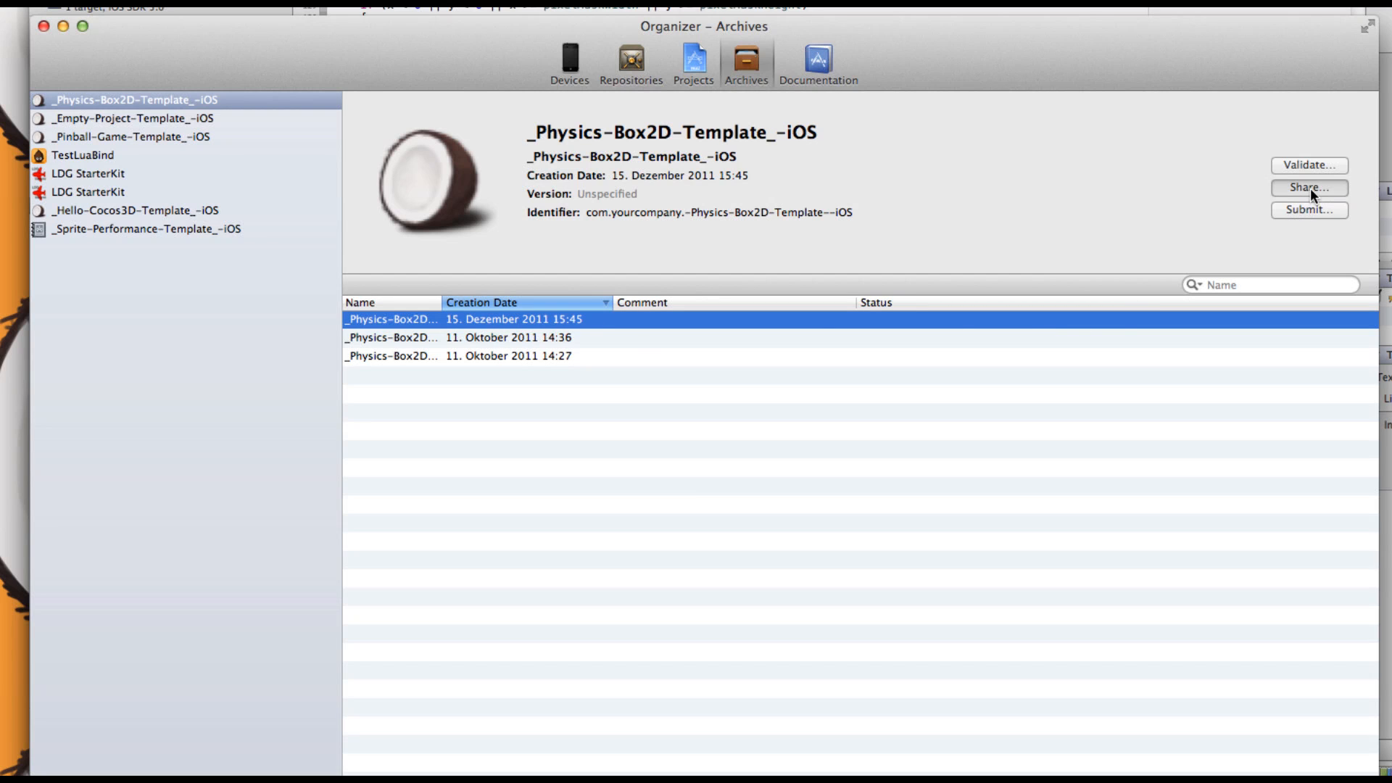
left_click(1308, 187)
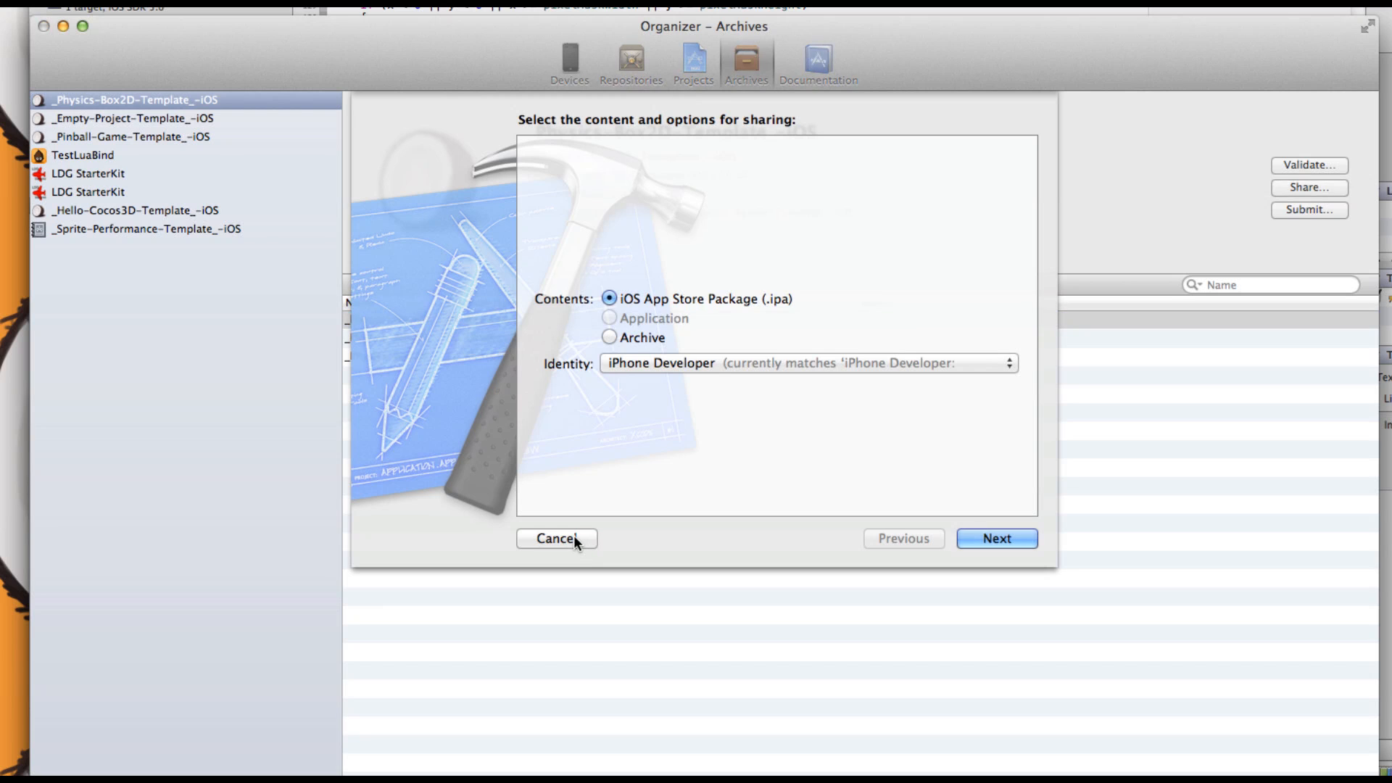
left_click(555, 538)
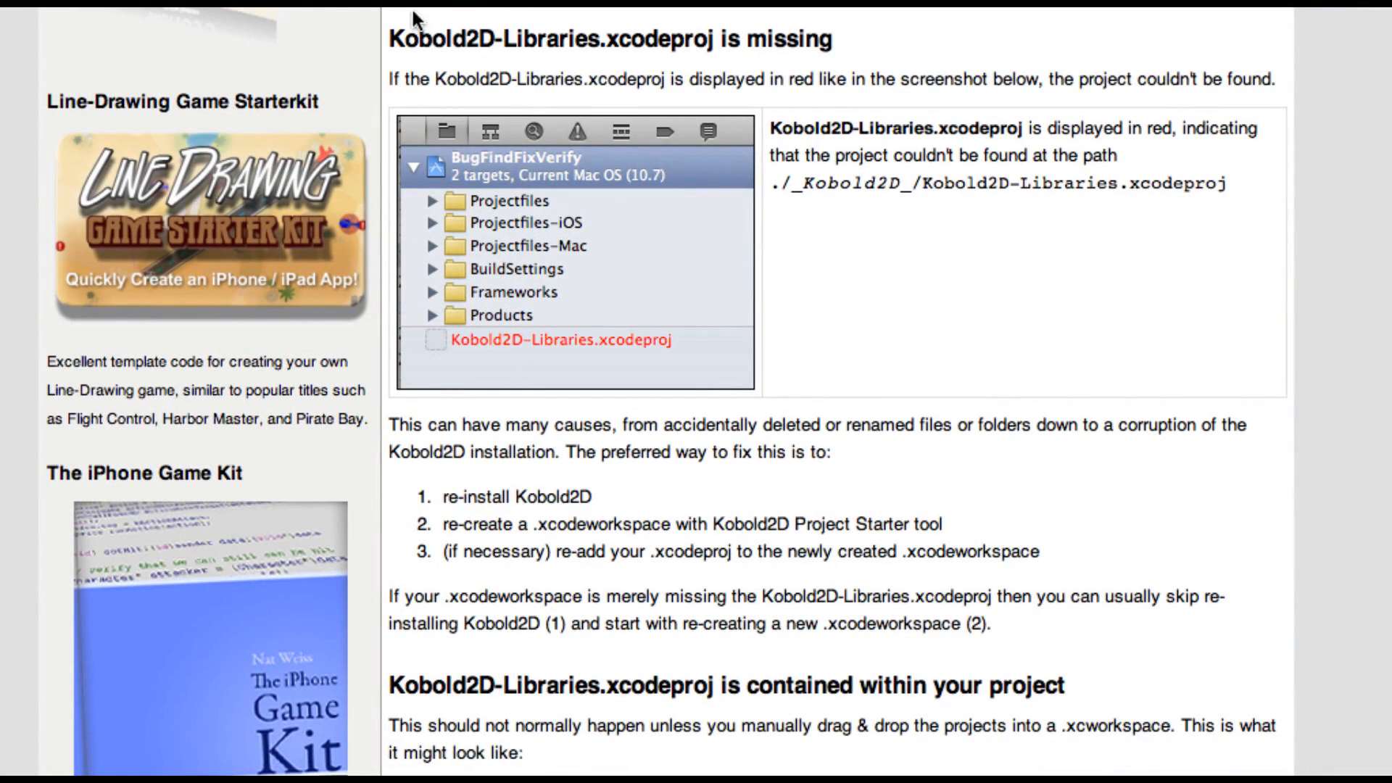
mouse_move(708, 361)
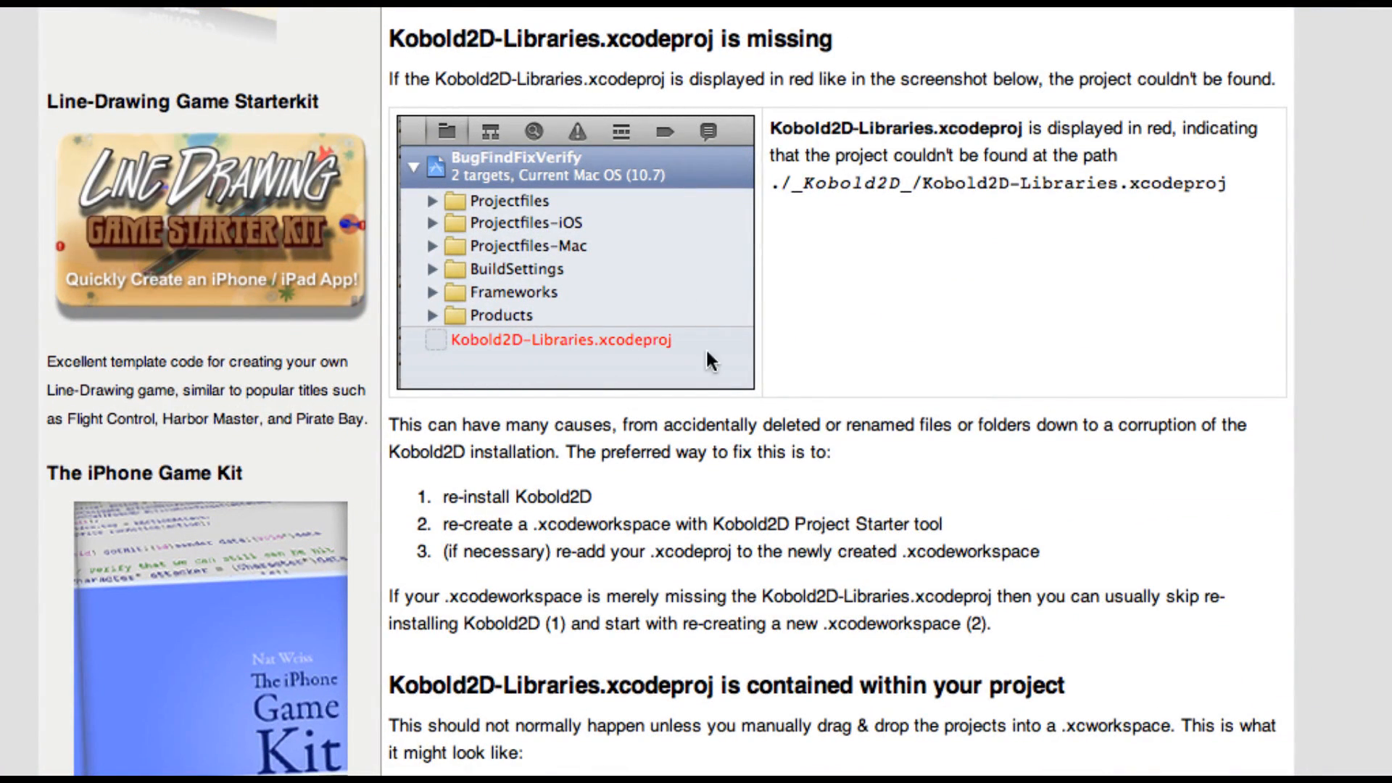
mouse_move(609, 368)
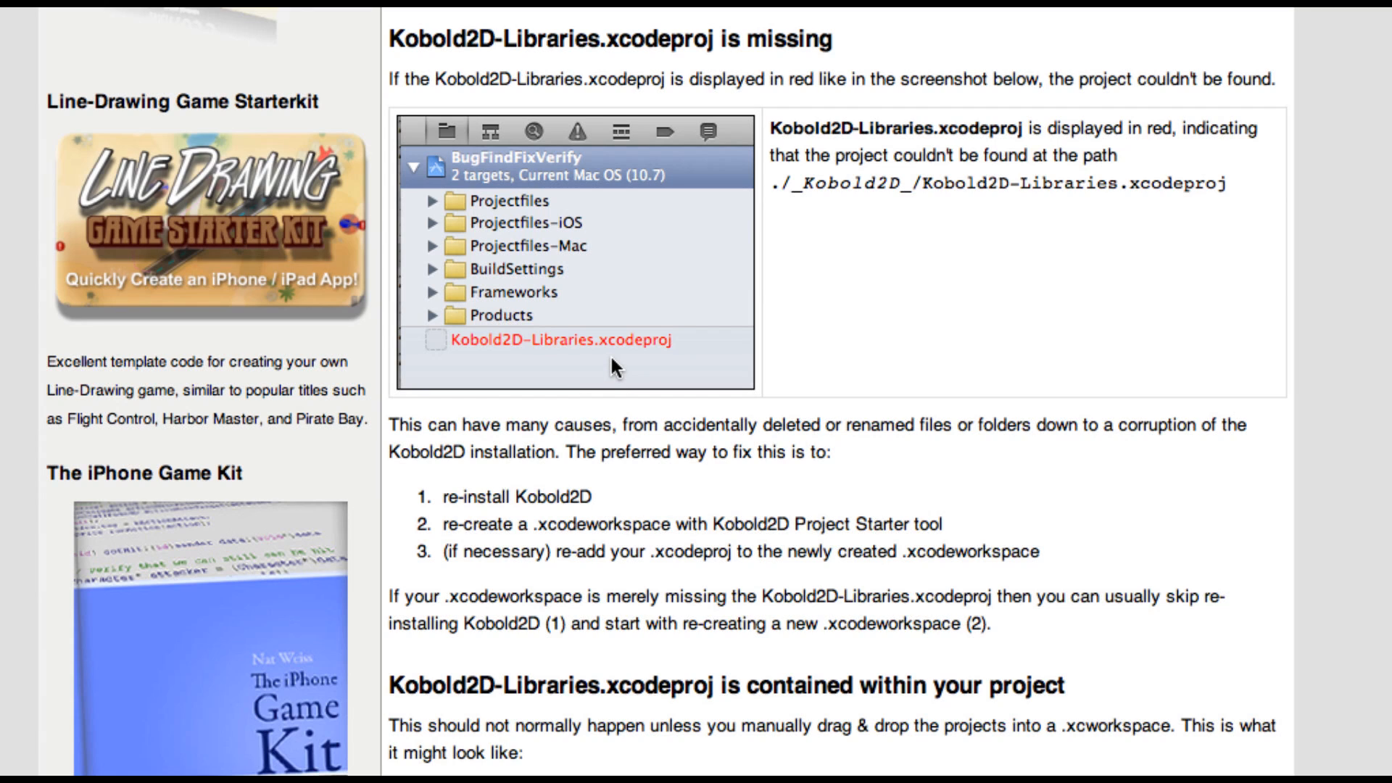
Scroll the FAQ past the Kobold2D-Libraries fix to the 'Change the Xcode DerivedData folder location' heading
scroll("down", 3)
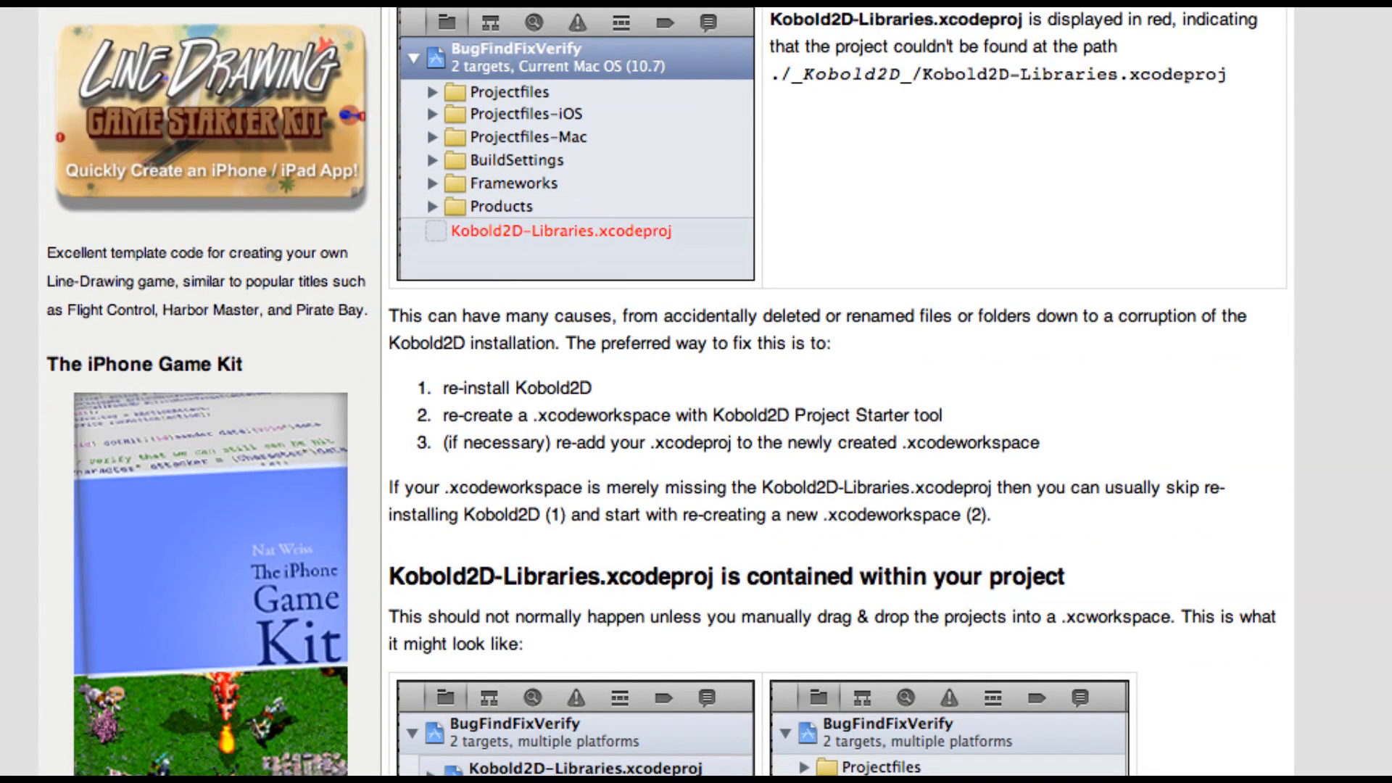
scroll("down", 3)
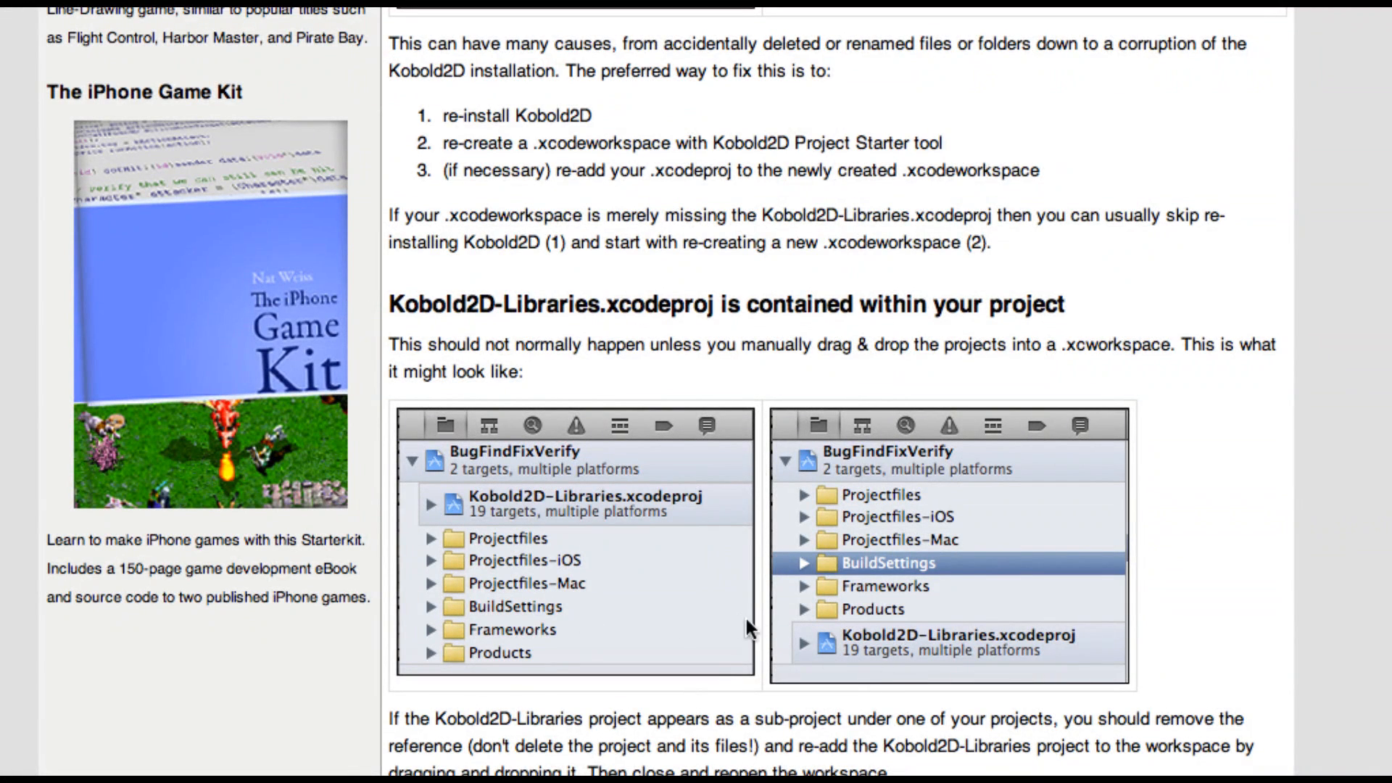
mouse_move(682, 586)
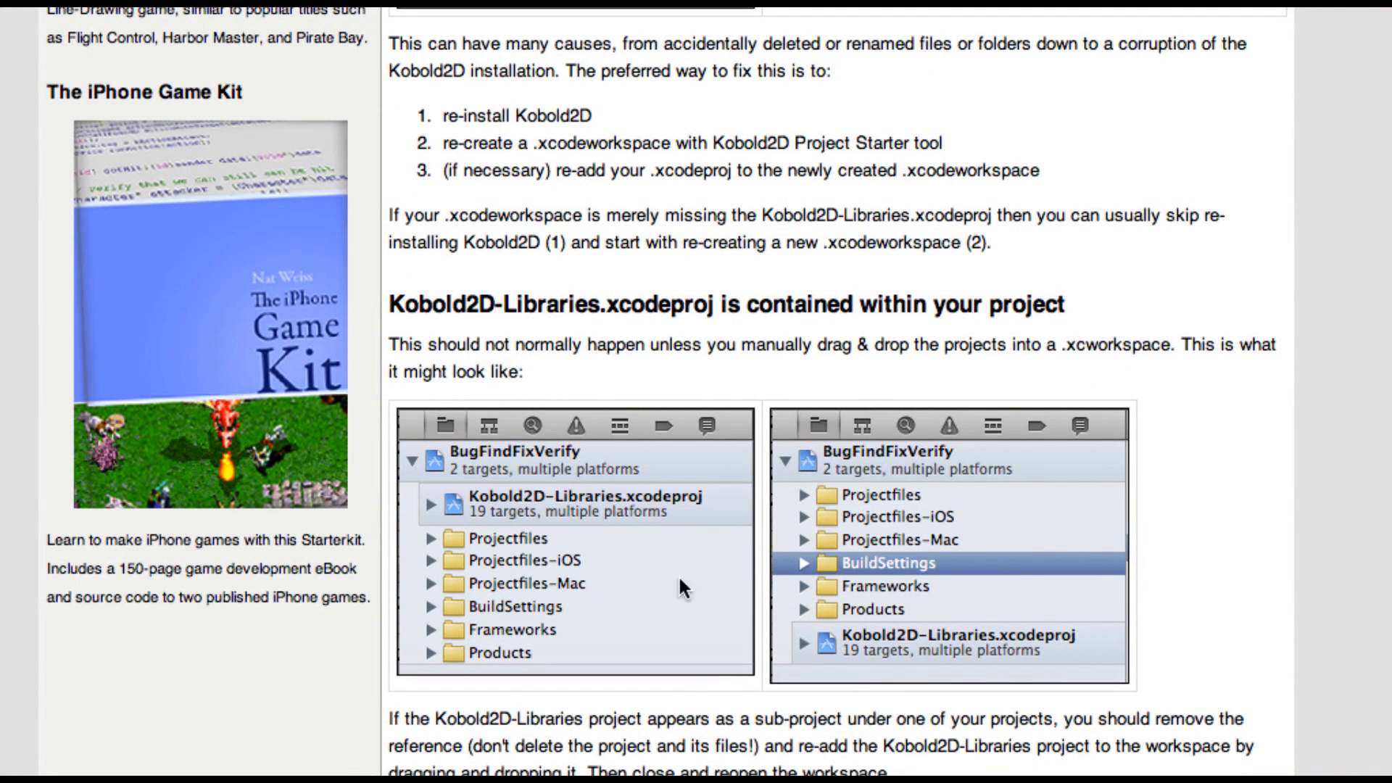
mouse_move(498, 515)
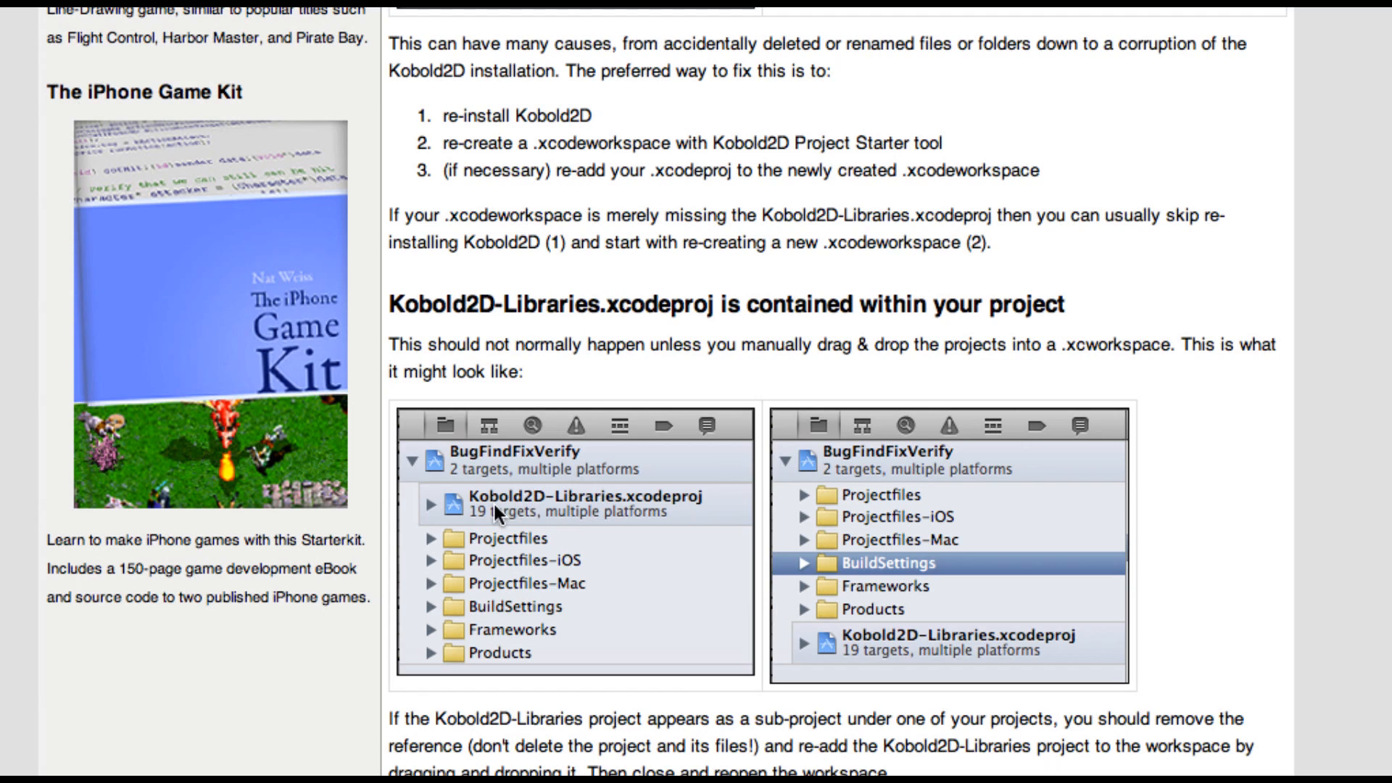
mouse_move(679, 581)
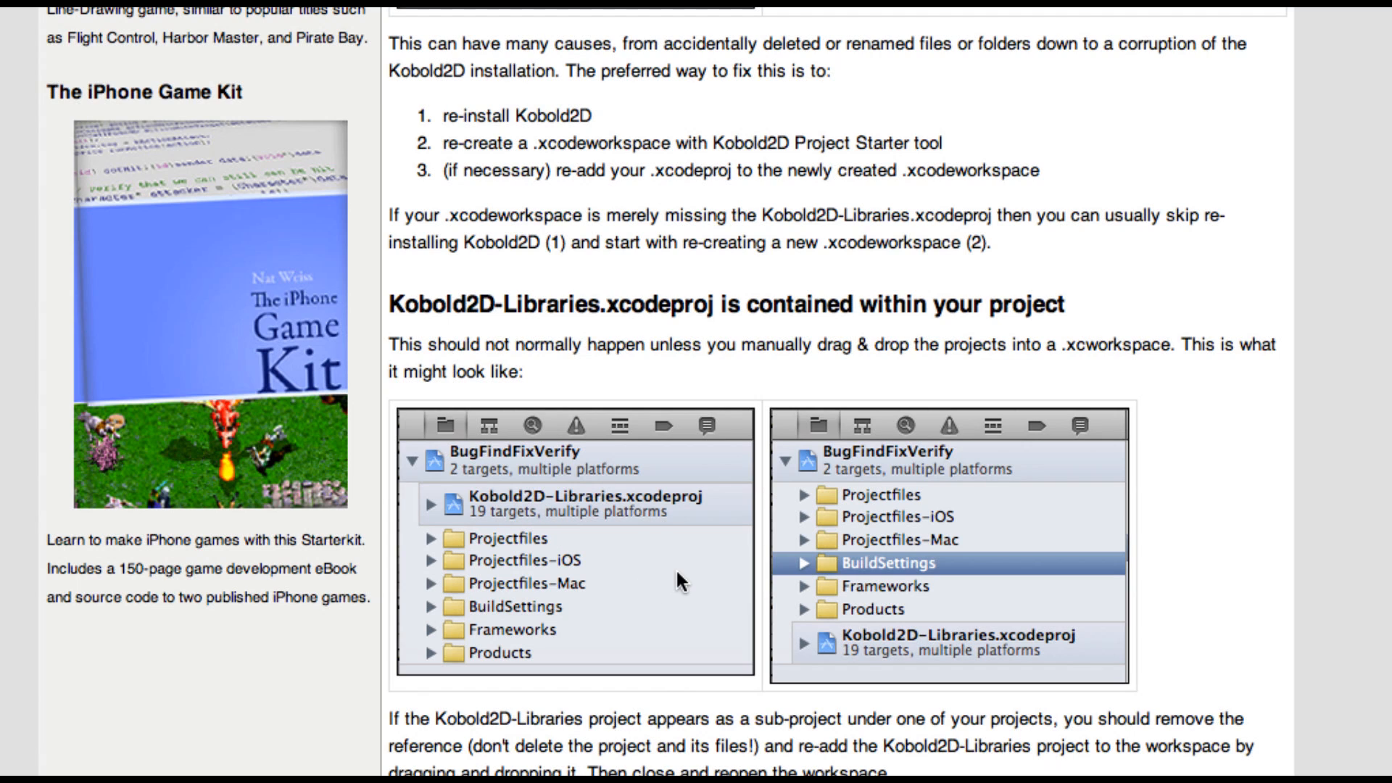
mouse_move(646, 567)
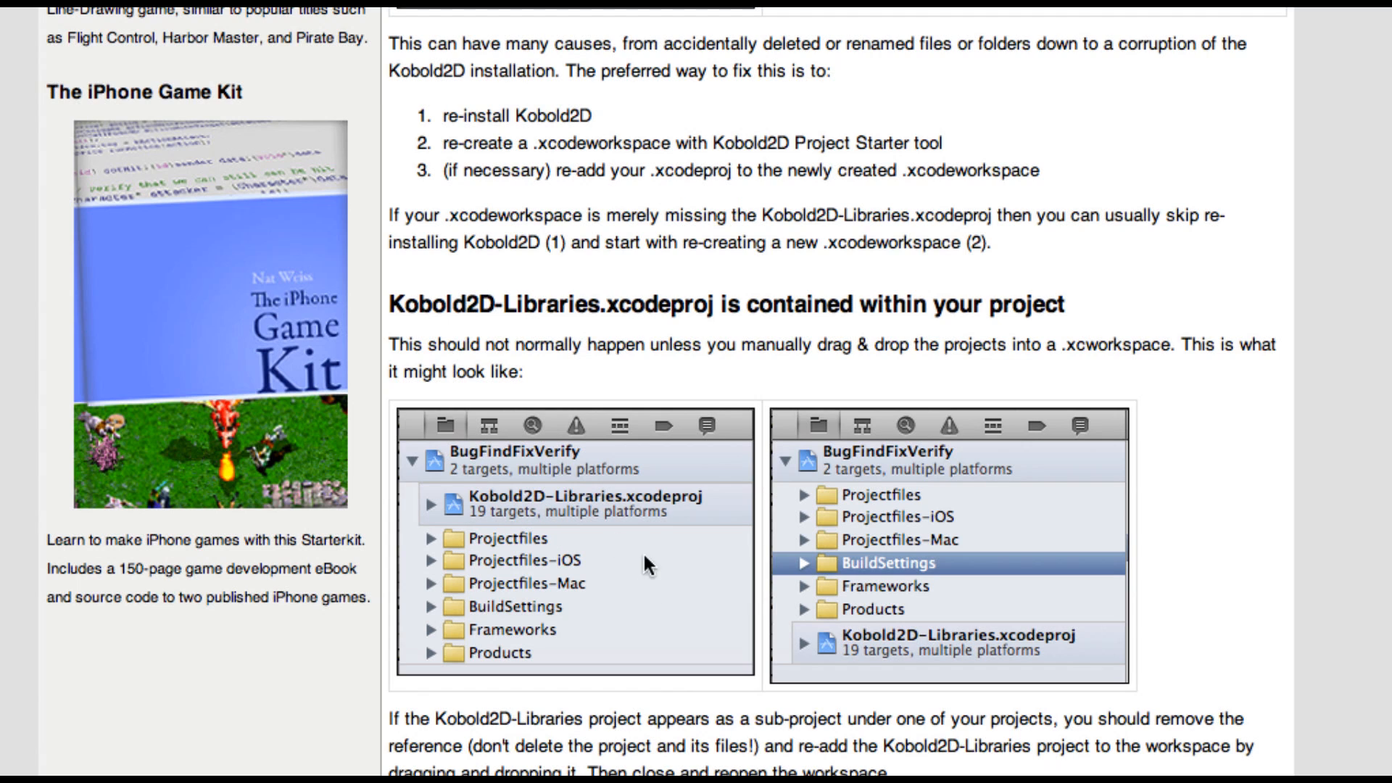
mouse_move(635, 547)
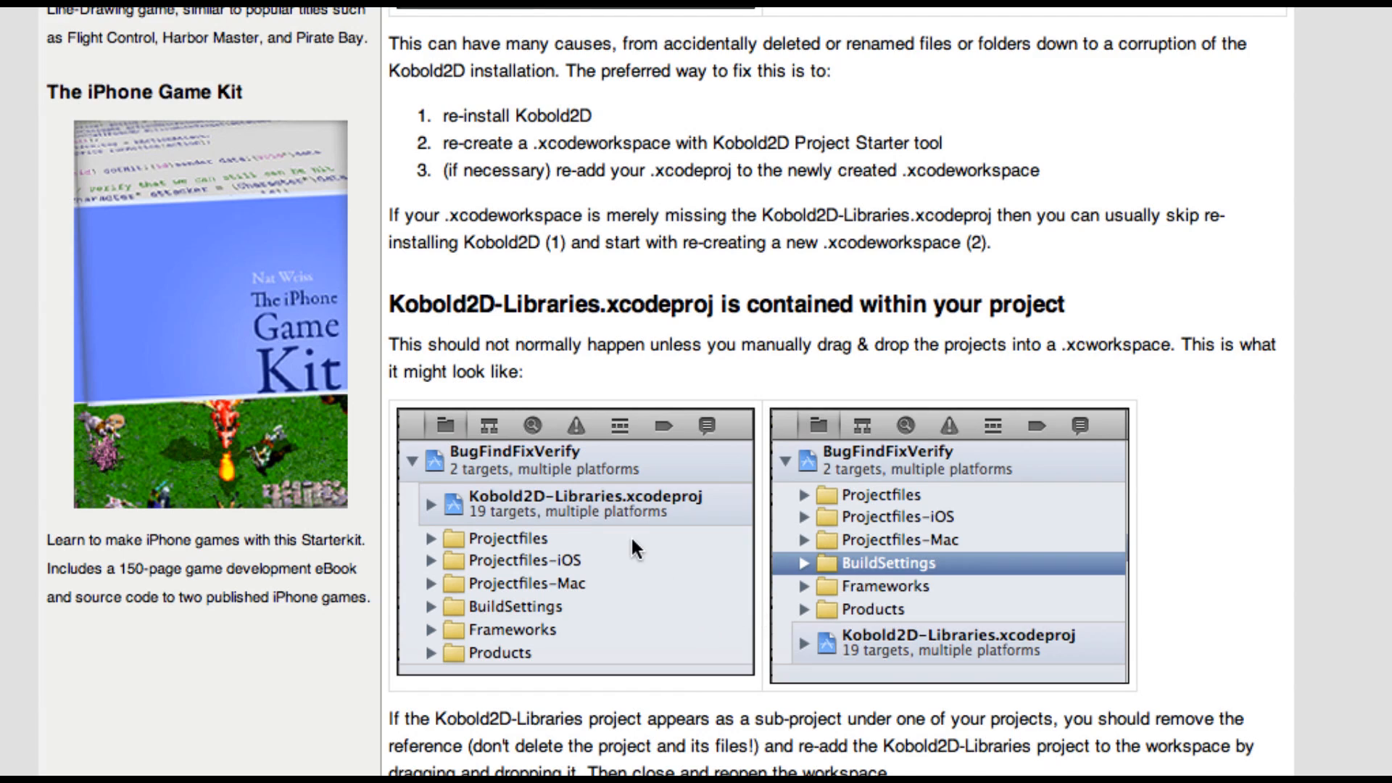
scroll("down", 3)
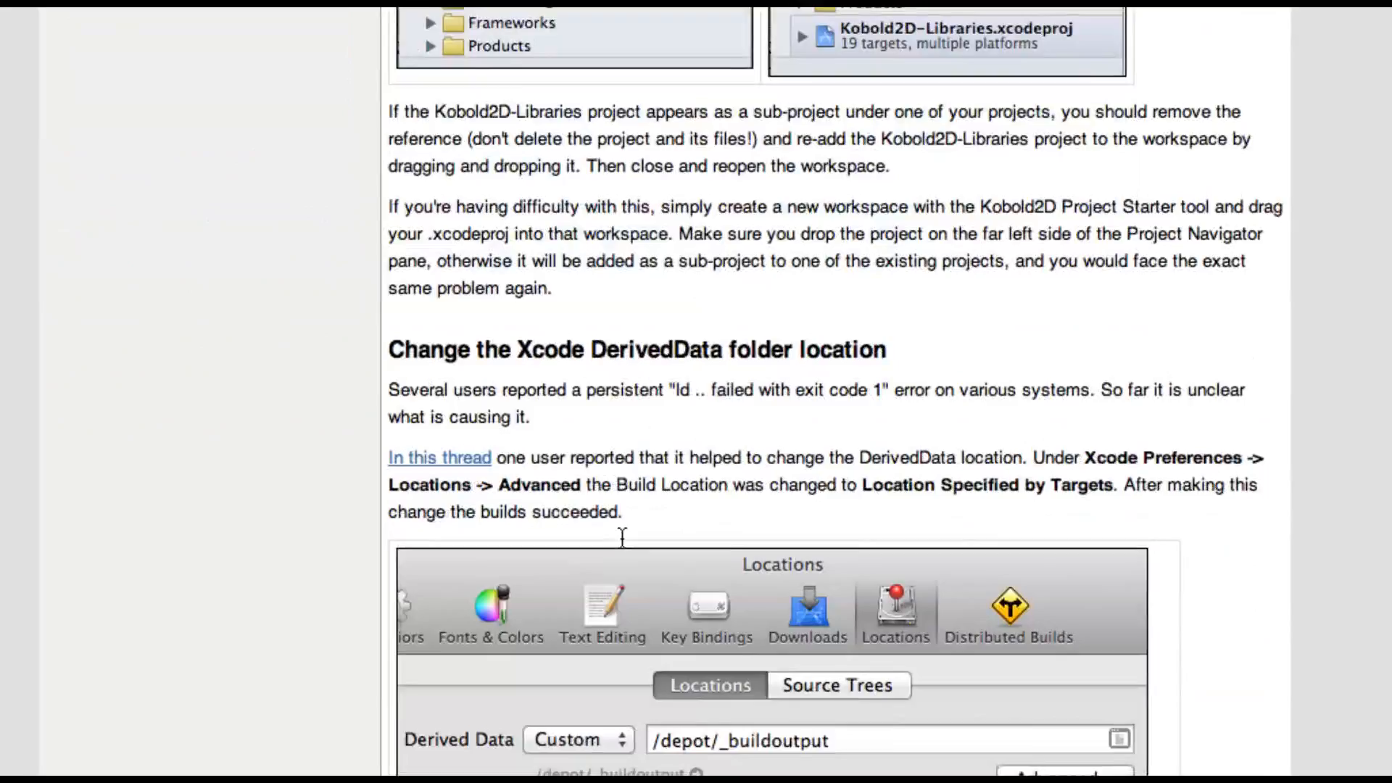
Scroll until the DerivedData section leads, showing both Xcode Locations screenshots with Build Location
scroll("down", 3)
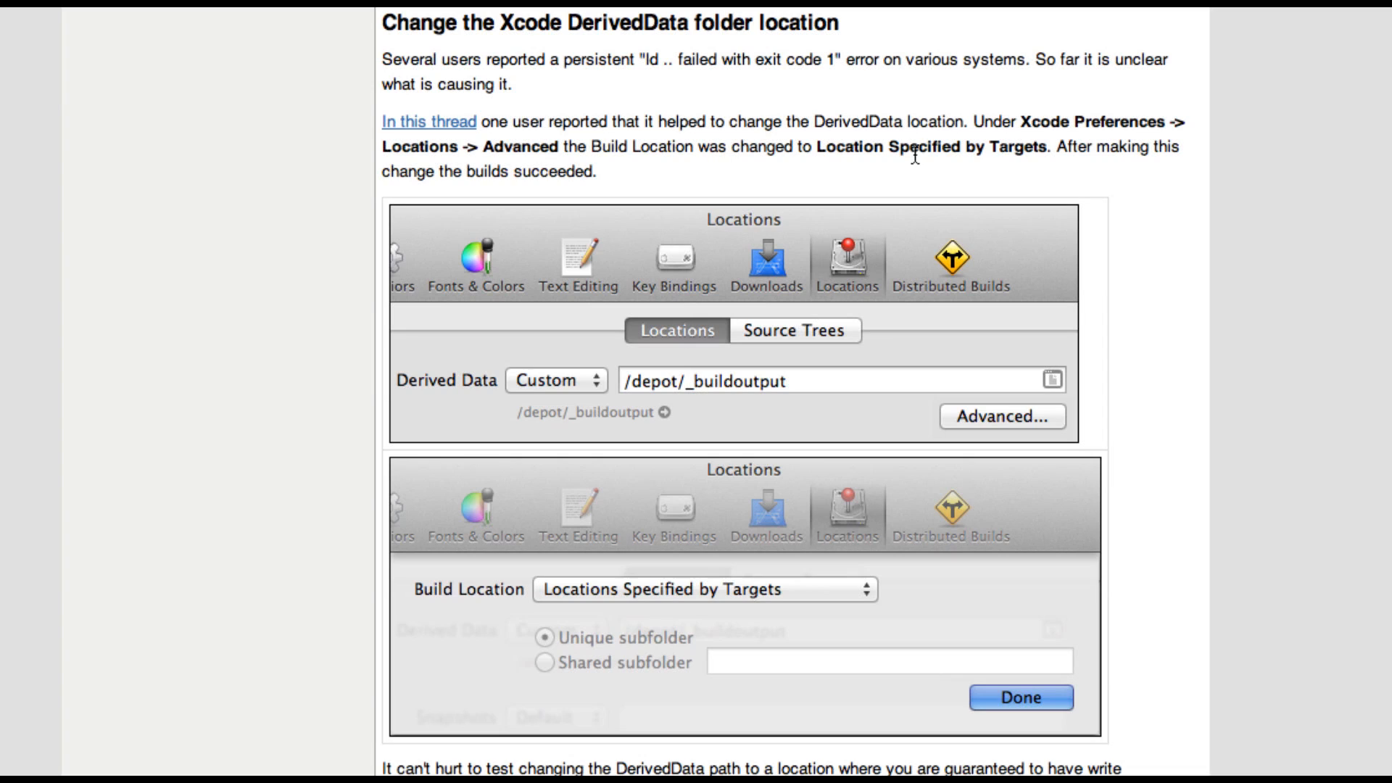
mouse_move(523, 153)
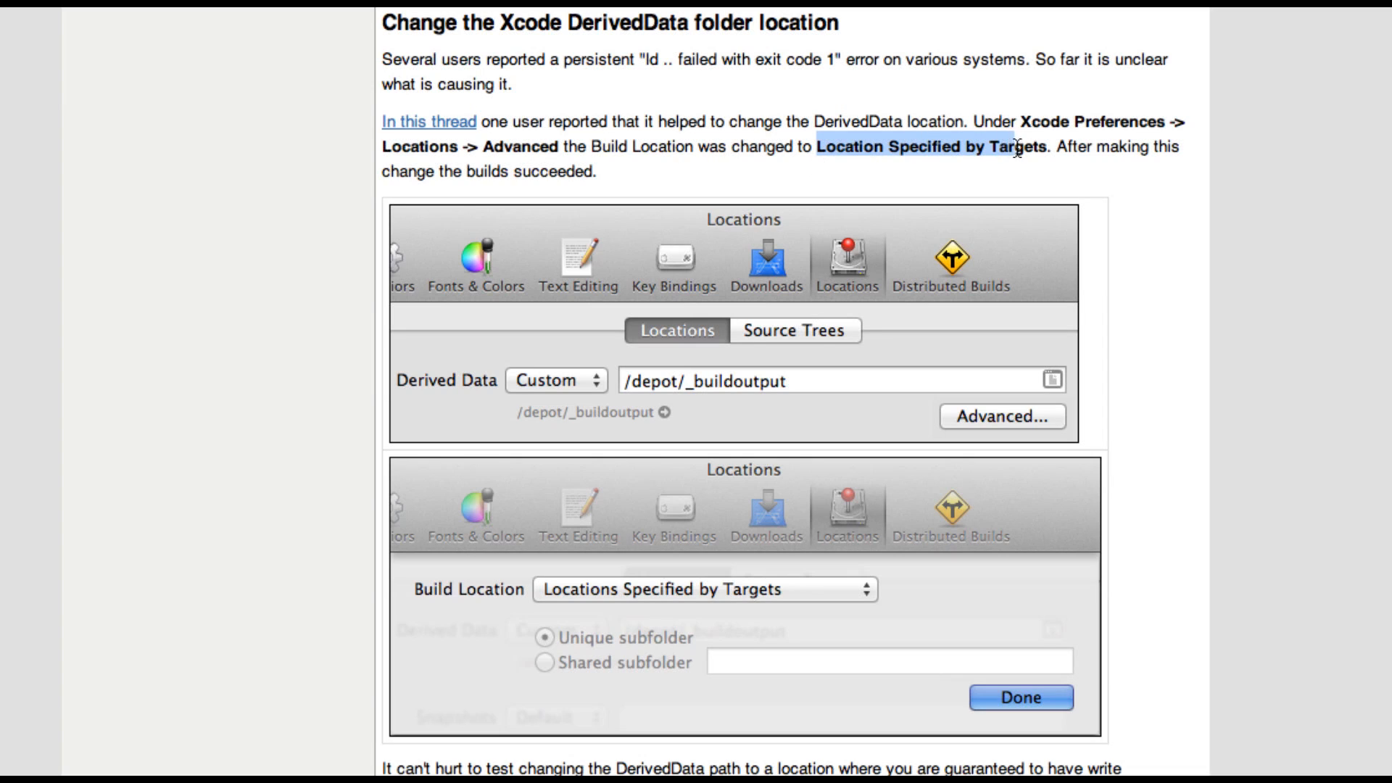
mouse_move(1043, 183)
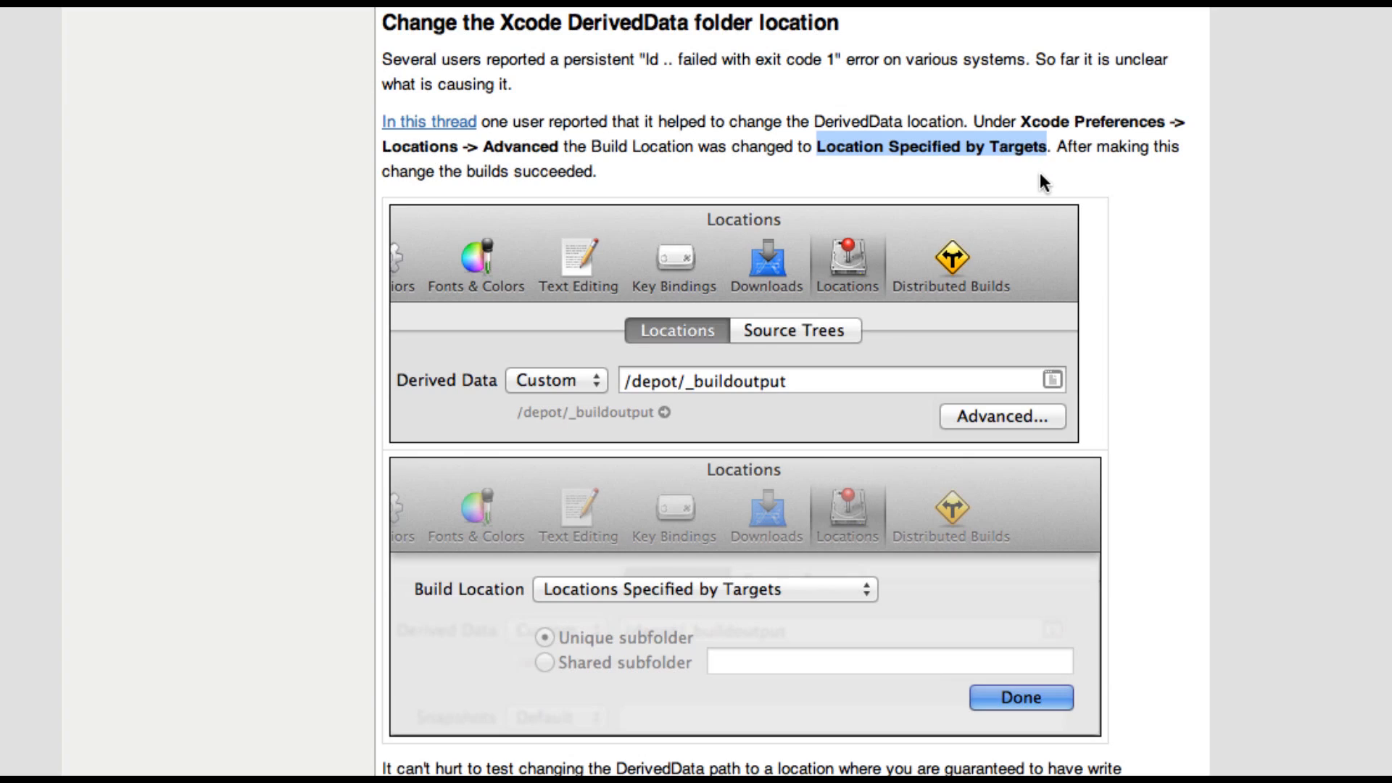
mouse_move(1044, 182)
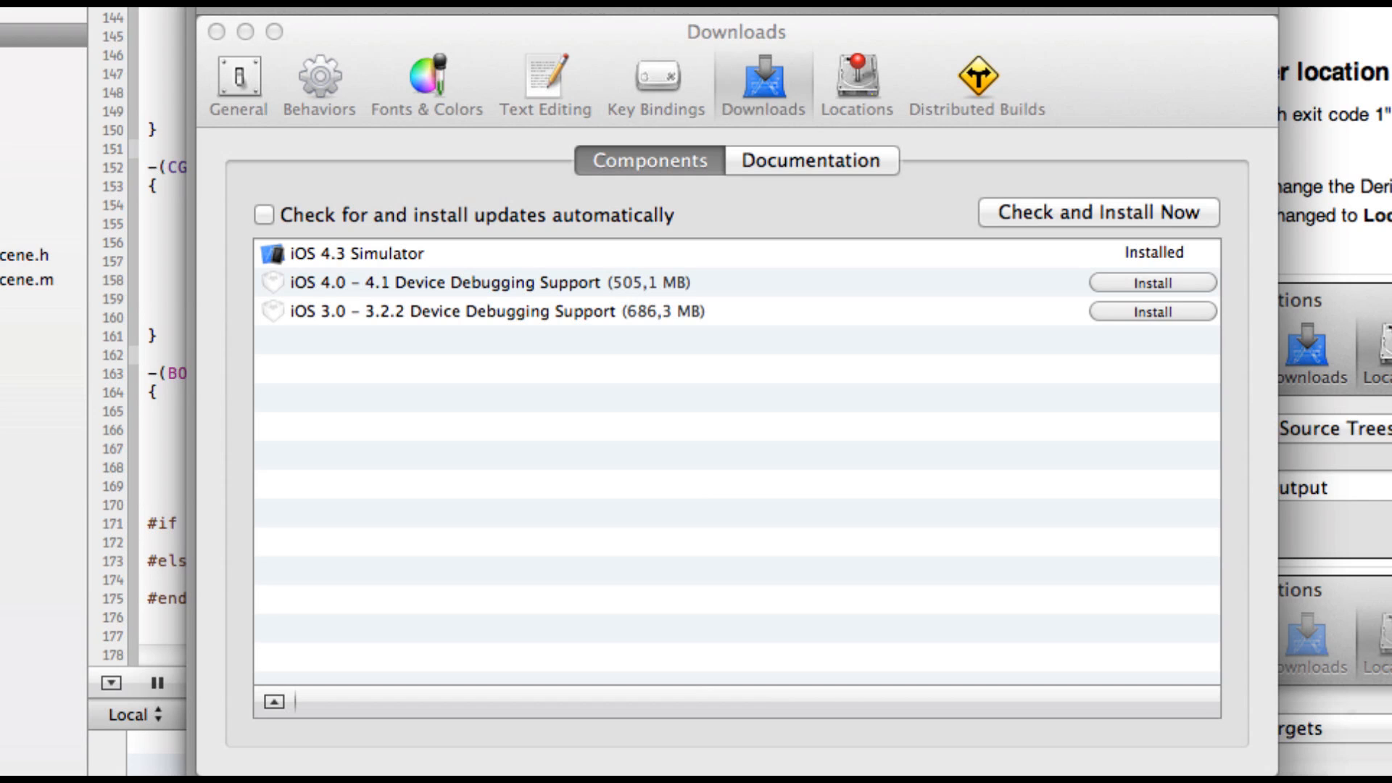
mouse_move(1093, 375)
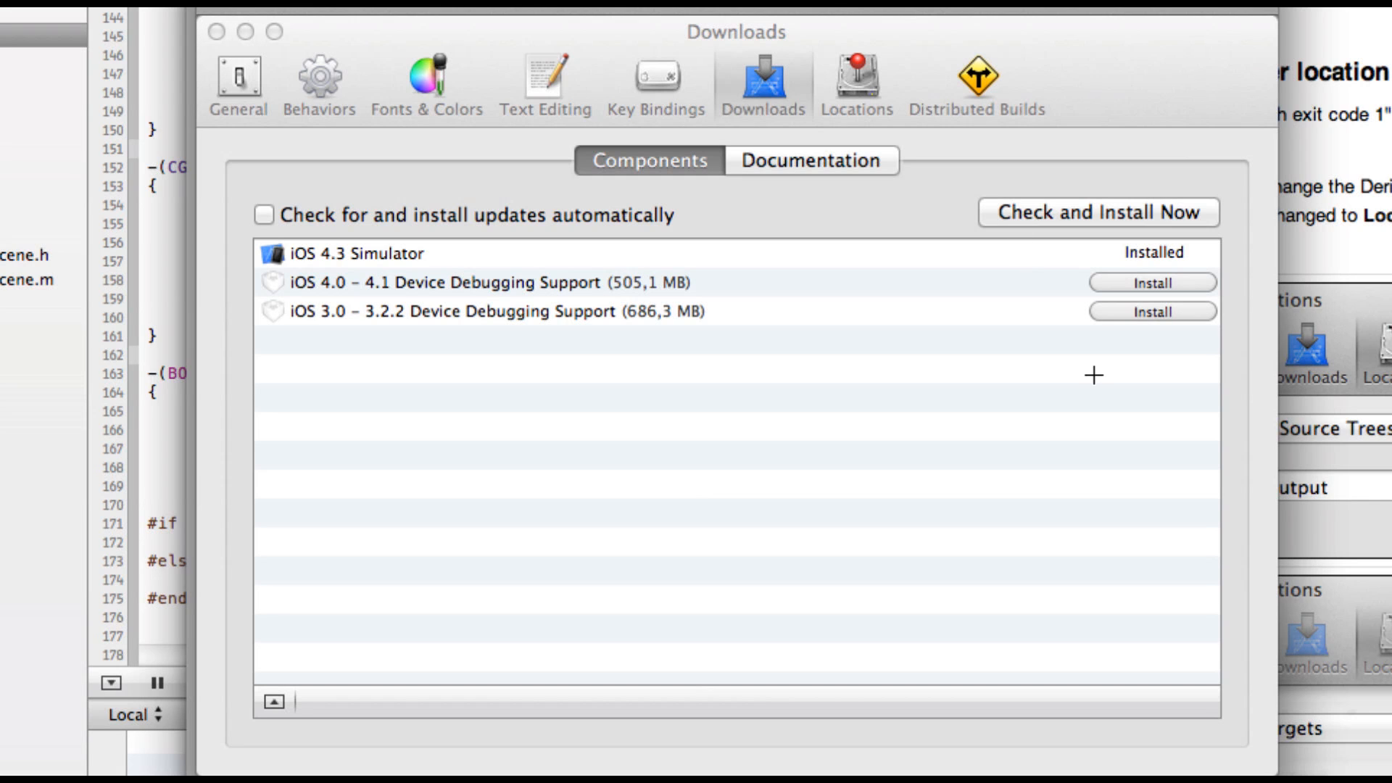
mouse_move(1151, 282)
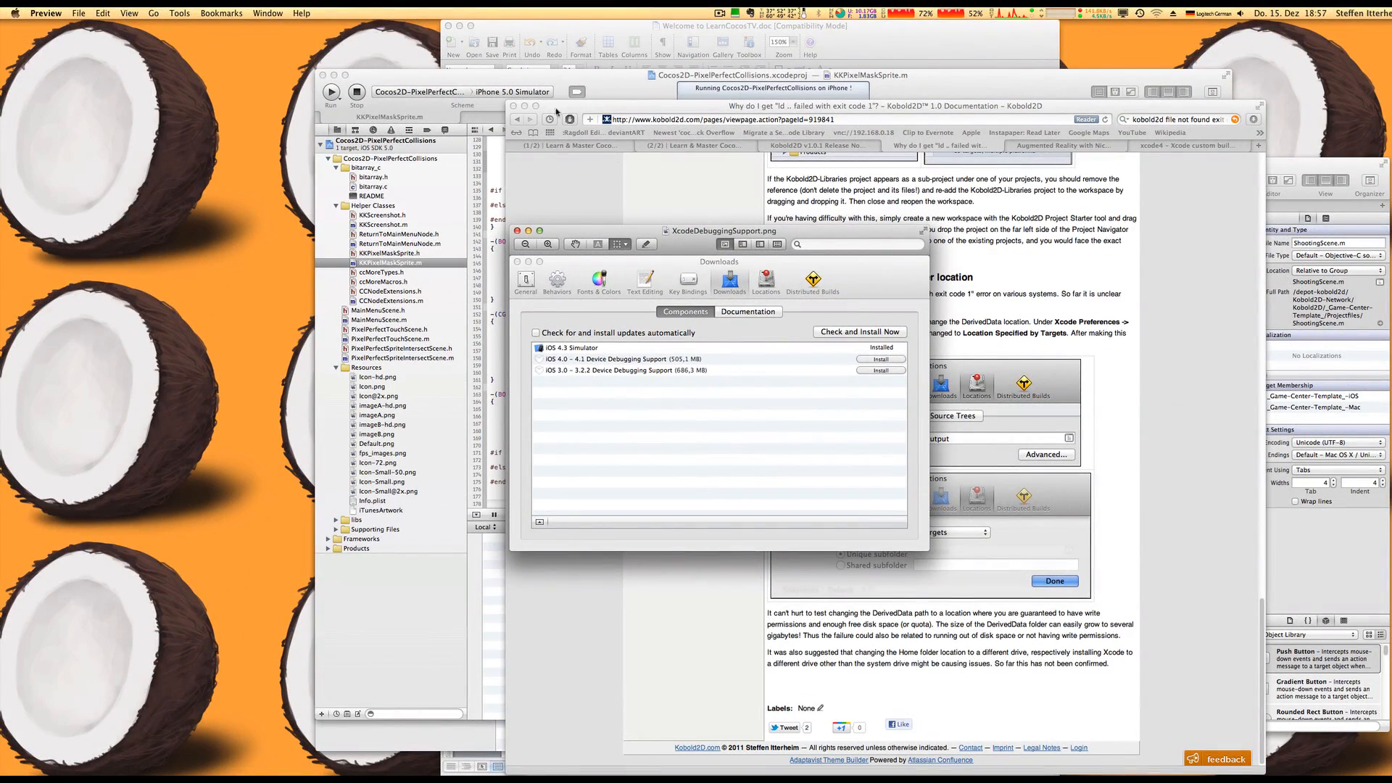
In Xcode Preferences, verify iOS 4.3 Simulator and both device debugging support packages are installed
left_click(42, 12)
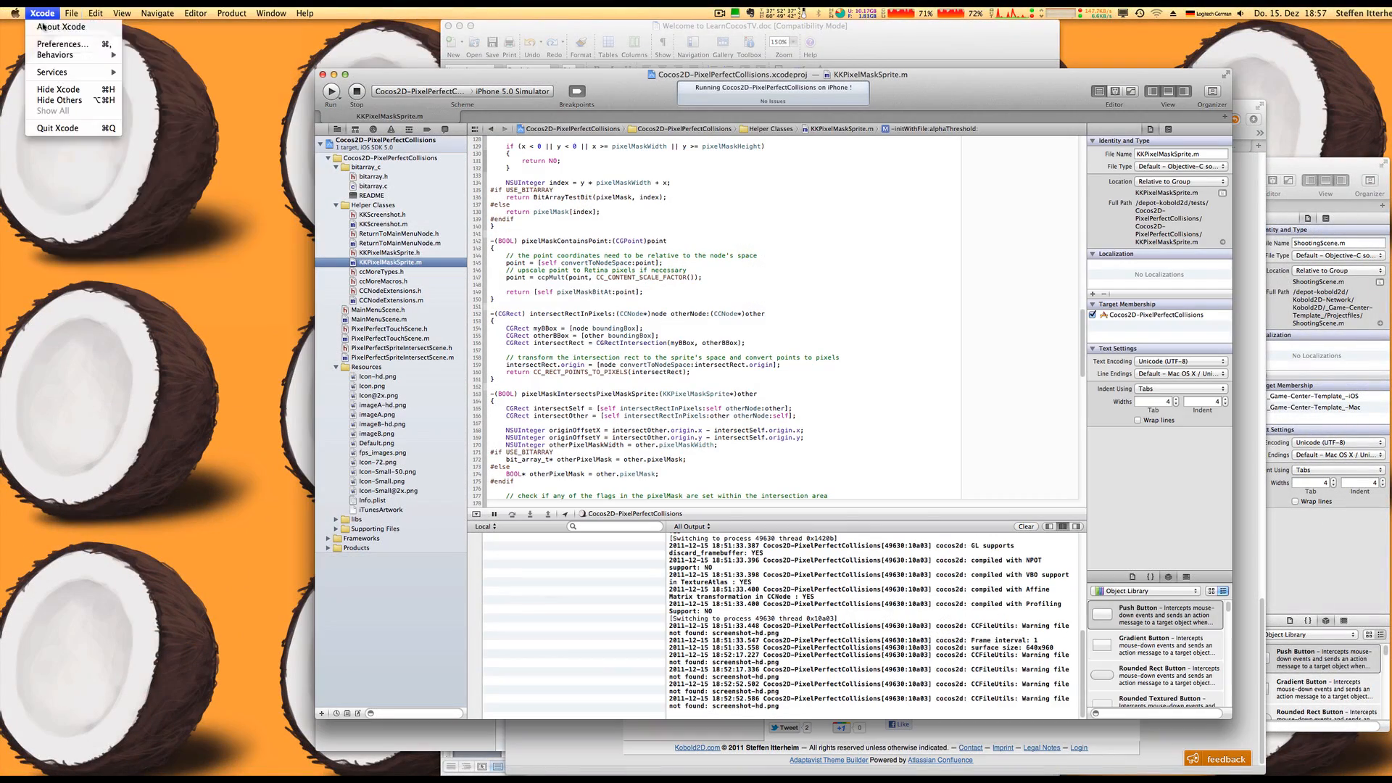
left_click(55, 54)
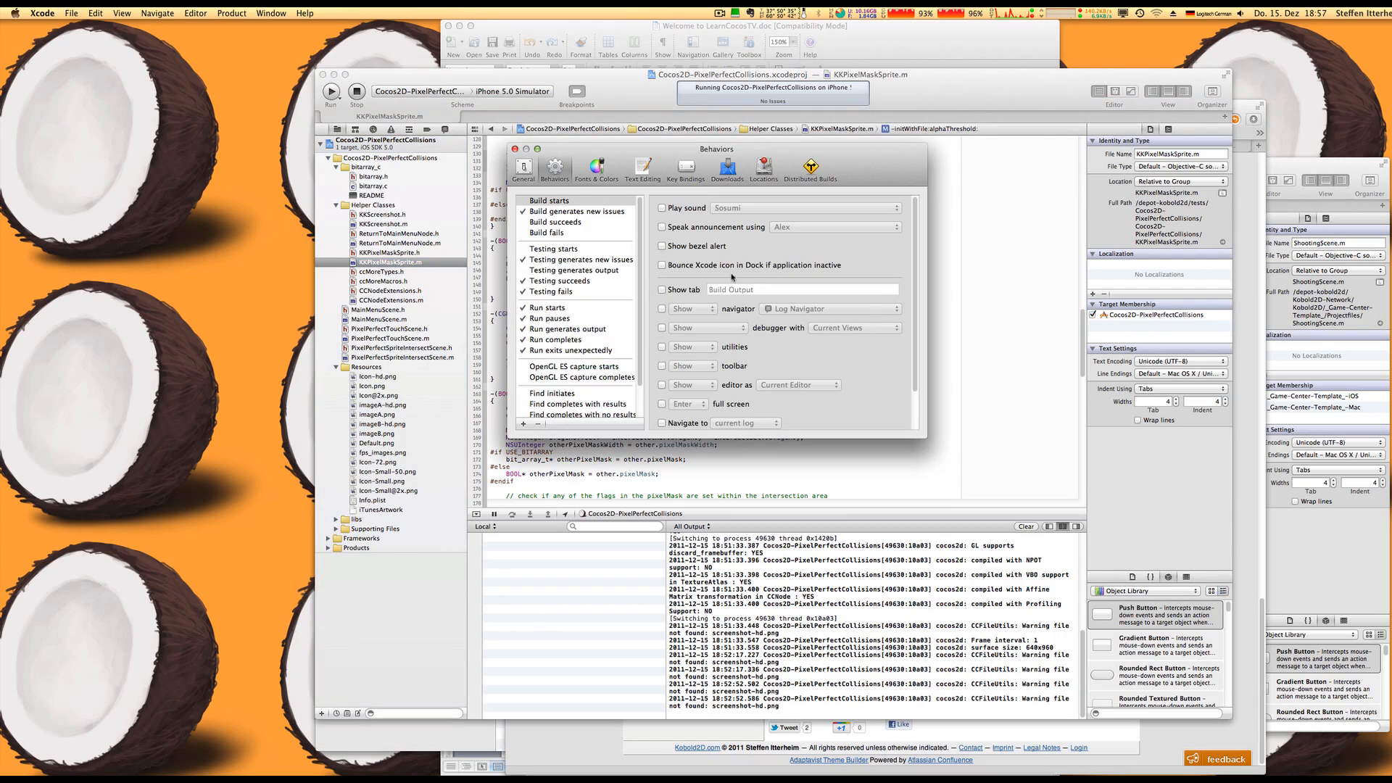
left_click(762, 166)
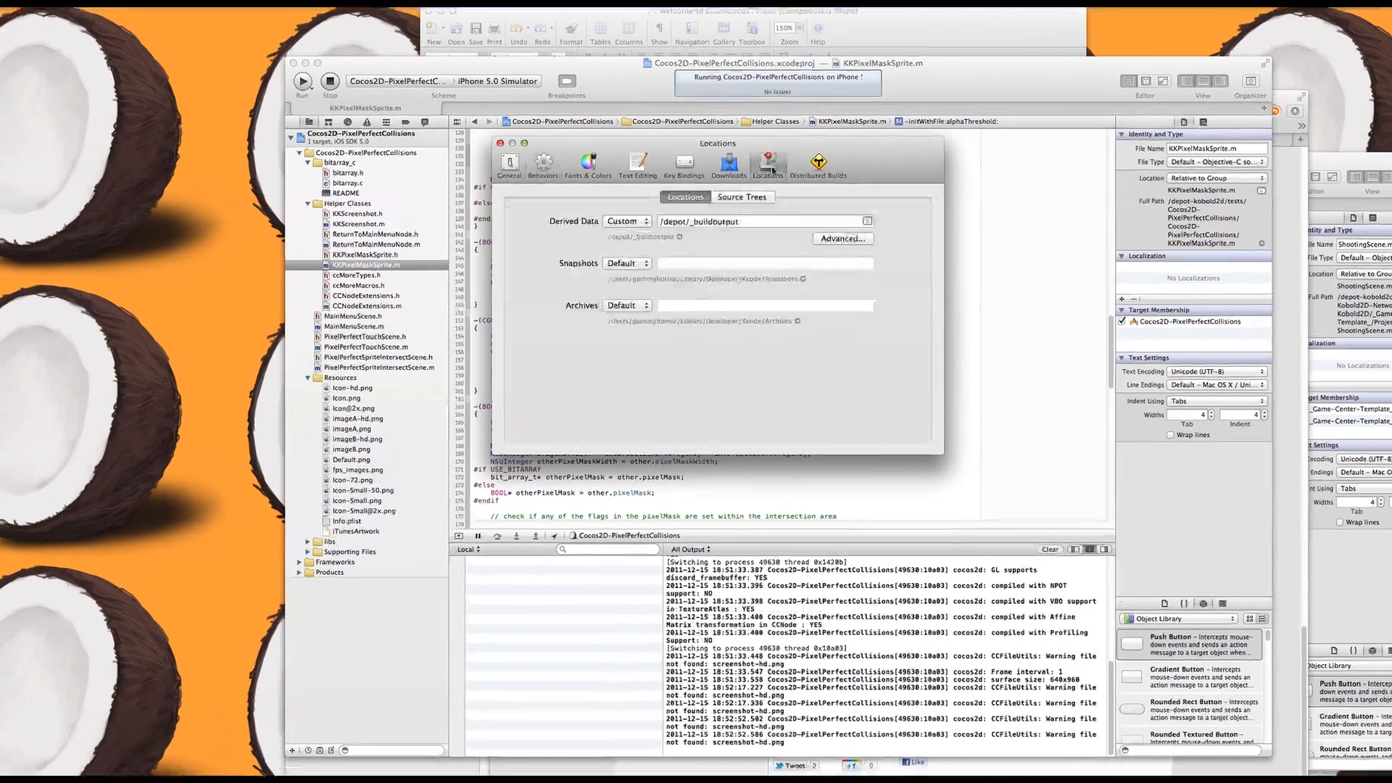
left_click(727, 164)
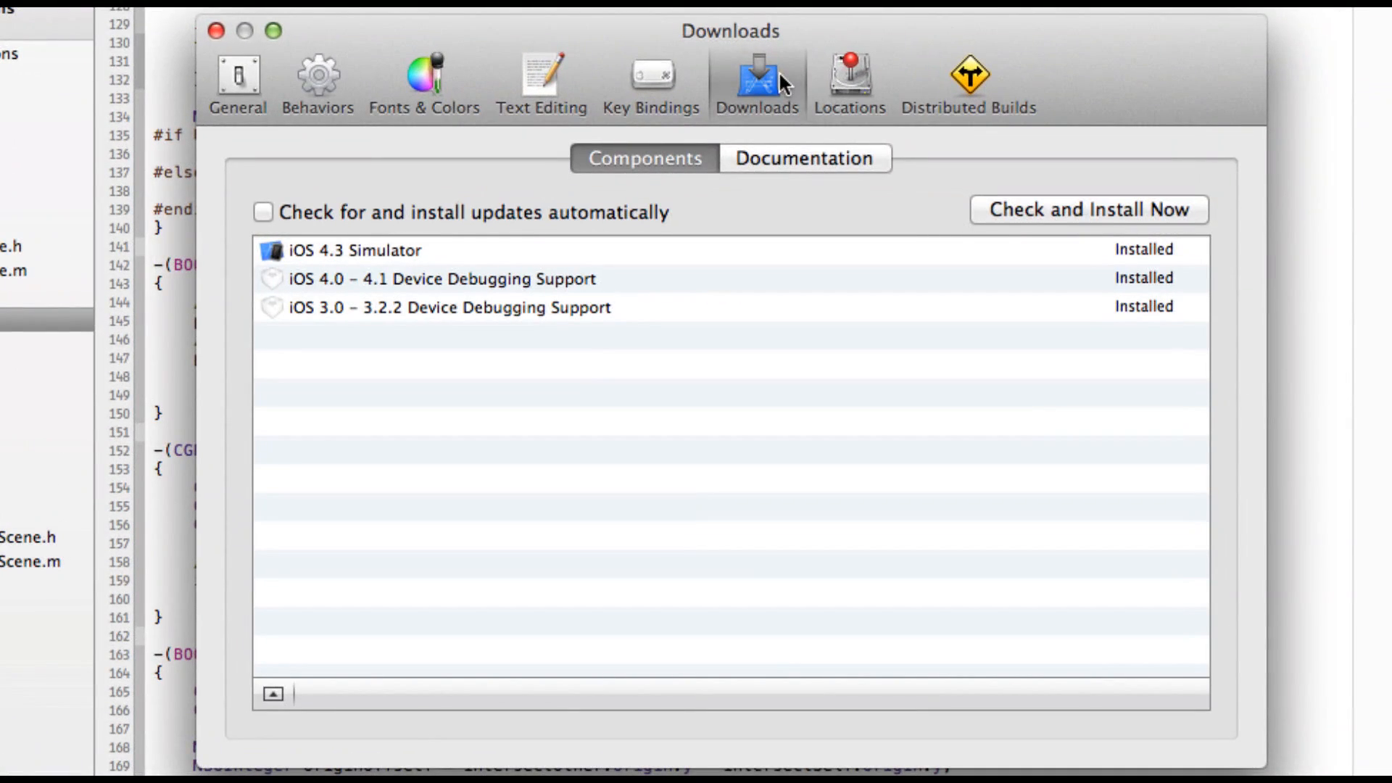
mouse_move(1135, 290)
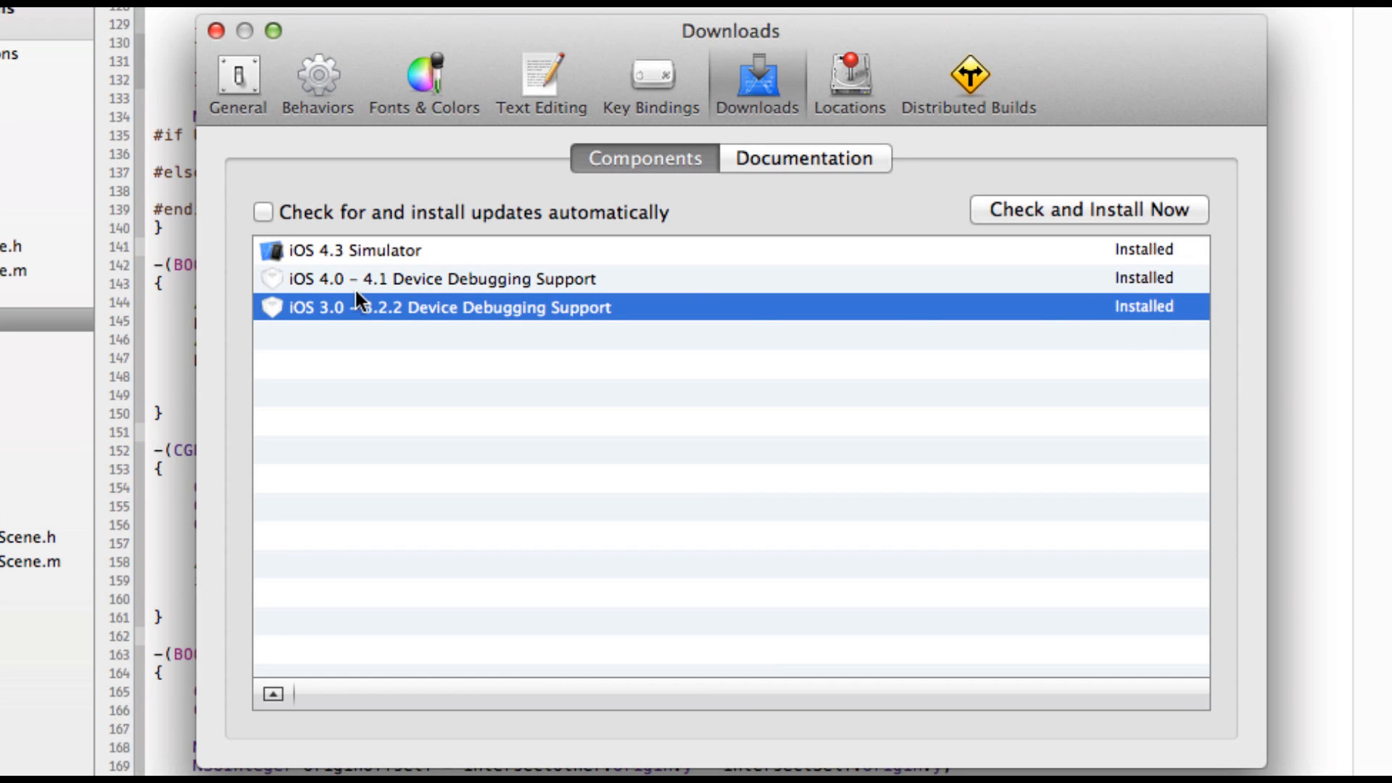
mouse_move(420, 317)
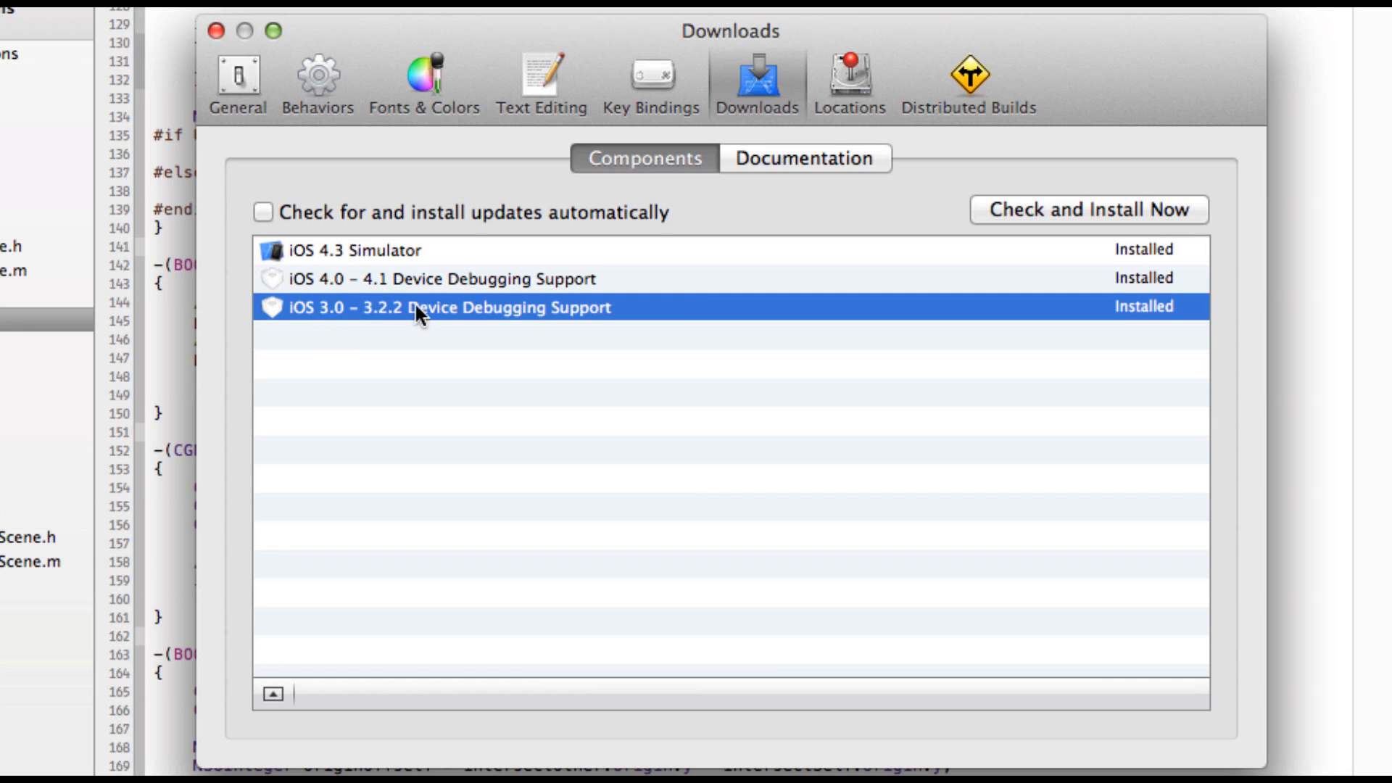
mouse_move(974, 311)
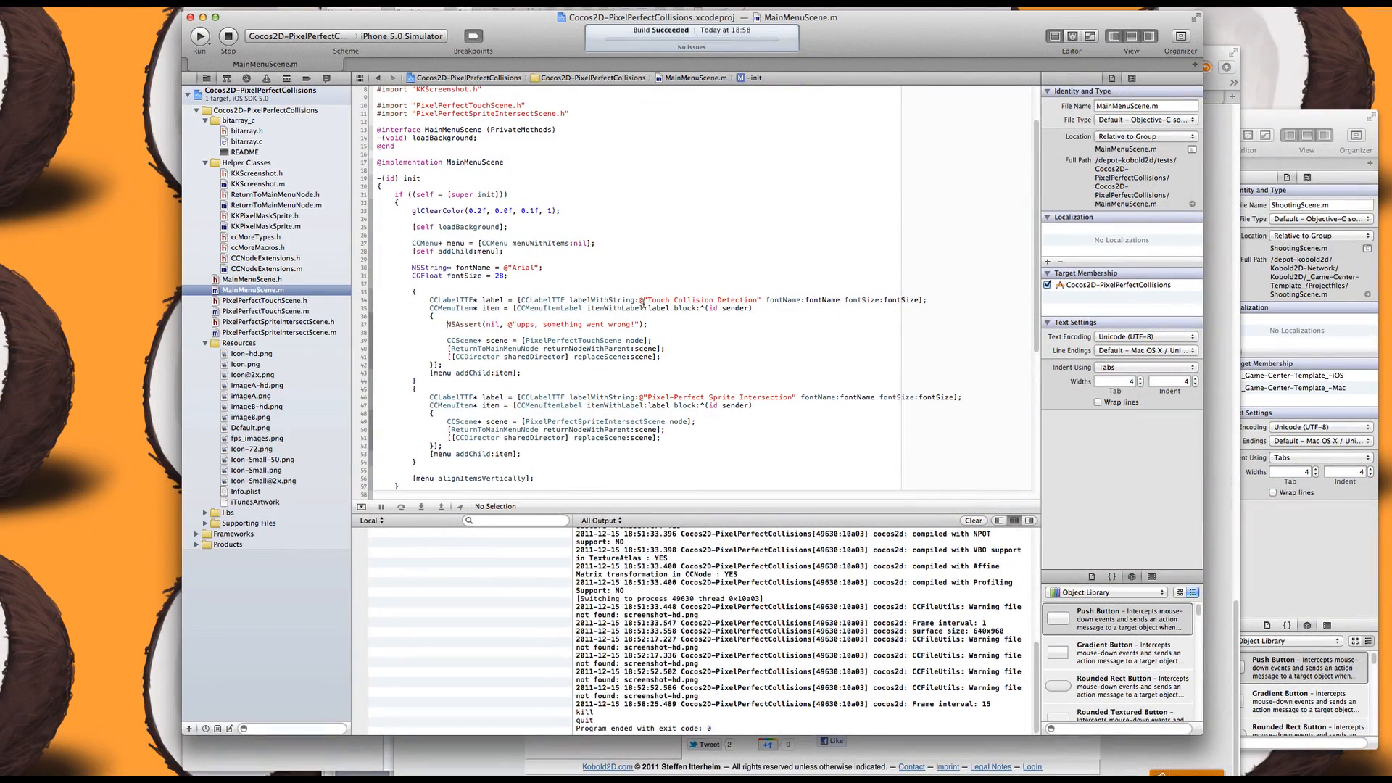
Run PixelPerfectCollisions in the iPhone 5.0 Simulator until NSAssert halts it with SIGABRT
left_click(199, 36)
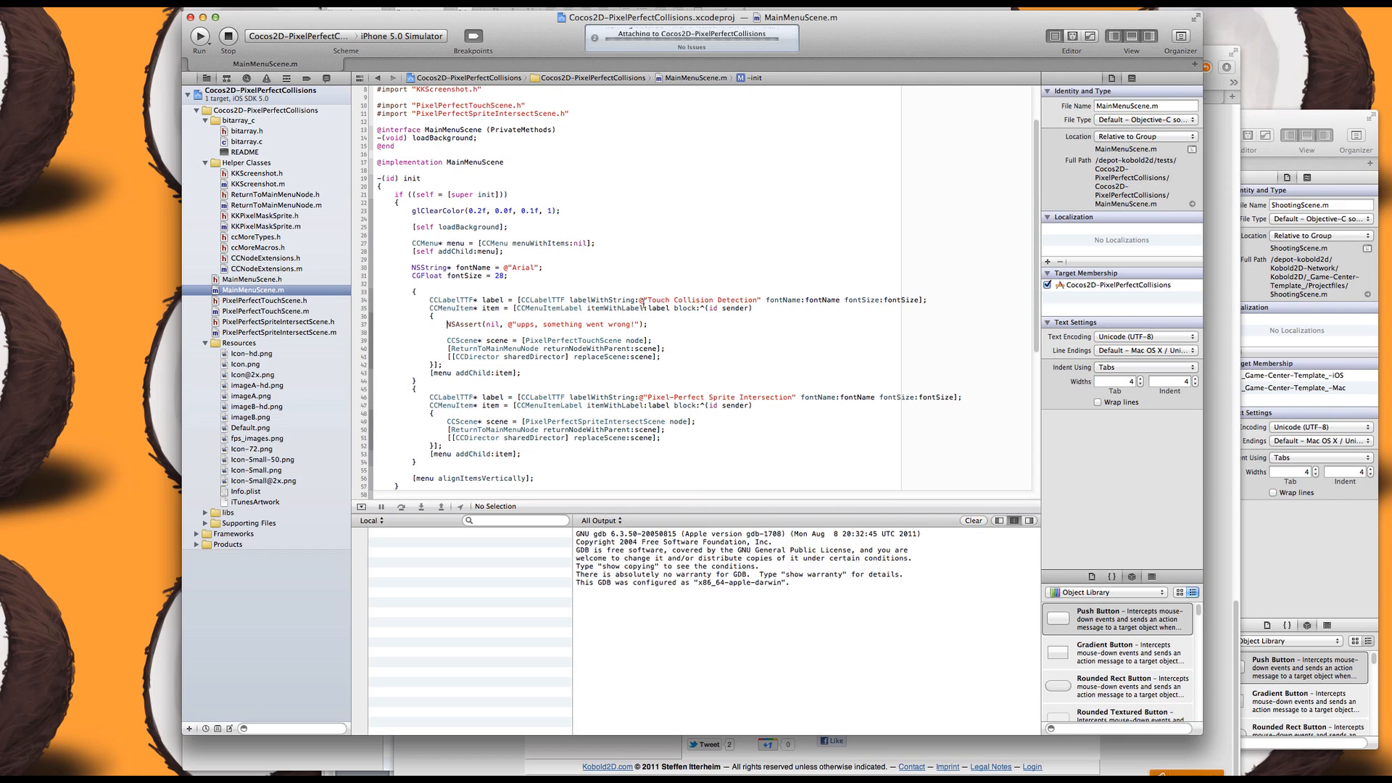
left_click(199, 35)
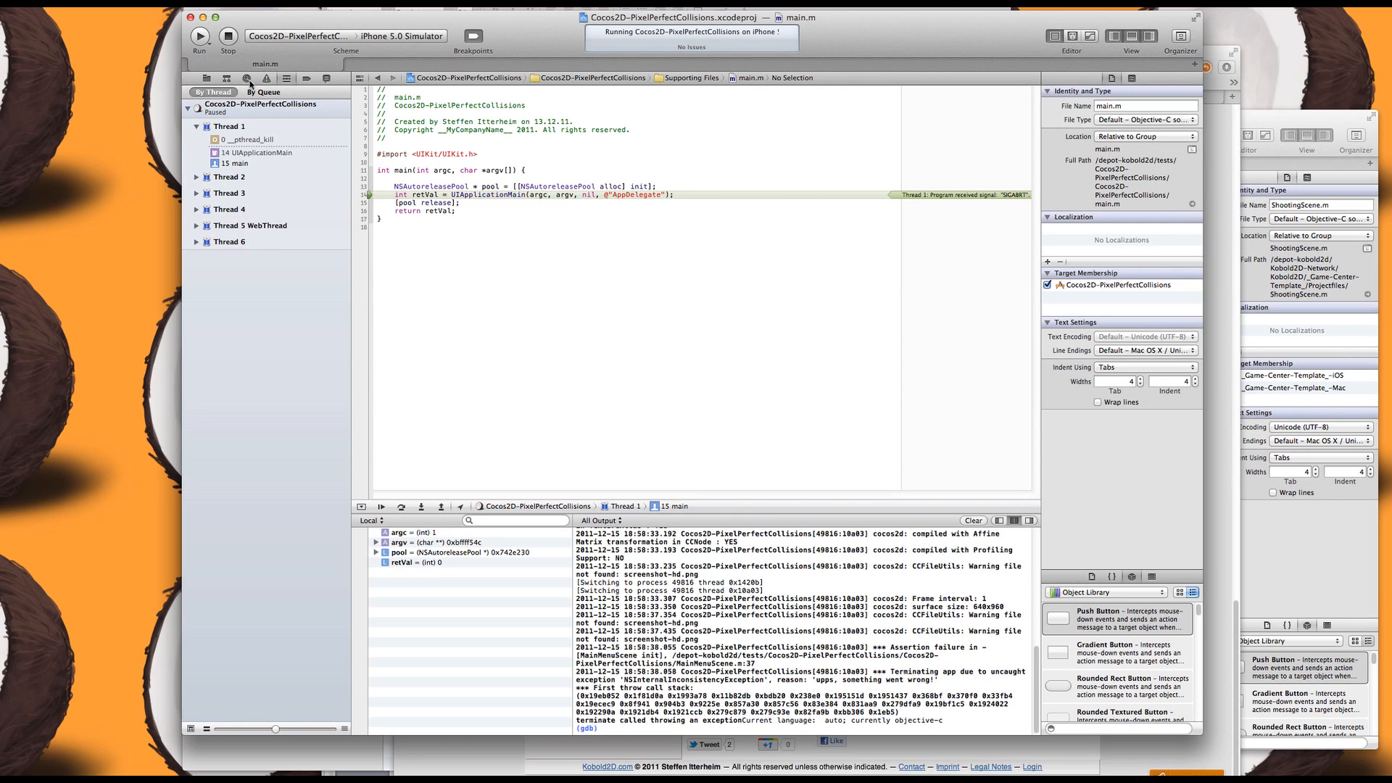
mouse_move(265, 79)
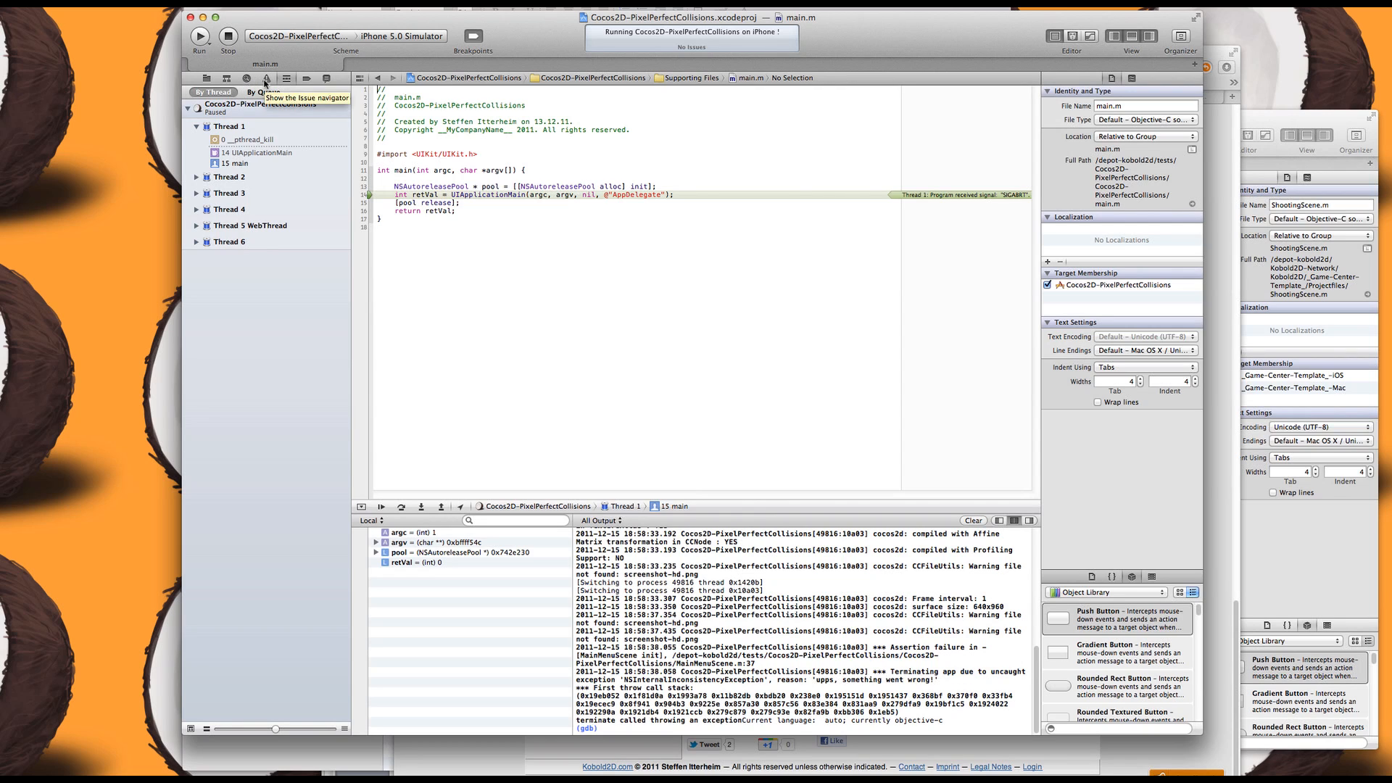
Add an All Exceptions breakpoint set to break On Throw in the Breakpoint navigator
left_click(306, 79)
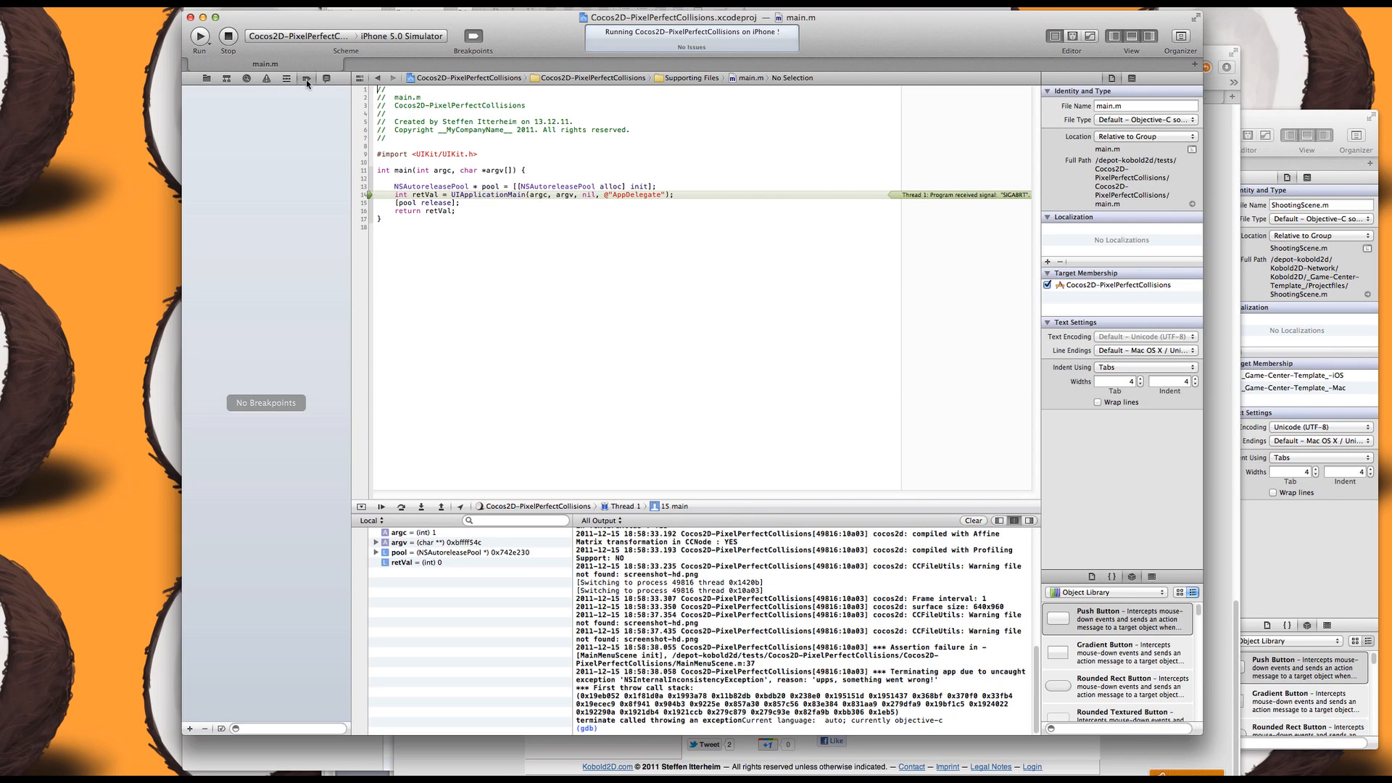
mouse_move(261, 632)
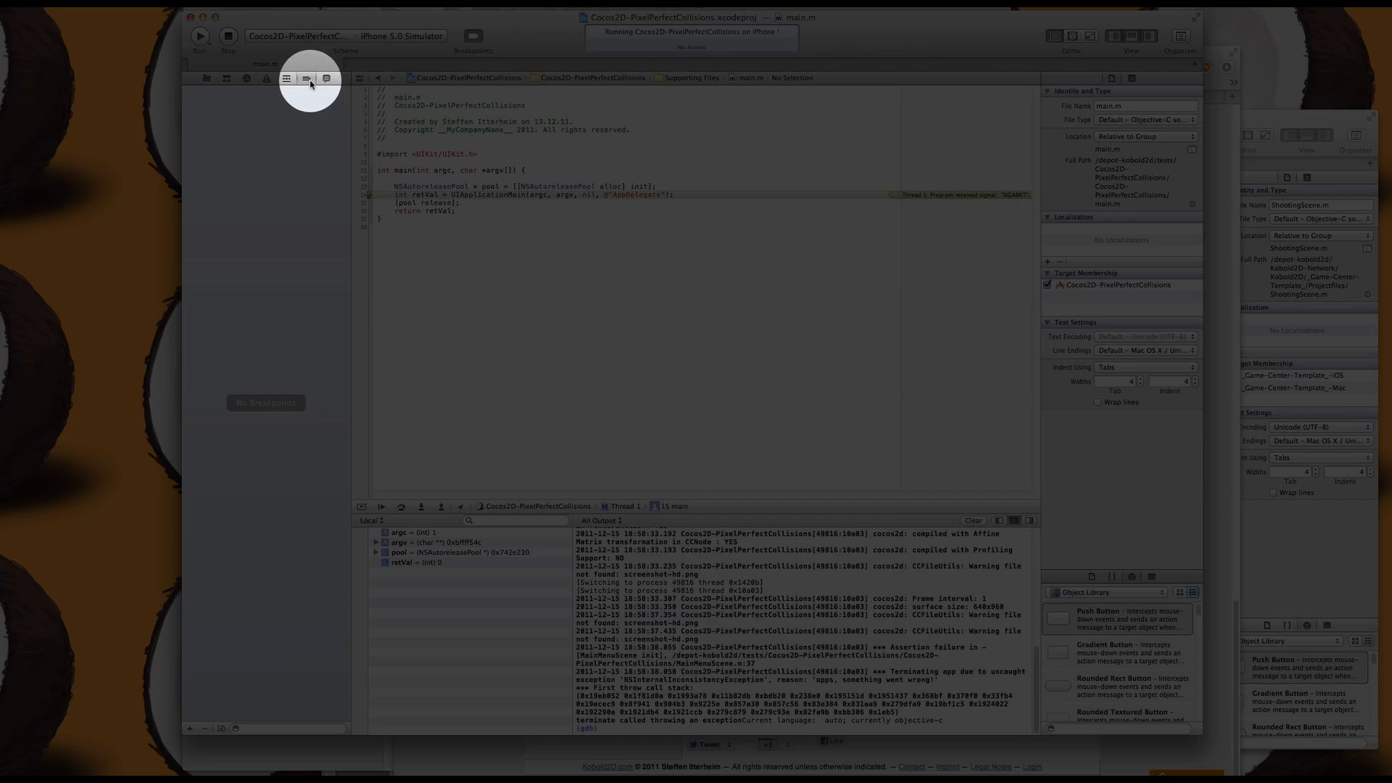
left_click(190, 728)
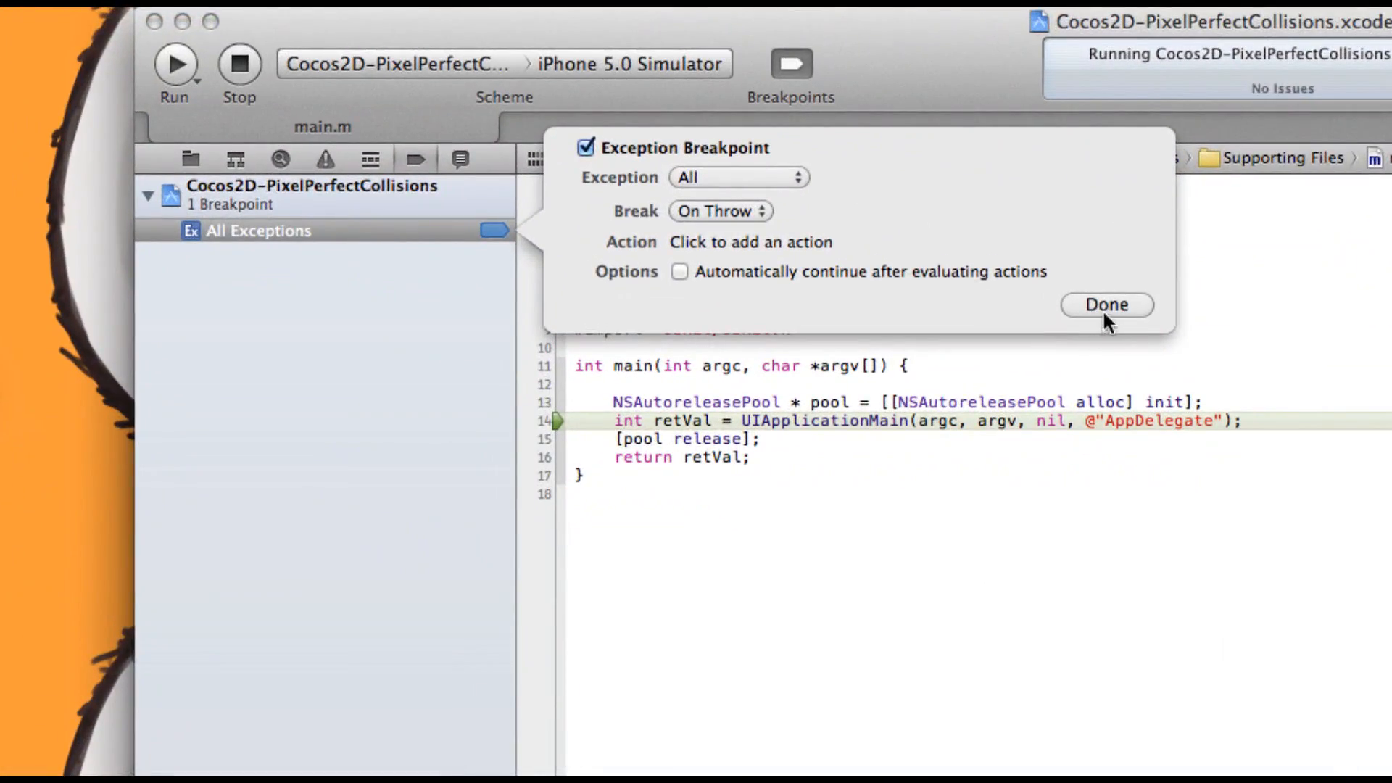
left_click(1107, 304)
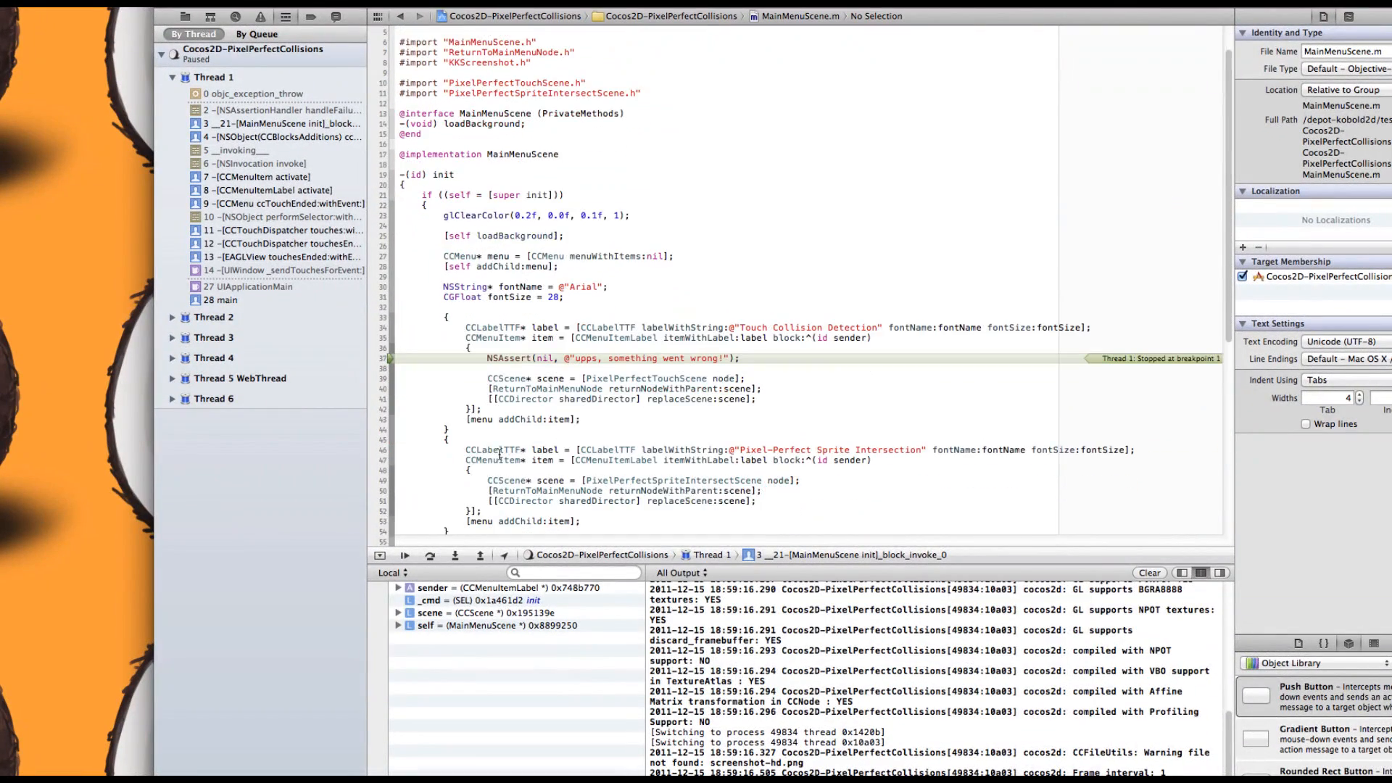
Inspect the stack at the NSAssert line, then return to the DerivedData FAQ page
scroll("up", 3)
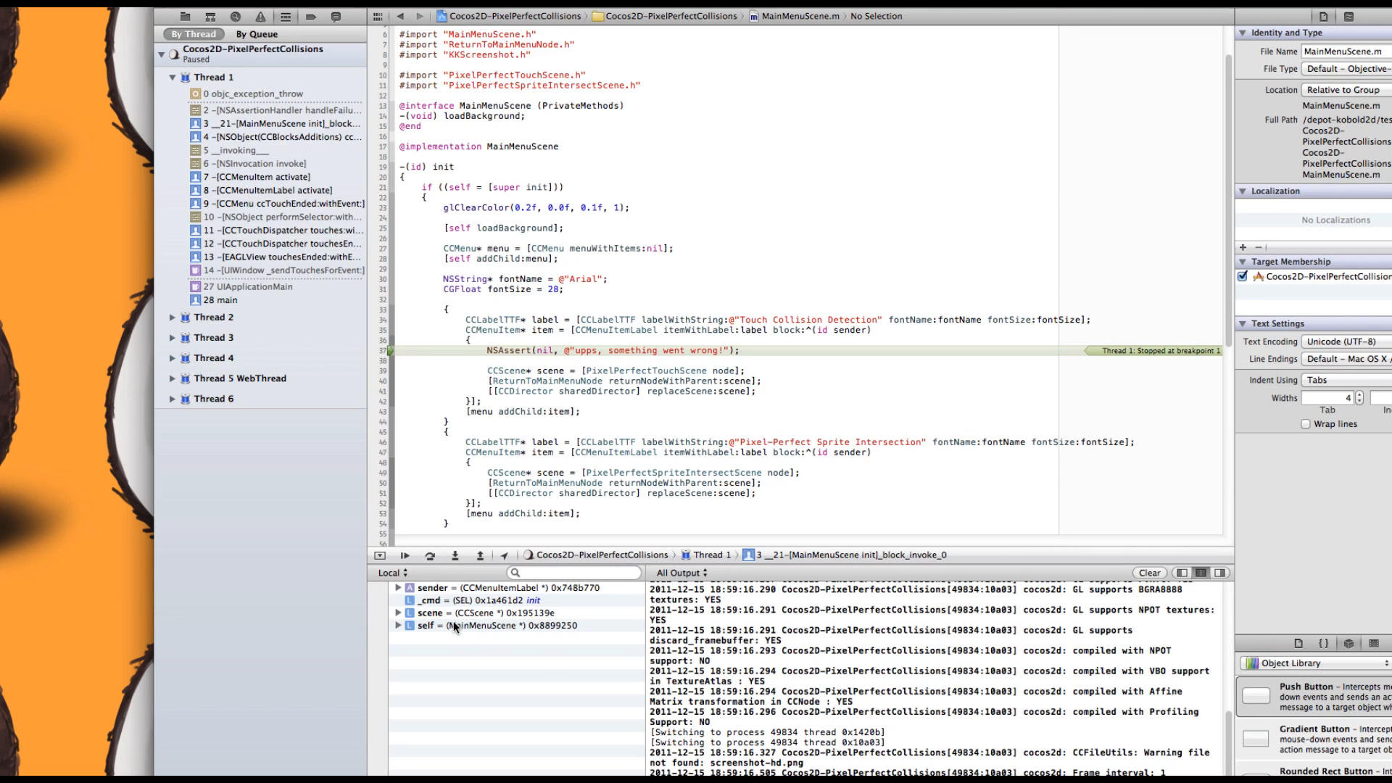
left_click(497, 587)
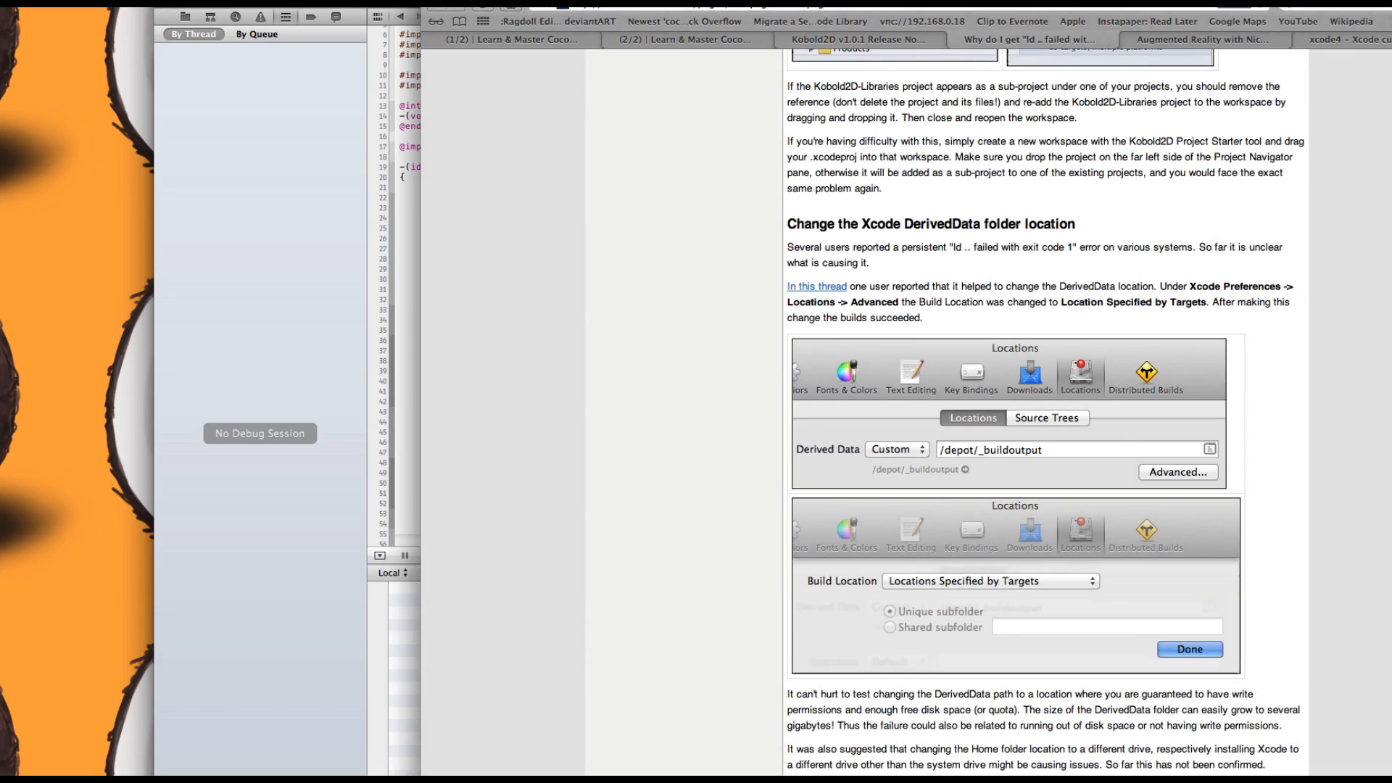
Show the 'Augmented Reality with Nick Waynik' episode page with its show notes
left_click(1197, 50)
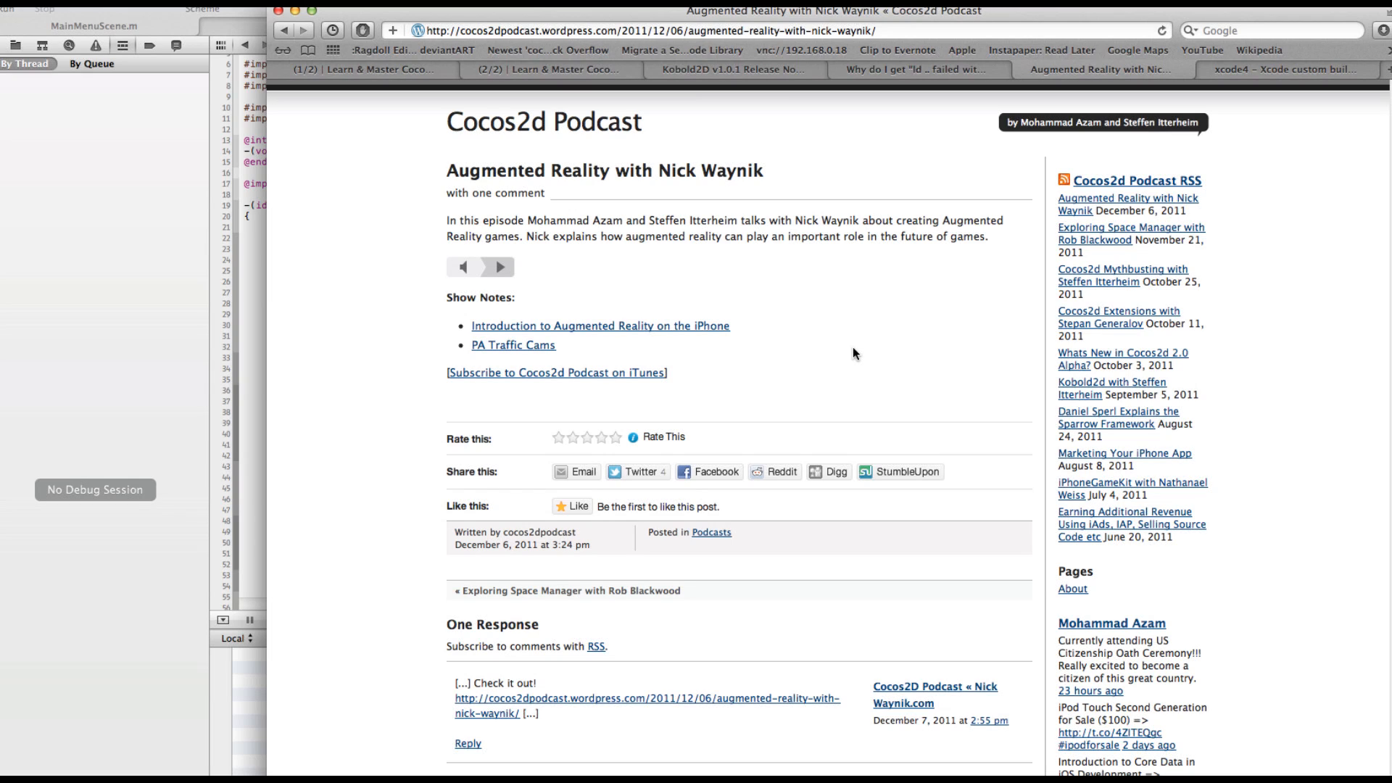
mouse_move(684, 232)
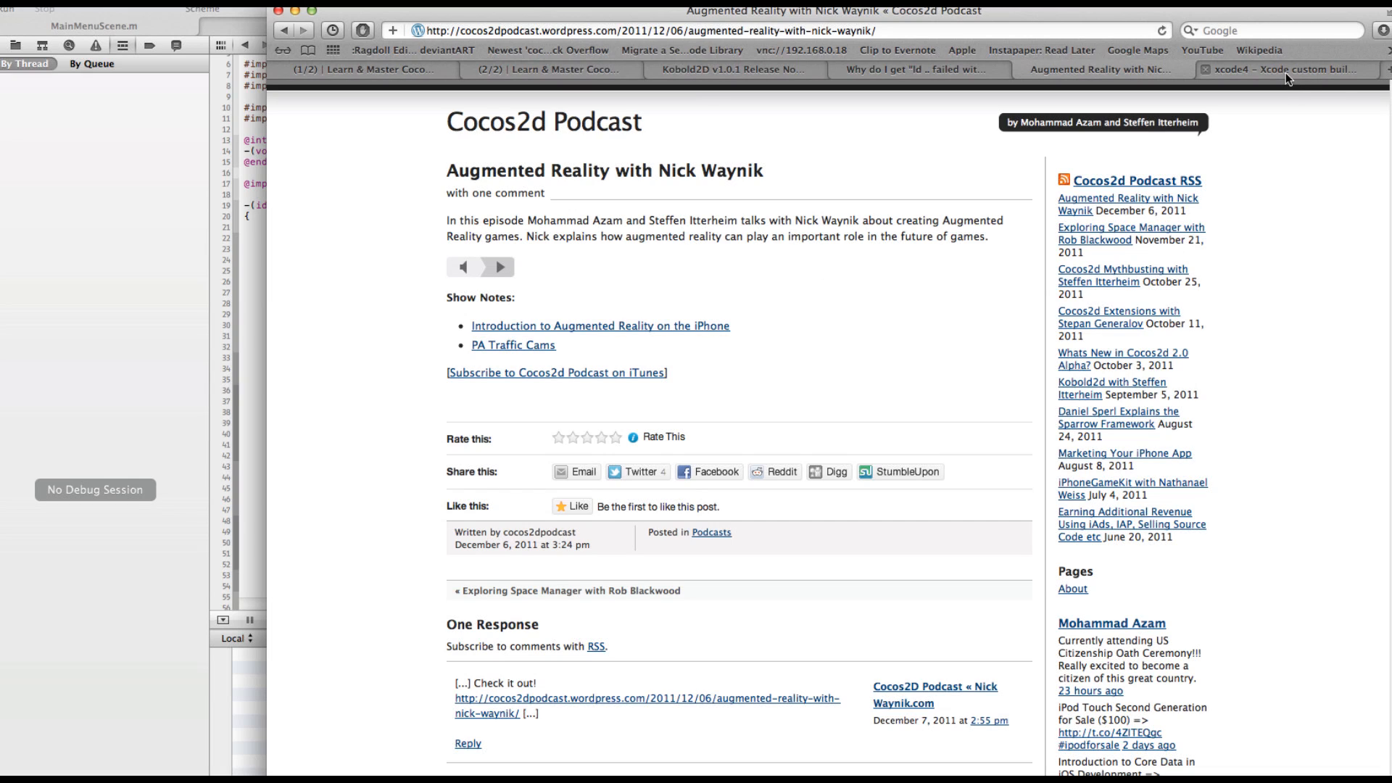
mouse_move(728, 395)
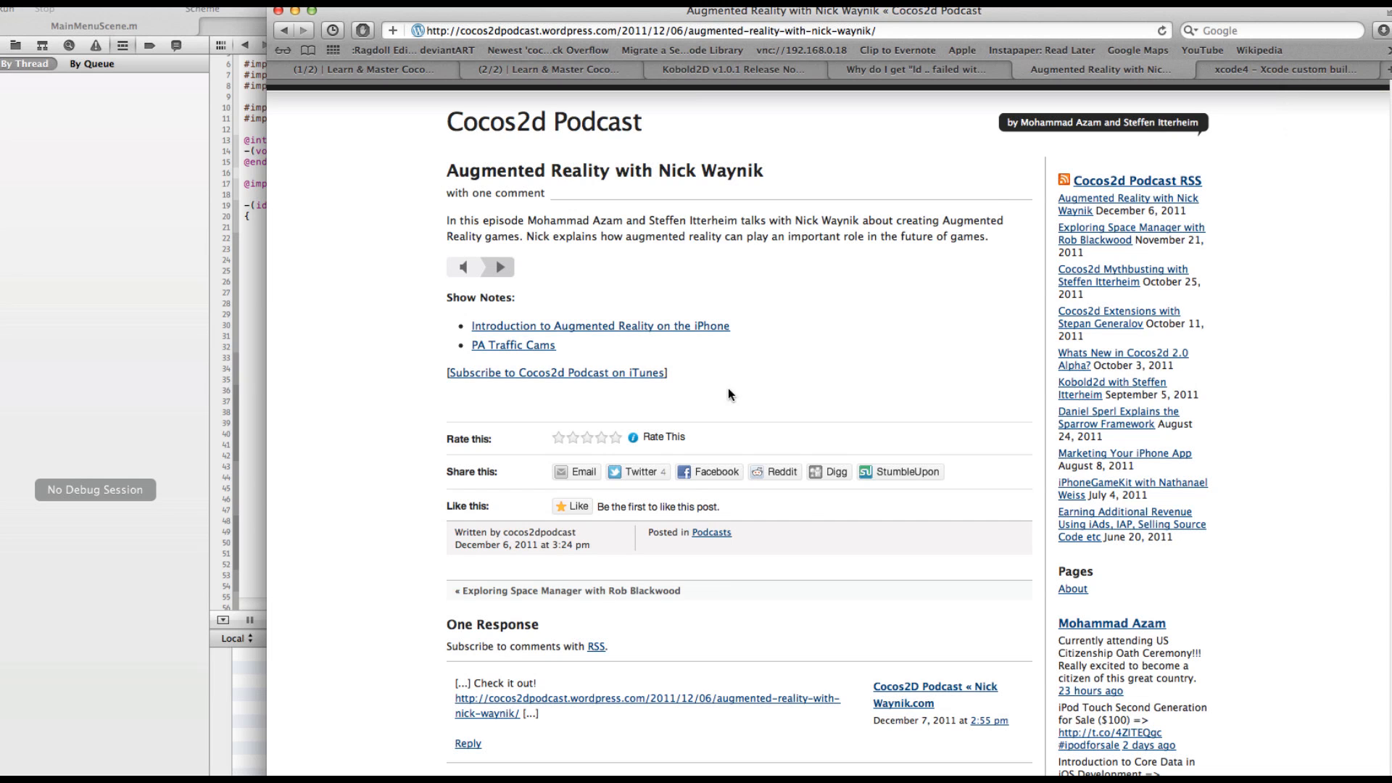